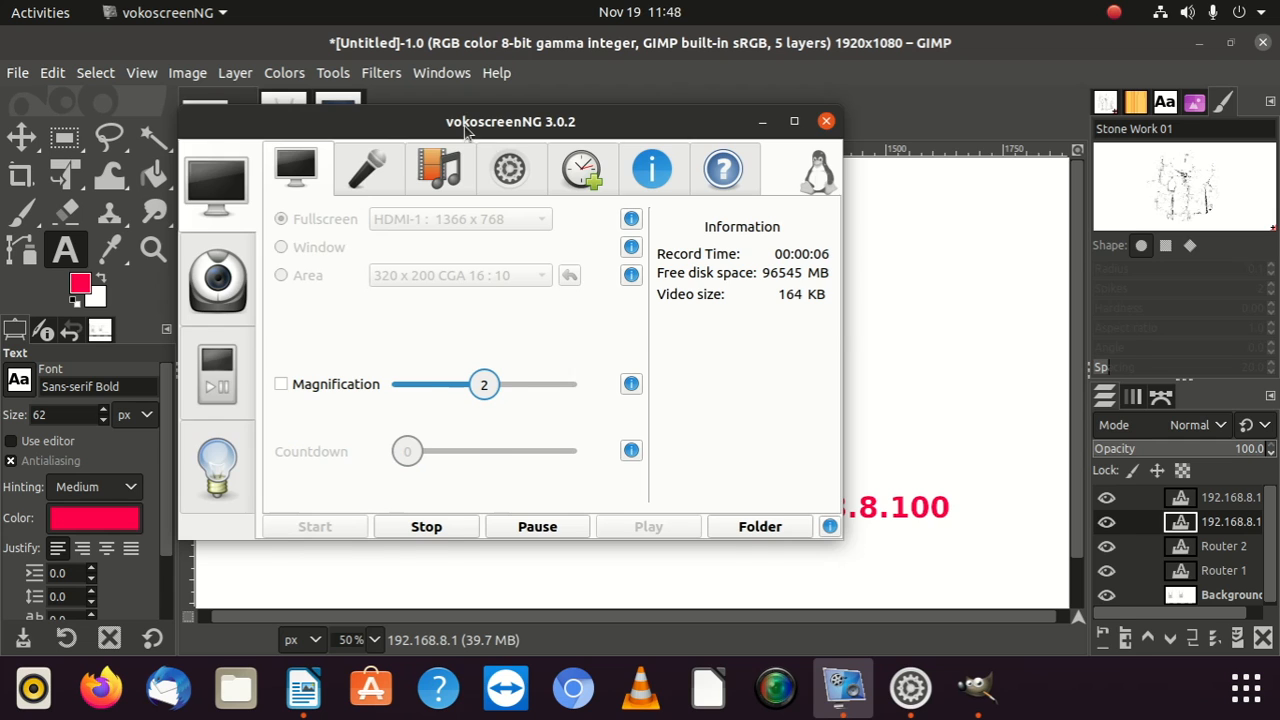
Step: Drag the vokoscreenNG recorder window to the bottom-right corner, clear of the GIMP canvas
drag(510, 121, 963, 485)
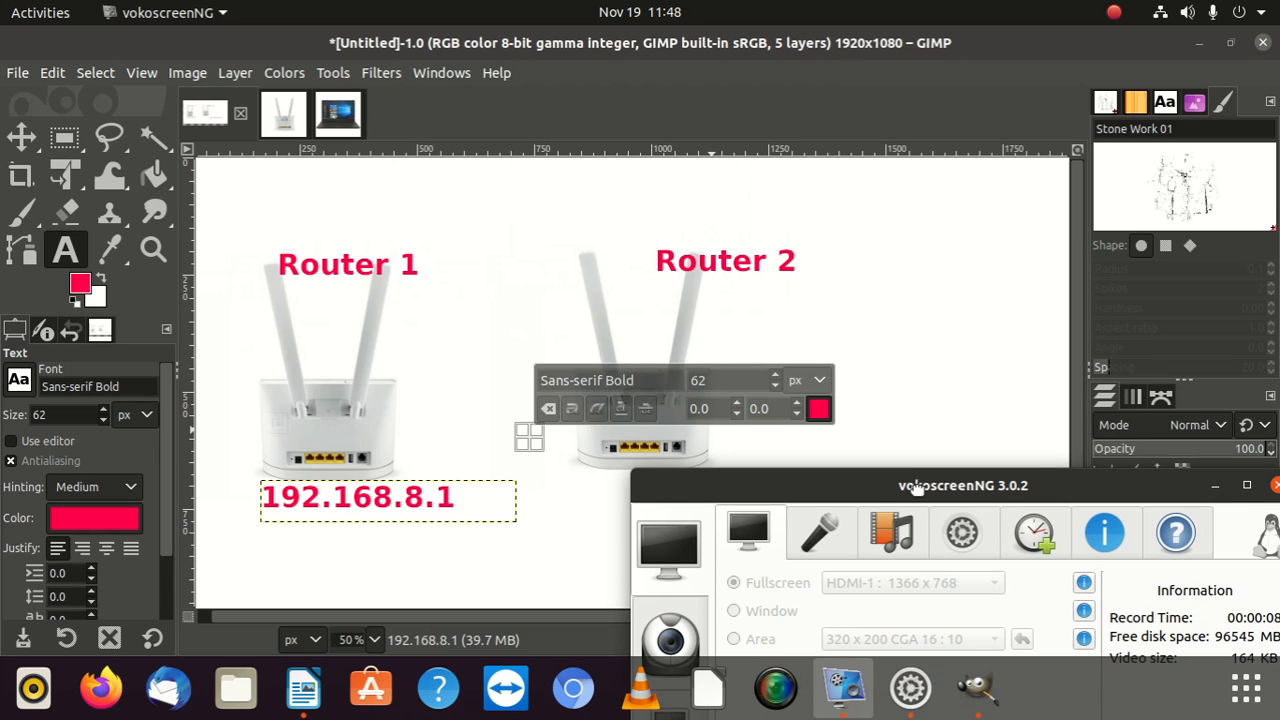
drag(963, 485, 947, 501)
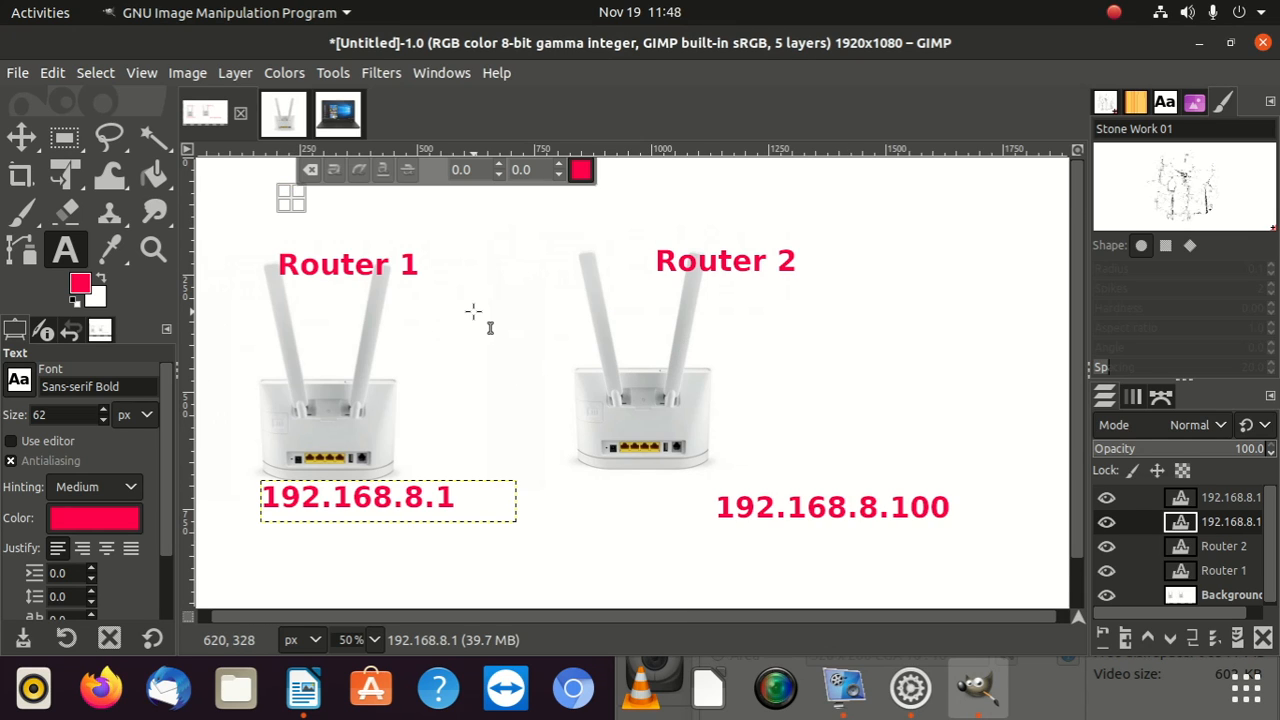
mouse_move(533, 403)
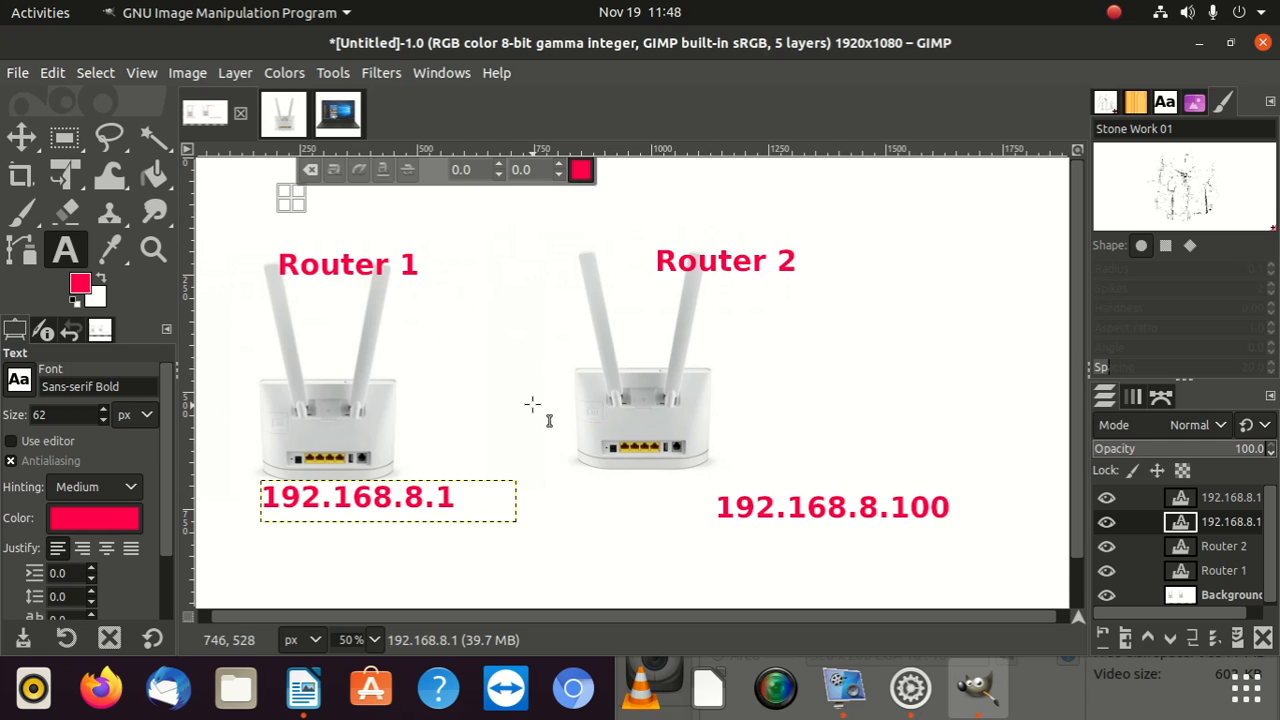
mouse_move(488, 388)
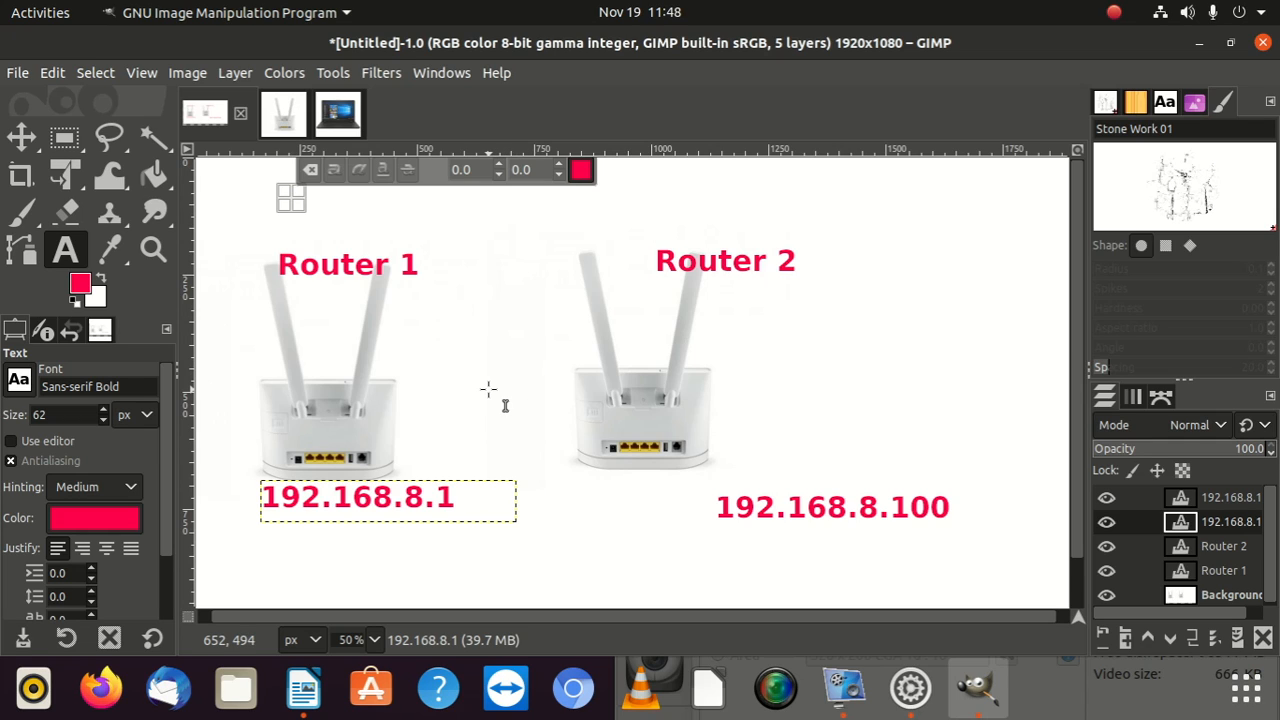
mouse_move(488, 389)
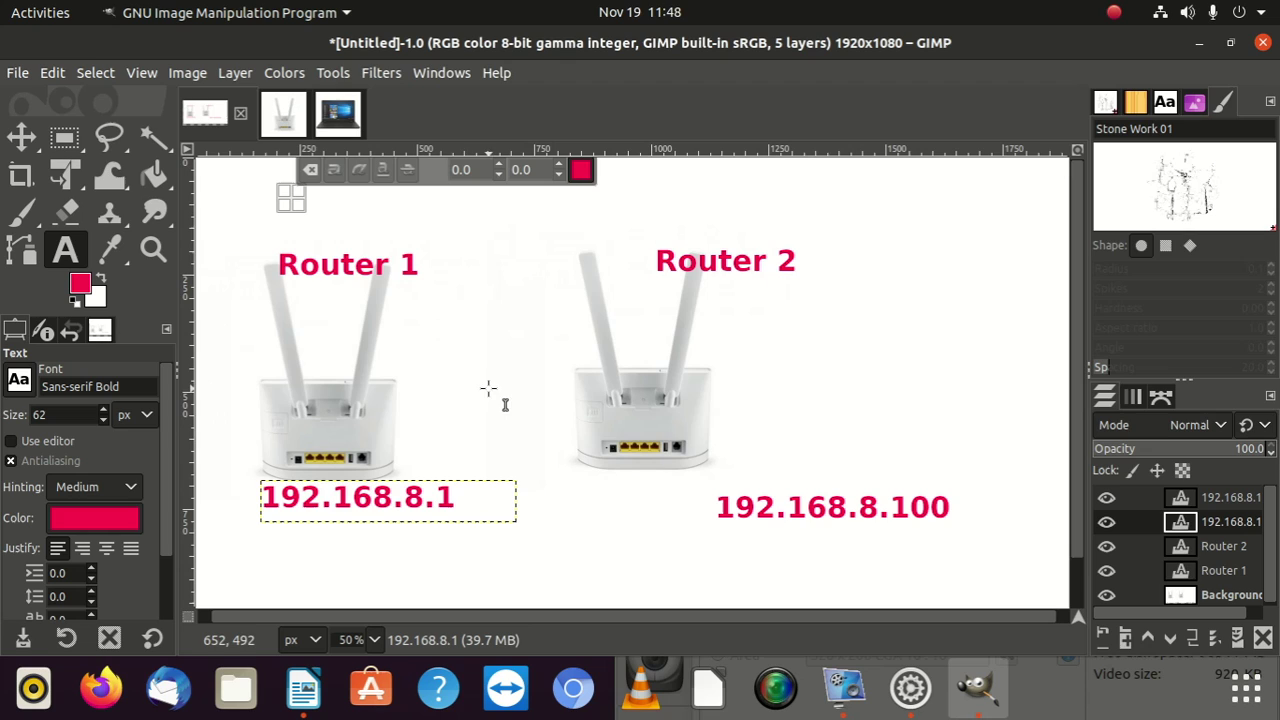
mouse_move(332, 373)
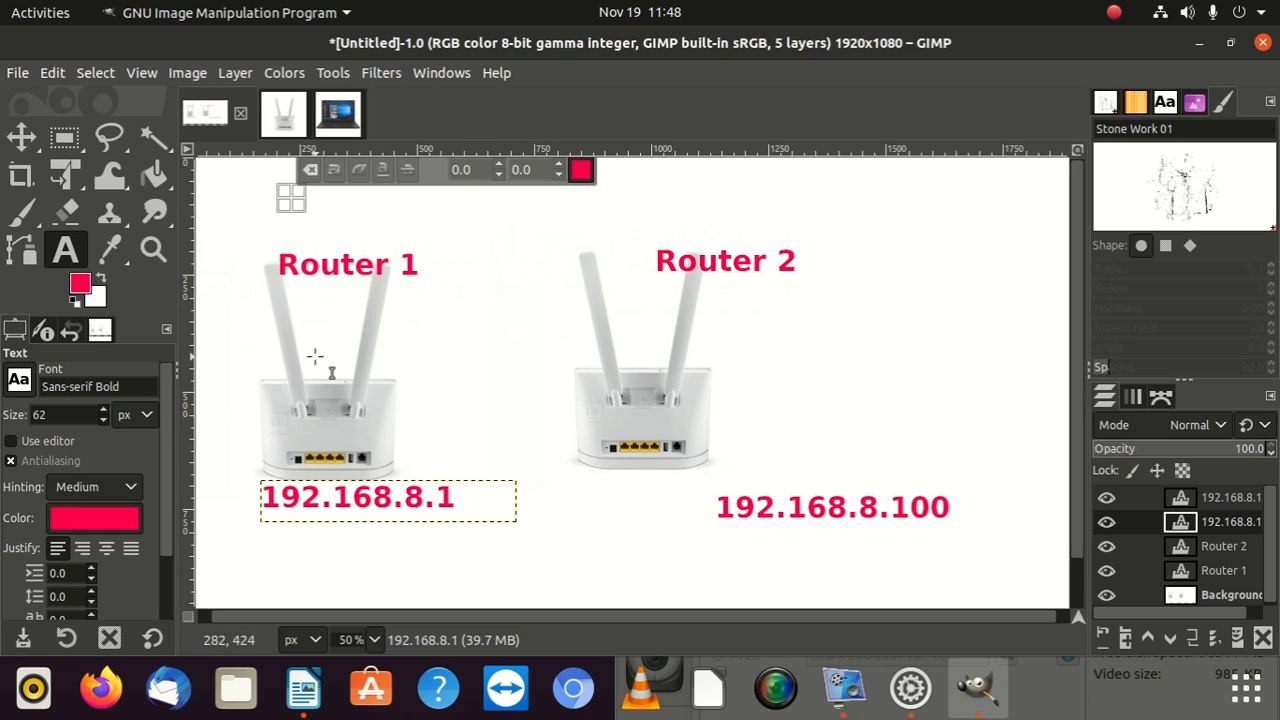
mouse_move(788, 536)
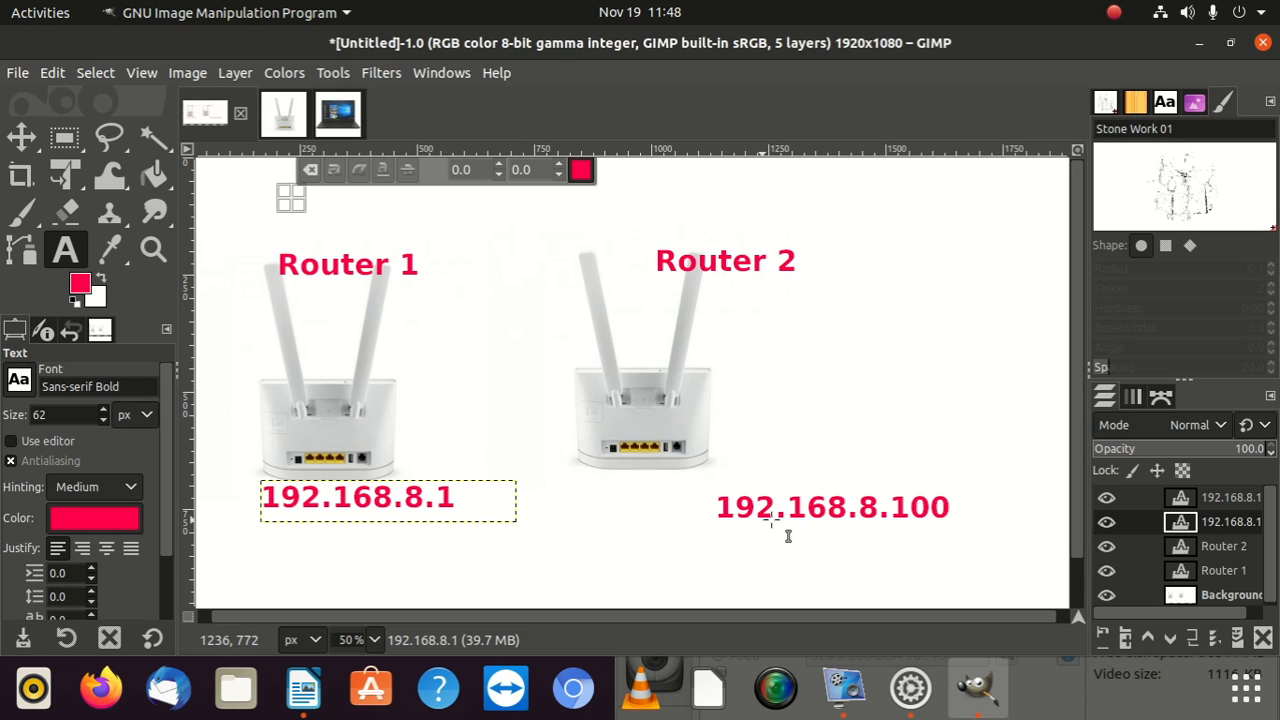
mouse_move(352, 218)
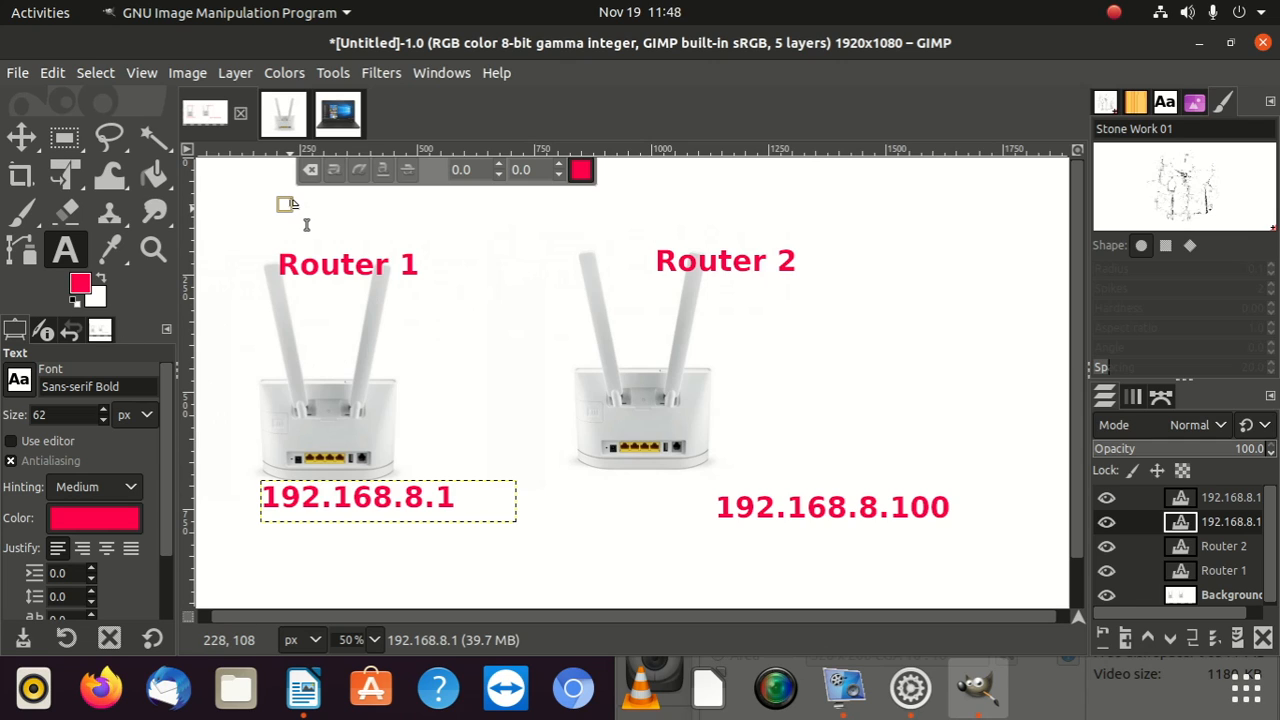
Step: Label Router 1 with the red text 'Huawei b315' above it
text(H)
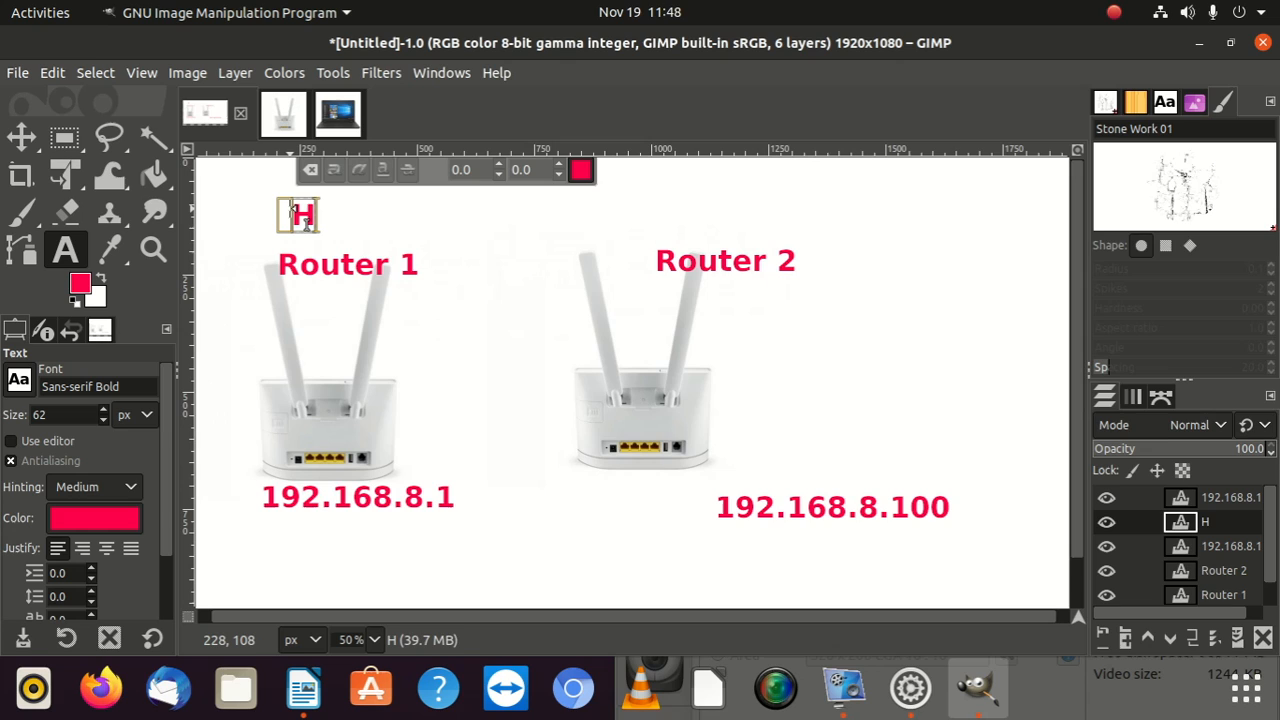
text(uawei b)
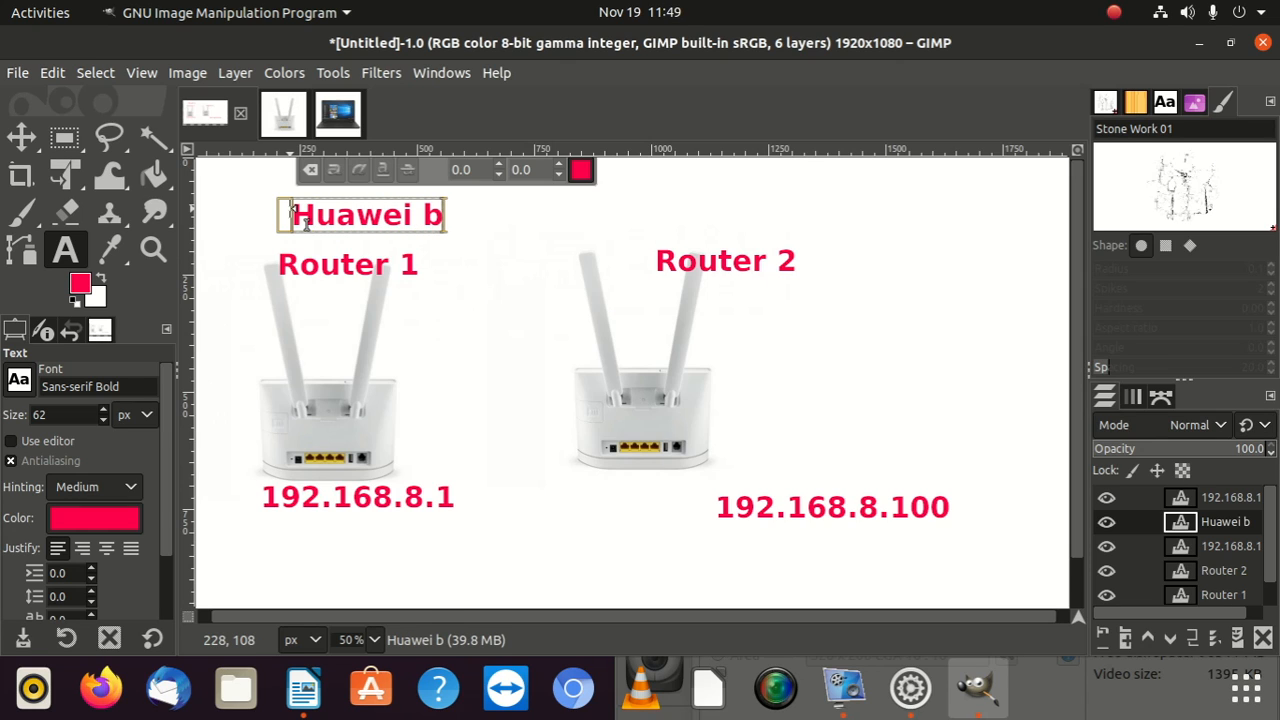
text(315)
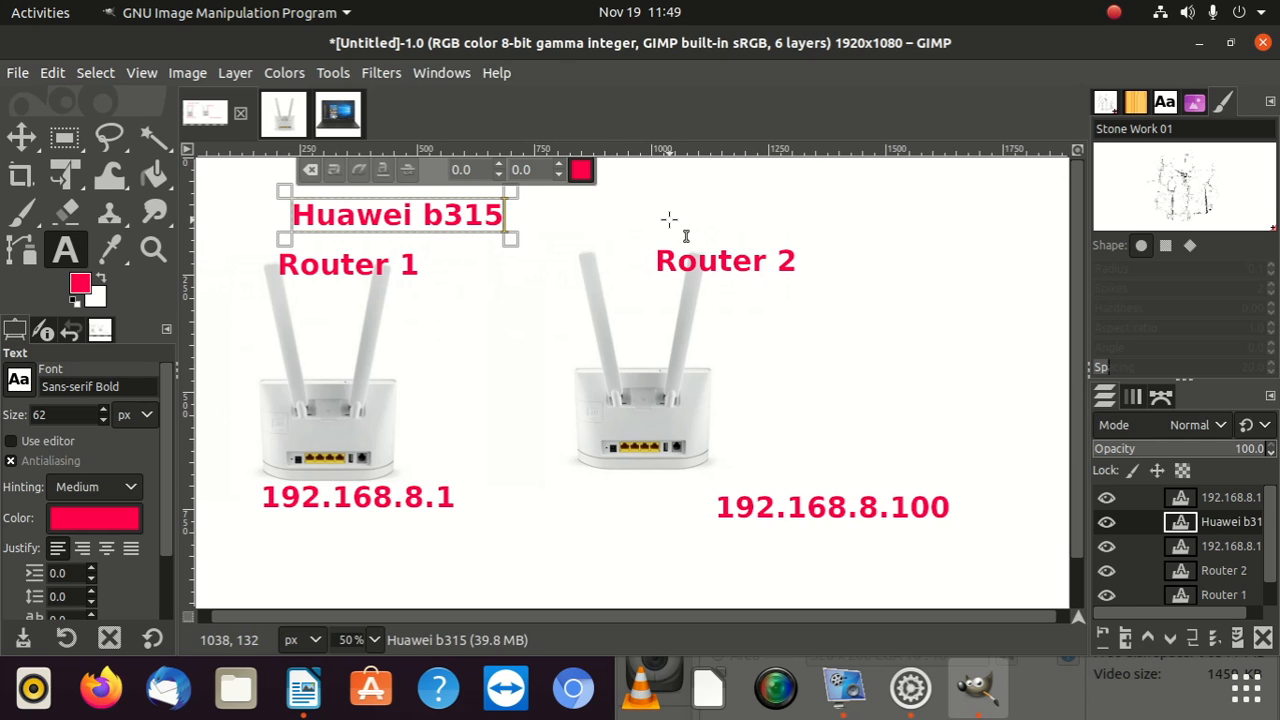
Step: Label Router 2 with the red text 'Huawei B315' above it
text(Hua)
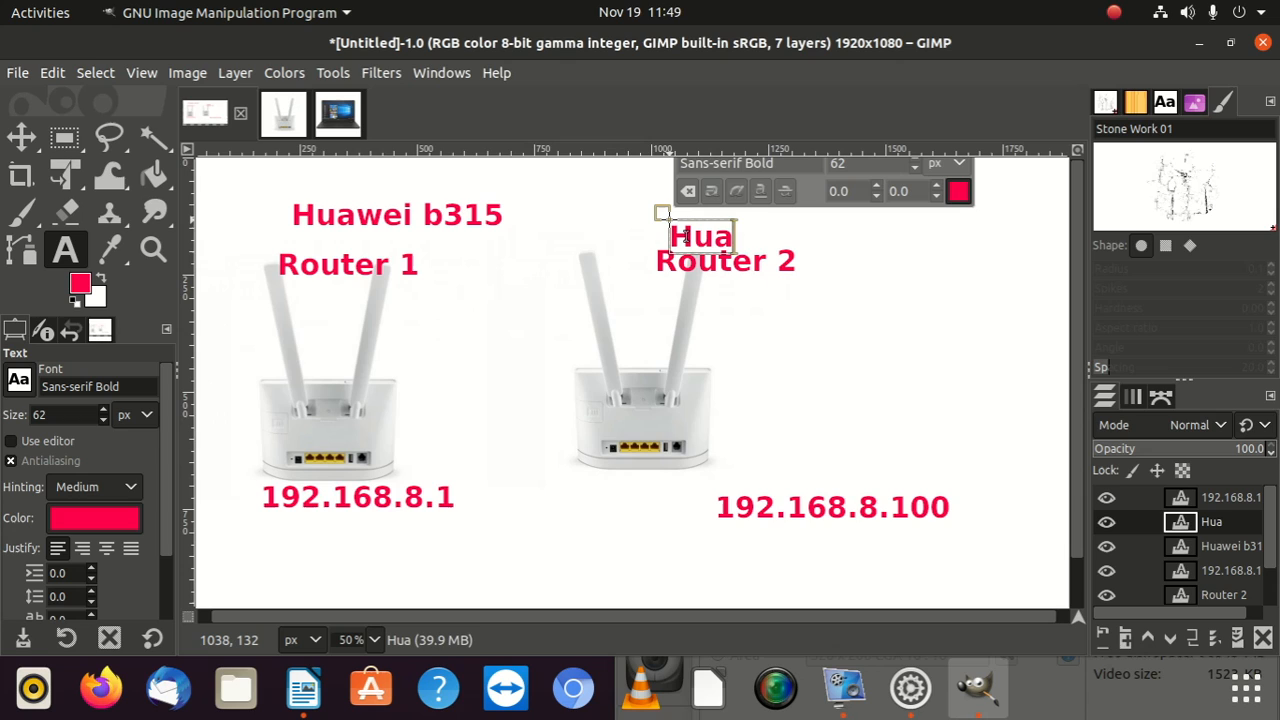
text(wei)
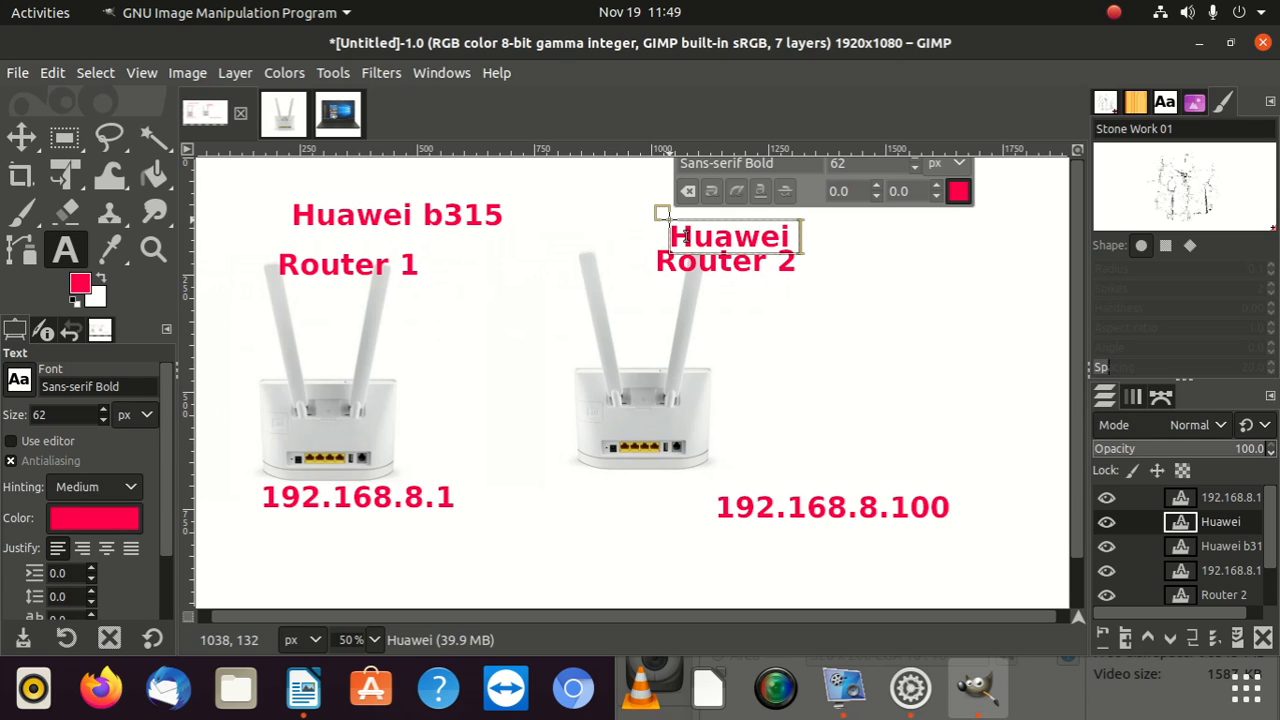
text(B3)
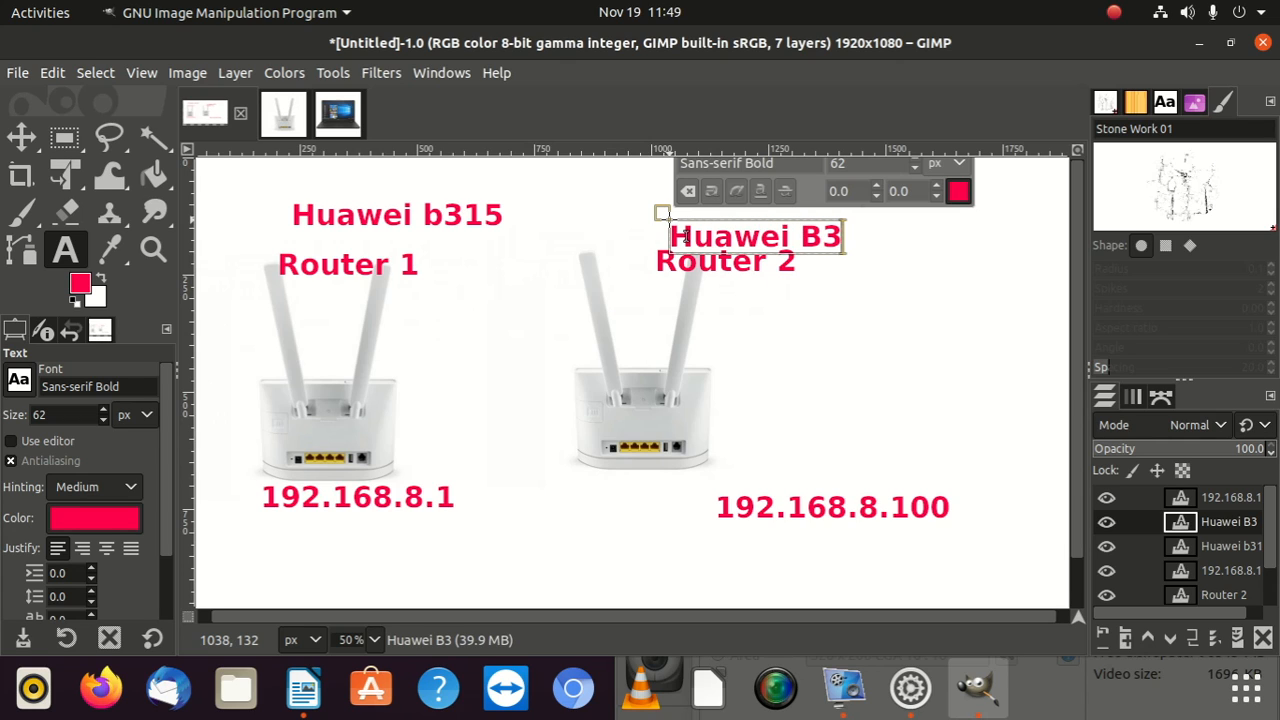
text(15)
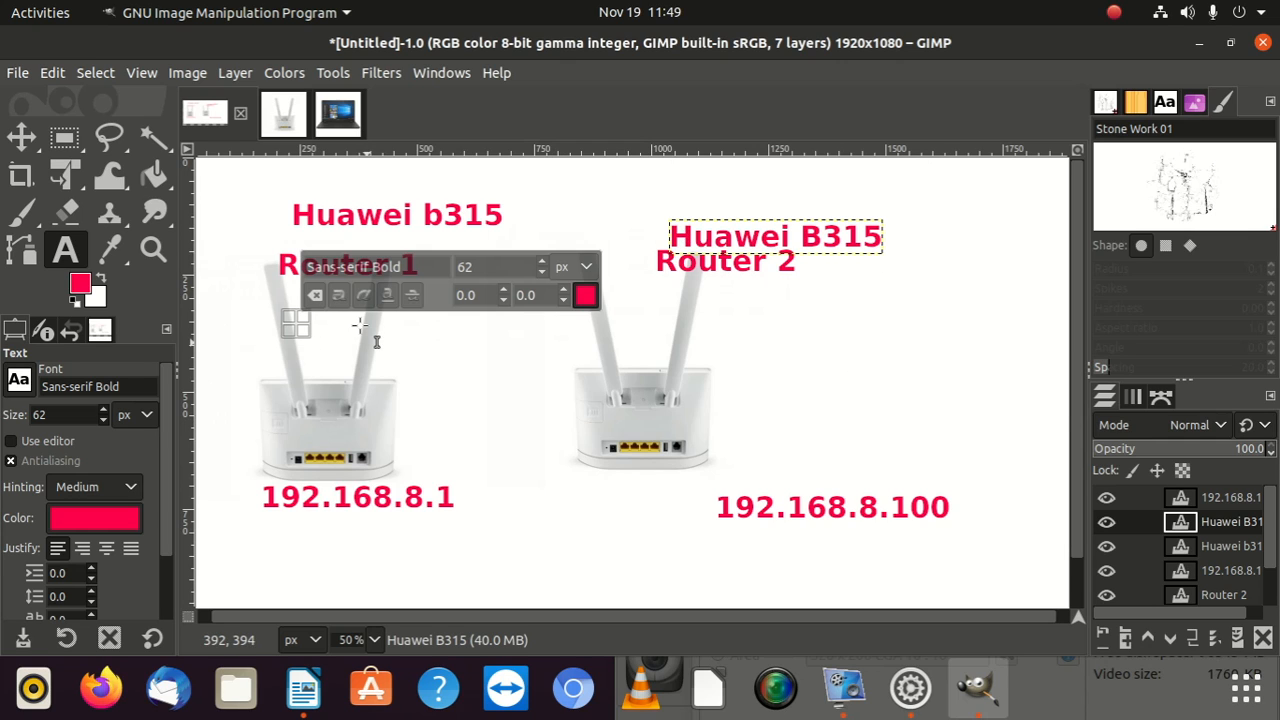
click(21, 137)
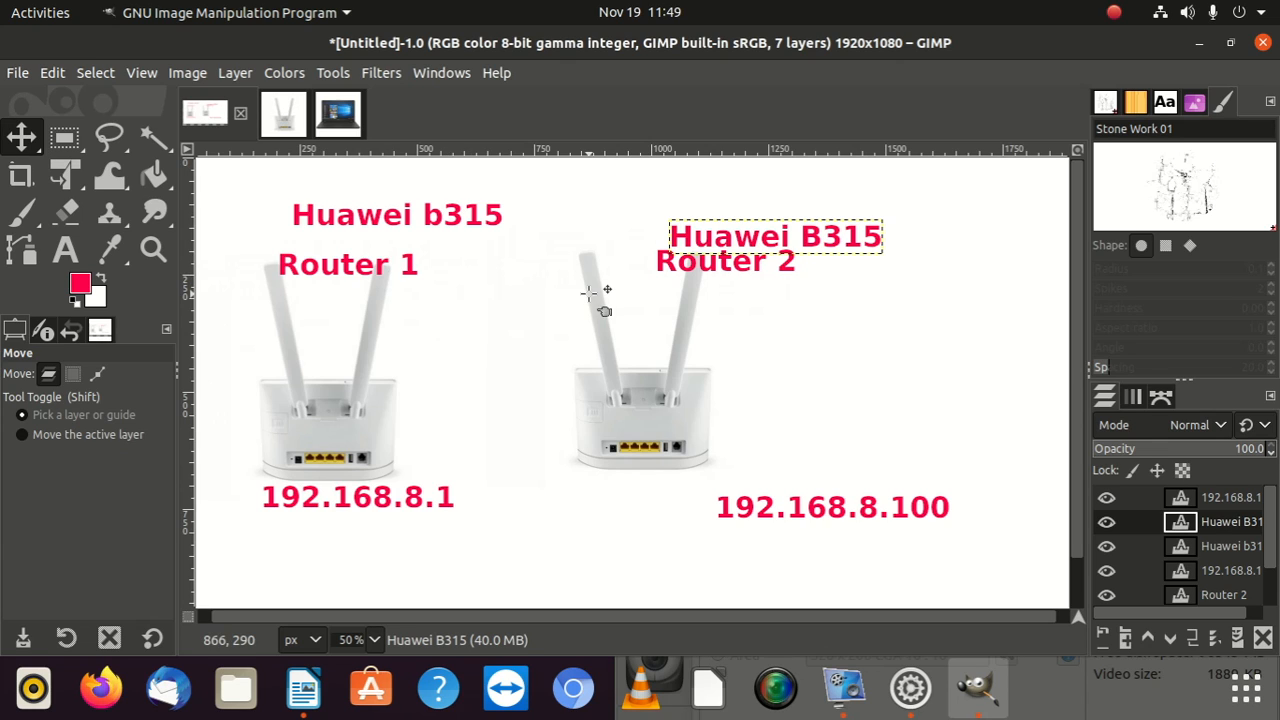
mouse_move(740, 365)
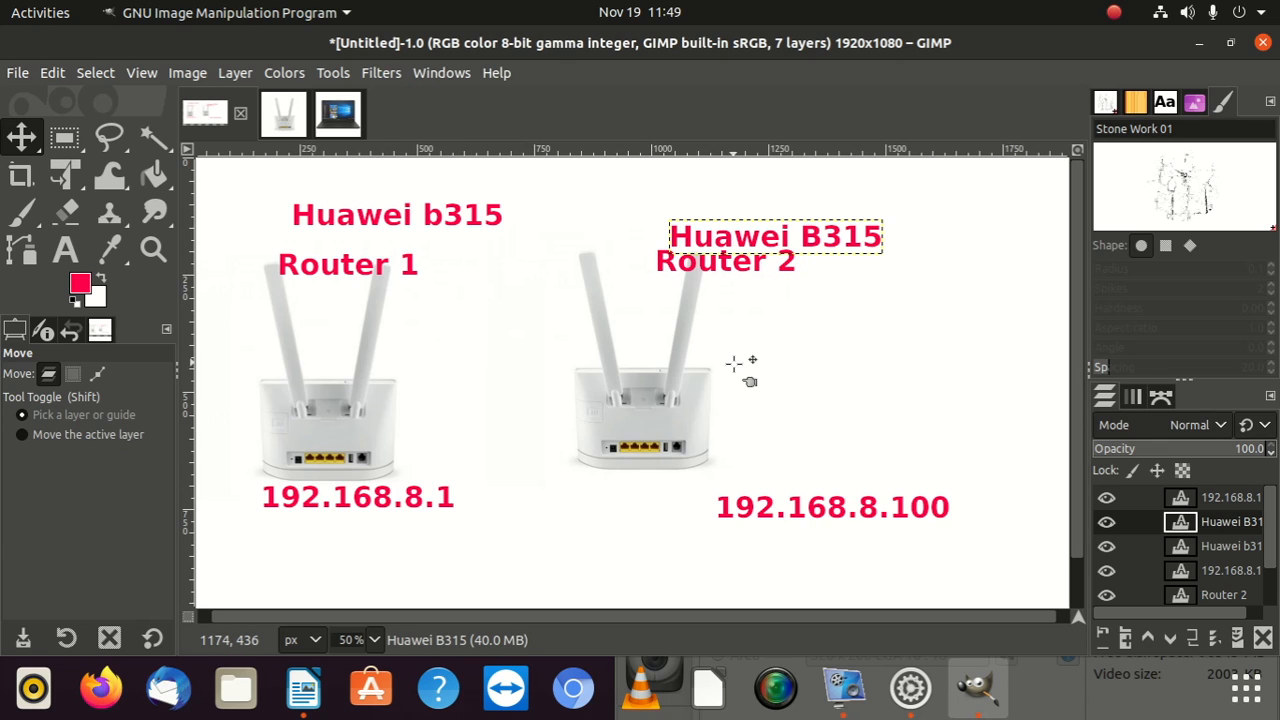
mouse_move(765, 397)
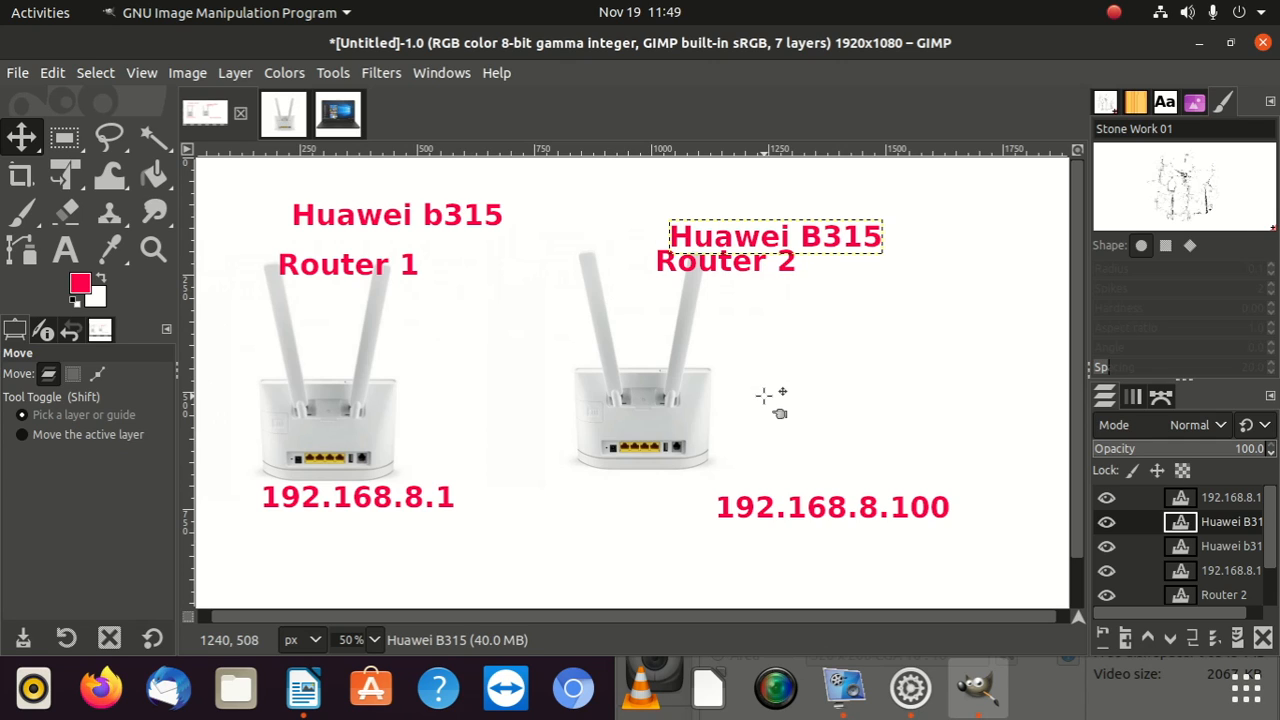
mouse_move(735, 355)
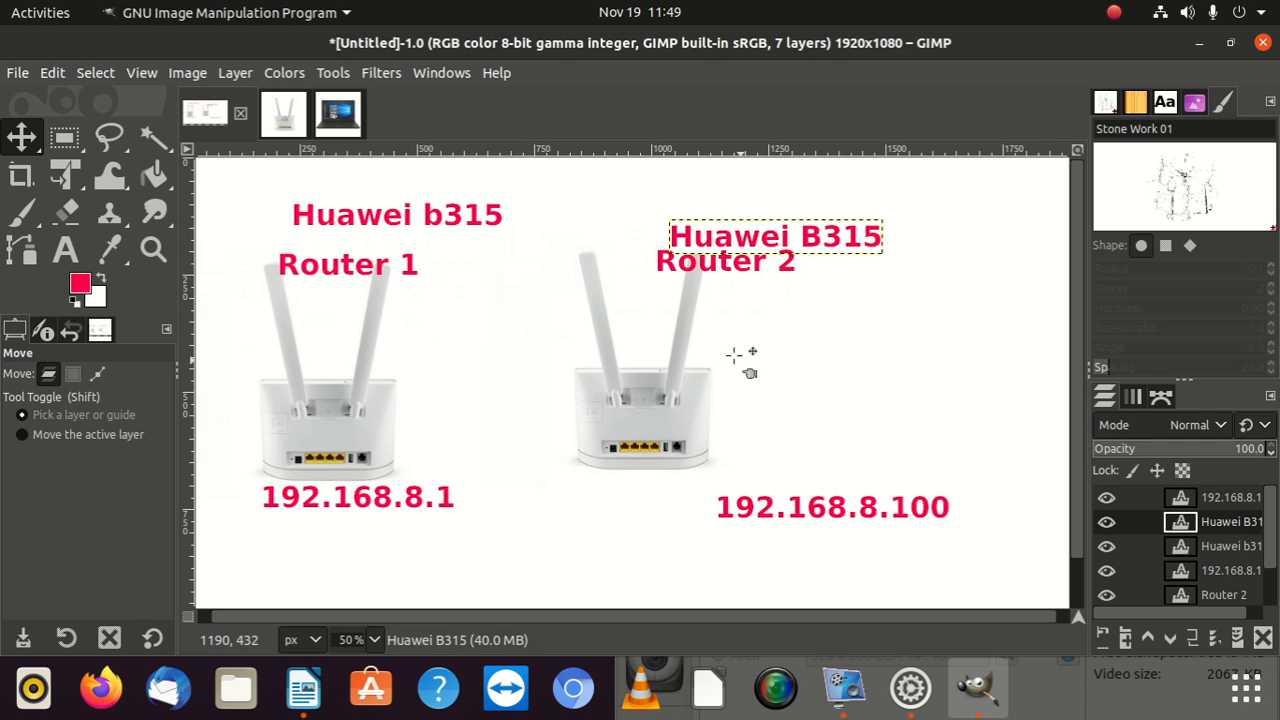
mouse_move(305, 403)
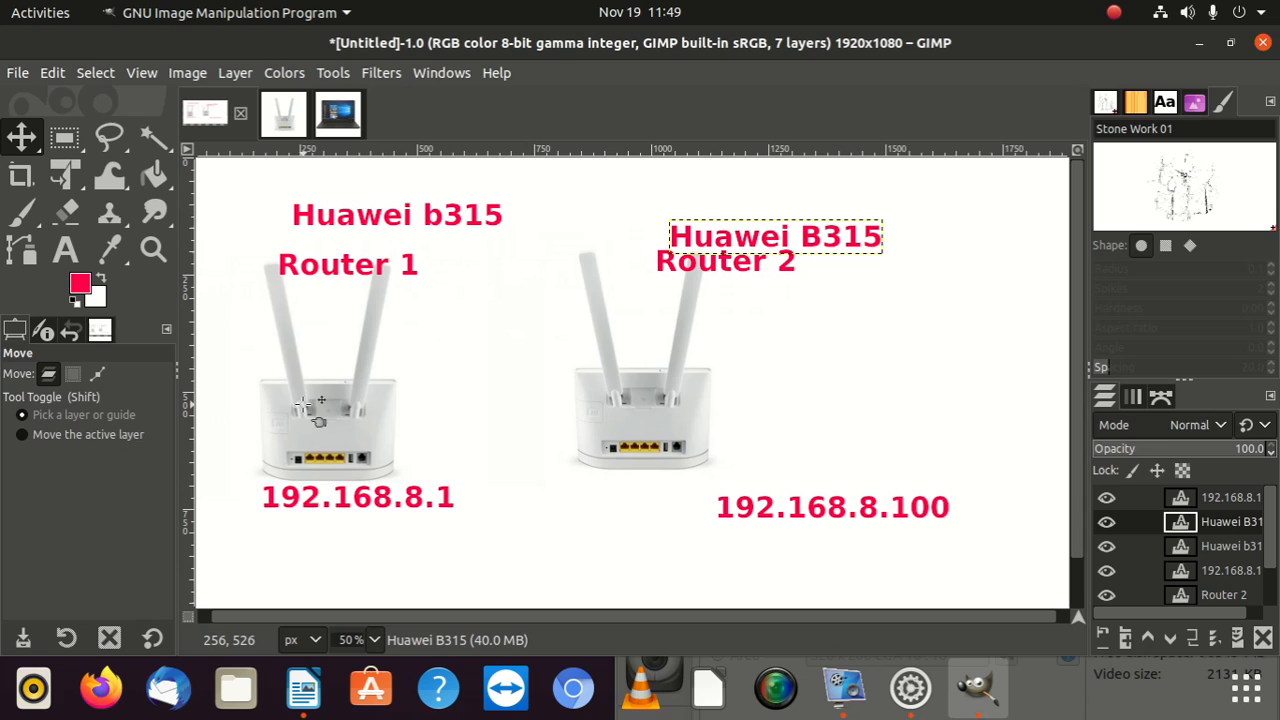
mouse_move(315, 410)
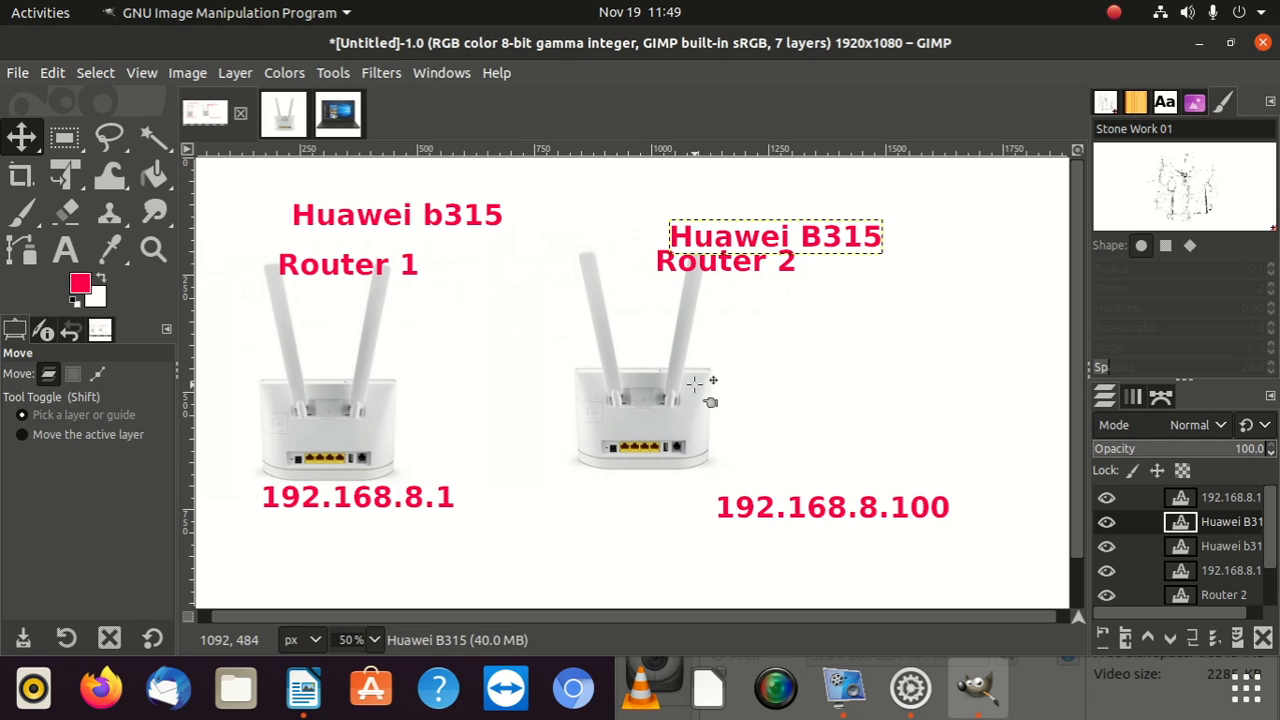
mouse_move(415, 370)
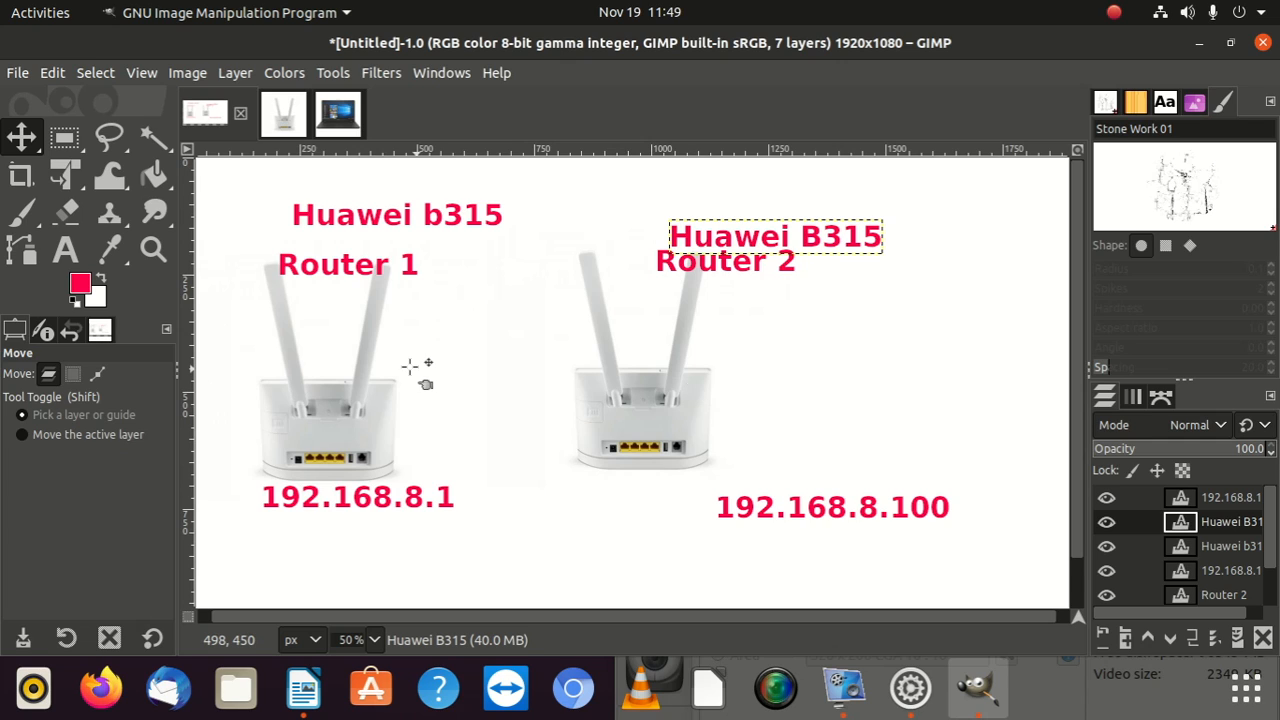
mouse_move(650, 407)
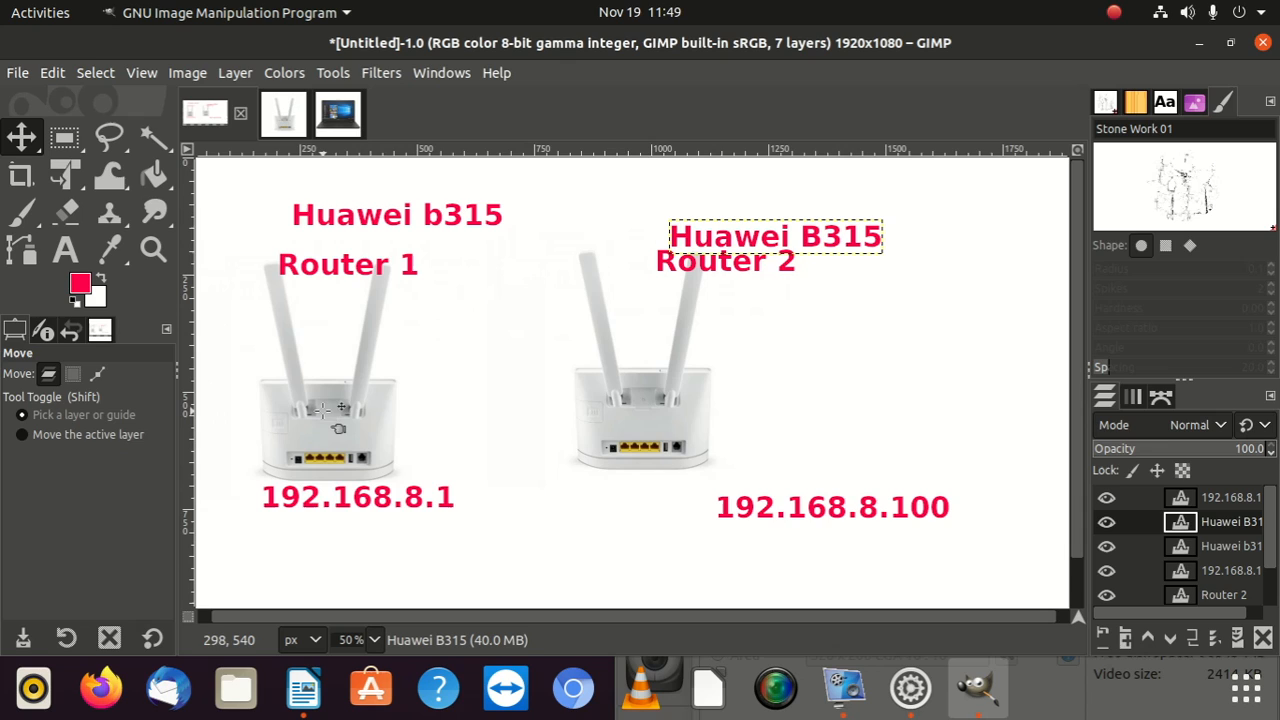
mouse_move(310, 422)
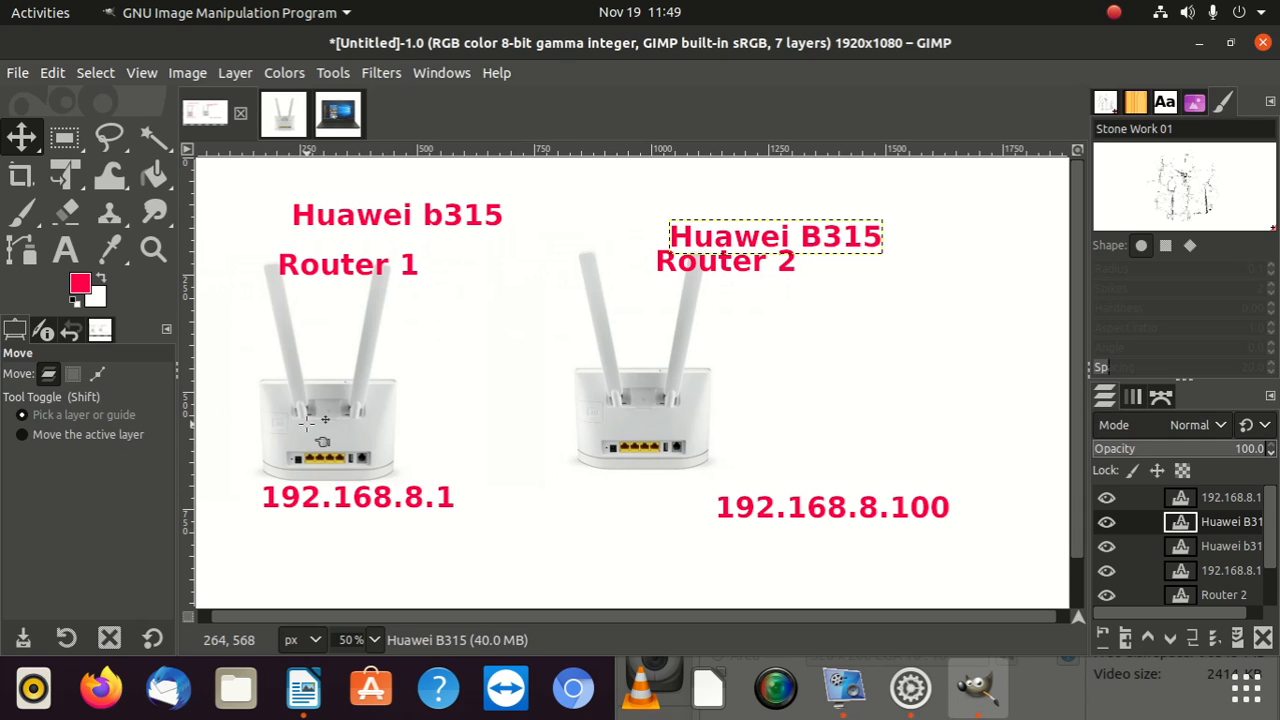
mouse_move(665, 432)
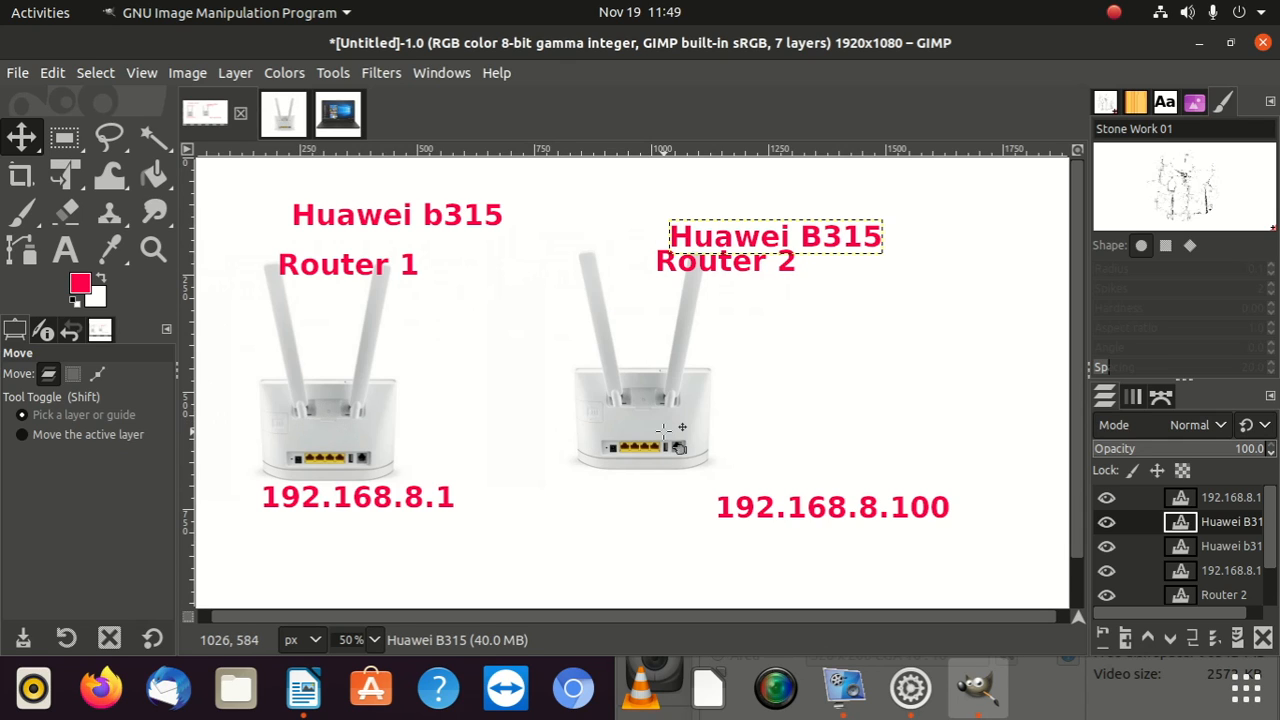
mouse_move(666, 431)
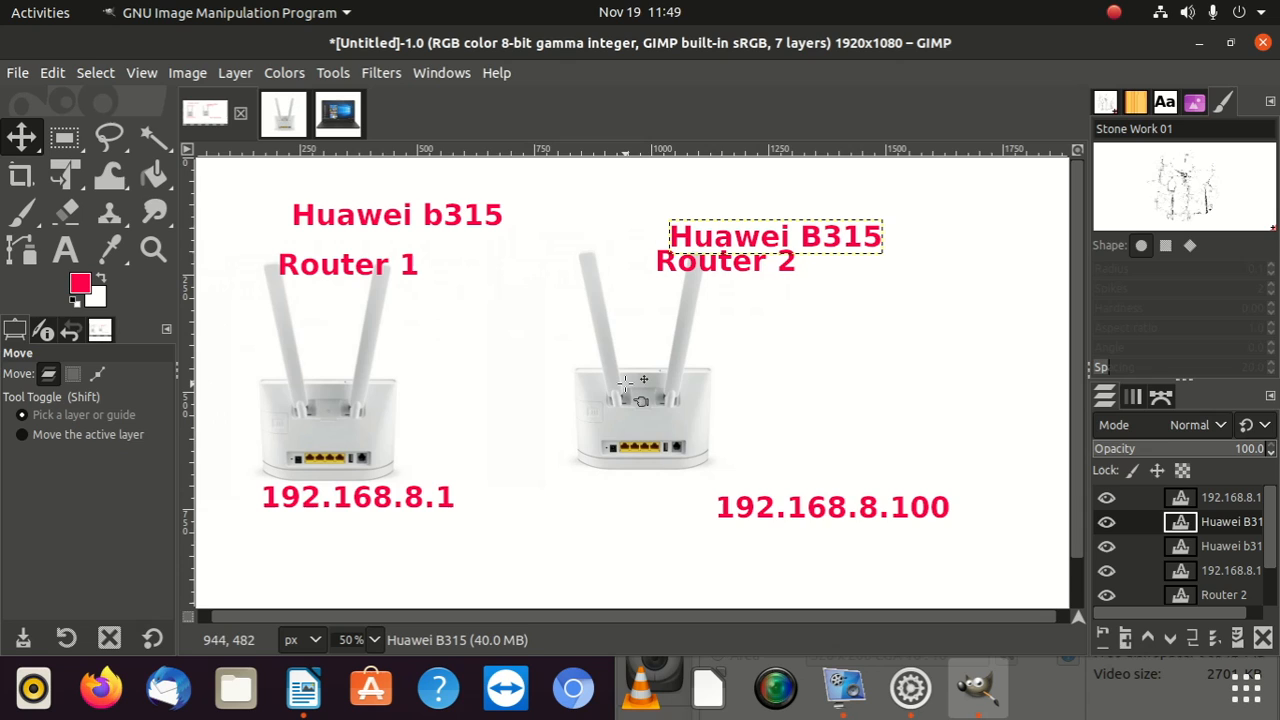
mouse_move(502, 370)
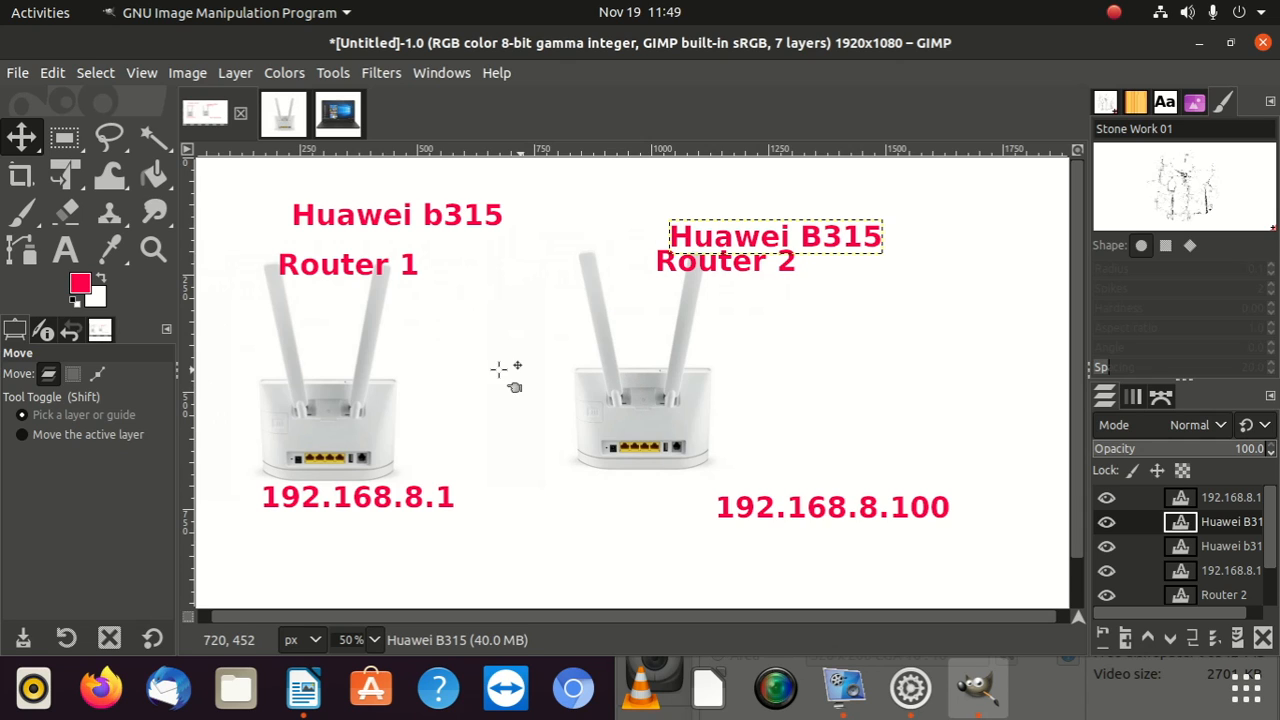
mouse_move(360, 400)
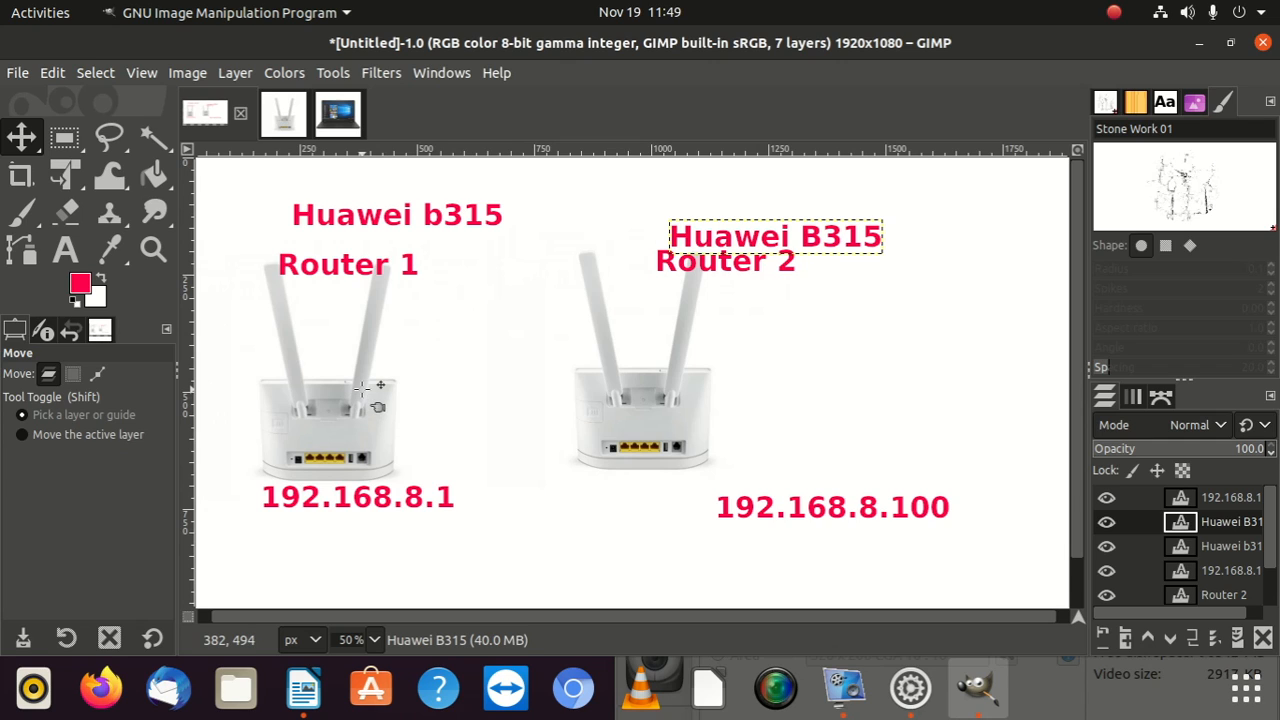
mouse_move(300, 468)
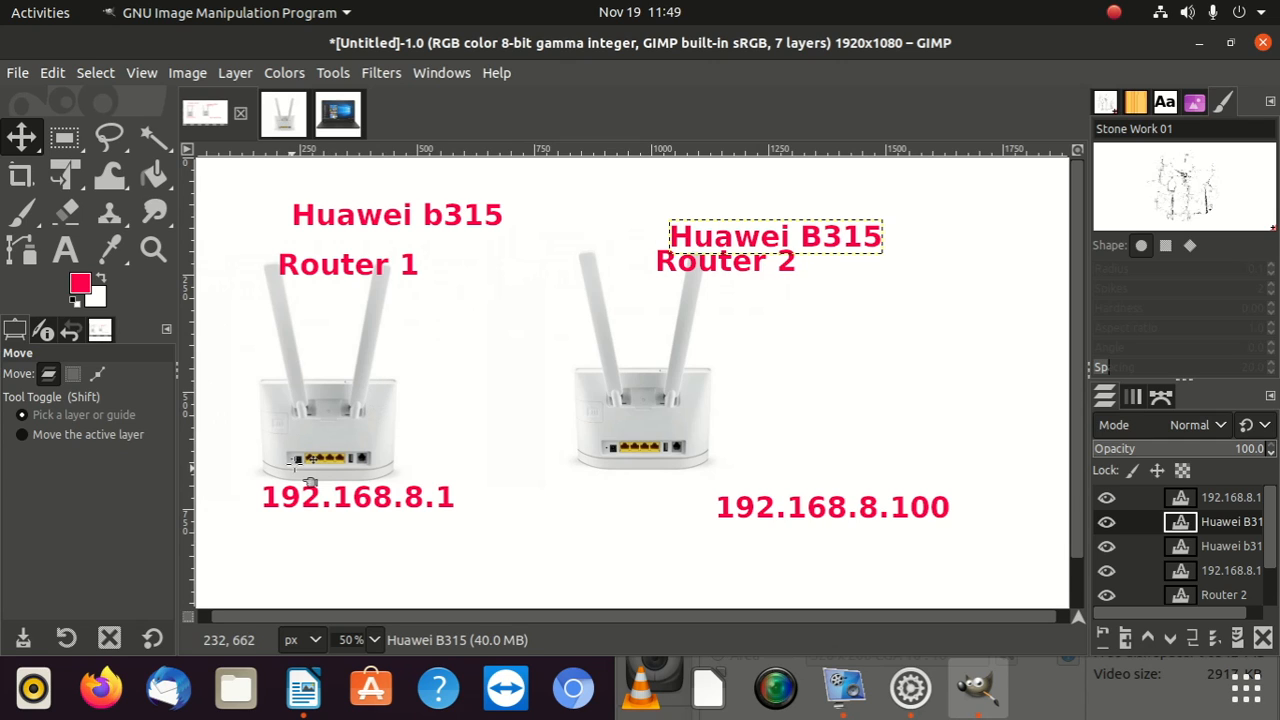
mouse_move(618, 418)
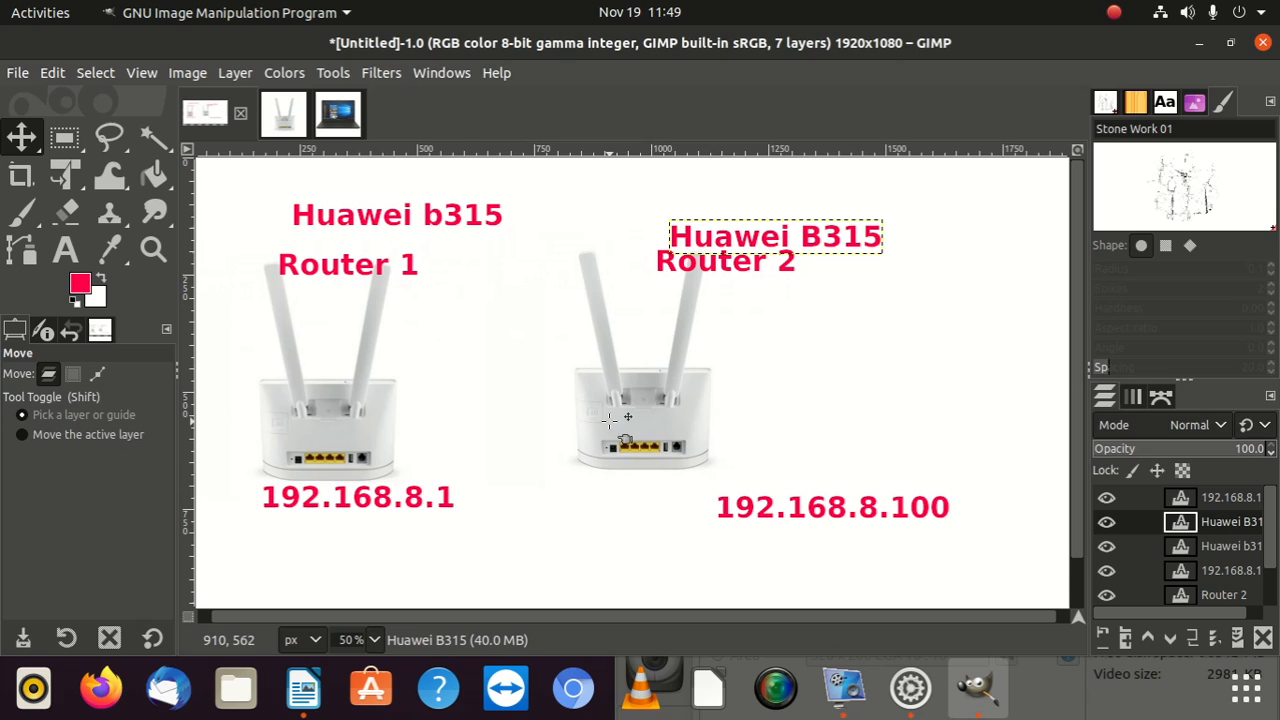
mouse_move(240, 272)
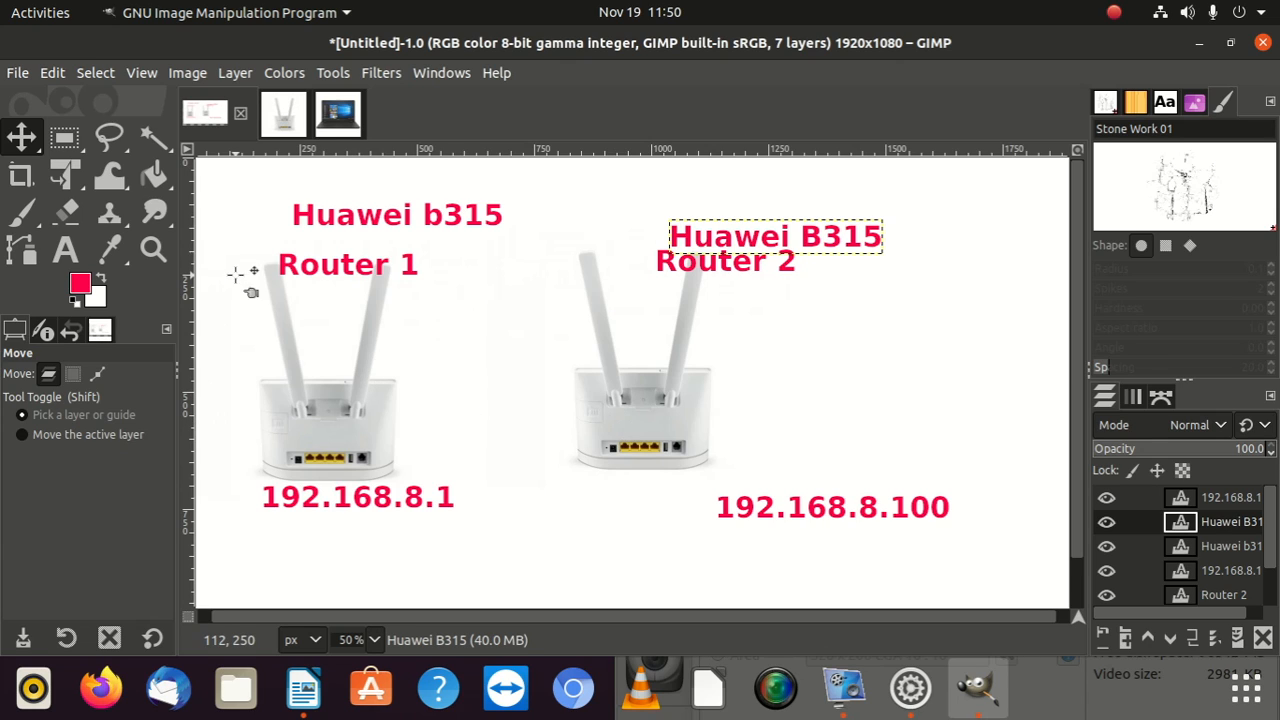
mouse_move(712, 367)
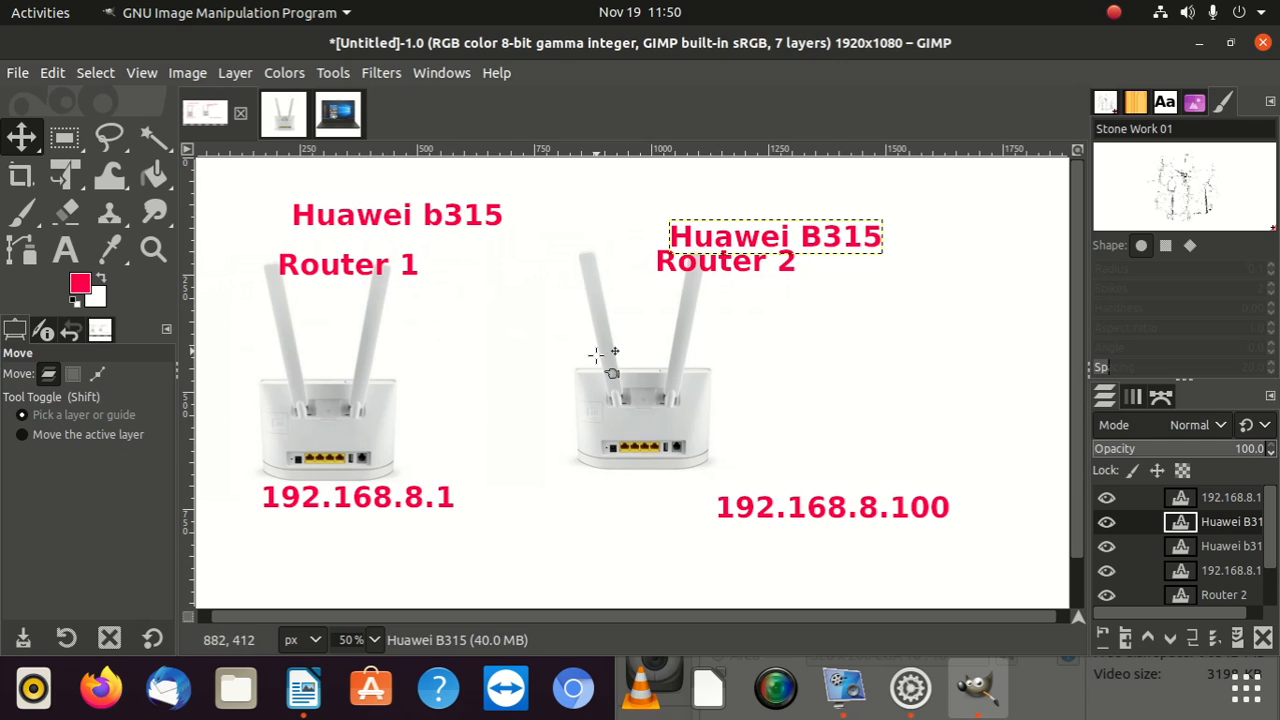
mouse_move(780, 422)
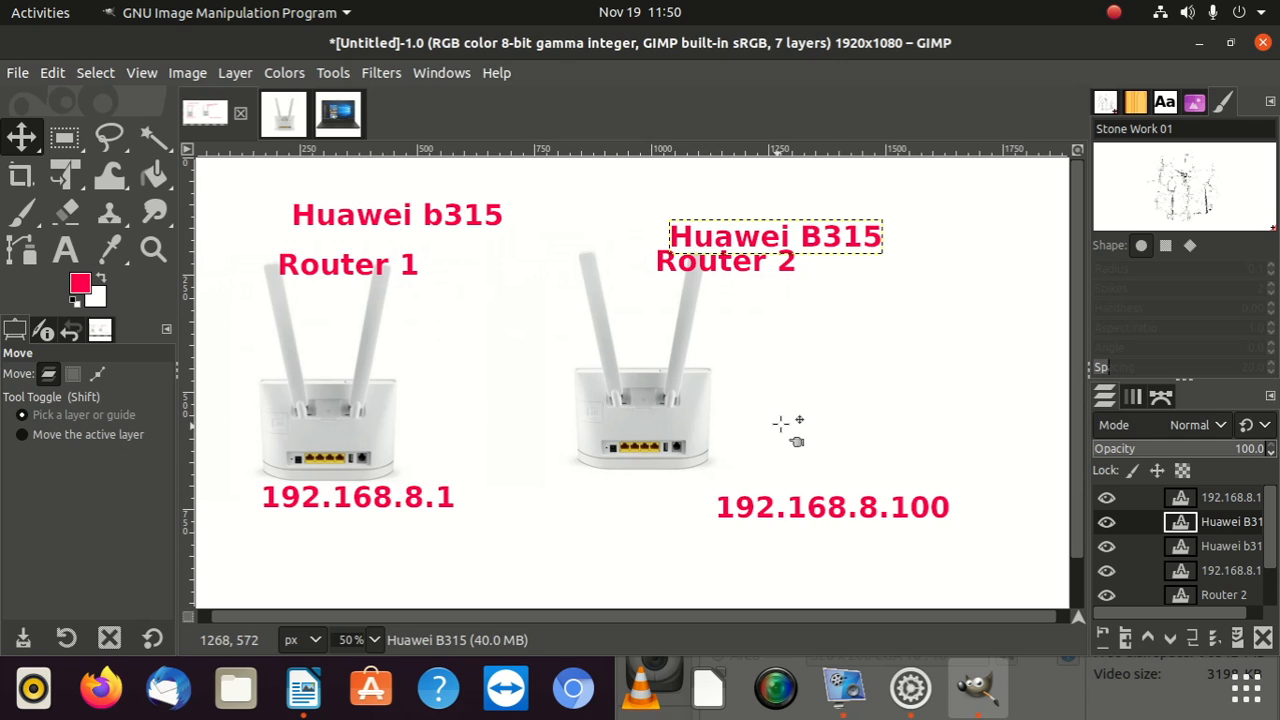
mouse_move(617, 392)
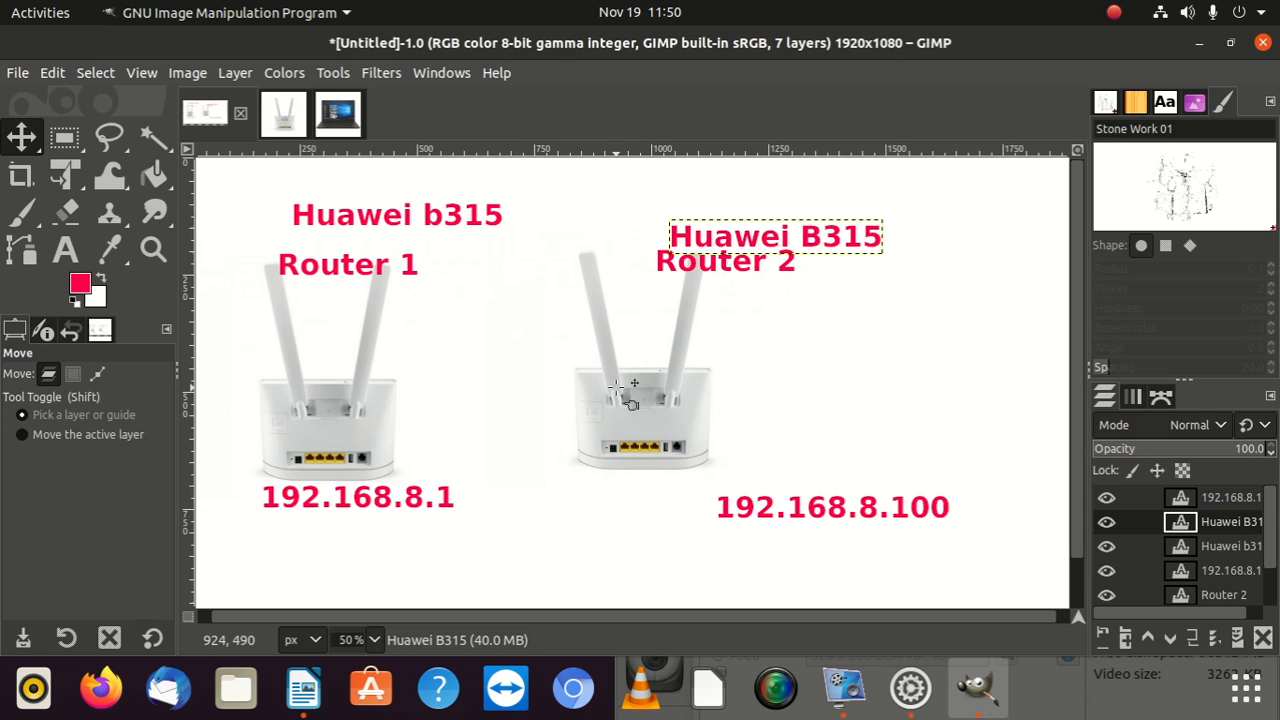
mouse_move(640, 378)
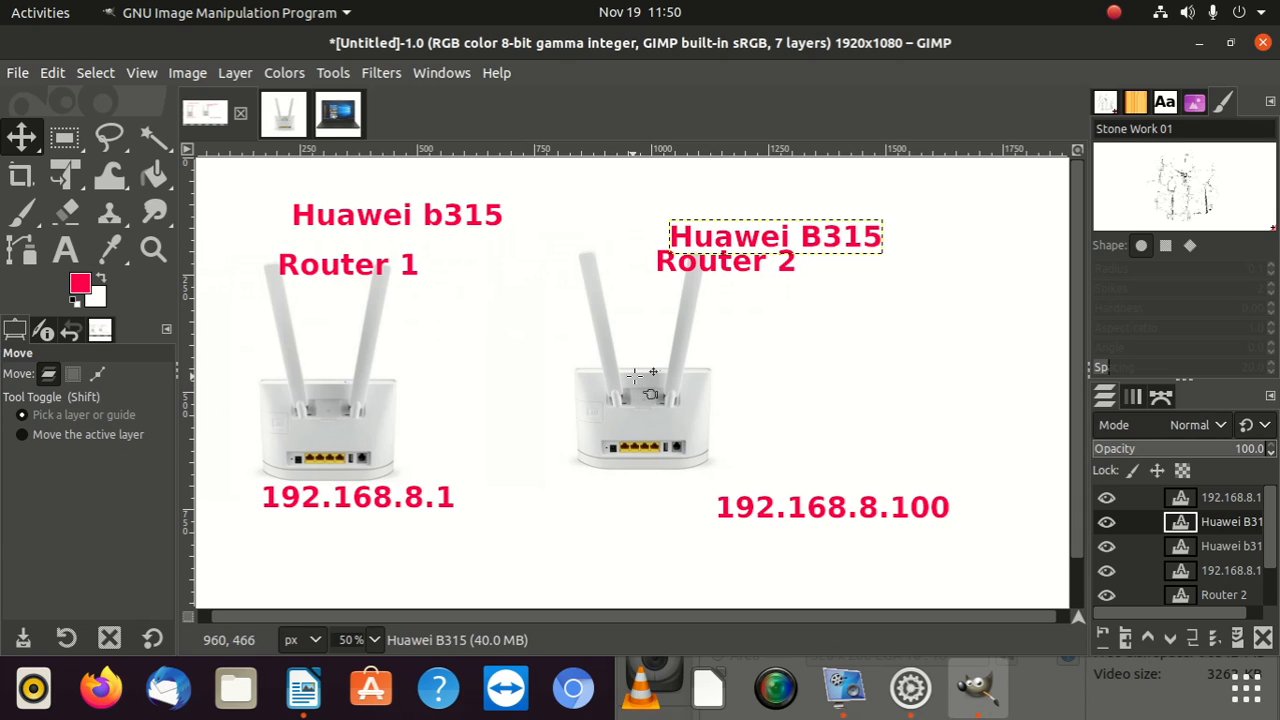
mouse_move(690, 347)
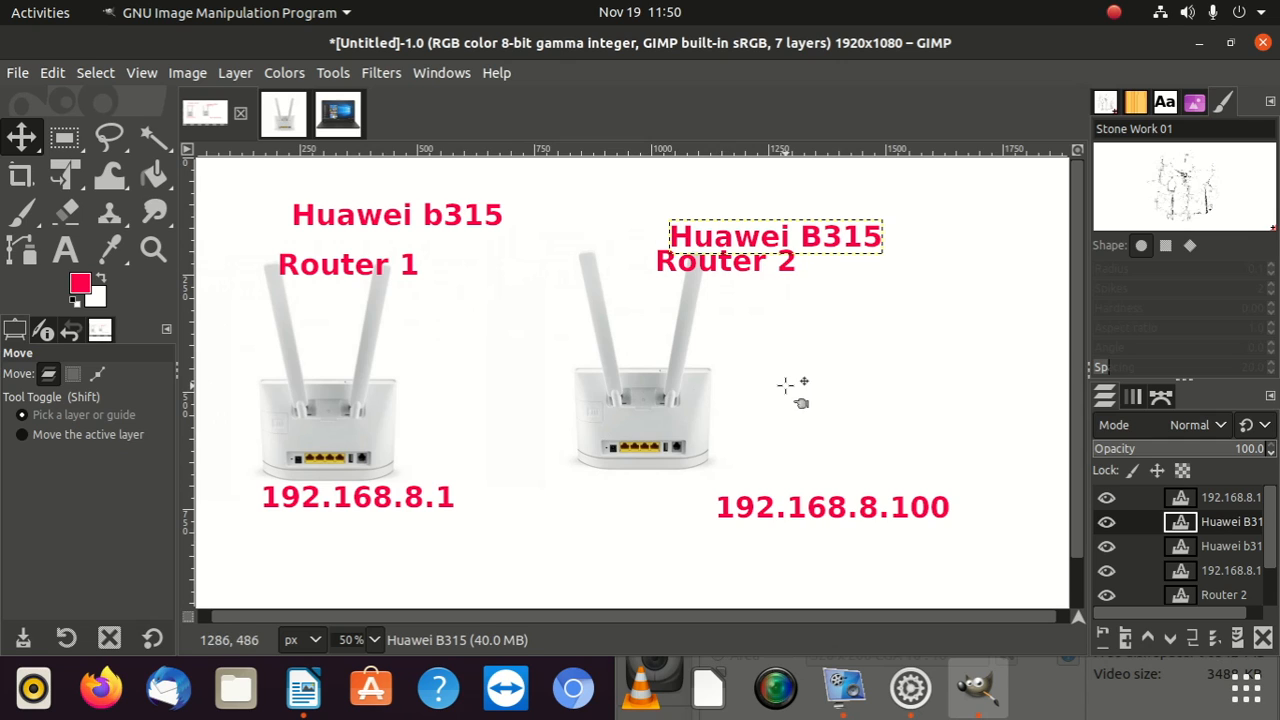
mouse_move(315, 372)
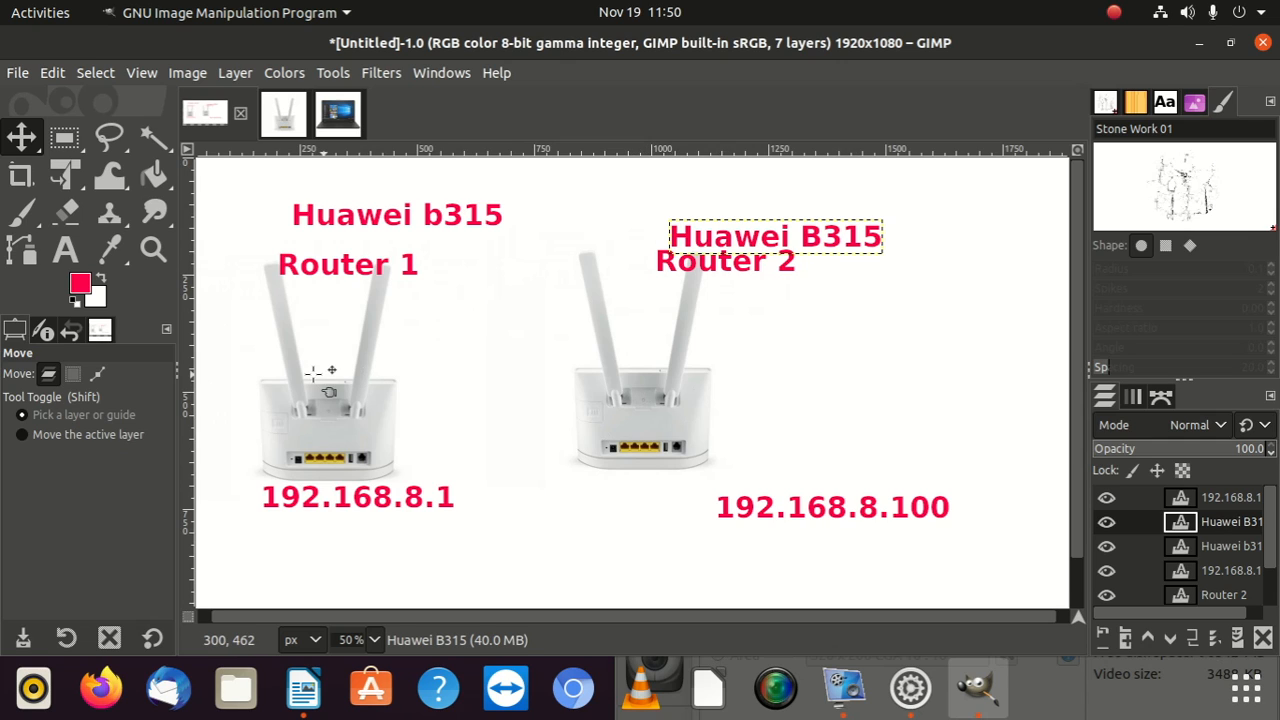
mouse_move(375, 375)
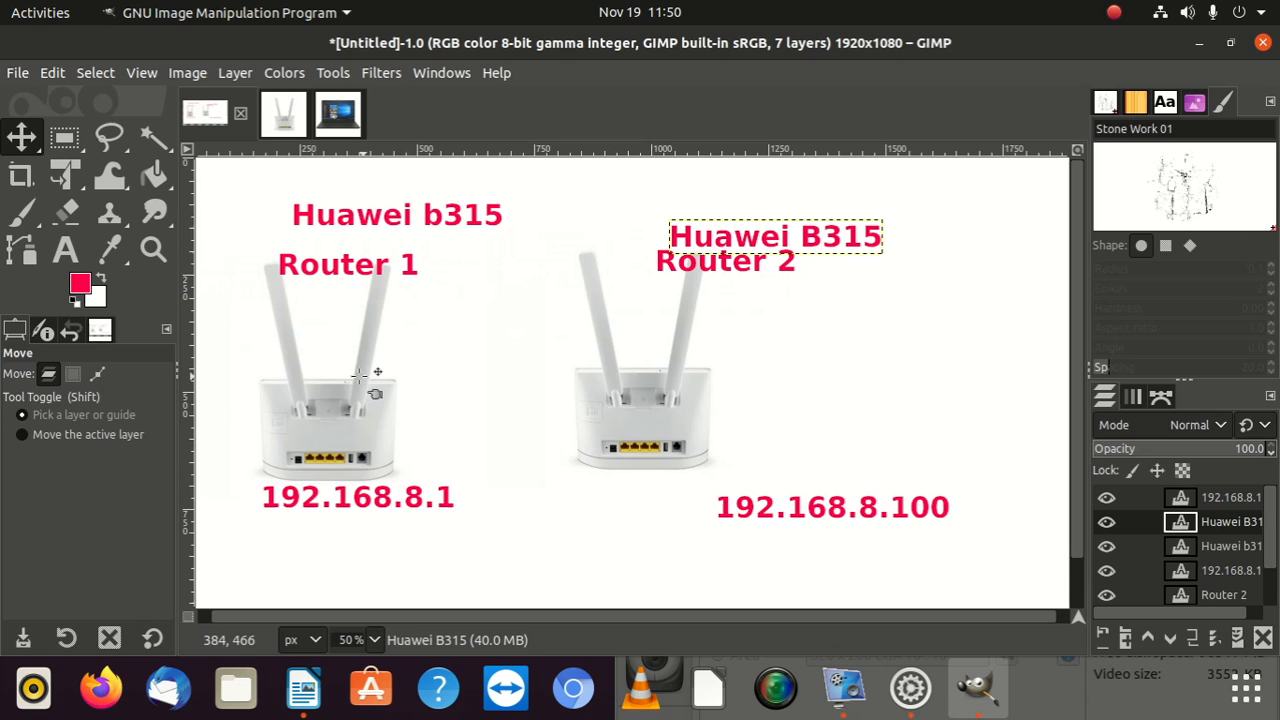
mouse_move(580, 300)
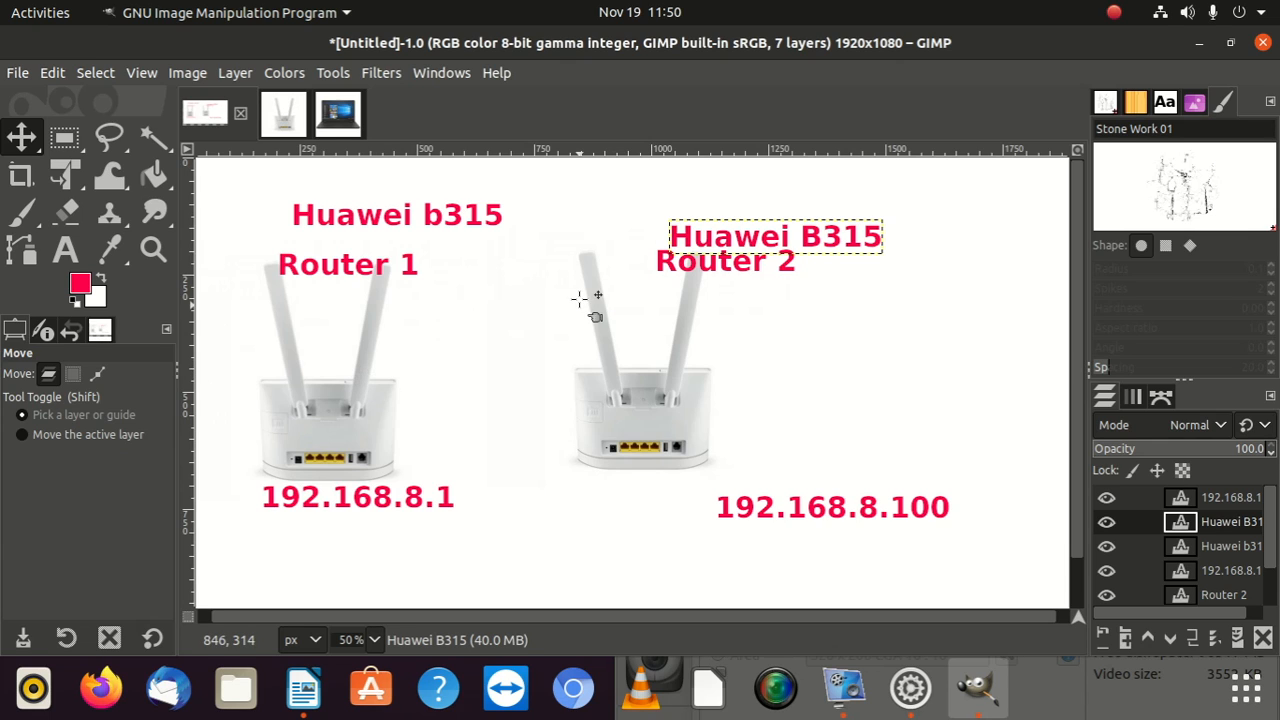
mouse_move(676, 357)
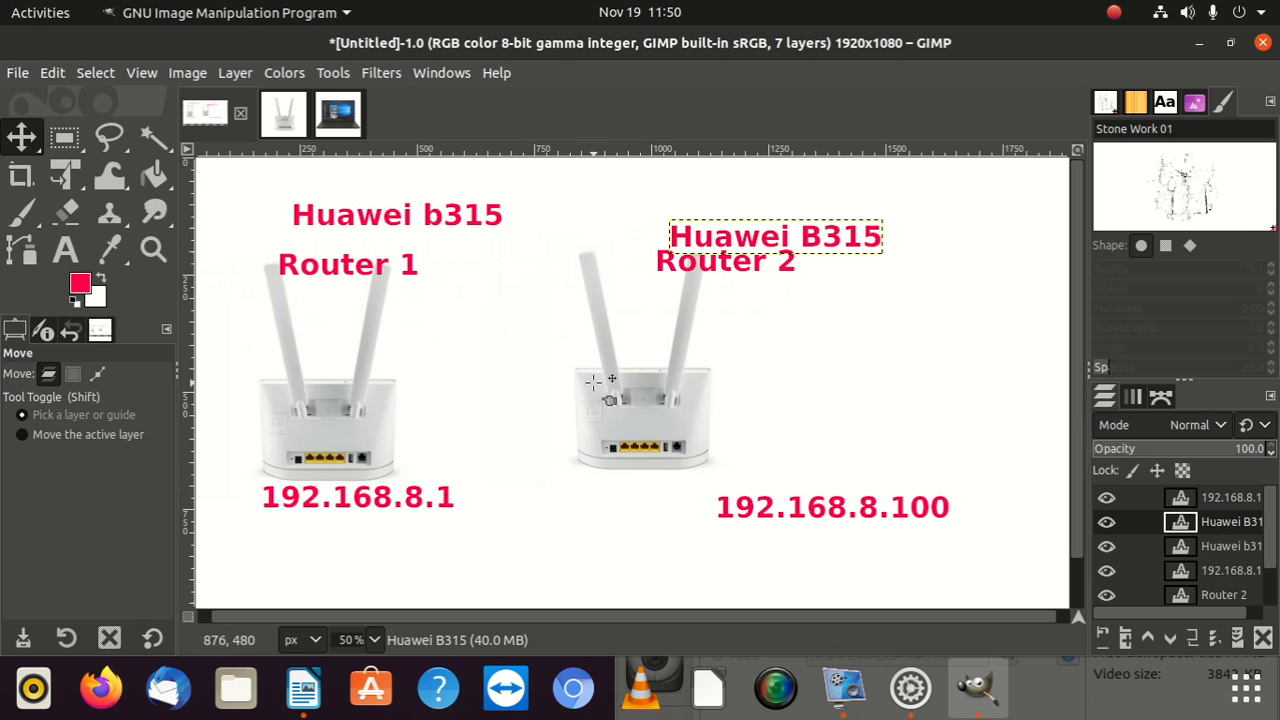
mouse_move(740, 465)
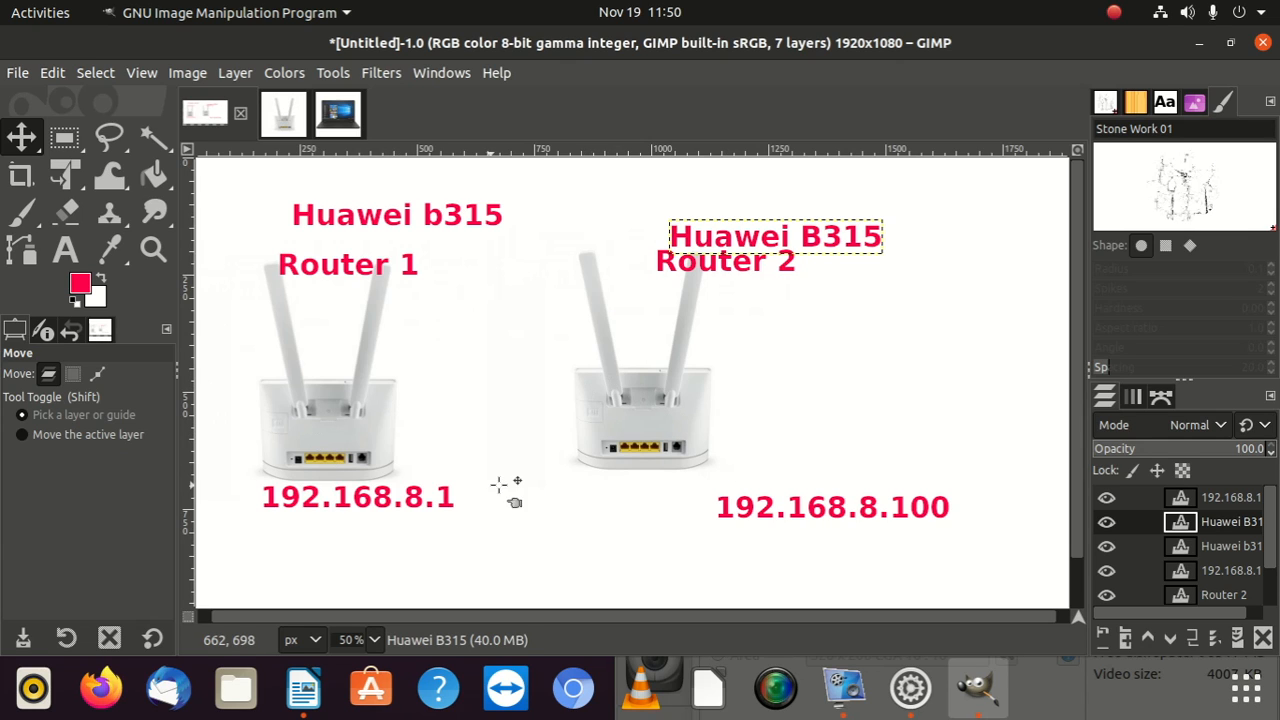
mouse_move(773, 295)
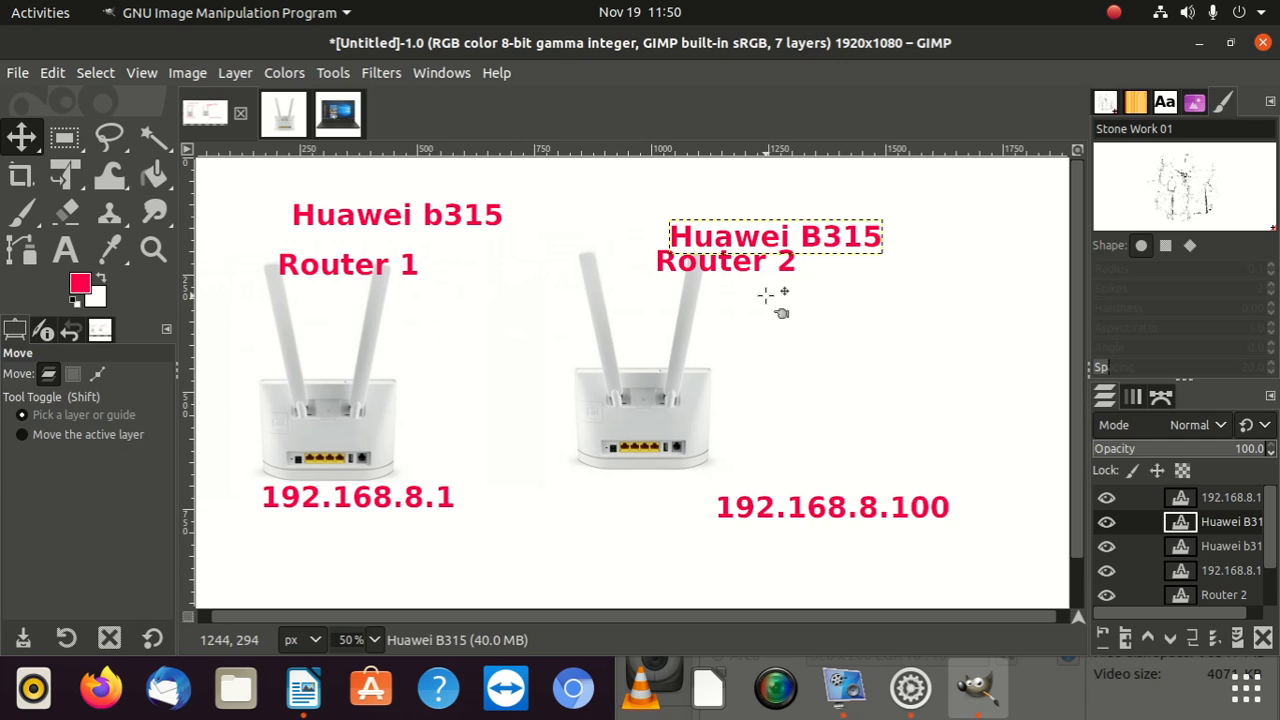
mouse_move(415, 367)
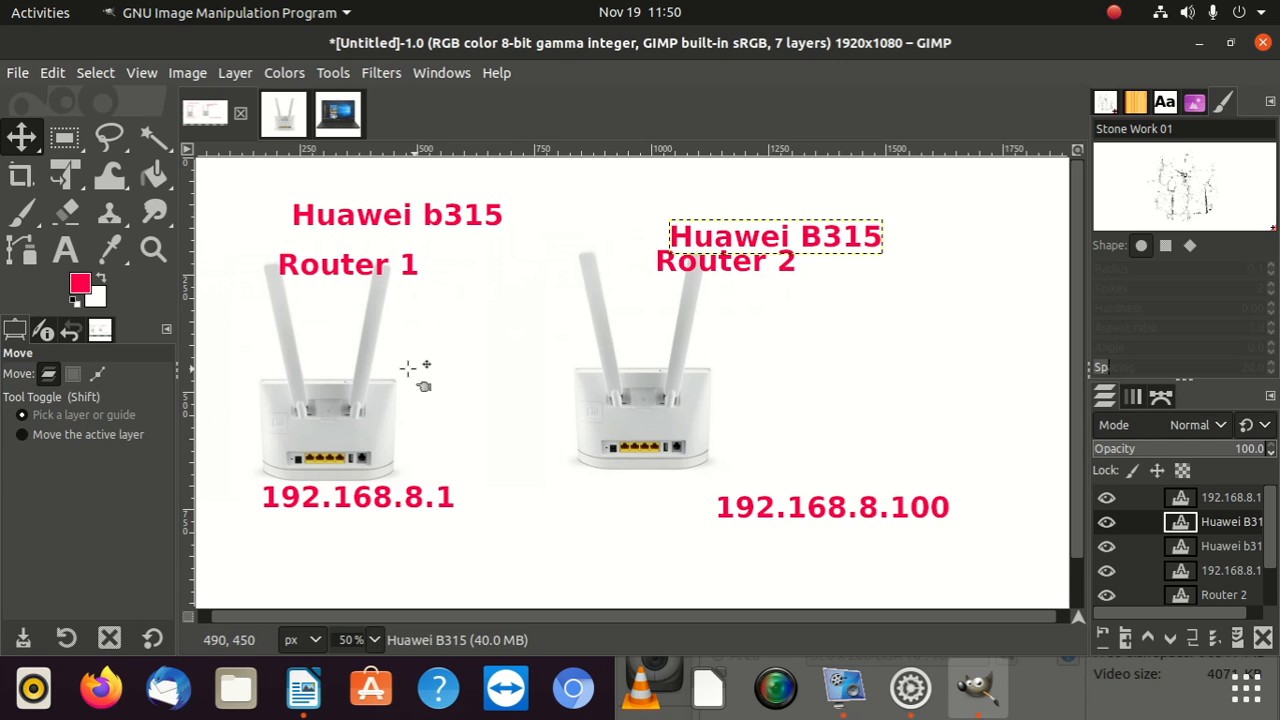
mouse_move(369, 429)
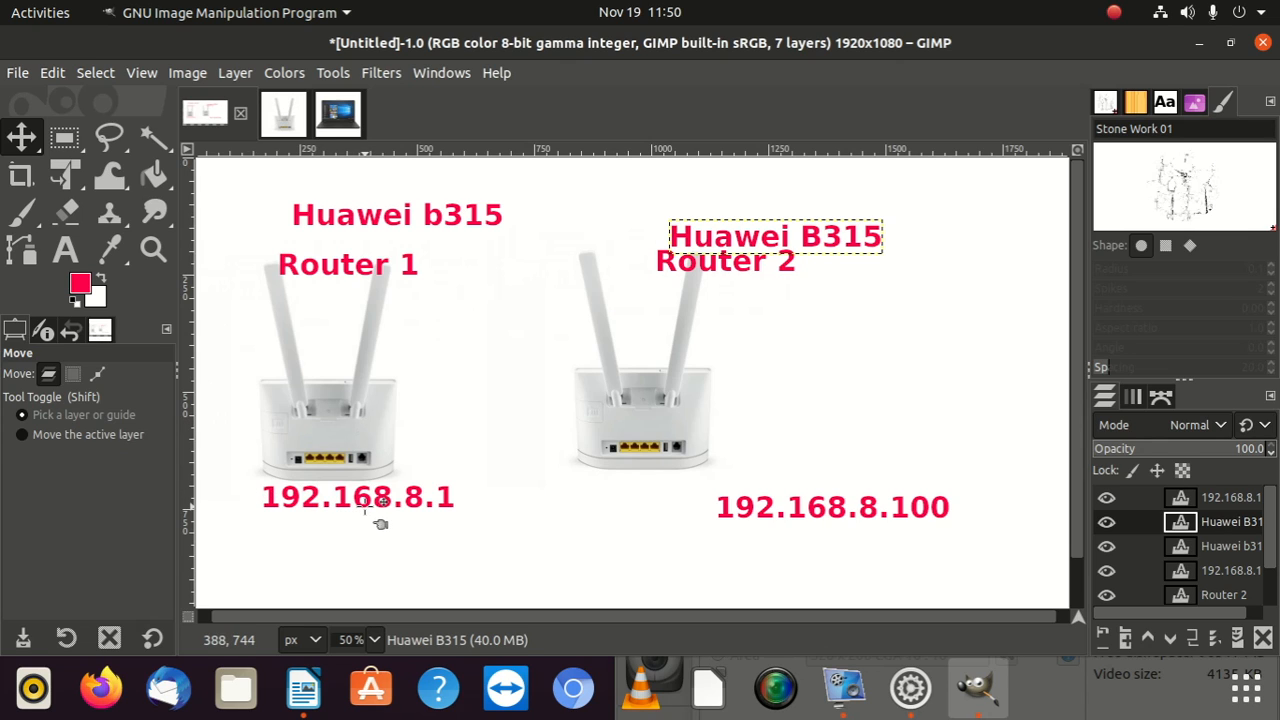
mouse_move(803, 487)
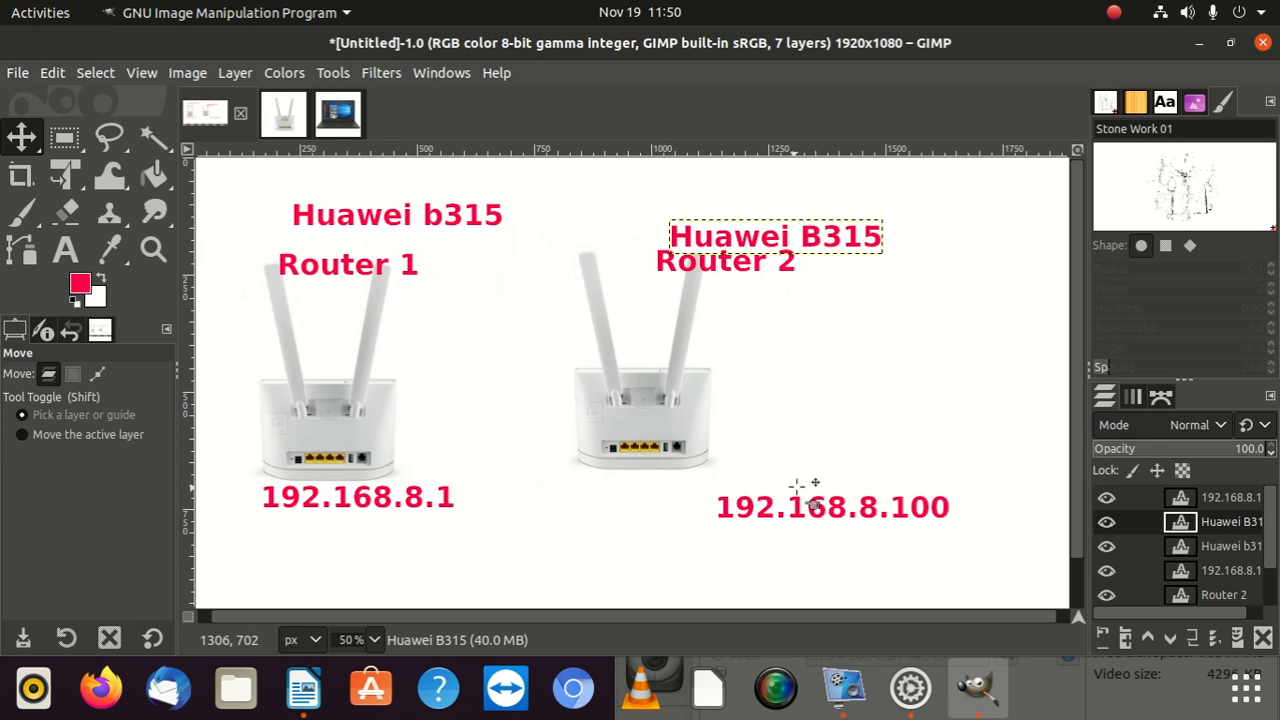
mouse_move(645, 427)
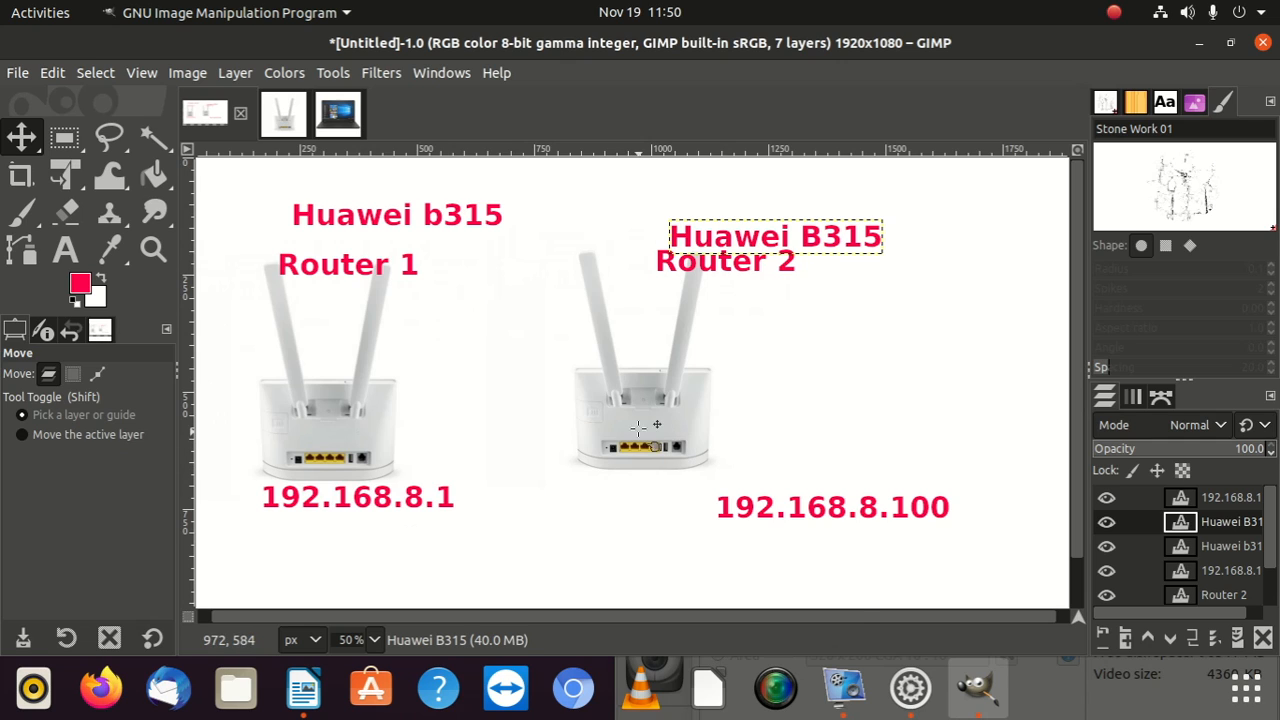
mouse_move(706, 420)
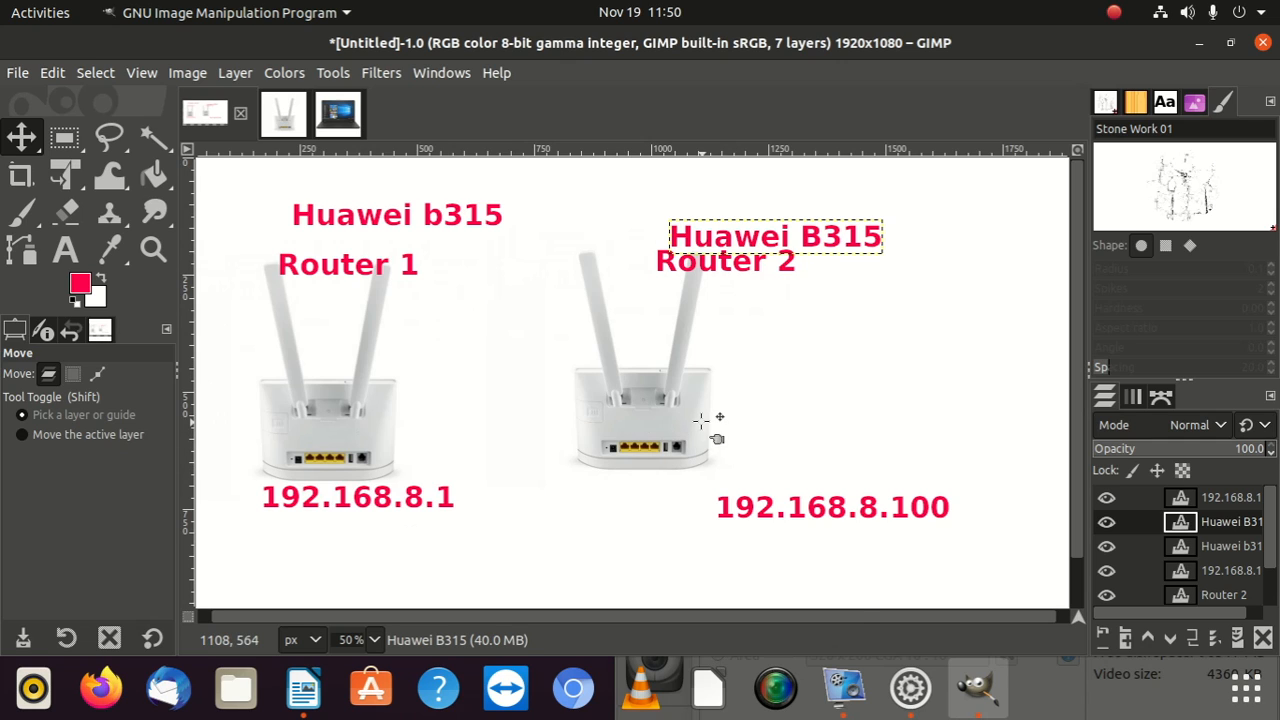
mouse_move(585, 458)
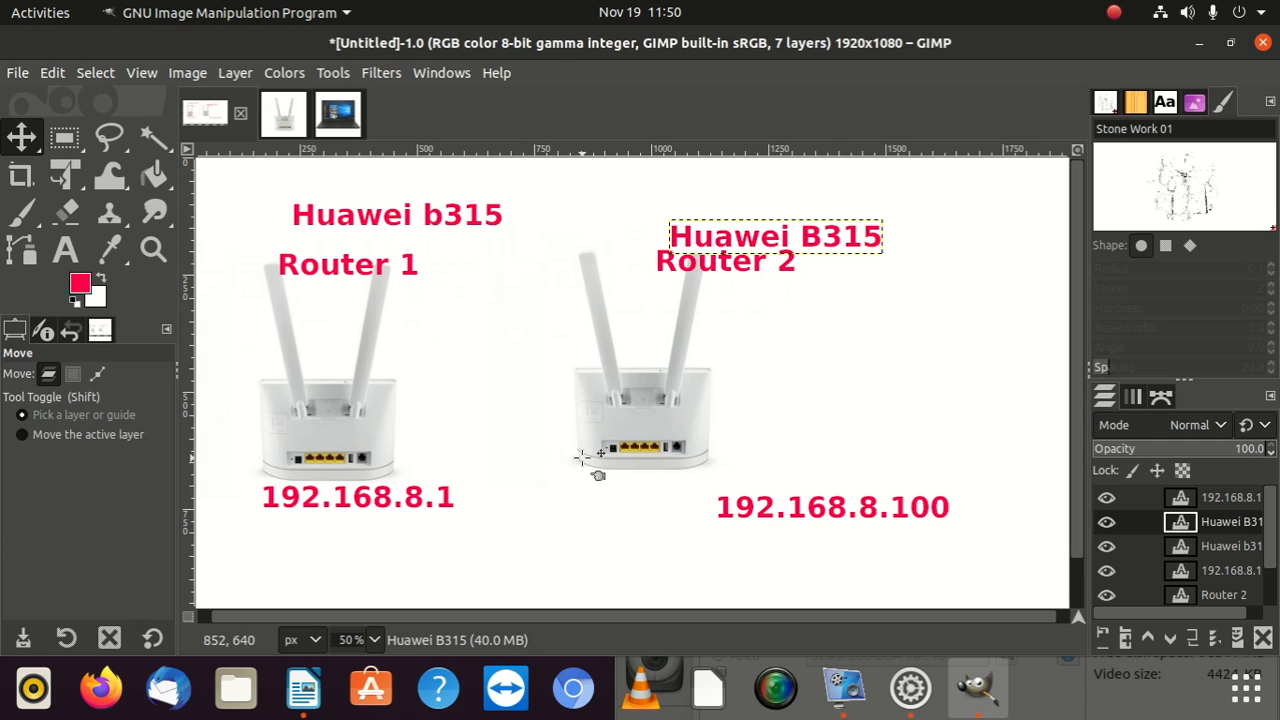
mouse_move(586, 416)
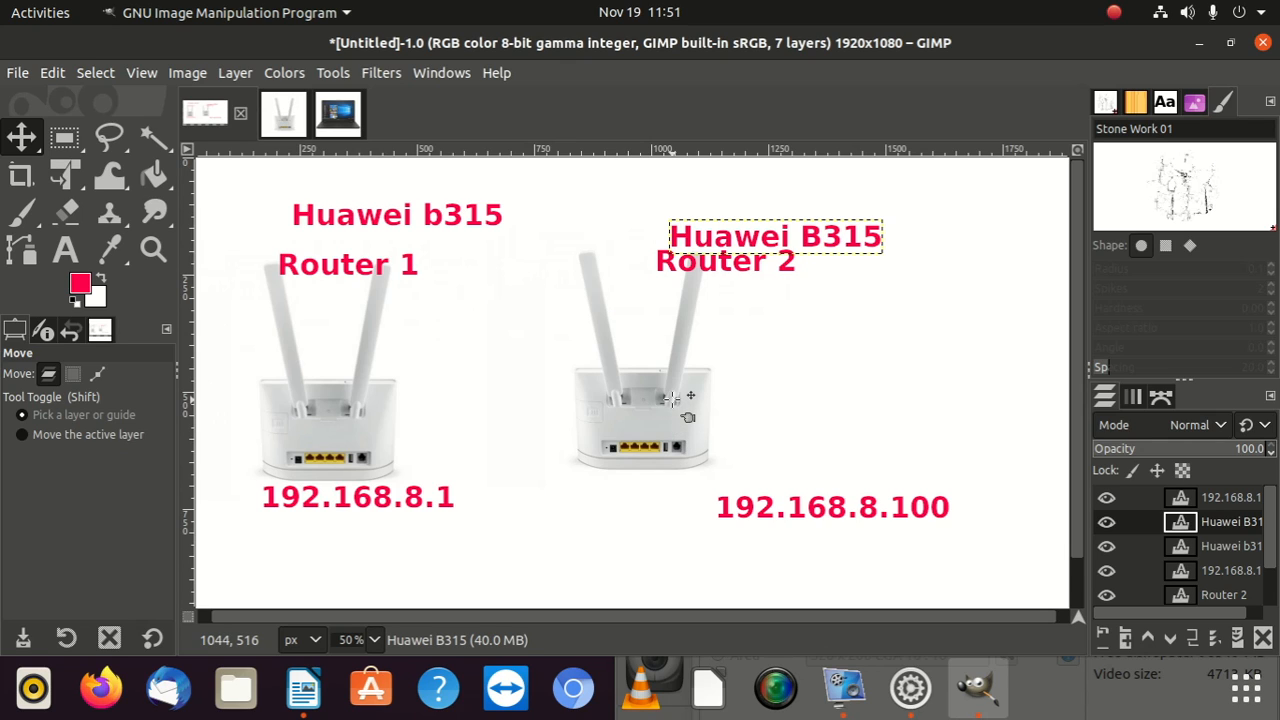
mouse_move(680, 390)
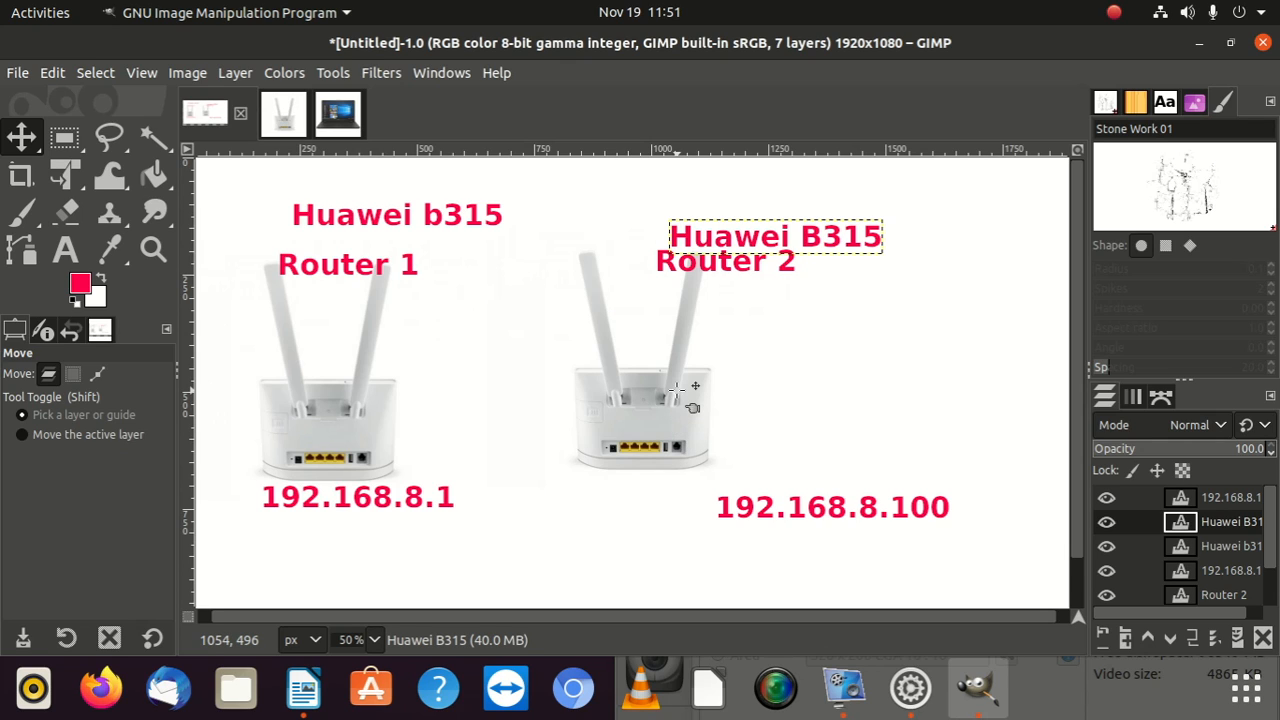
mouse_move(595, 430)
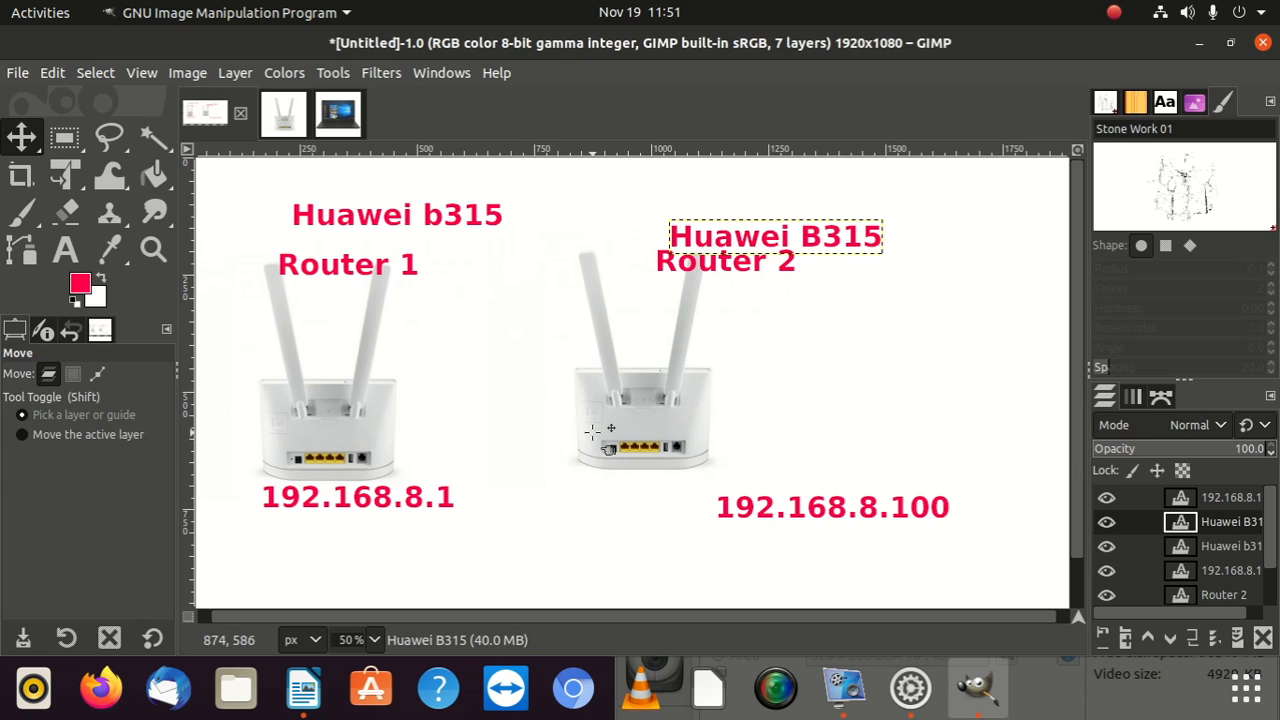
mouse_move(598, 429)
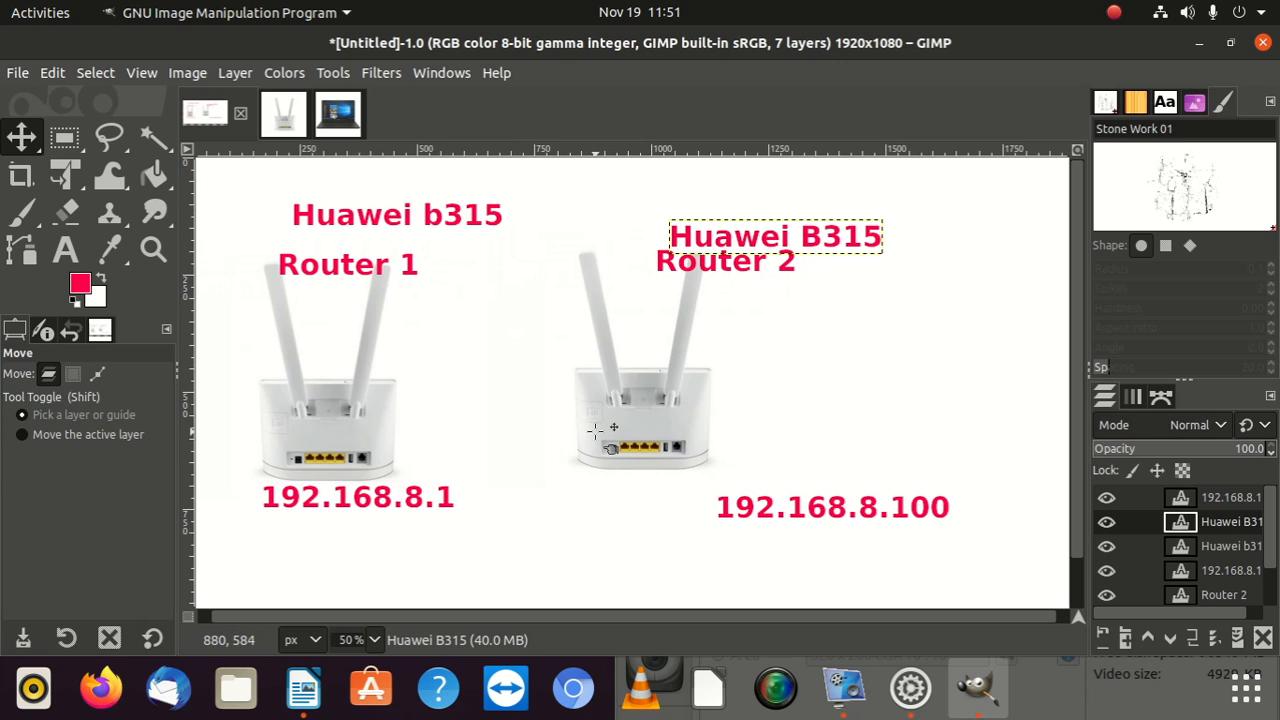
mouse_move(342, 476)
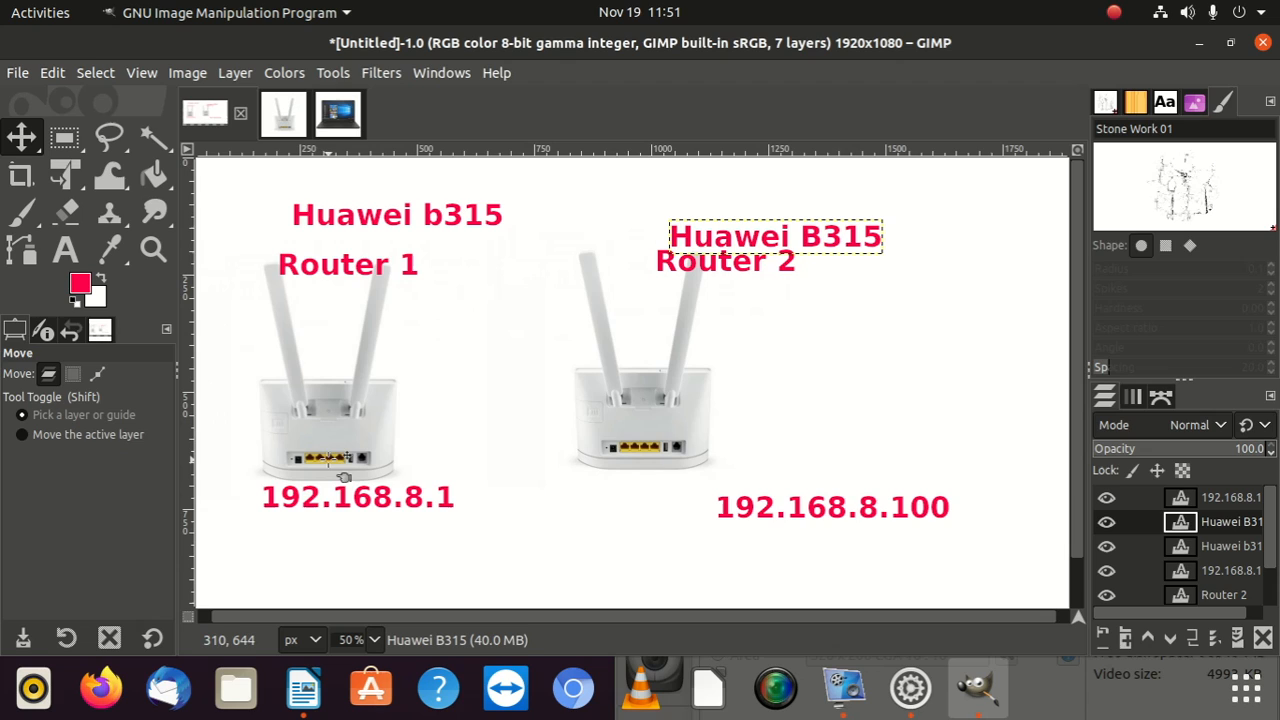
mouse_move(318, 480)
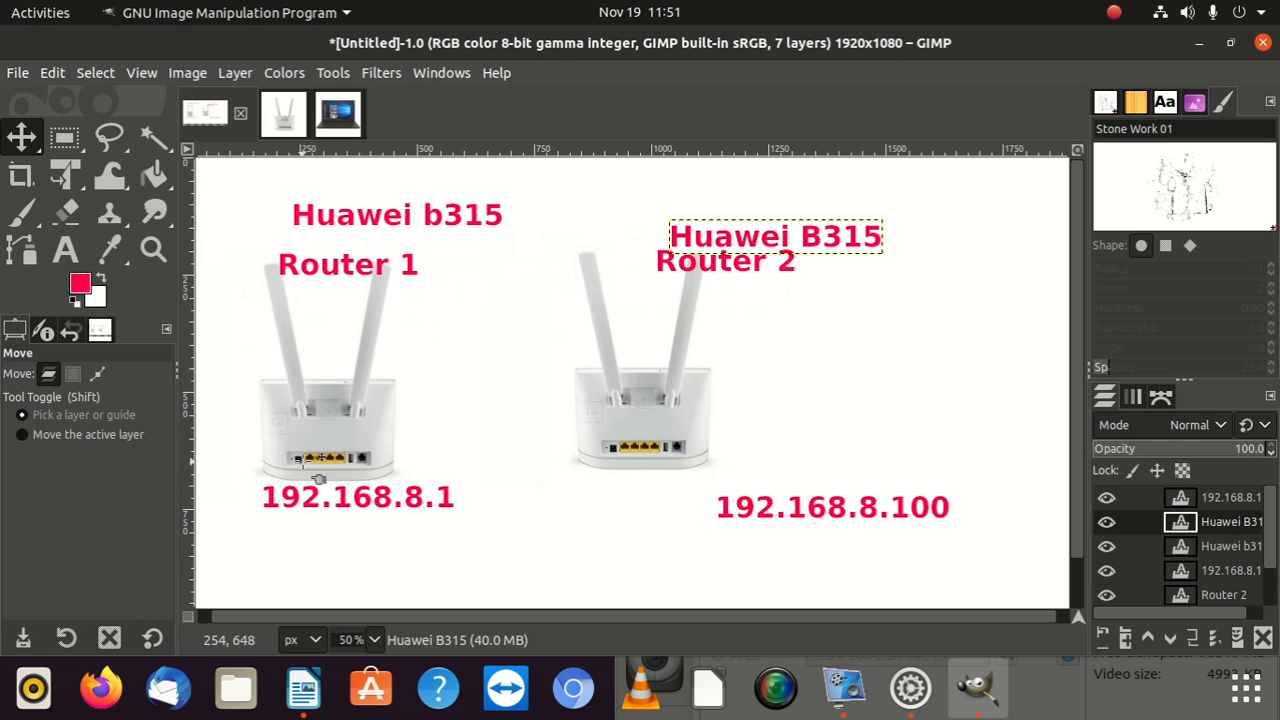
mouse_move(330, 479)
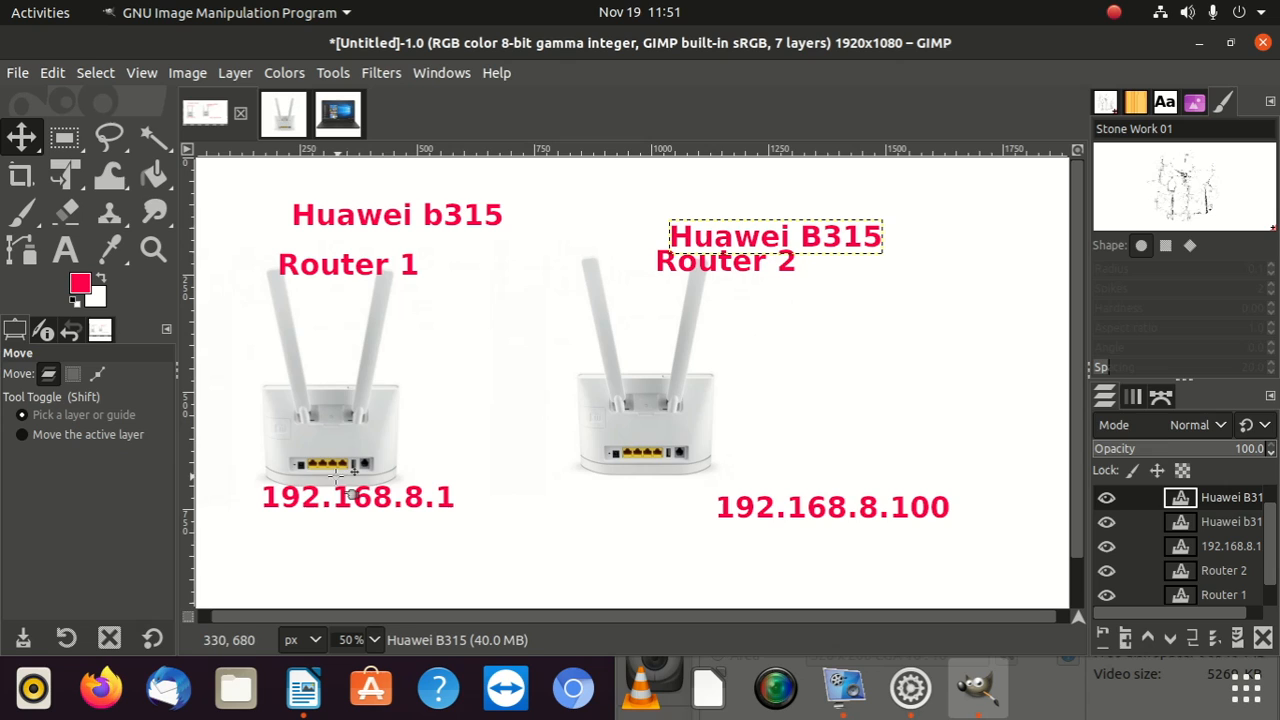
mouse_move(529, 462)
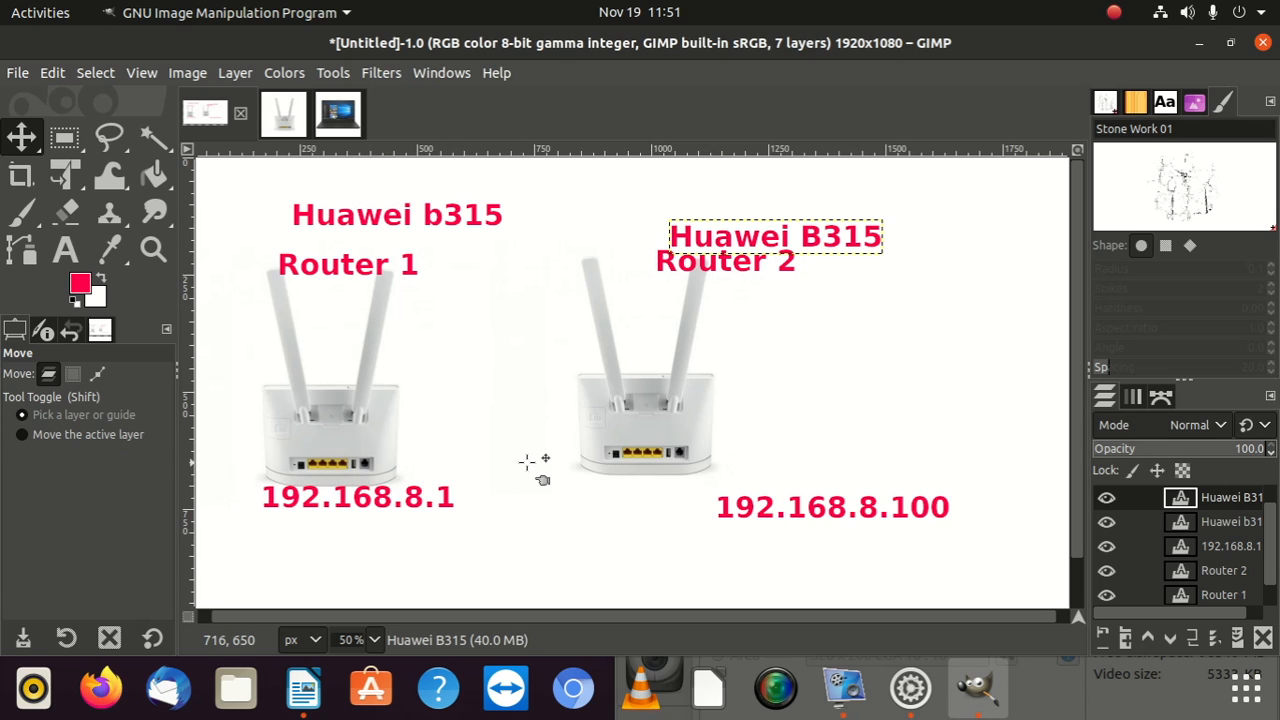
mouse_move(632, 478)
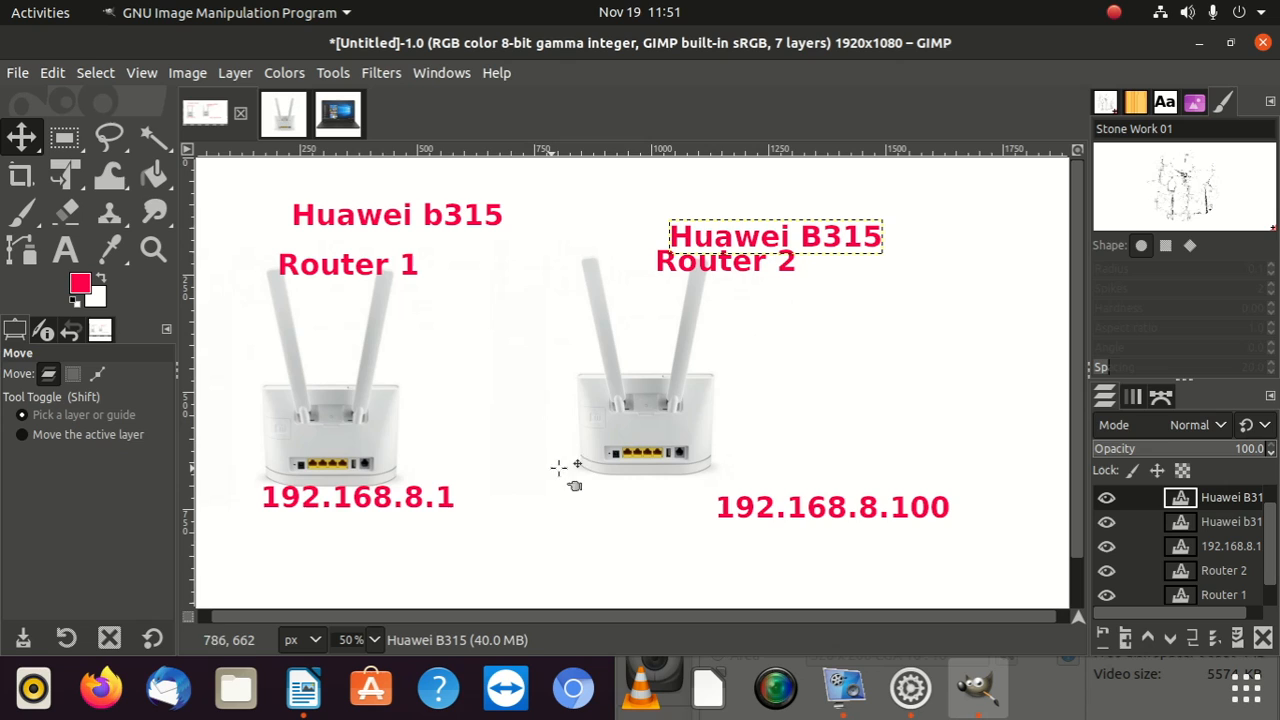
mouse_move(625, 455)
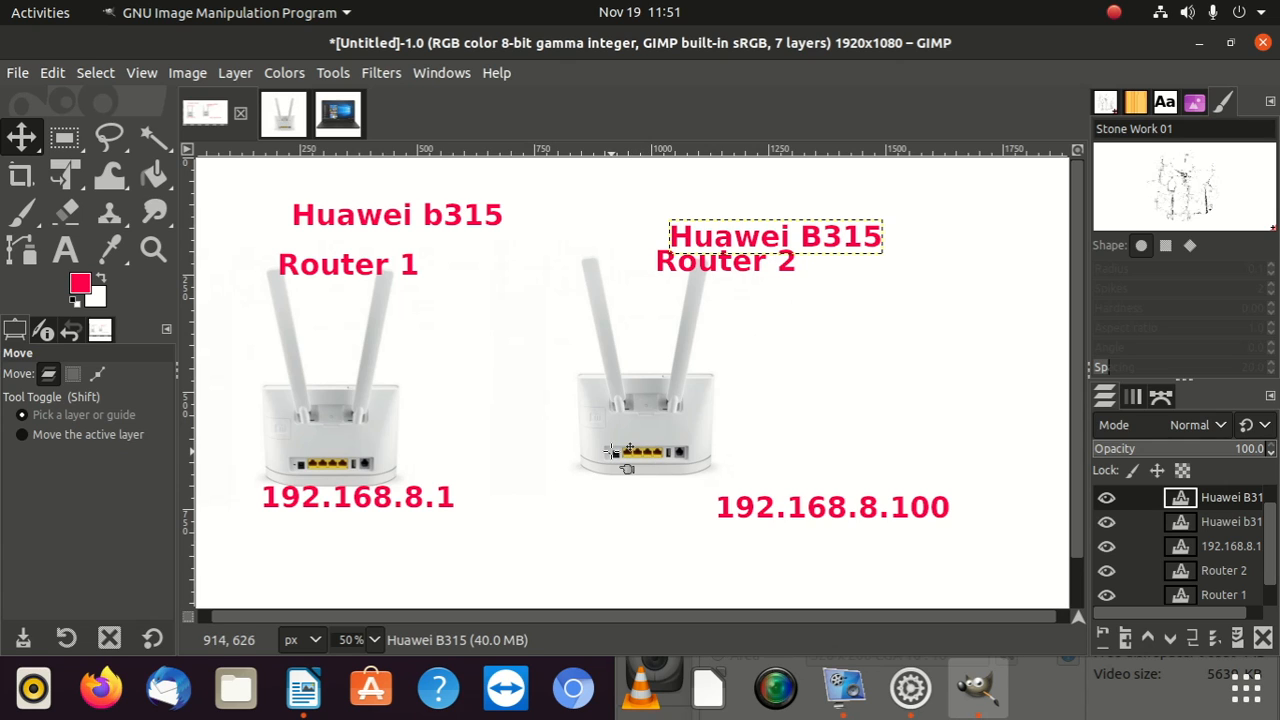
mouse_move(640, 451)
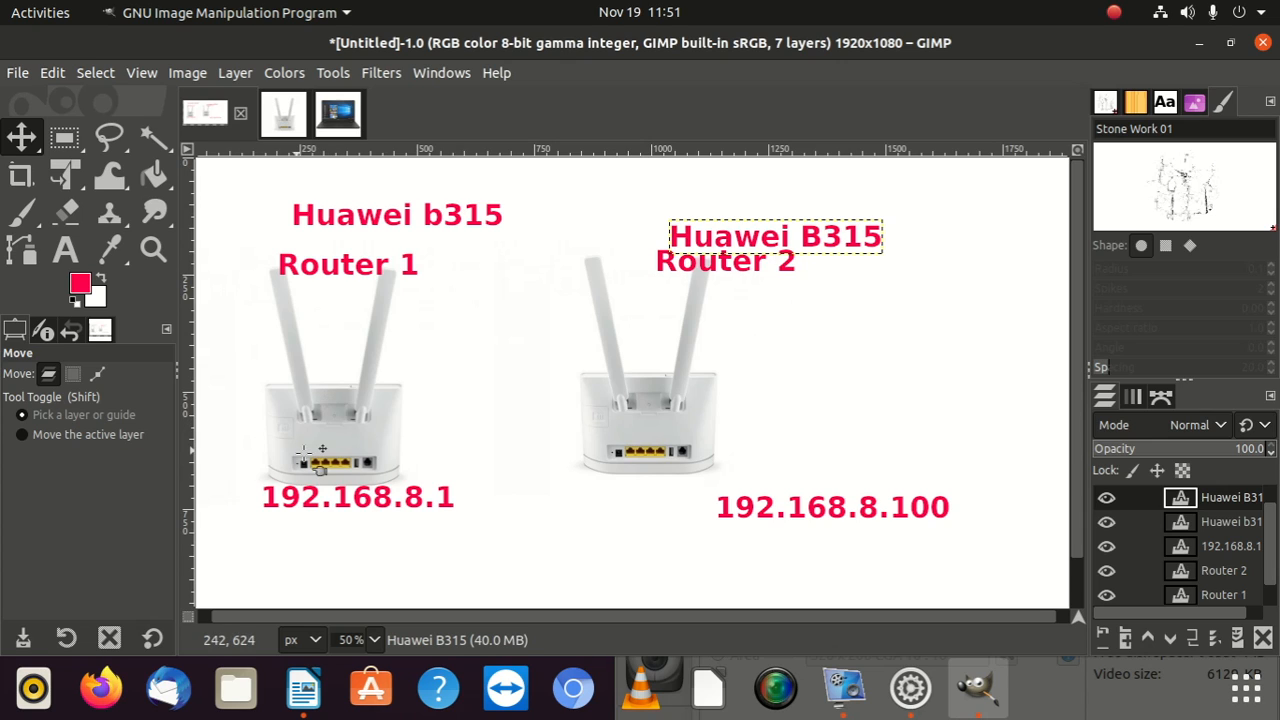
mouse_move(390, 380)
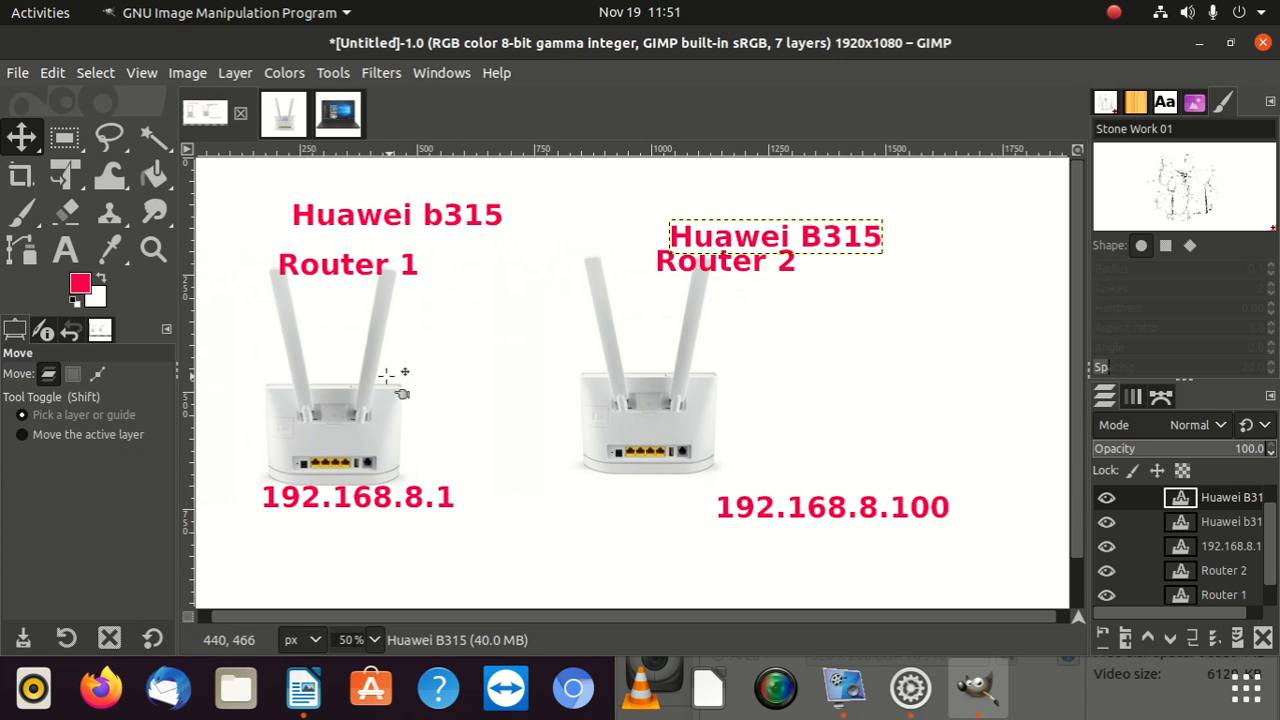
mouse_move(322, 447)
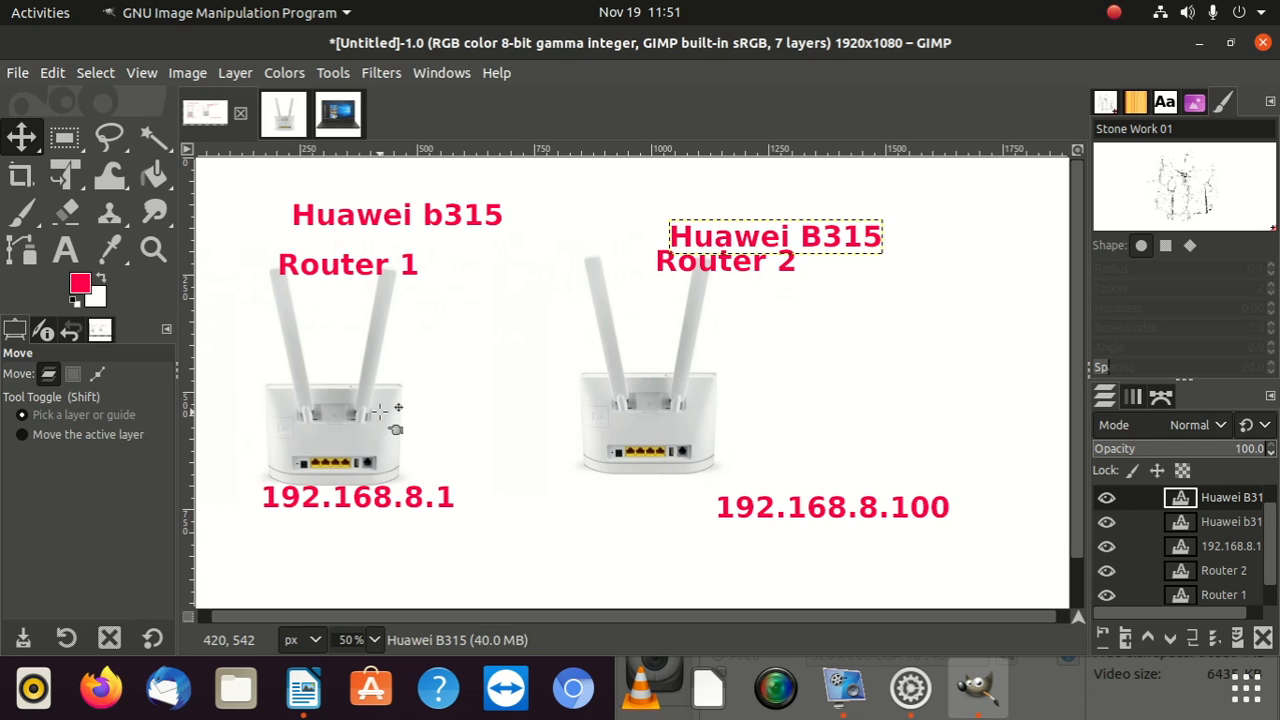
mouse_move(653, 457)
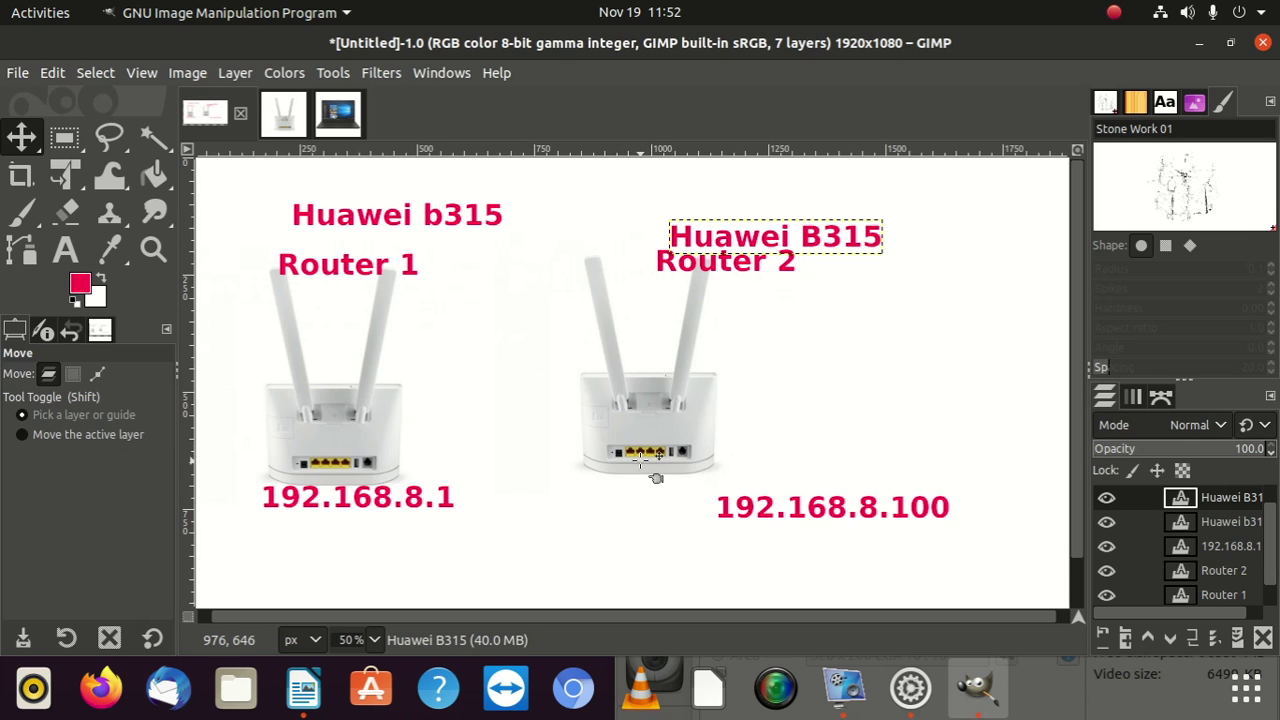
mouse_move(652, 468)
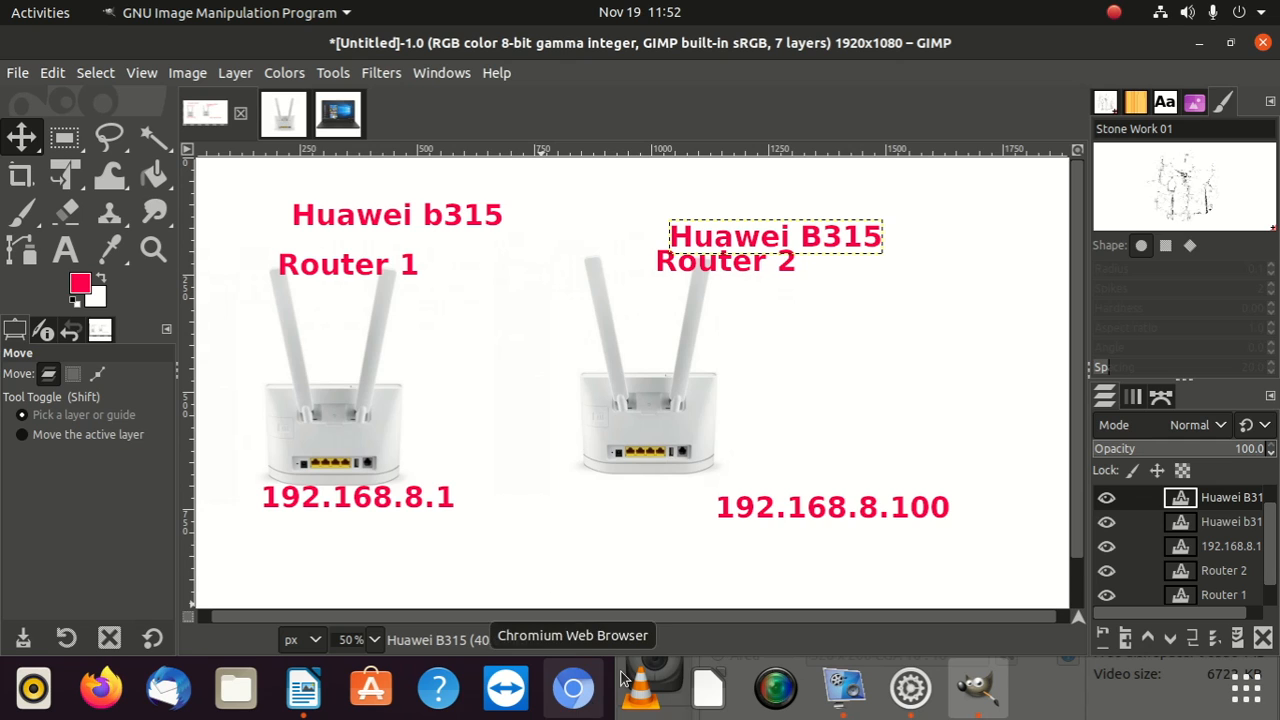
Step: Bring a new Chromium Google tab in front of the GIMP router diagram
click(573, 687)
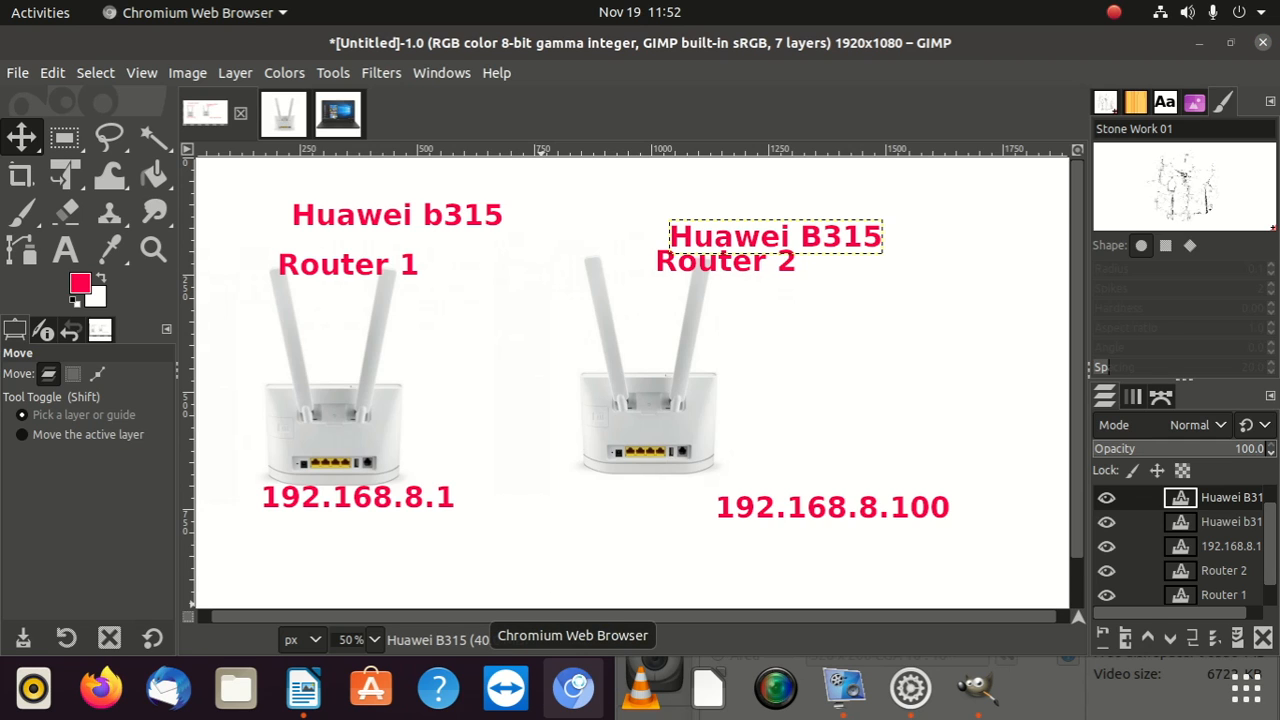
click(572, 688)
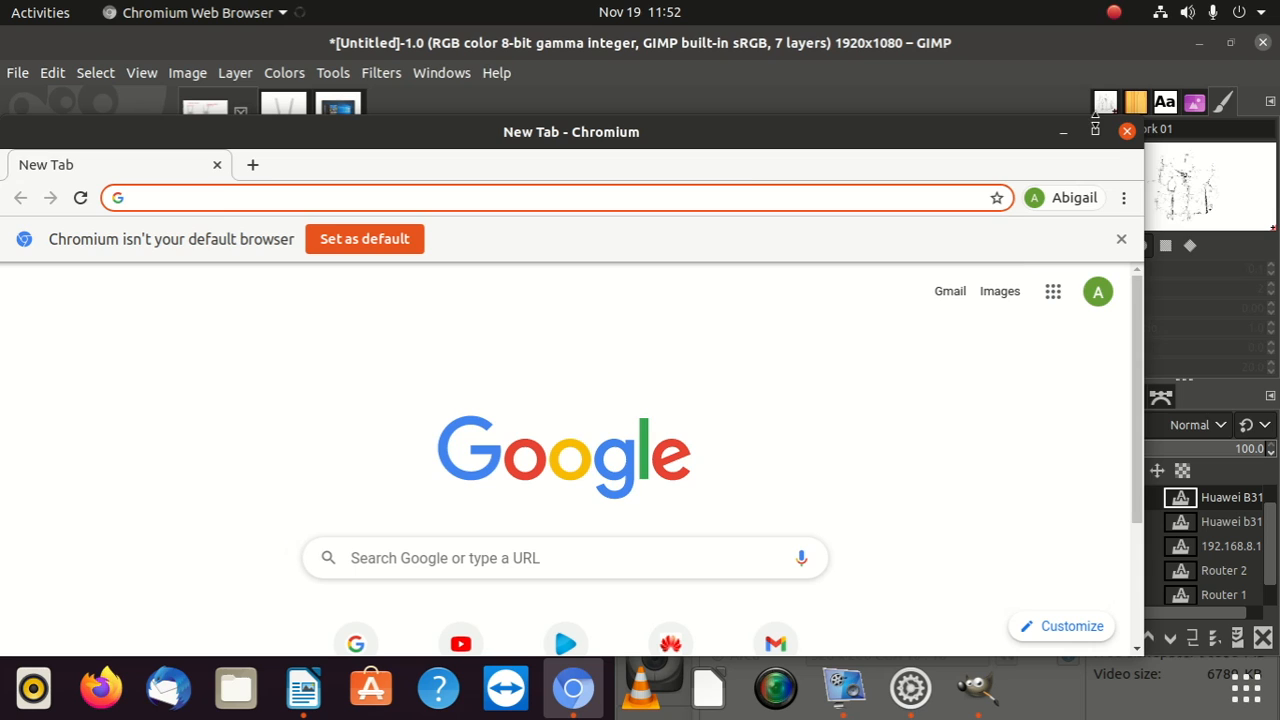
click(552, 197)
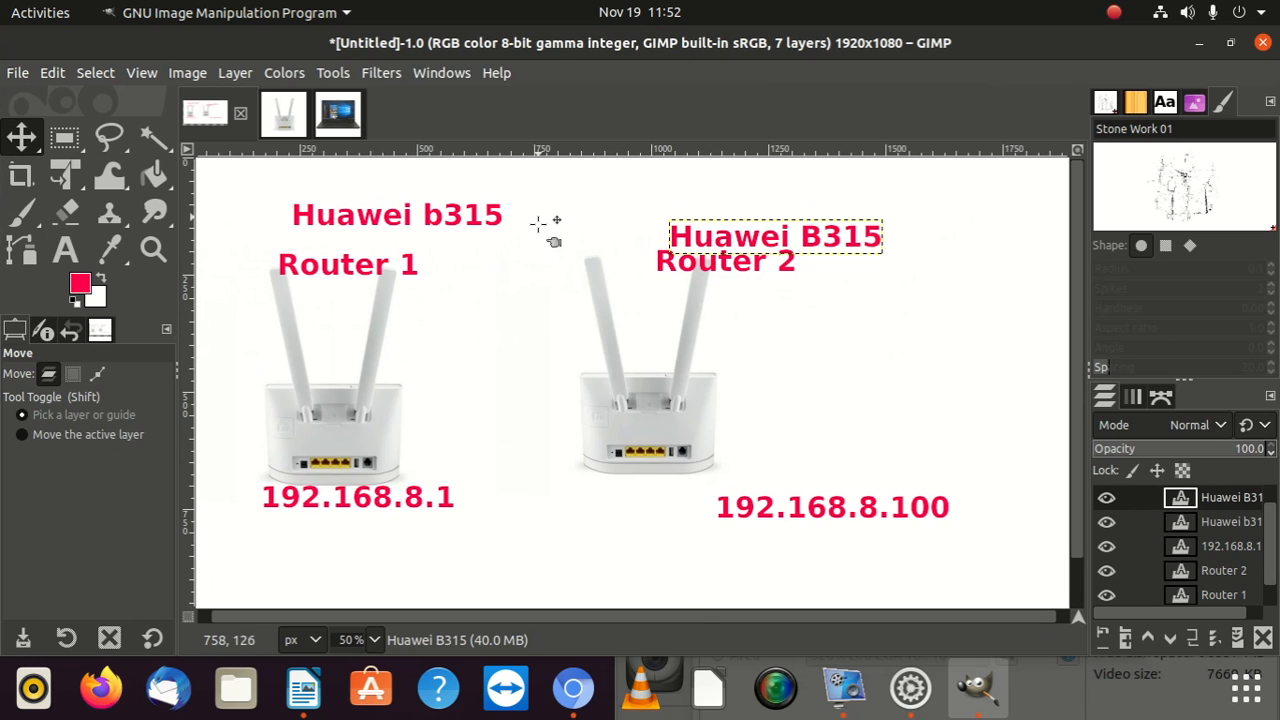
click(572, 689)
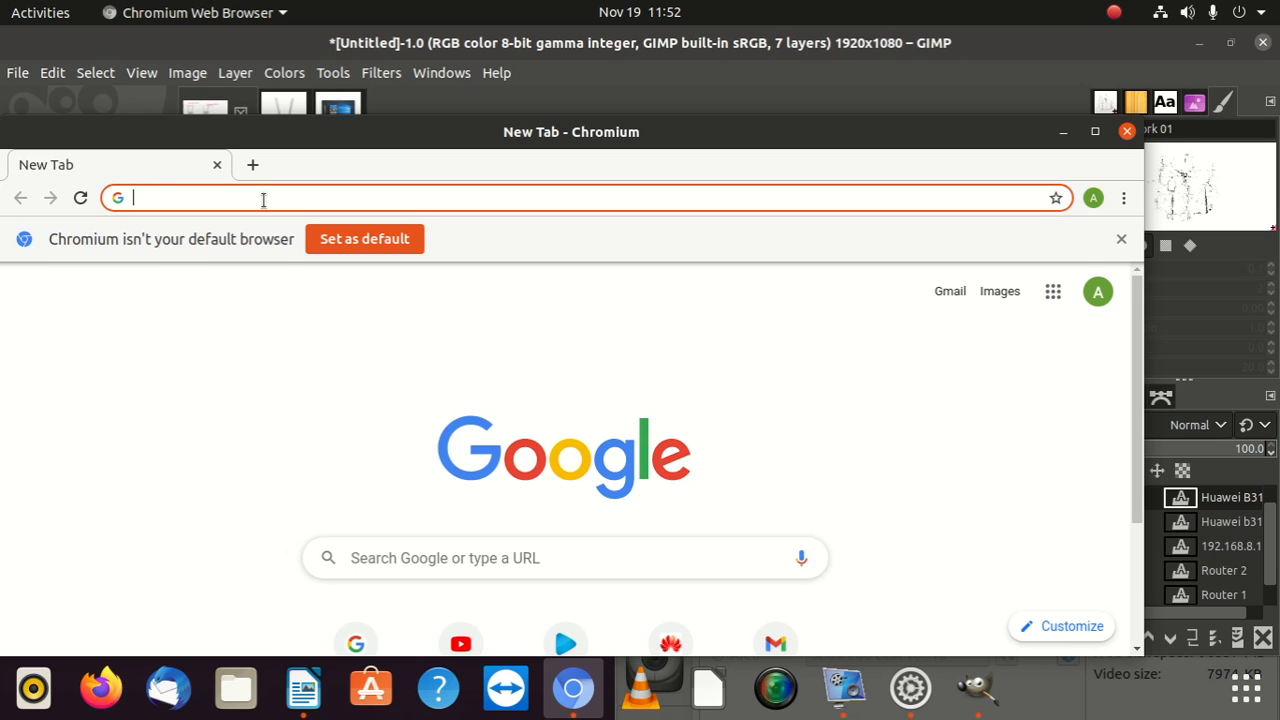
Step: Load the Huawei router web interface at 192.168.8.1 in Chromium
text(10)
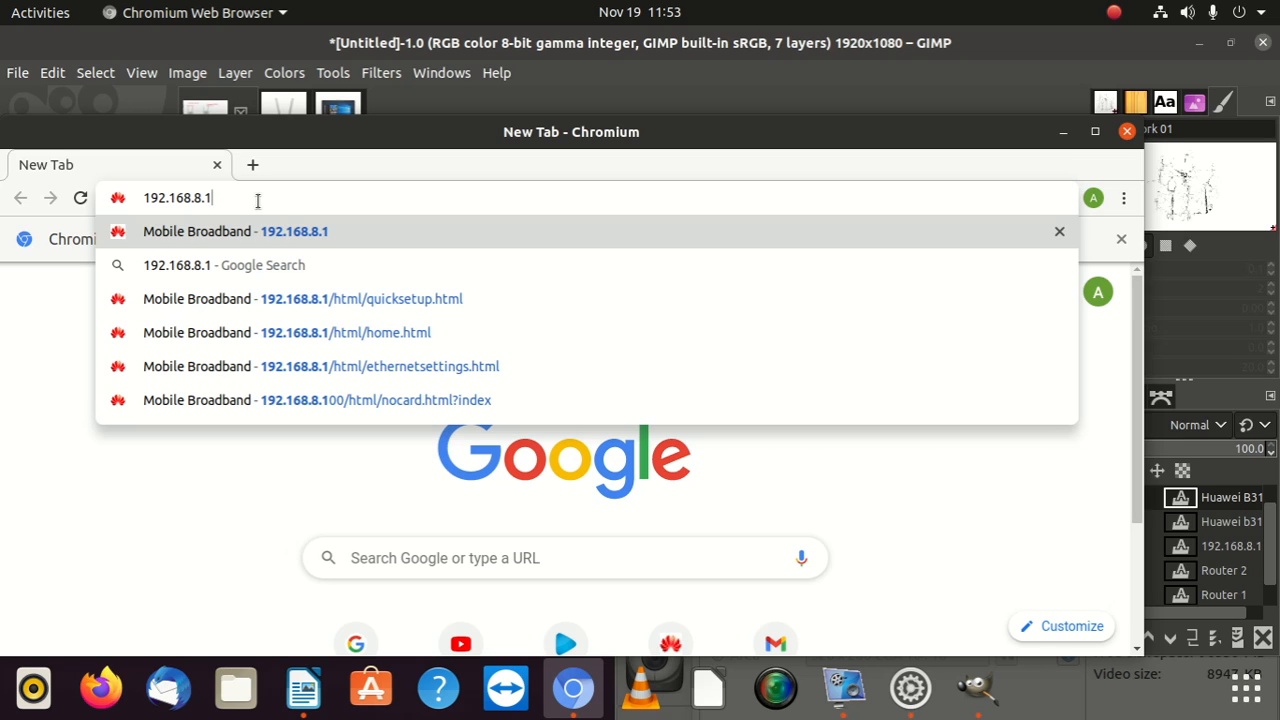
key(BackSpace)
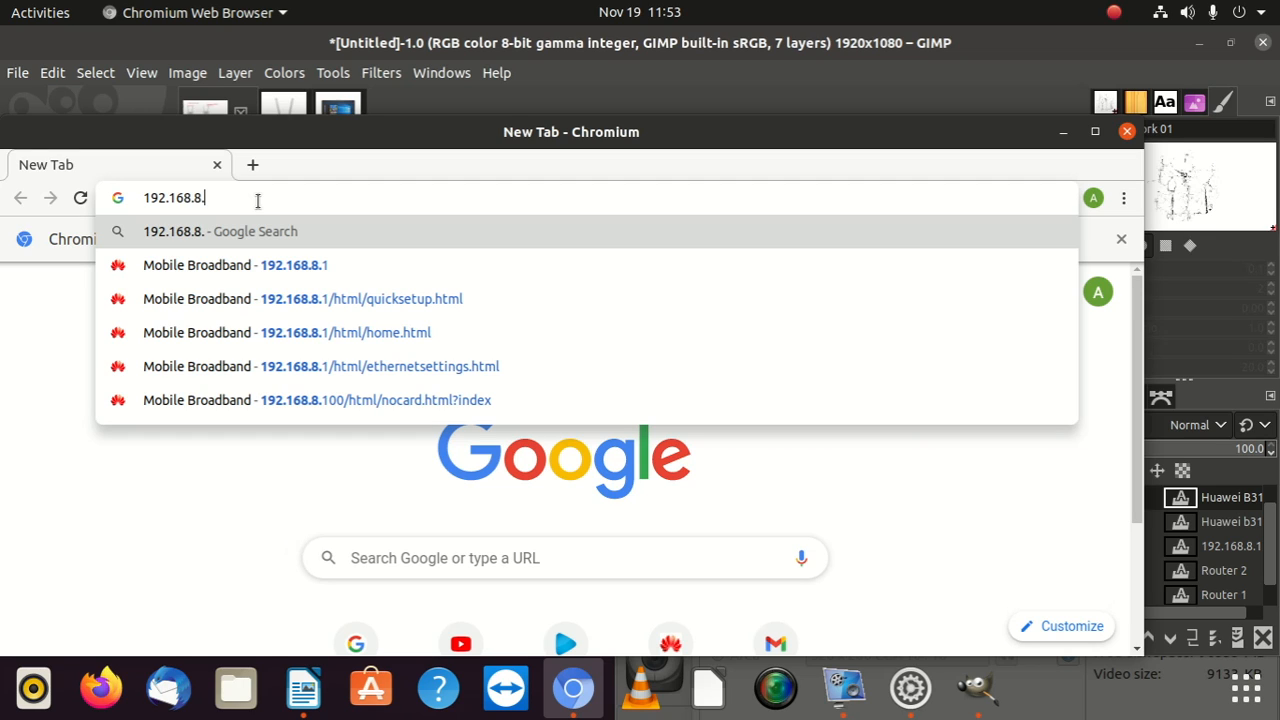
mouse_move(352, 265)
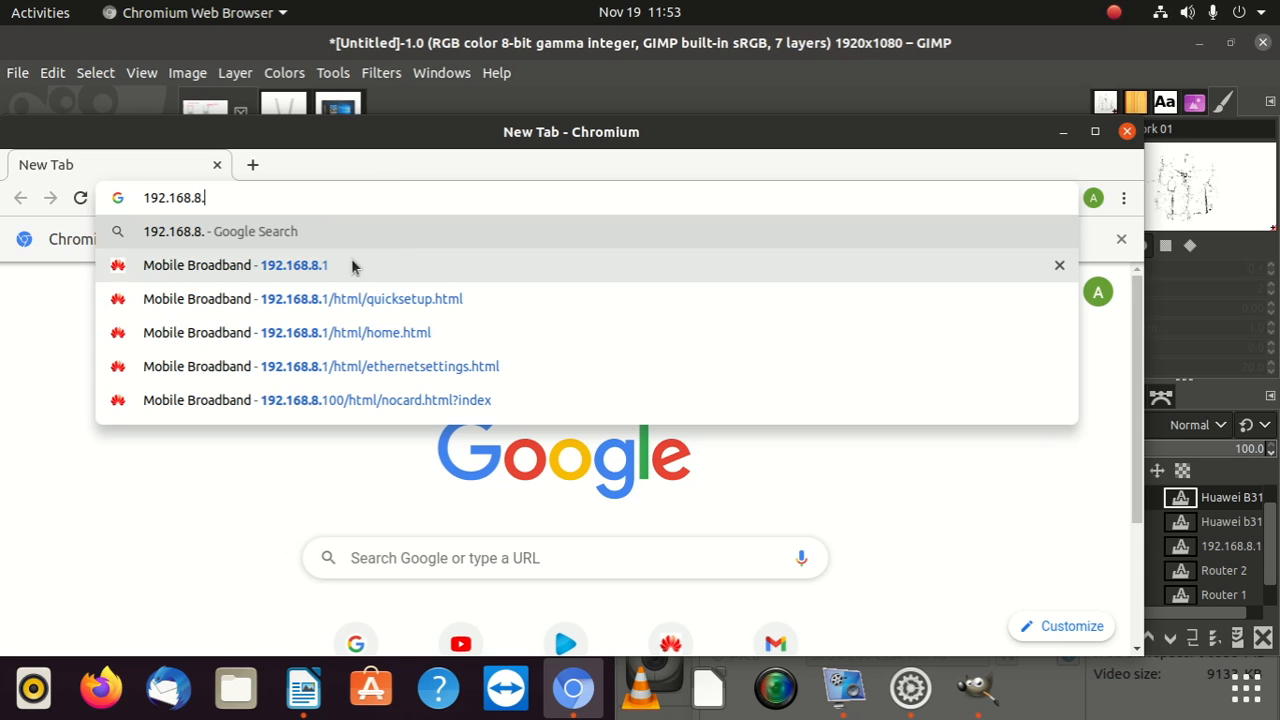
click(345, 332)
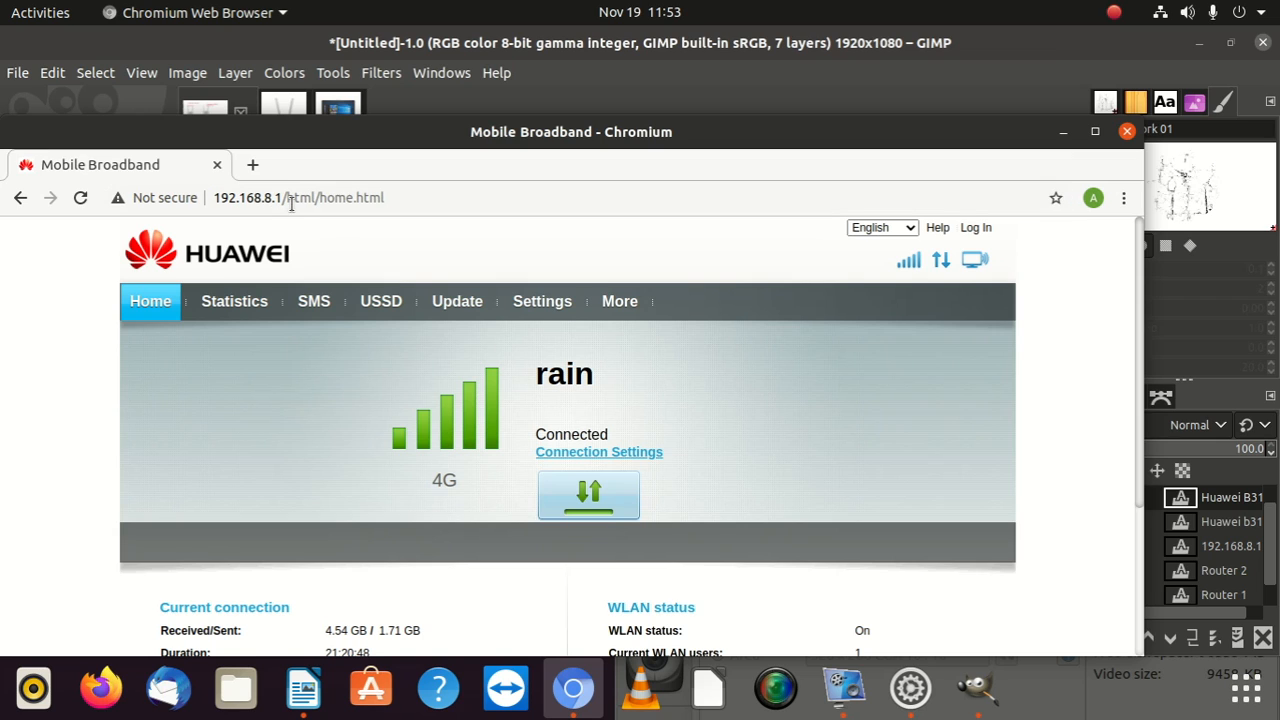
mouse_move(541, 301)
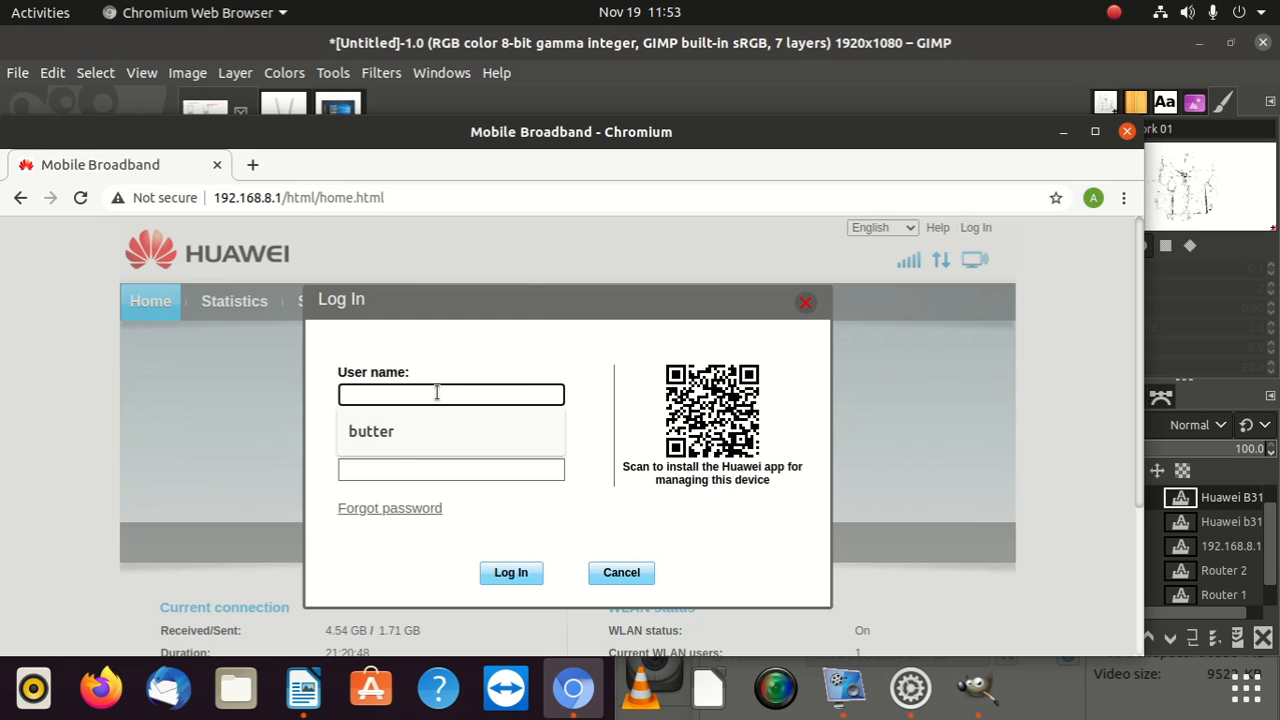
Step: Submit a first login attempt with user name admin and a password
text(admin)
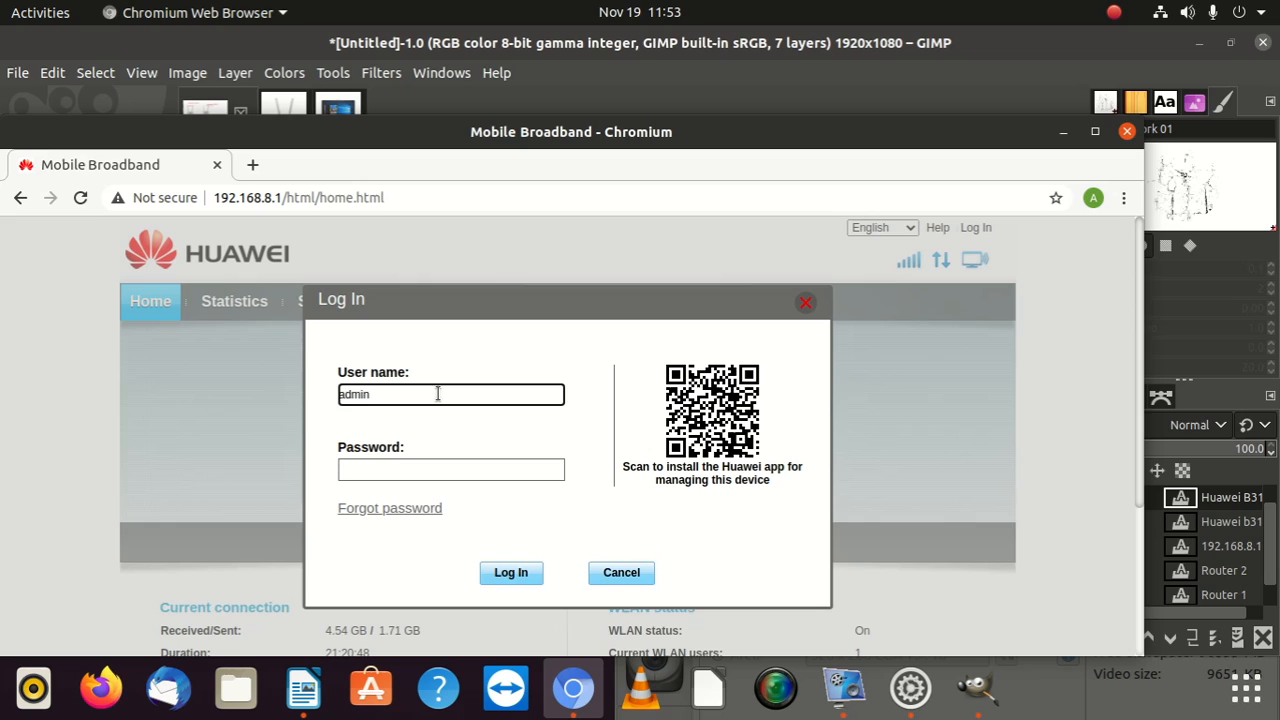
click(450, 469)
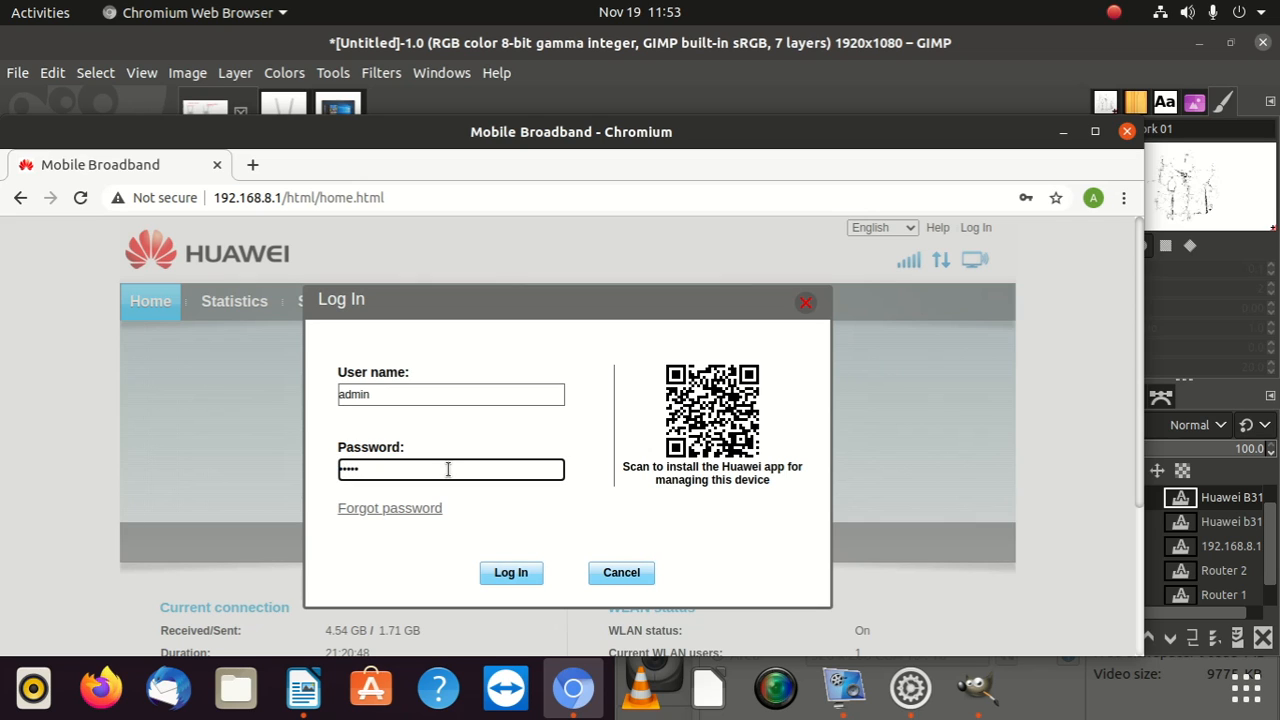
click(511, 573)
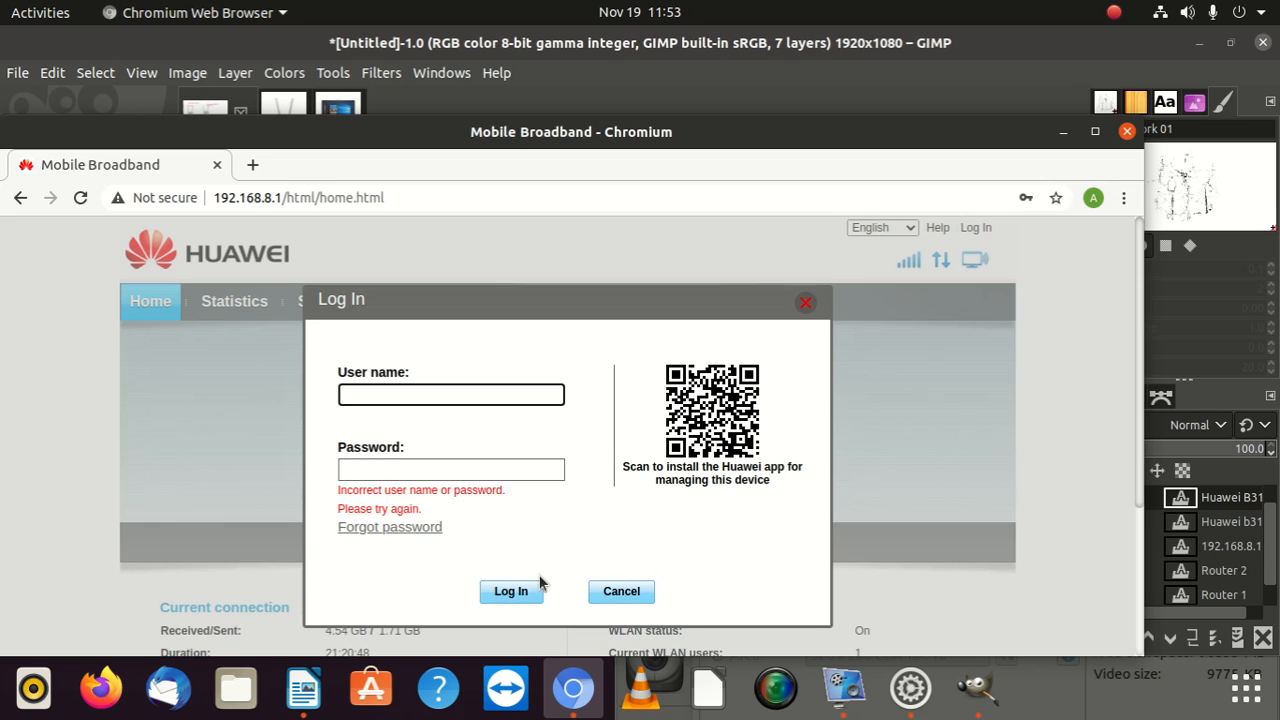
Step: Re-enter the admin credentials and log in to reach the WLAN quick setup page
text(ad)
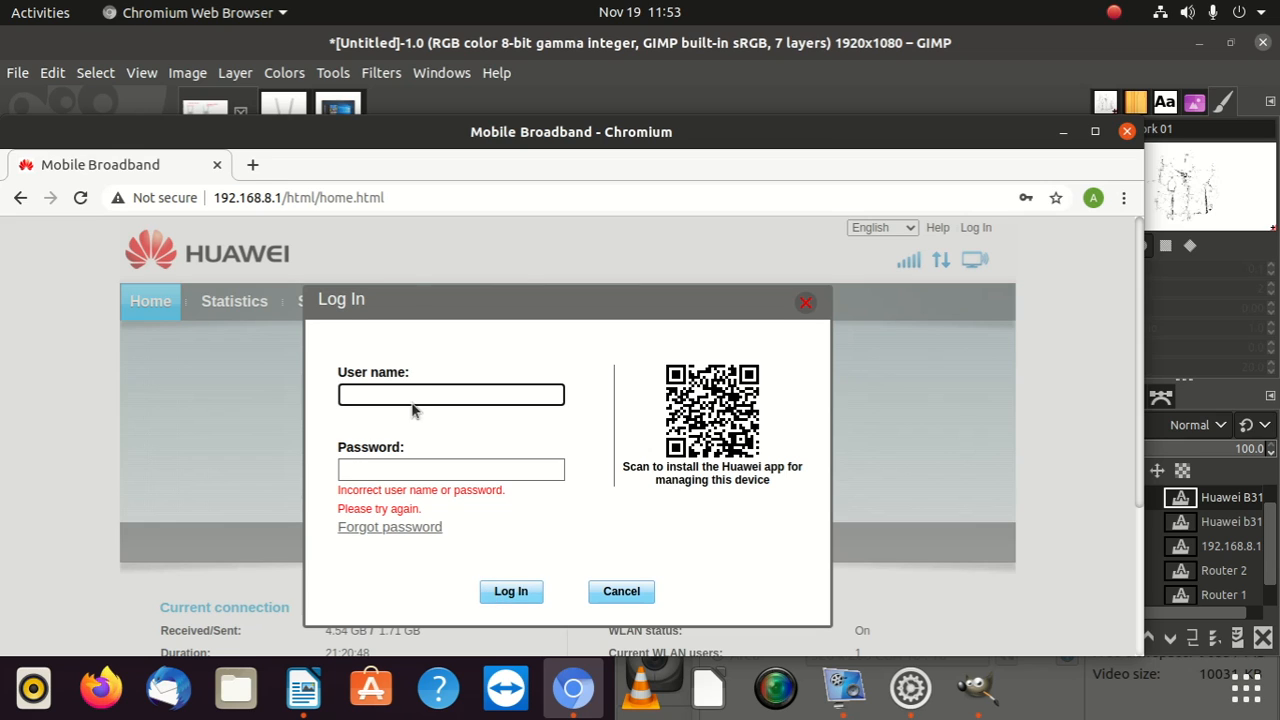
text(admin)
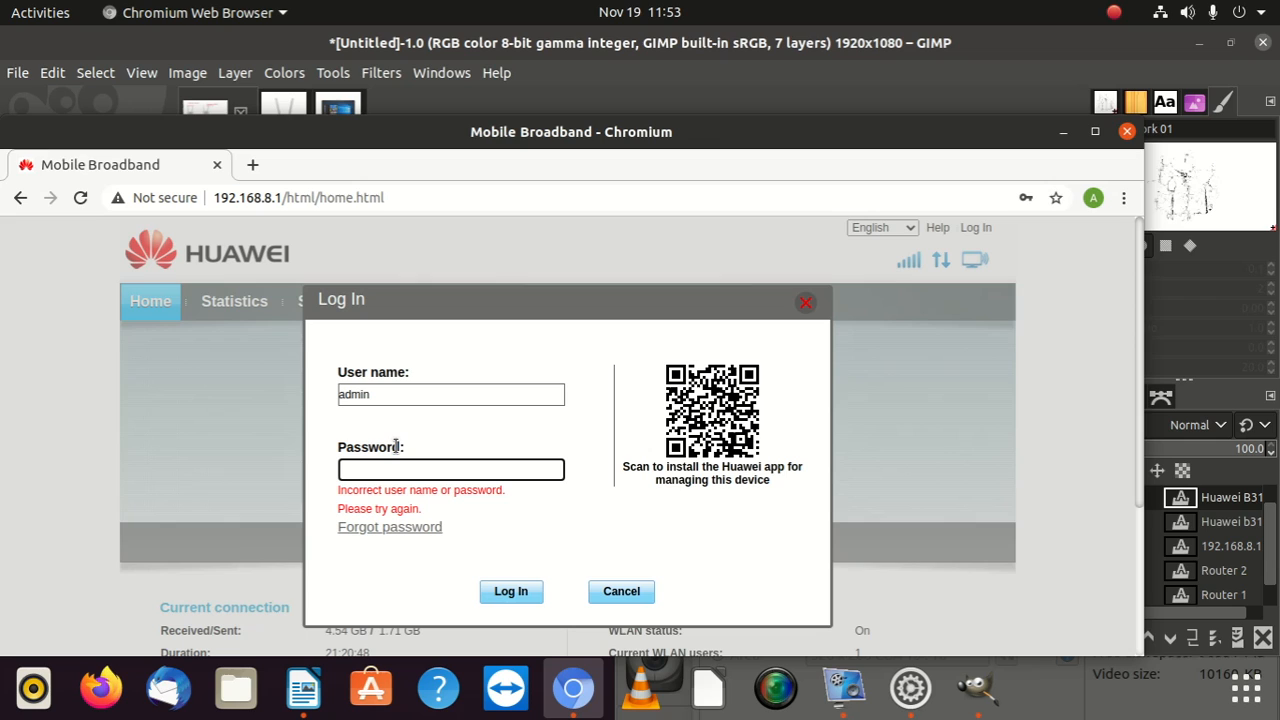
text(•••••)
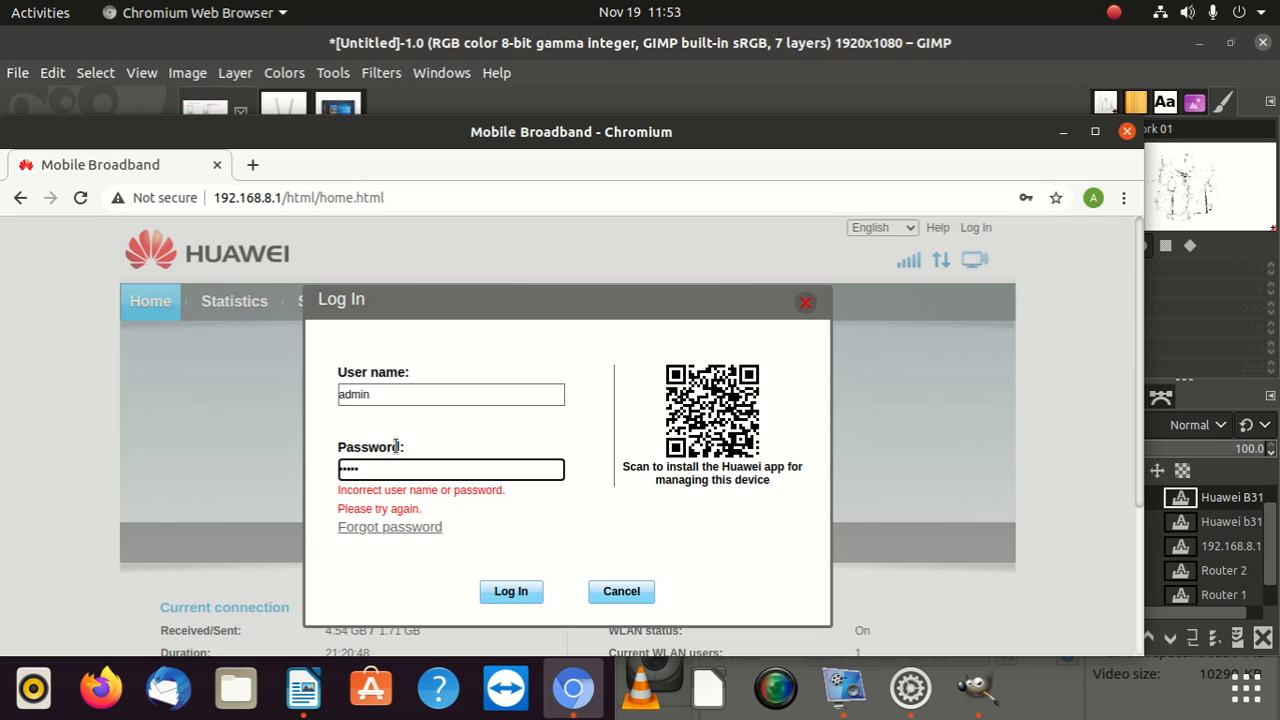
click(511, 591)
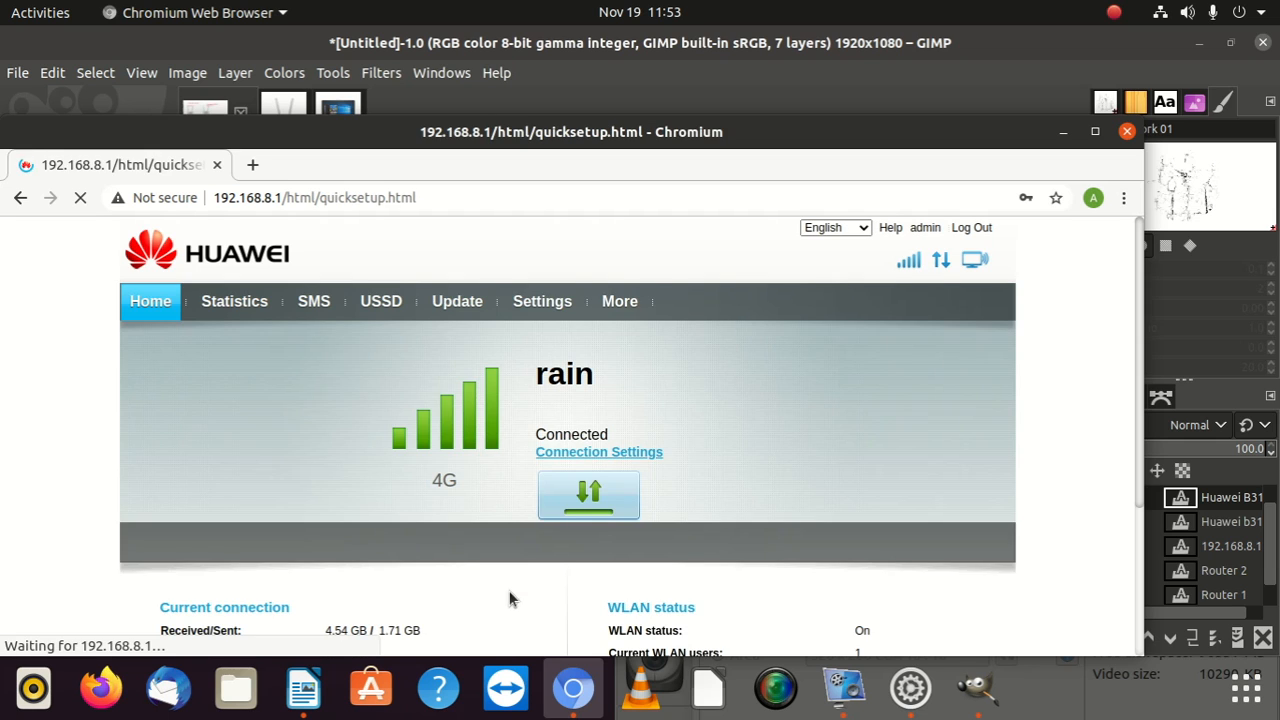
click(542, 301)
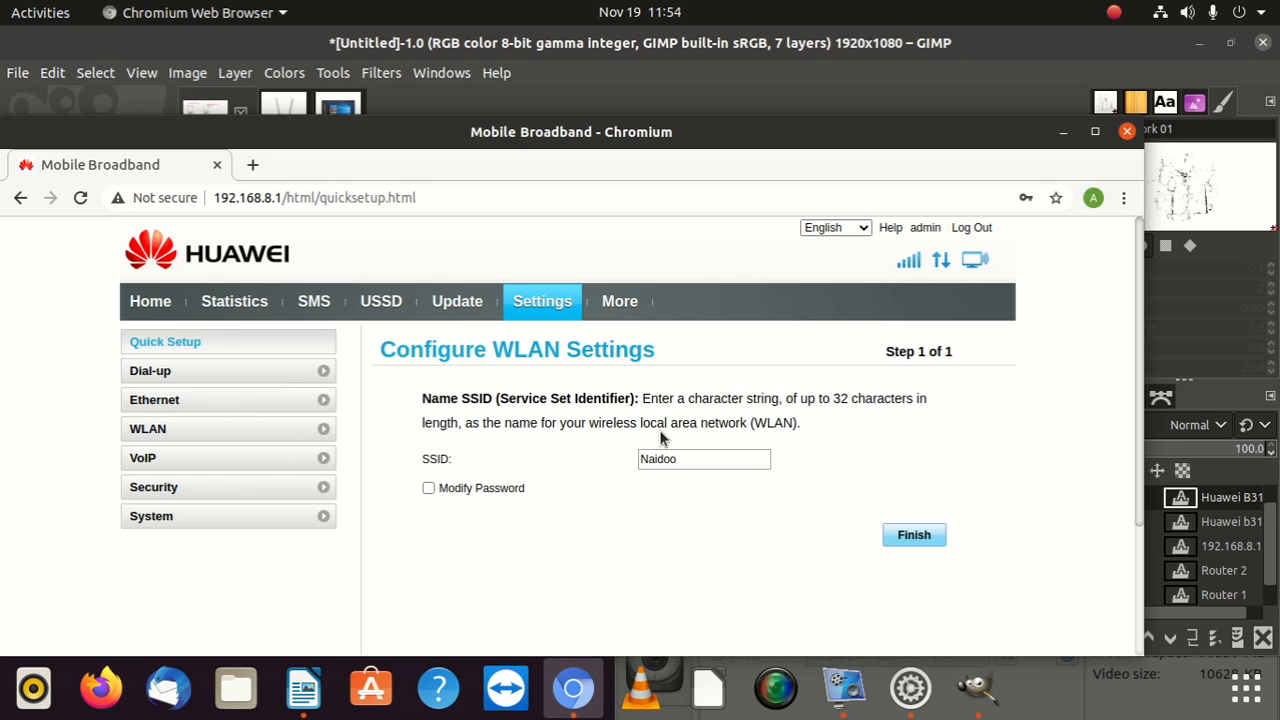
mouse_move(542, 316)
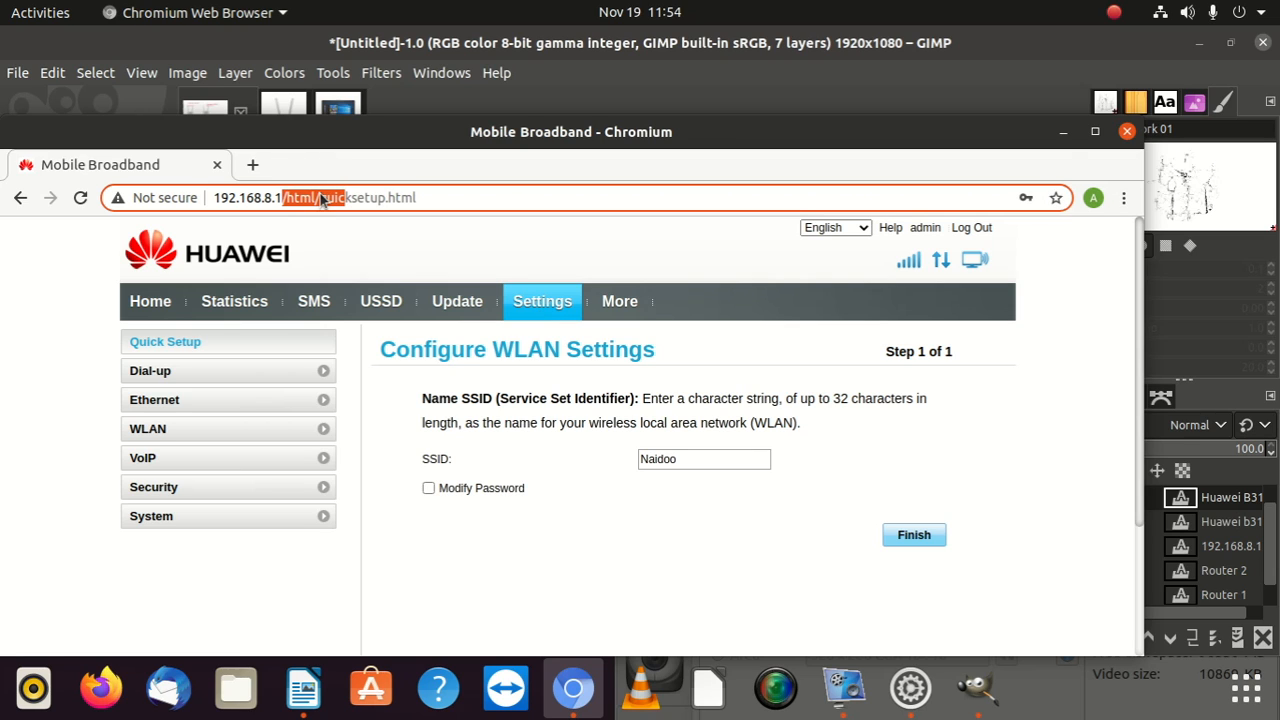
Step: Select SSID Naidoo, tick Modify Password, and highlight the router IP in the address
click(288, 197)
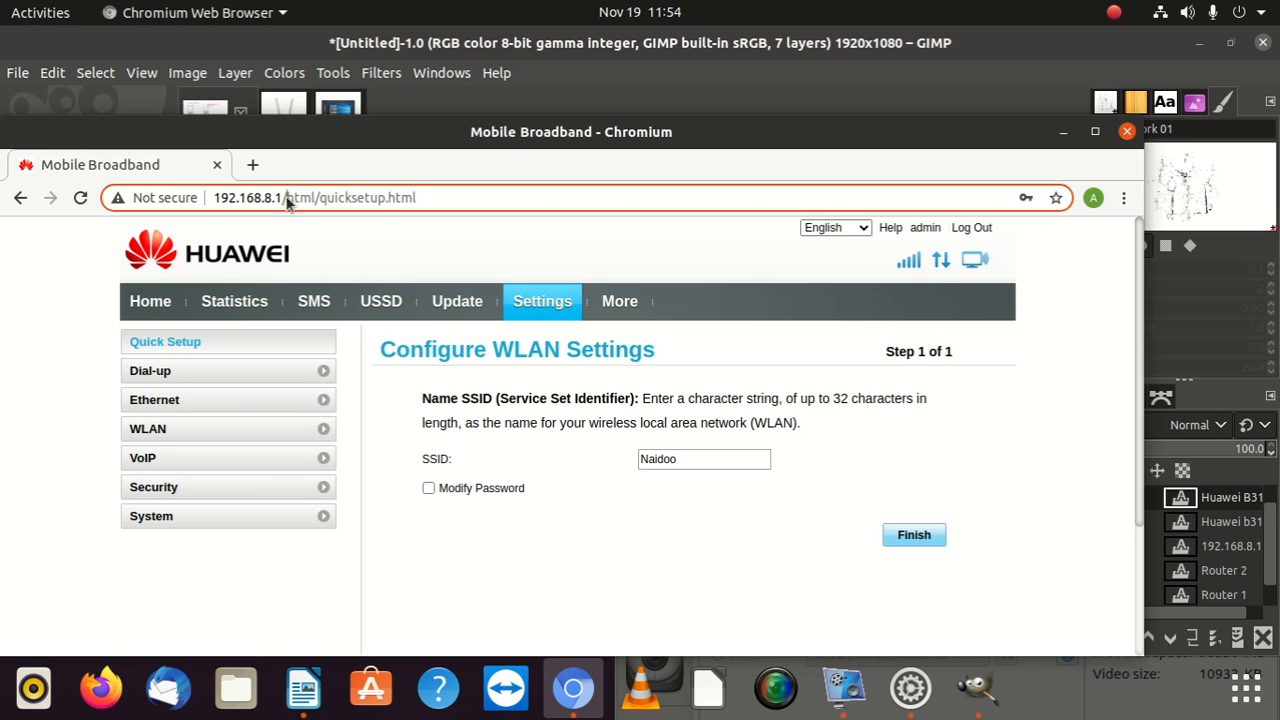
double_click(245, 197)
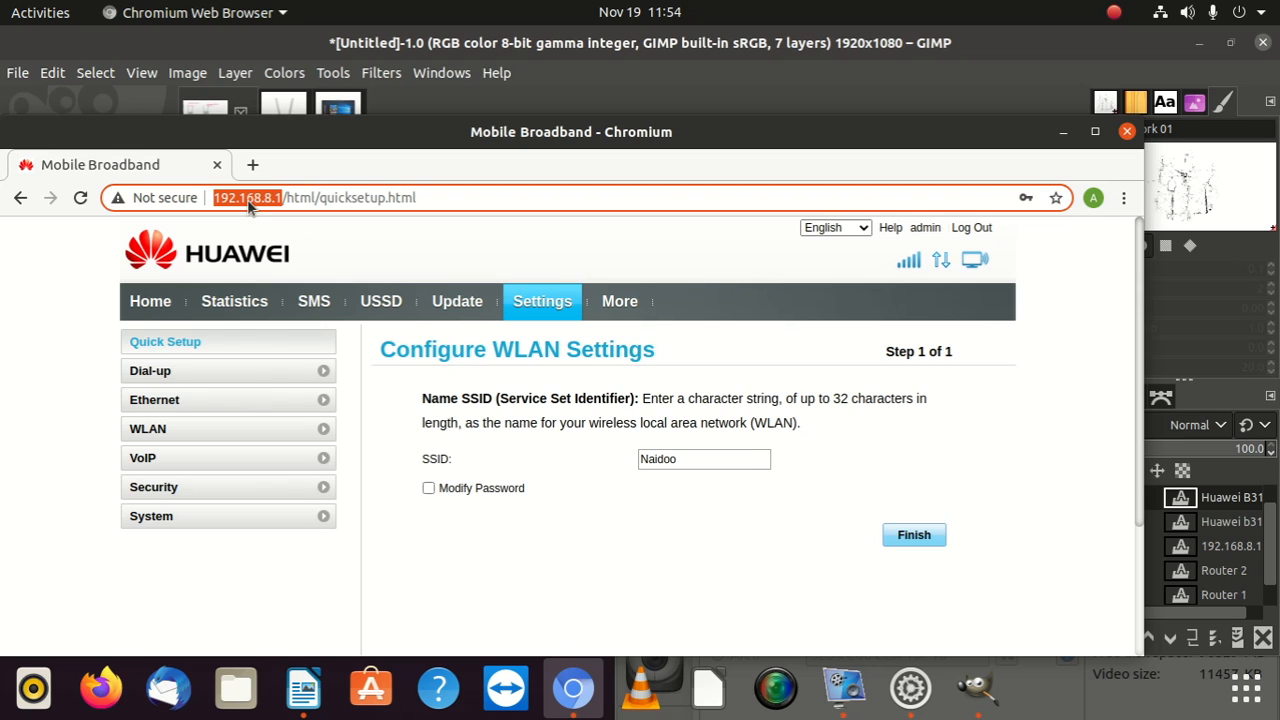
mouse_move(380, 301)
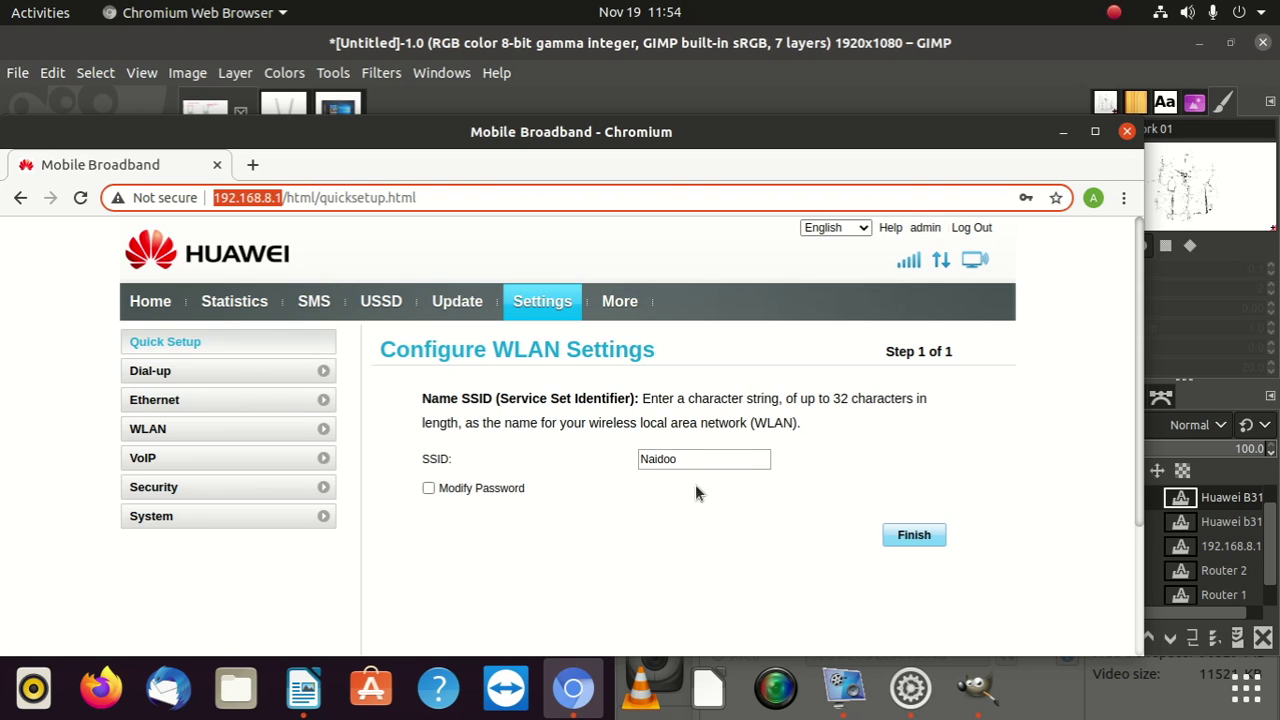
double_click(659, 459)
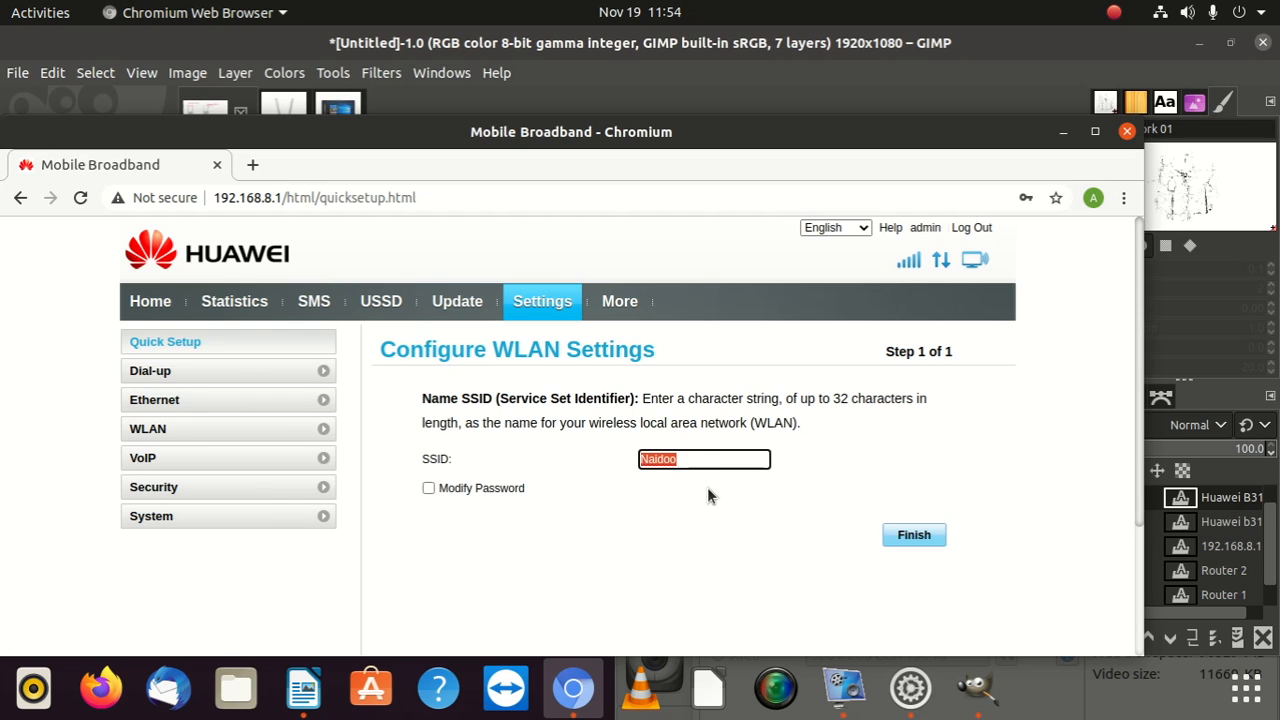
mouse_move(707, 490)
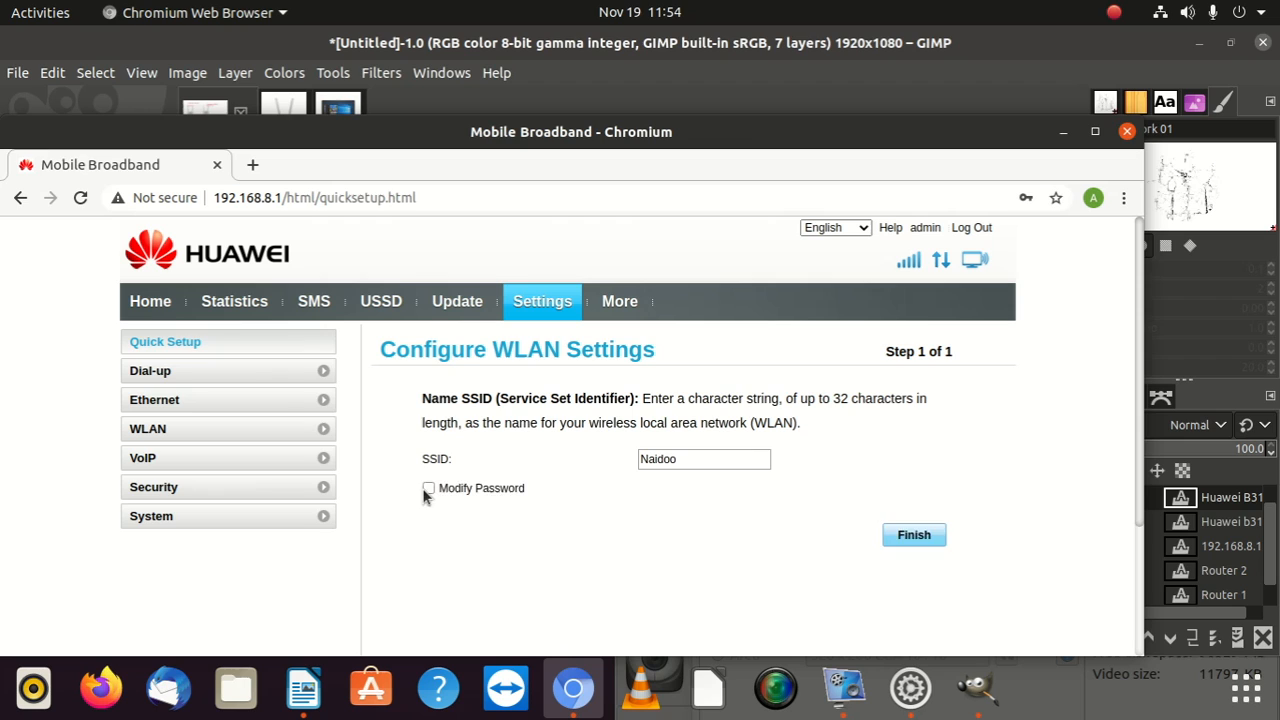
click(428, 488)
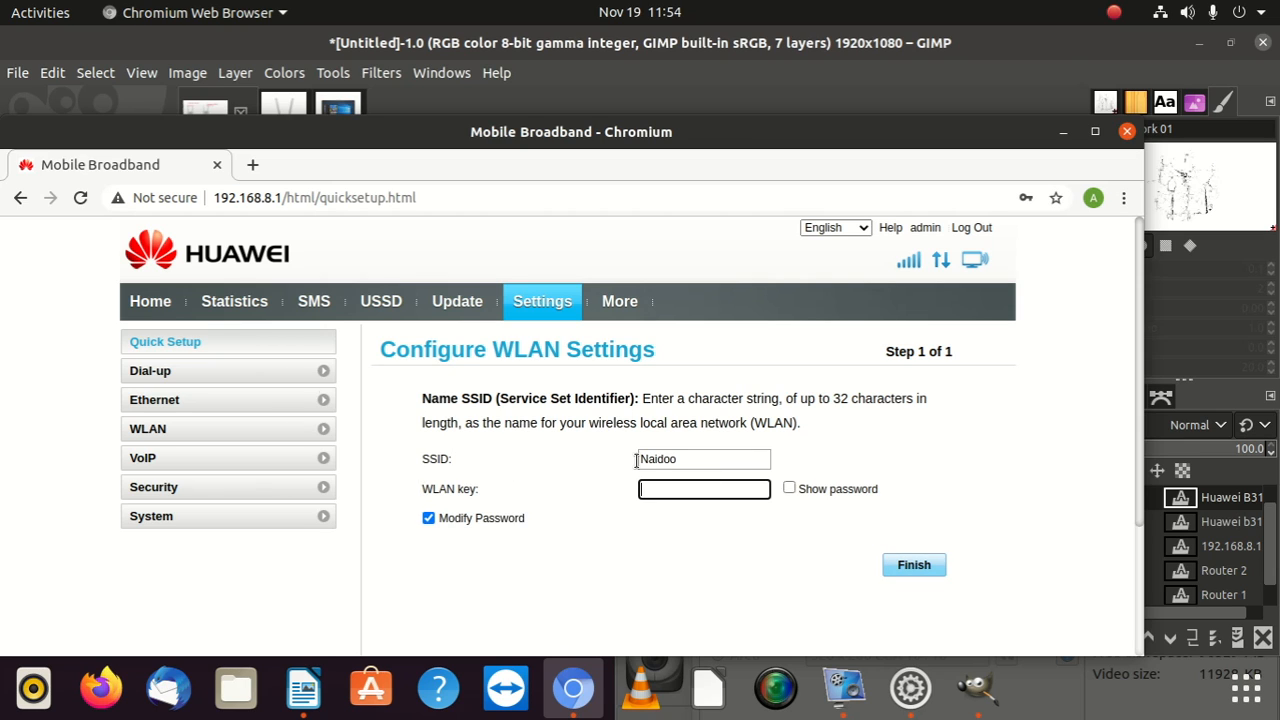
click(285, 197)
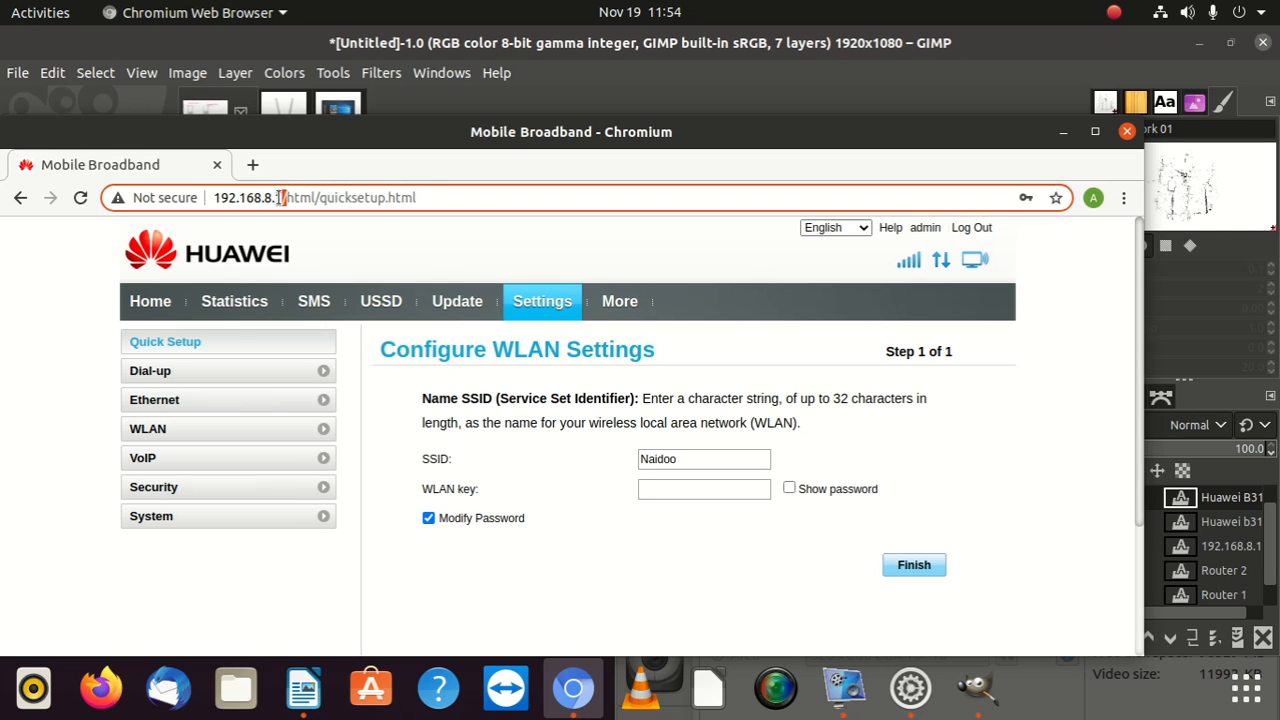
double_click(248, 197)
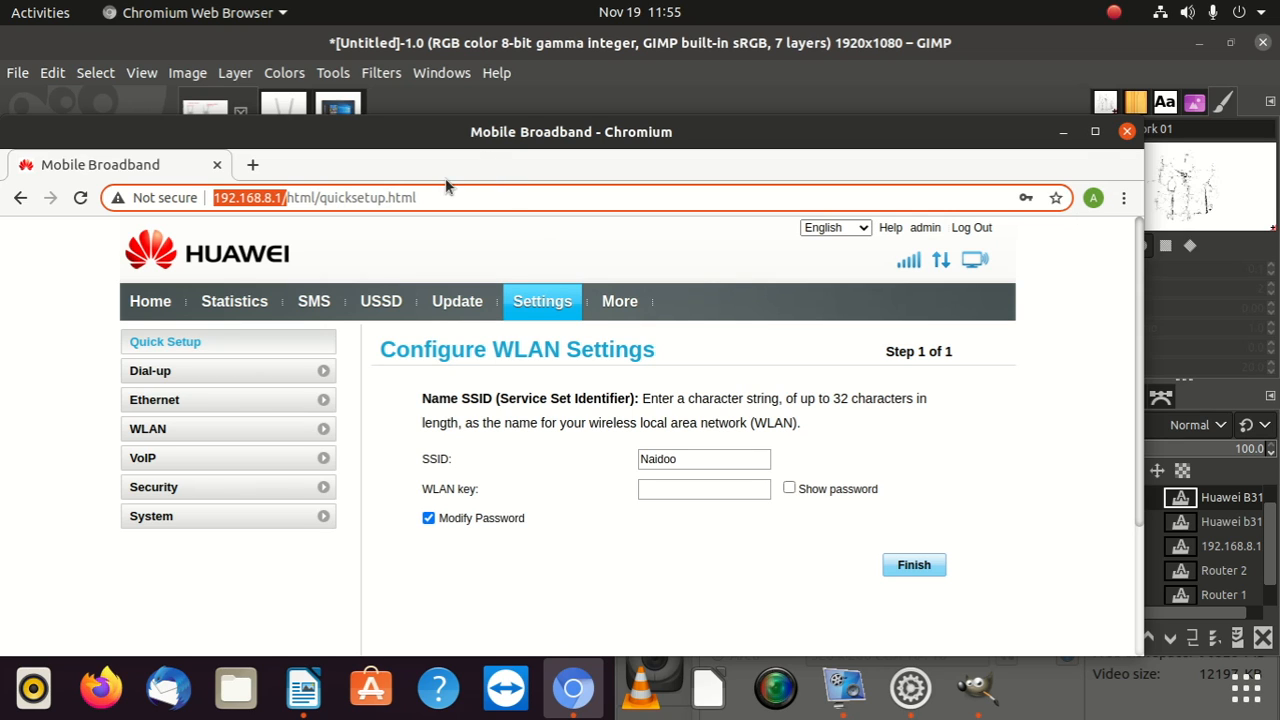
click(971, 227)
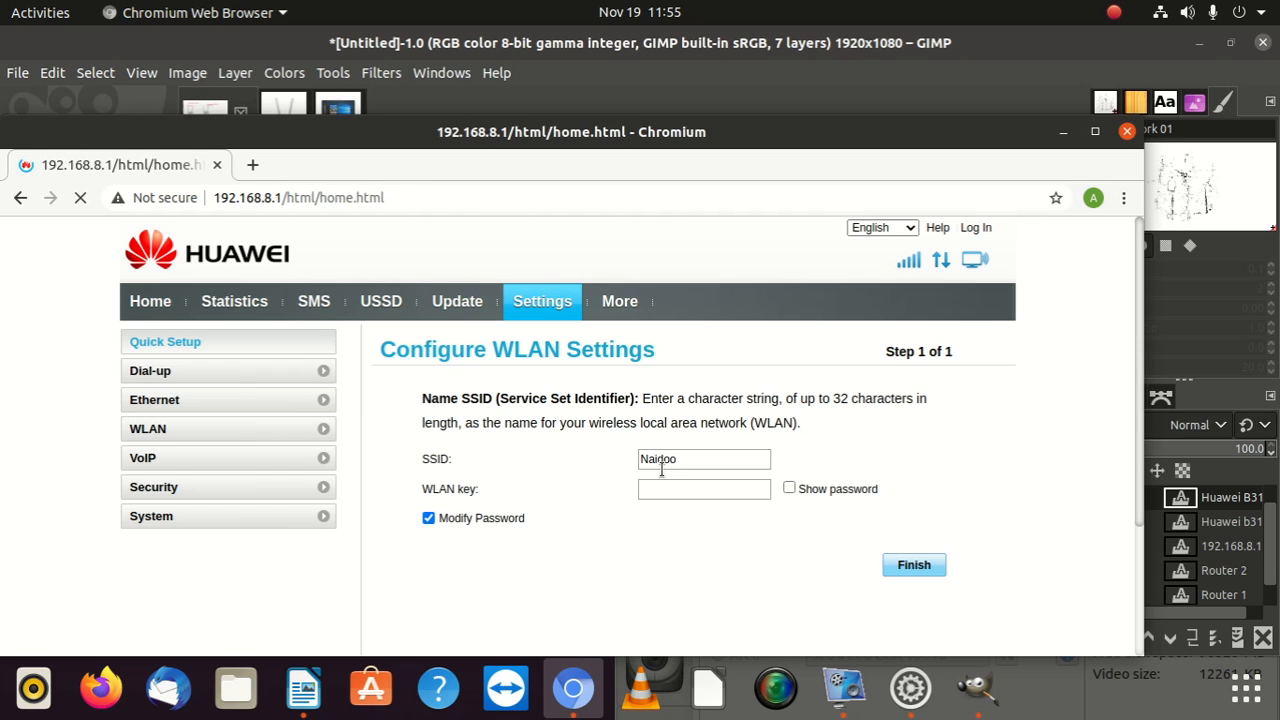
Step: Enter 192.168.8.100 in the address bar to load the second router's page
click(150, 301)
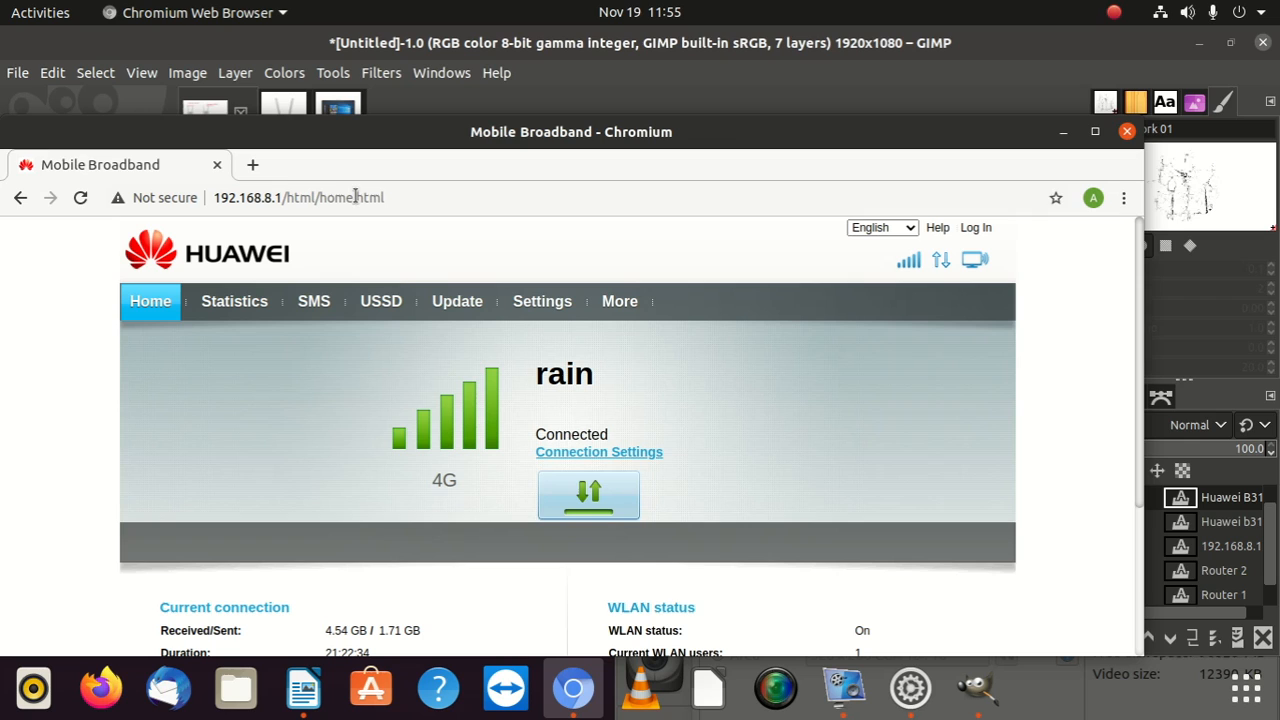
mouse_move(895, 271)
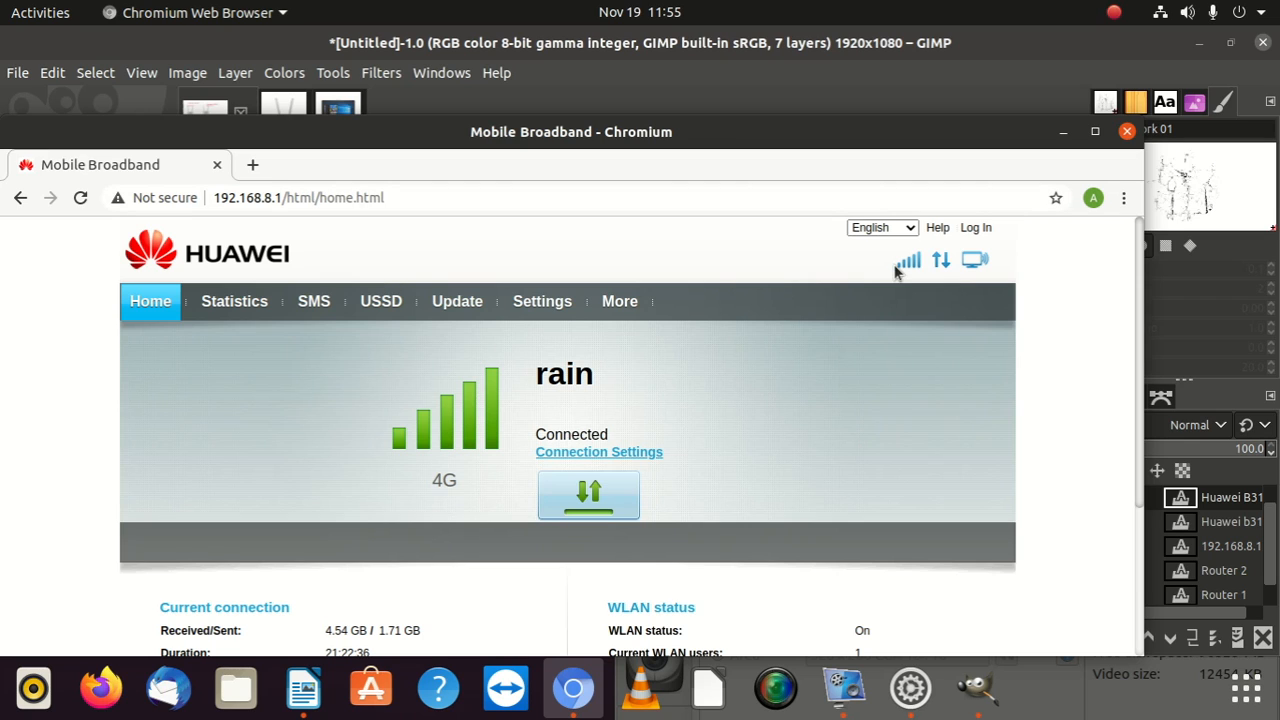
mouse_move(922, 263)
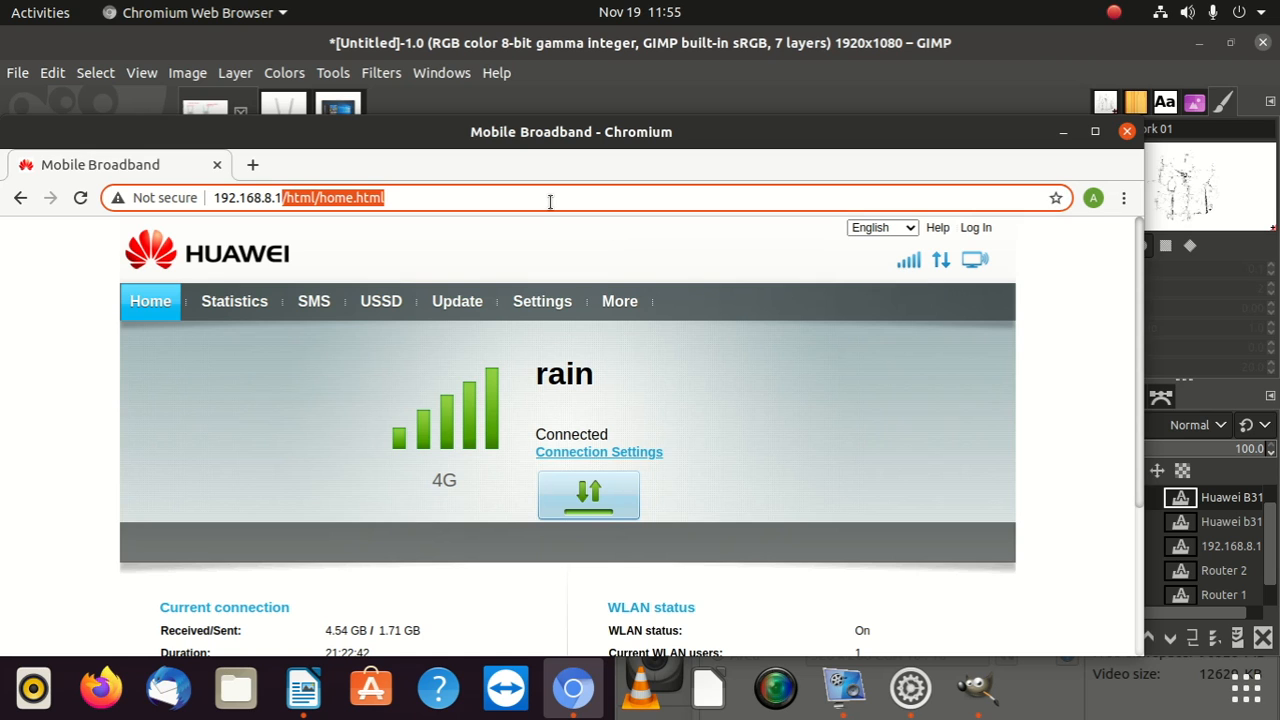
text(192.168.8.100)
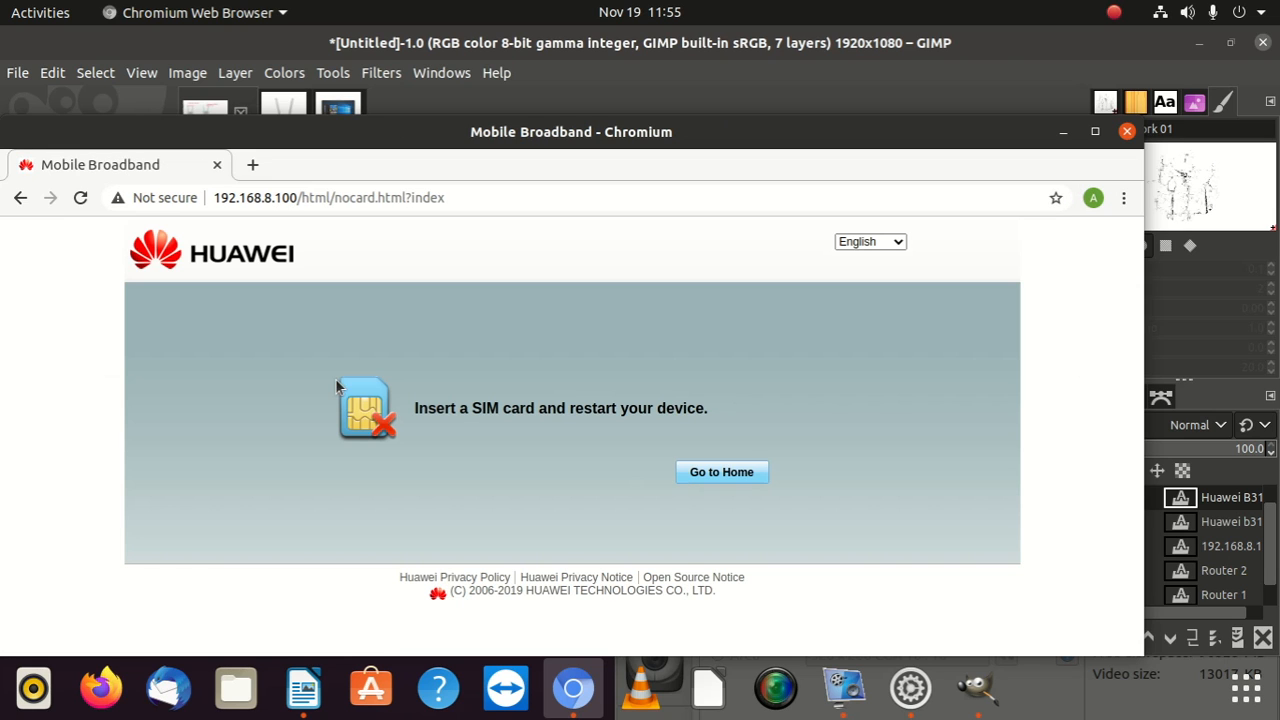
mouse_move(488, 507)
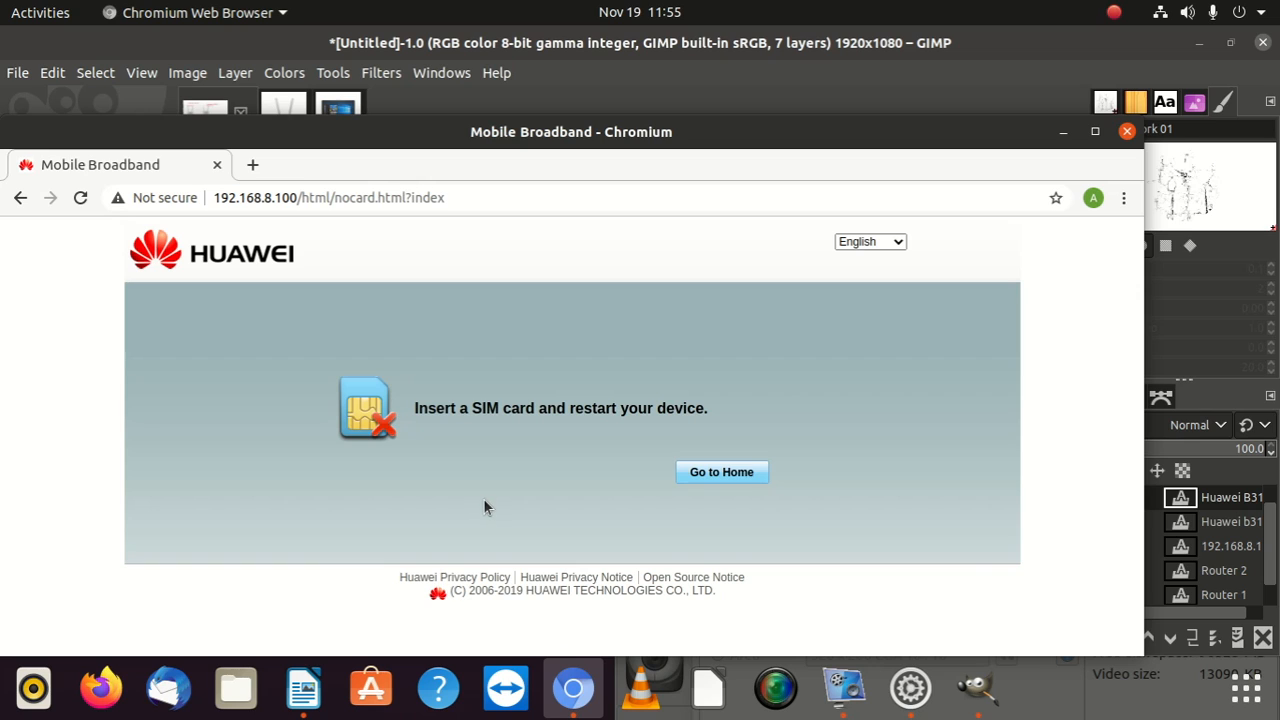
Step: Log in to the 192.168.8.100 router as admin, reaching the MNWPro WLAN setup page
click(721, 472)
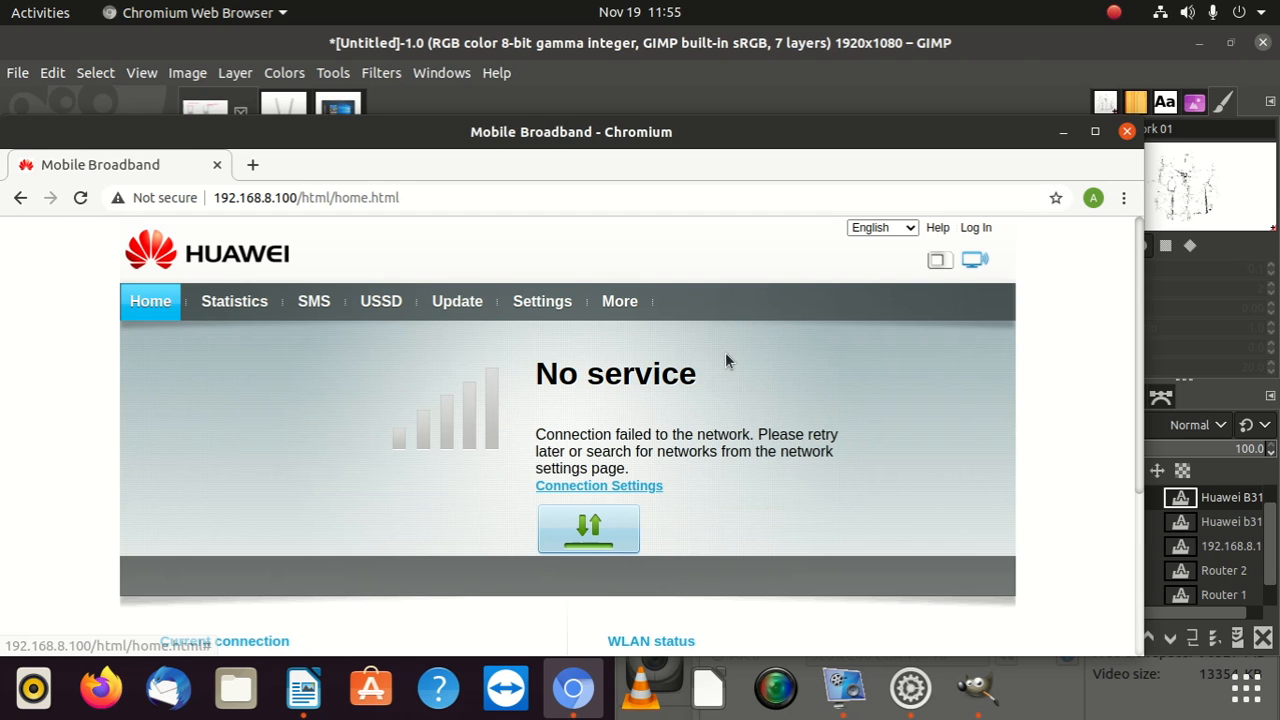
click(976, 227)
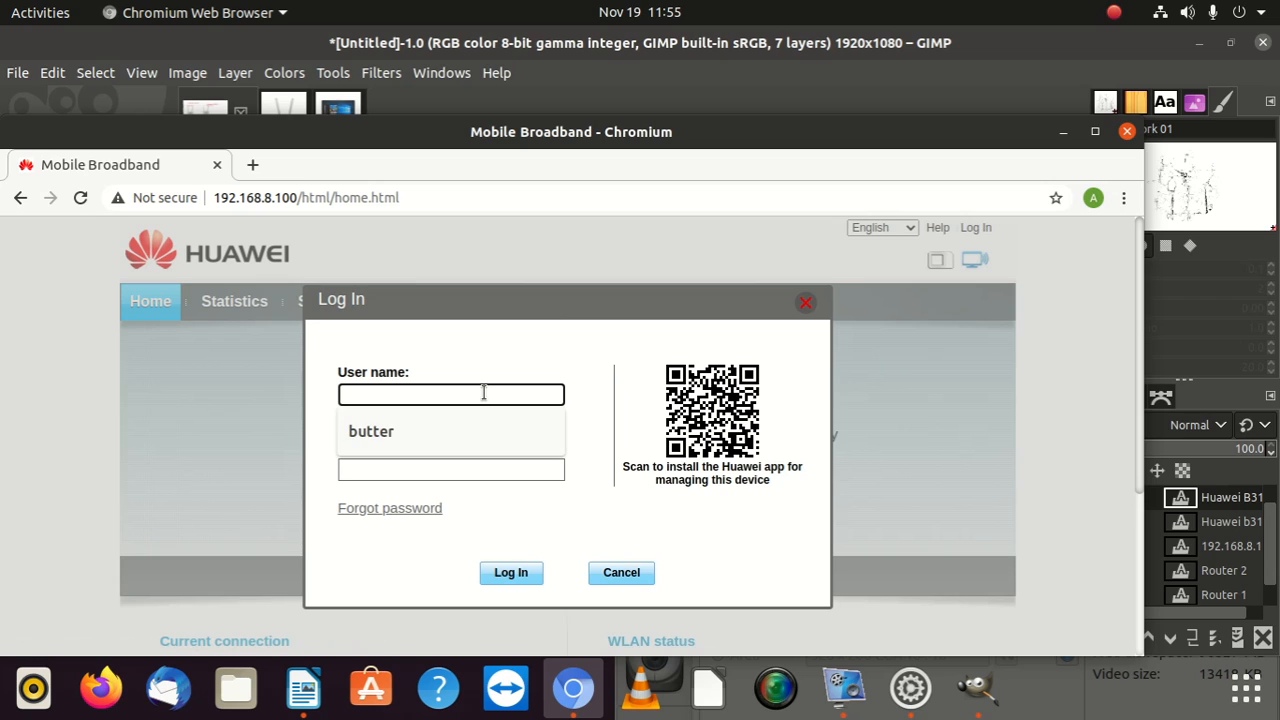
text(adm)
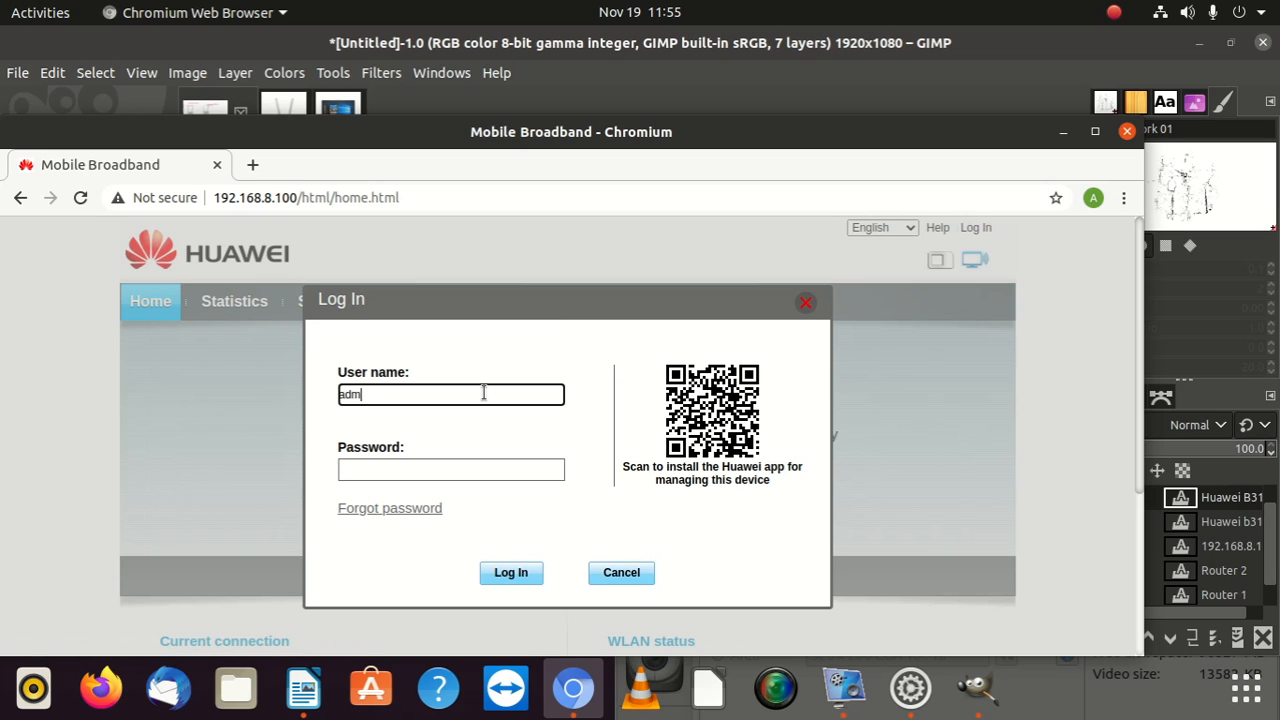
click(450, 469)
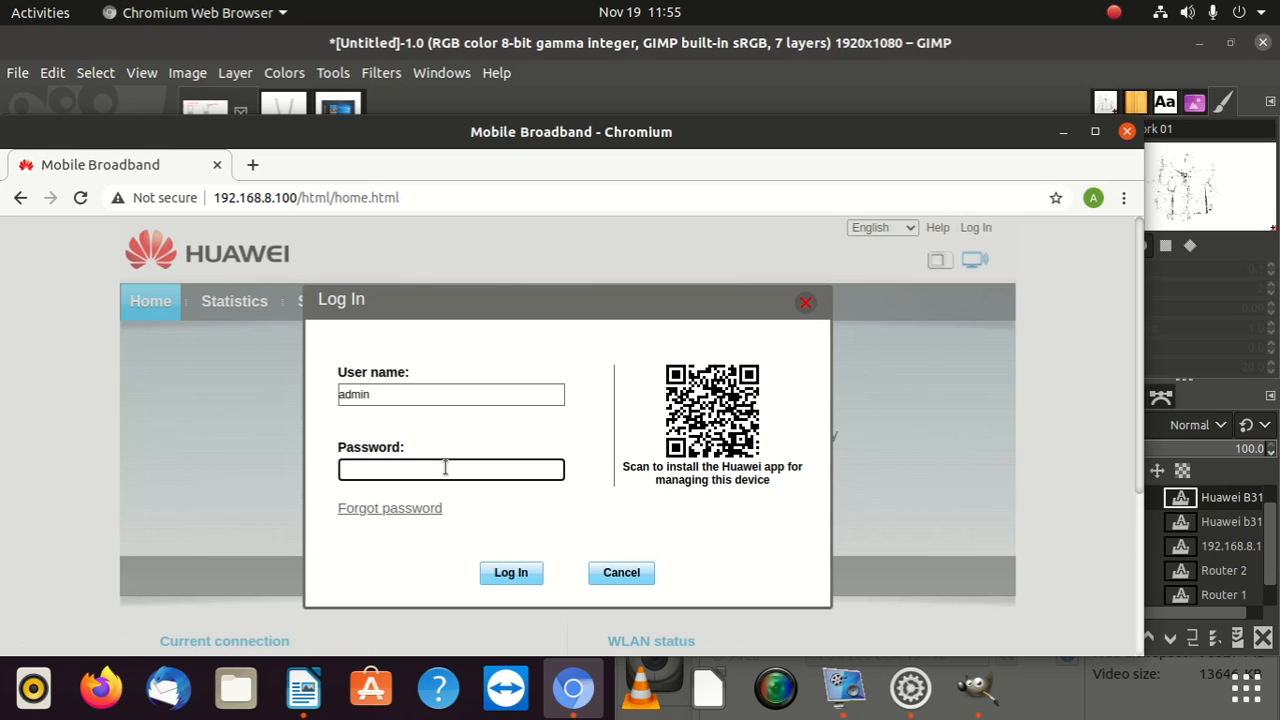
text(•)
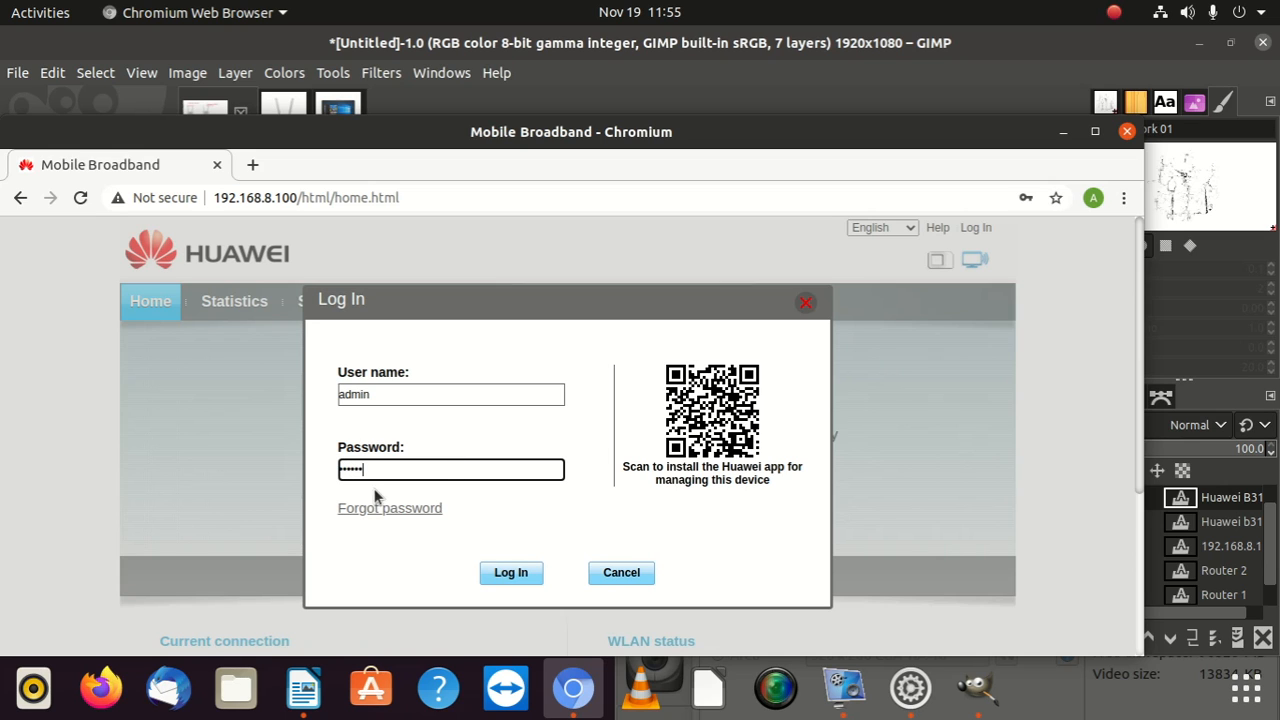
click(511, 573)
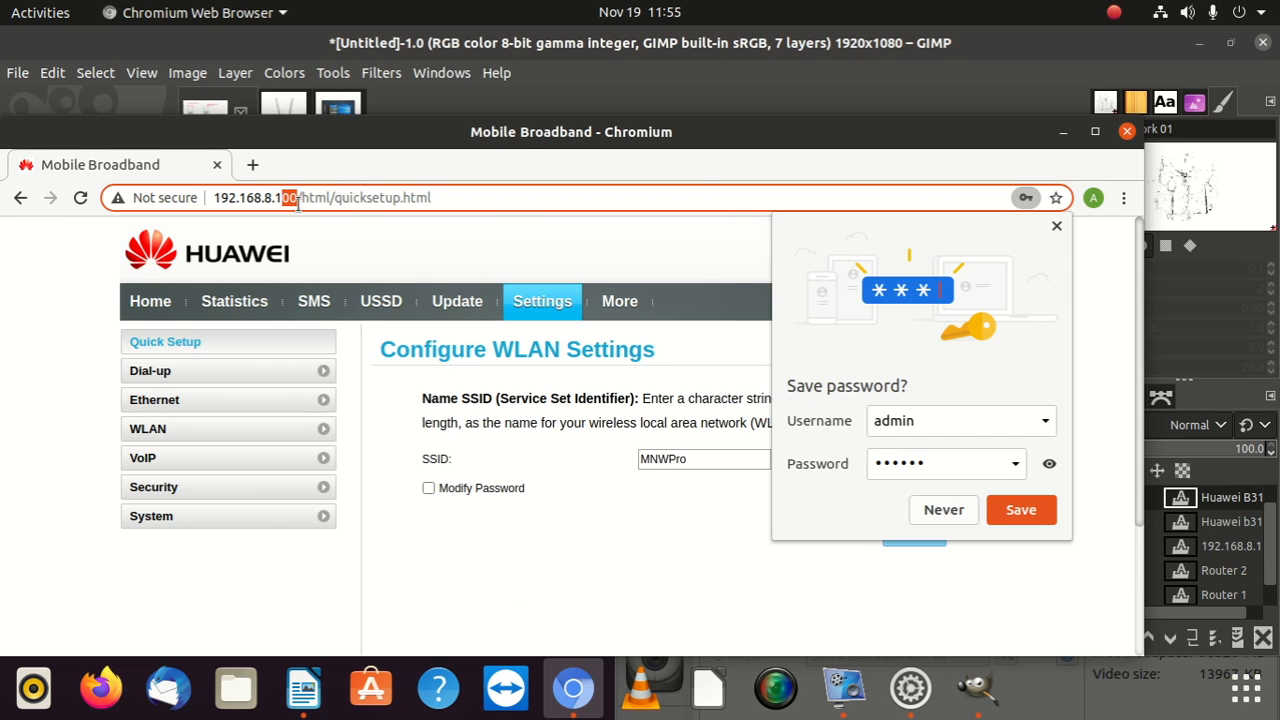
mouse_move(569, 297)
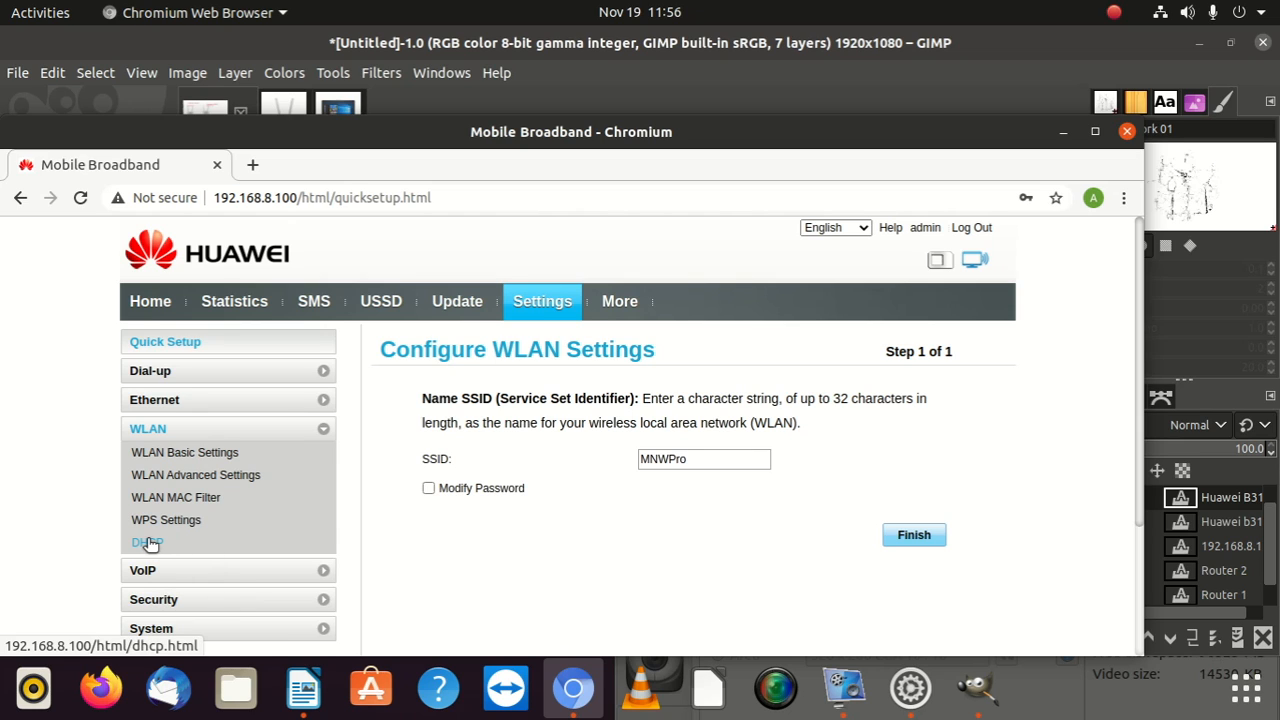
Step: Open the DHCP page and point out the .100 address with DHCP server disabled
click(146, 542)
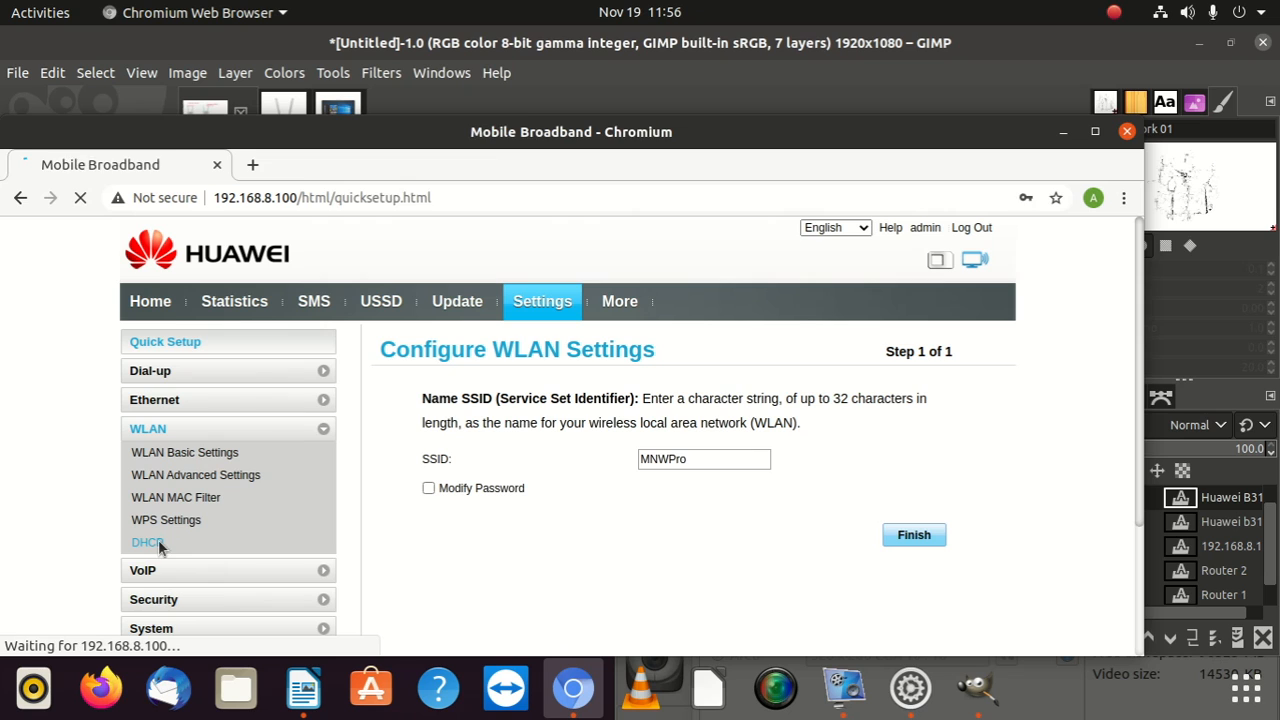
click(144, 542)
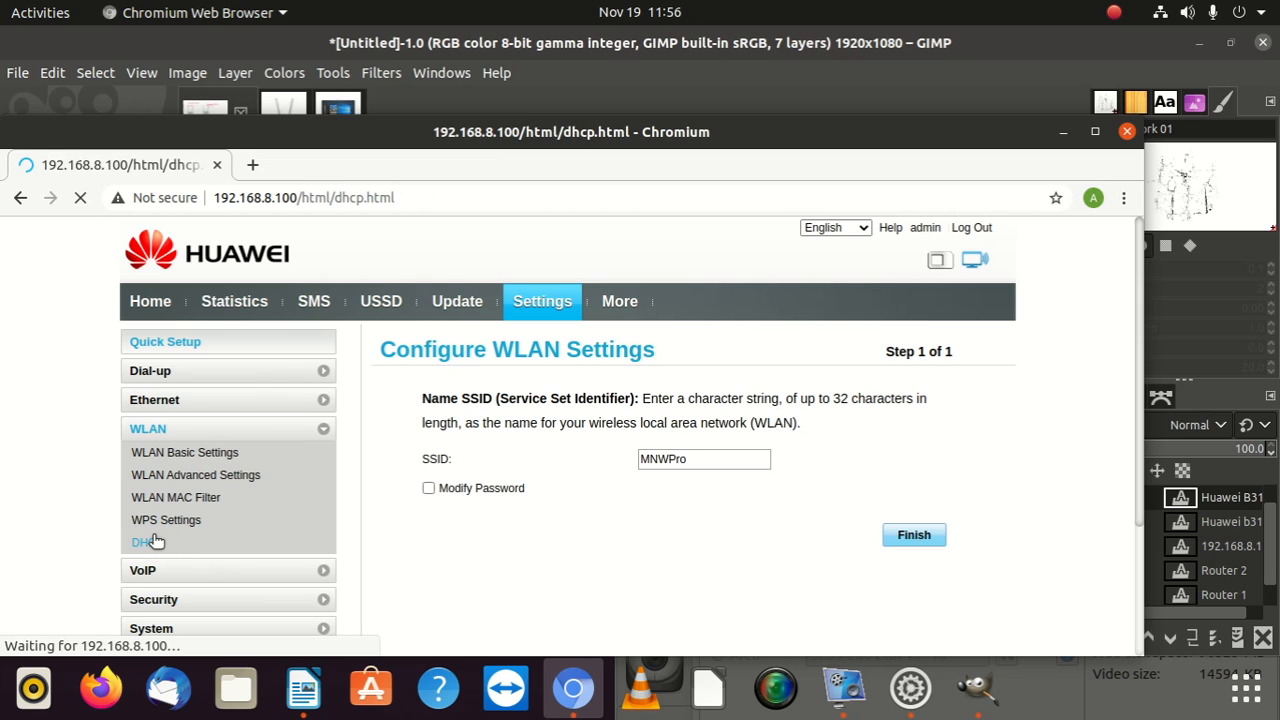
click(142, 542)
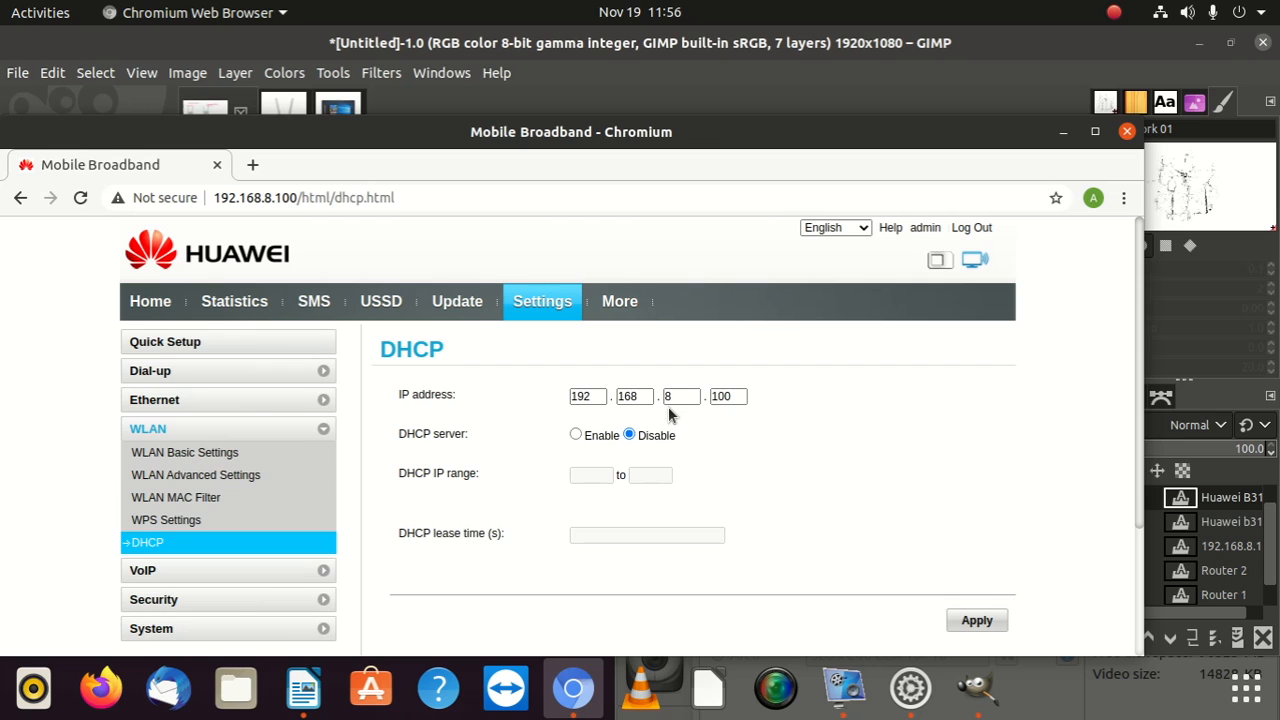
click(741, 395)
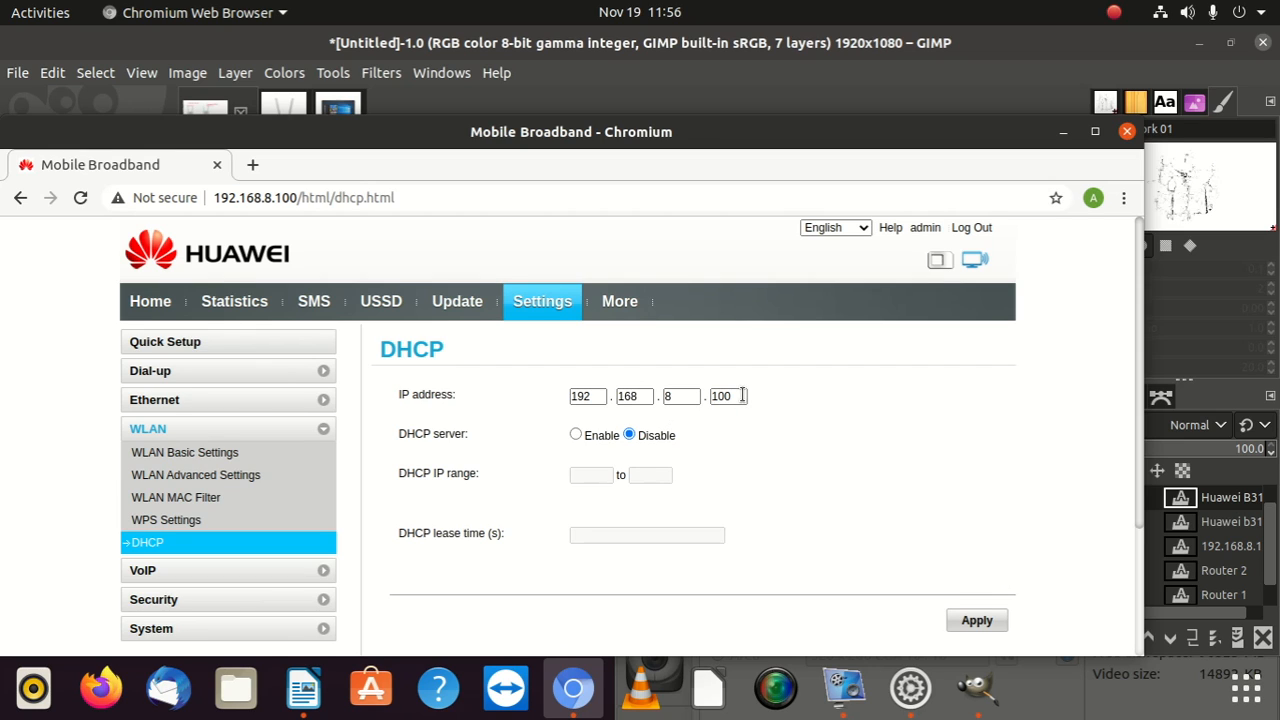
click(727, 396)
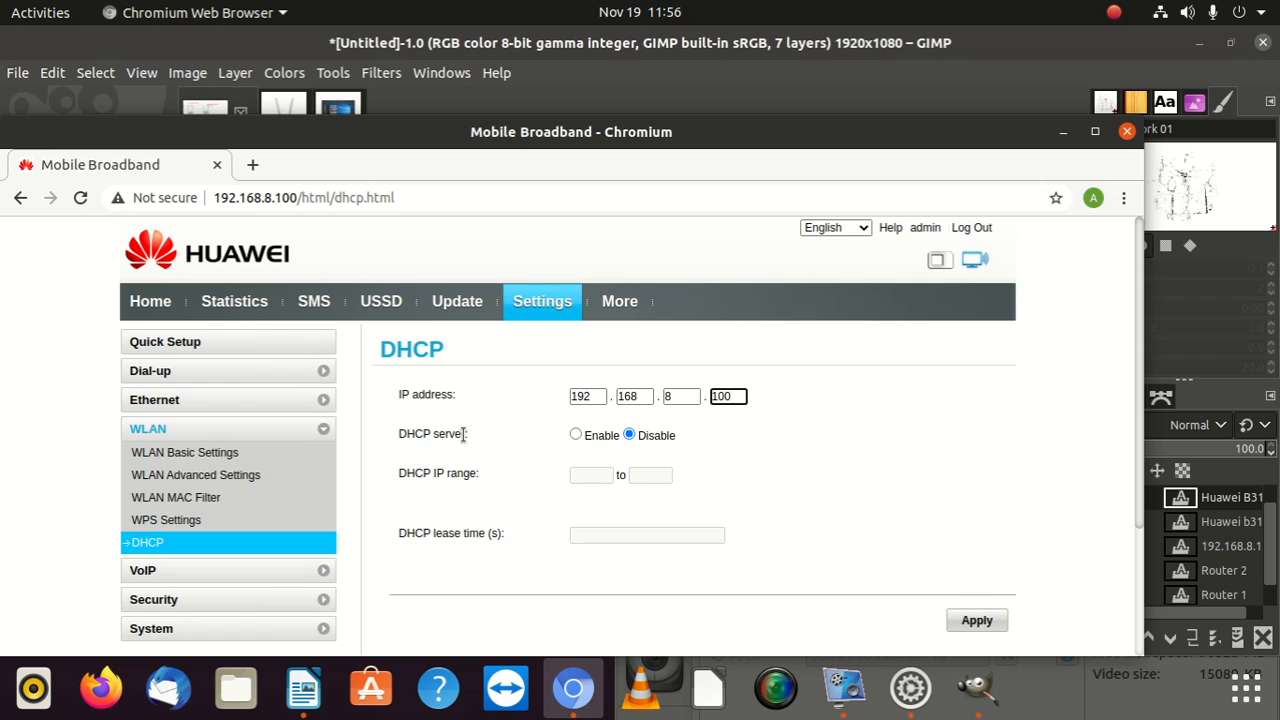
mouse_move(484, 456)
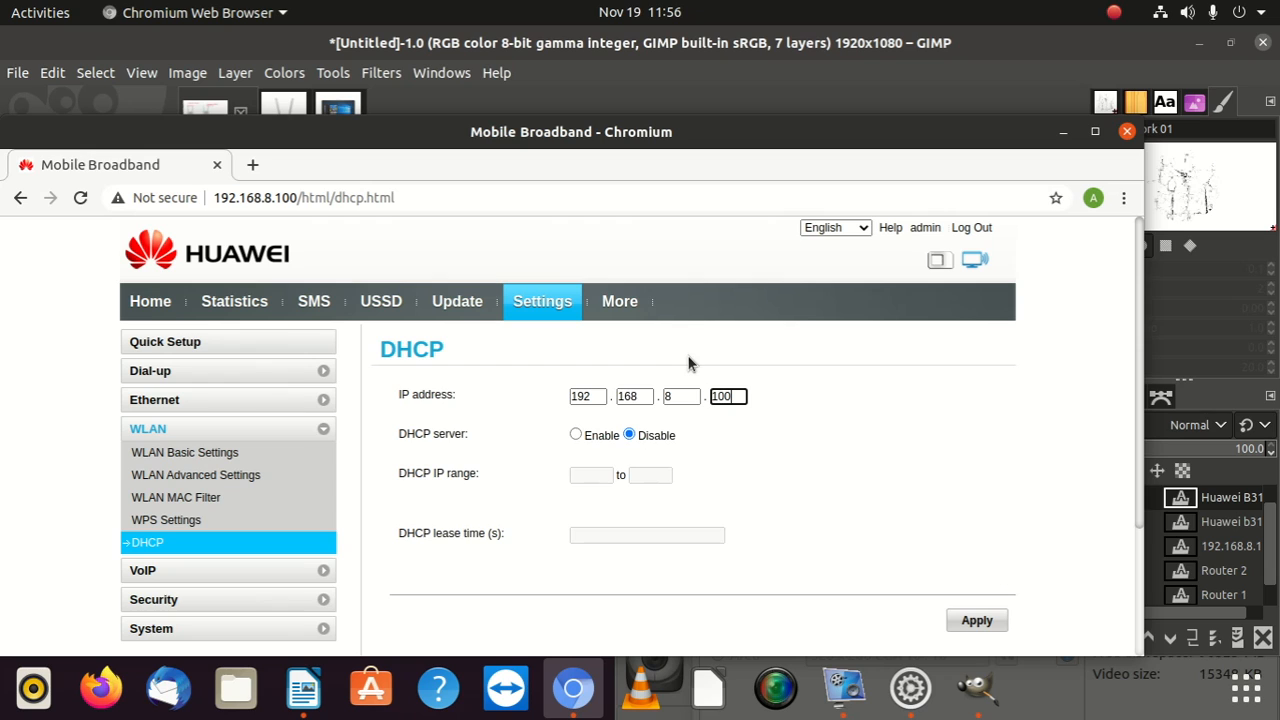
mouse_move(305, 410)
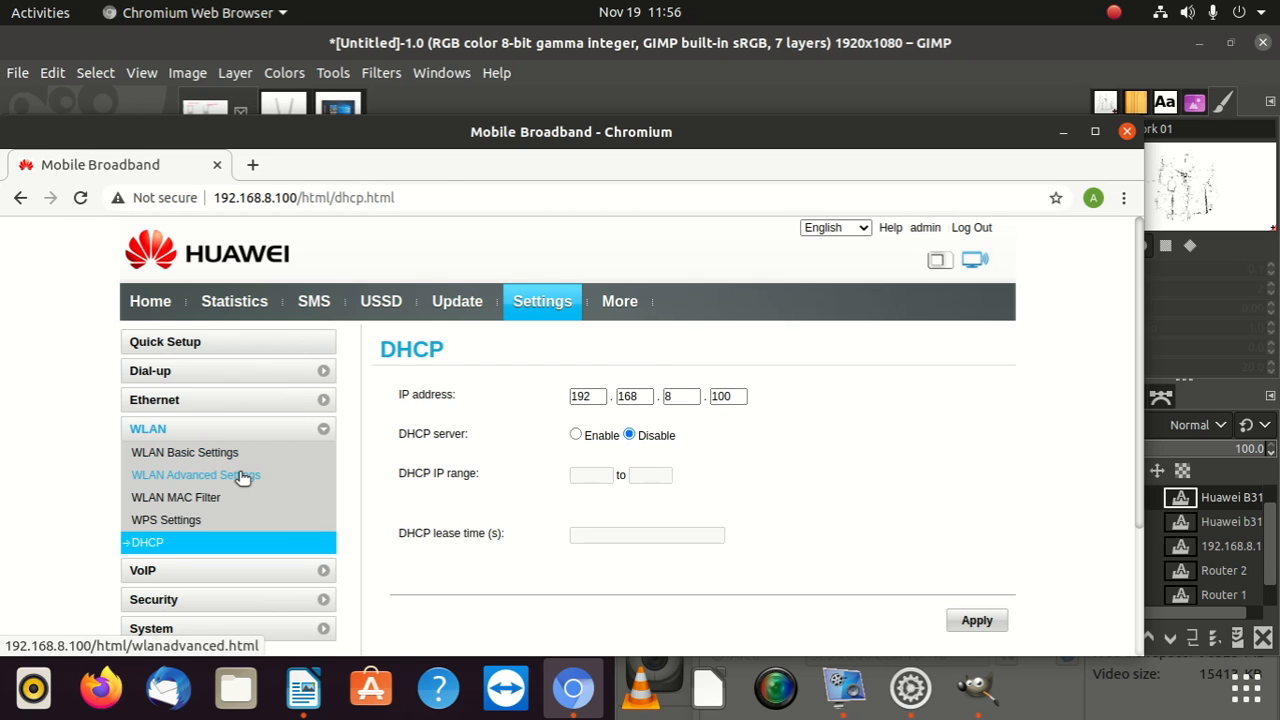
Step: Open WLAN Basic Settings and scroll to SSID MNWPro with WPA2-PSK and broadcast enabled
click(196, 475)
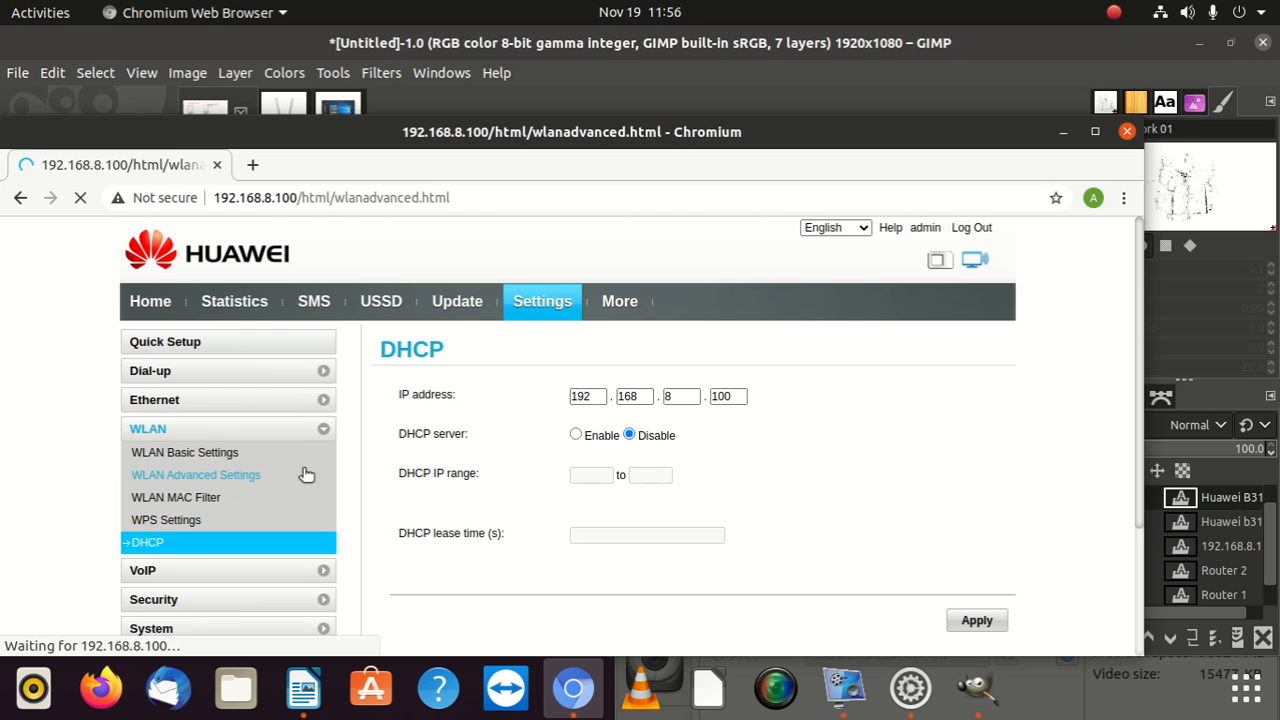
mouse_move(299, 475)
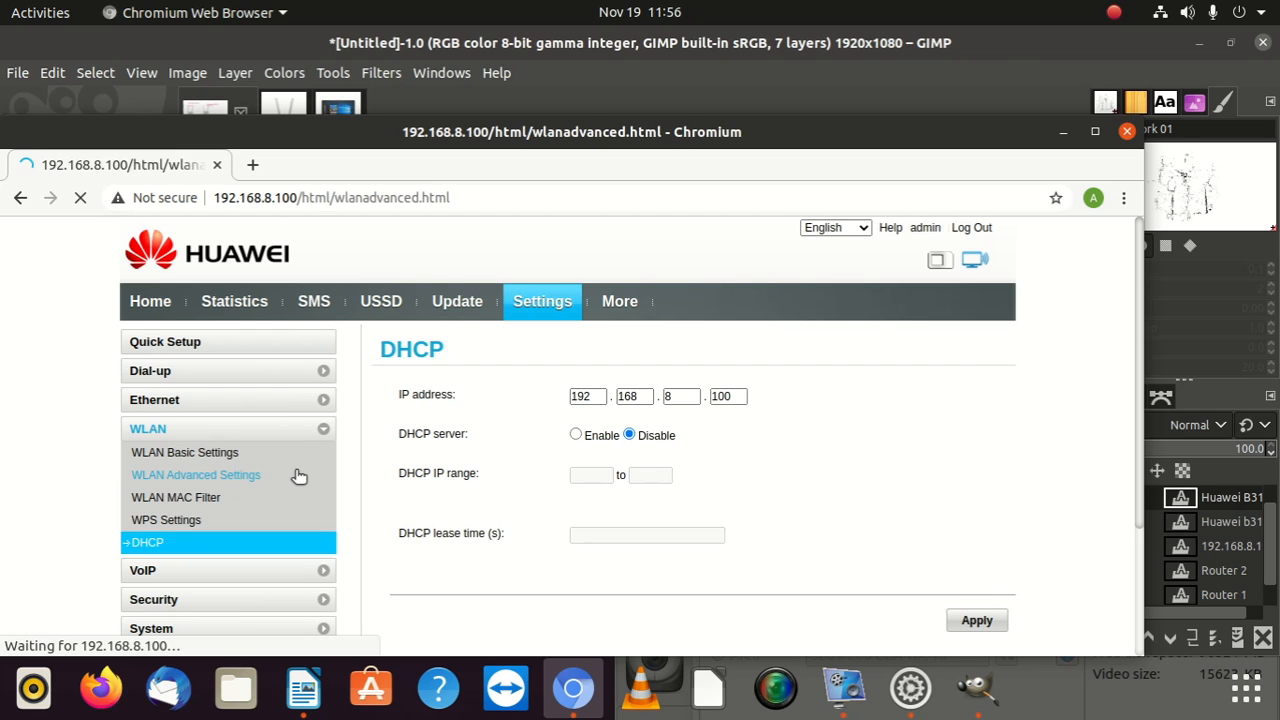
click(196, 475)
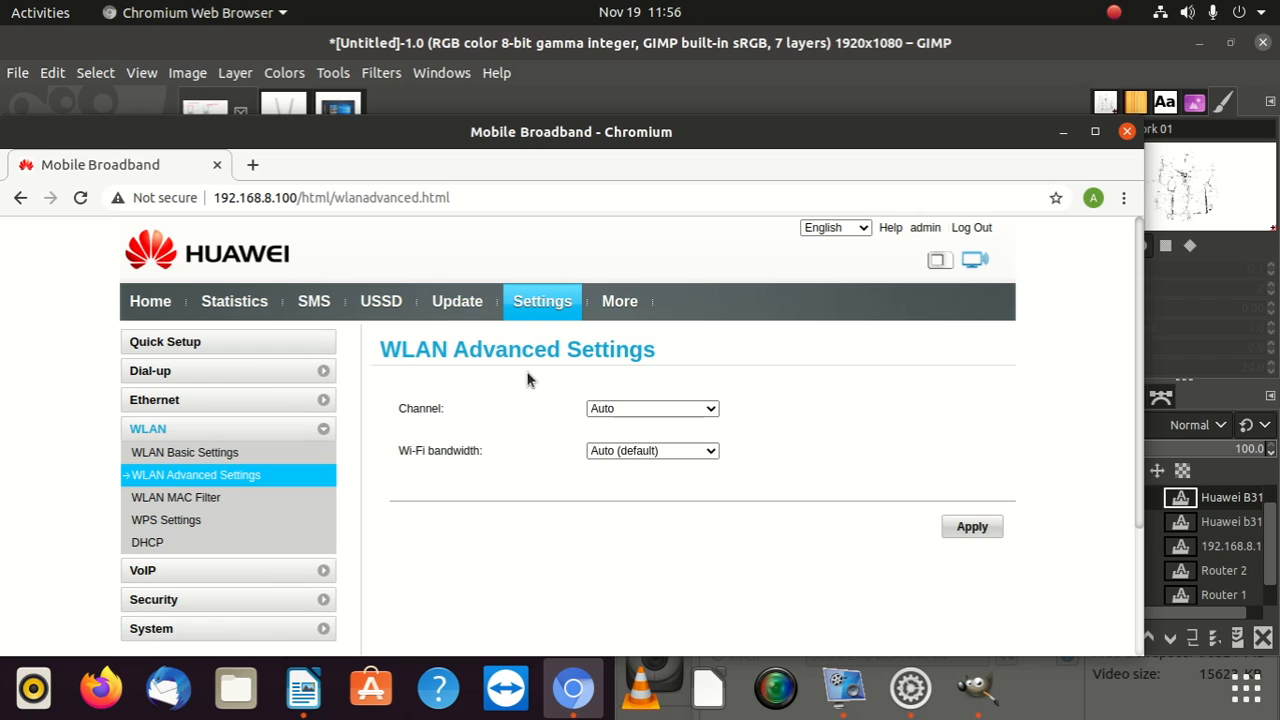
mouse_move(205, 483)
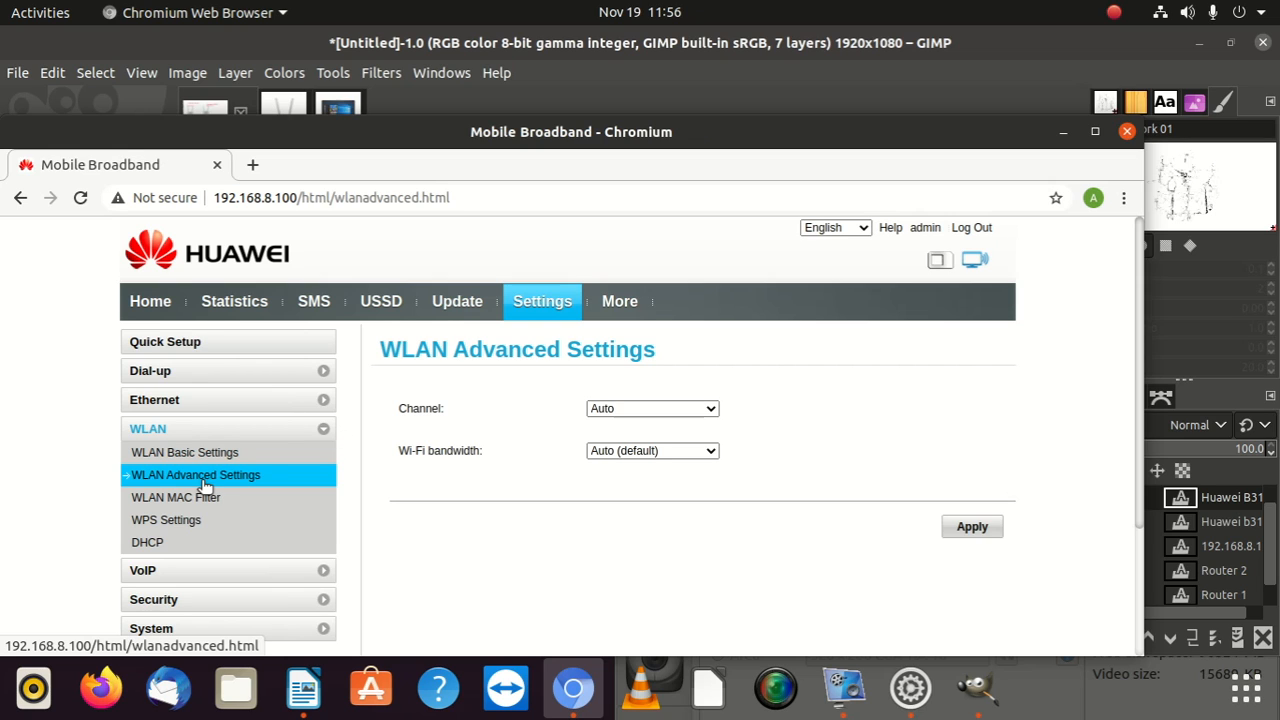
mouse_move(193, 495)
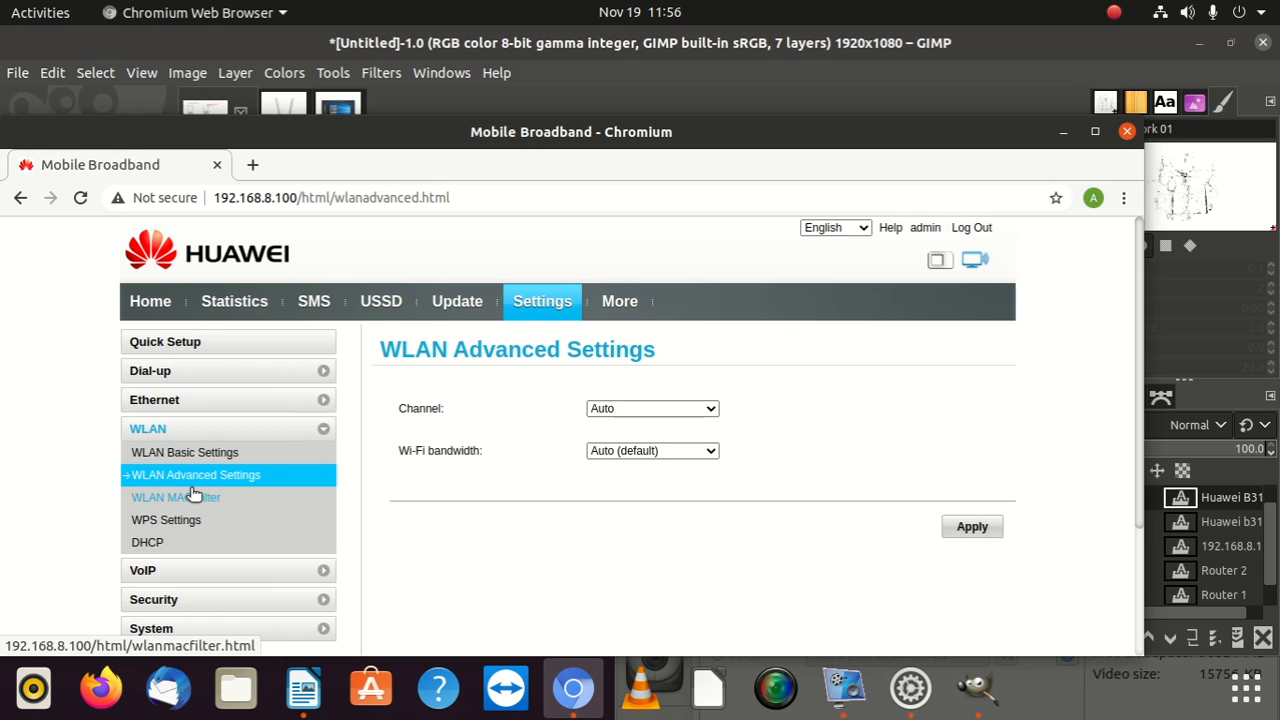
mouse_move(221, 453)
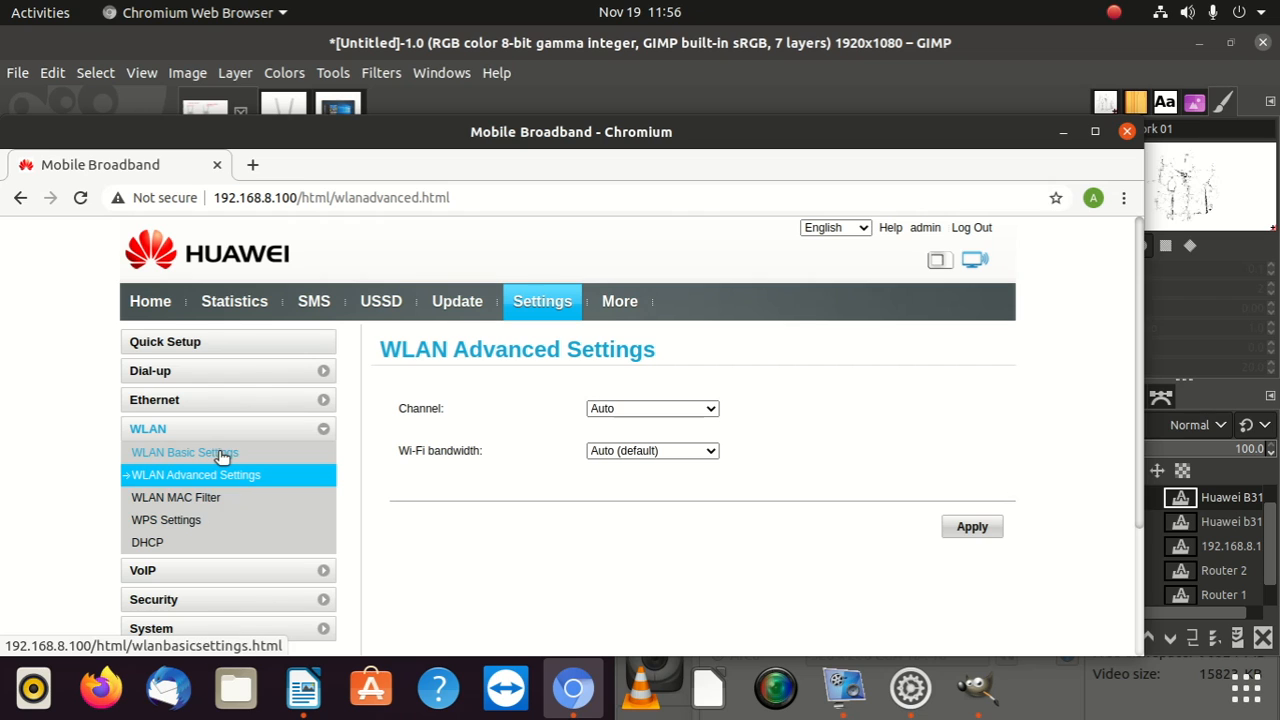
click(184, 452)
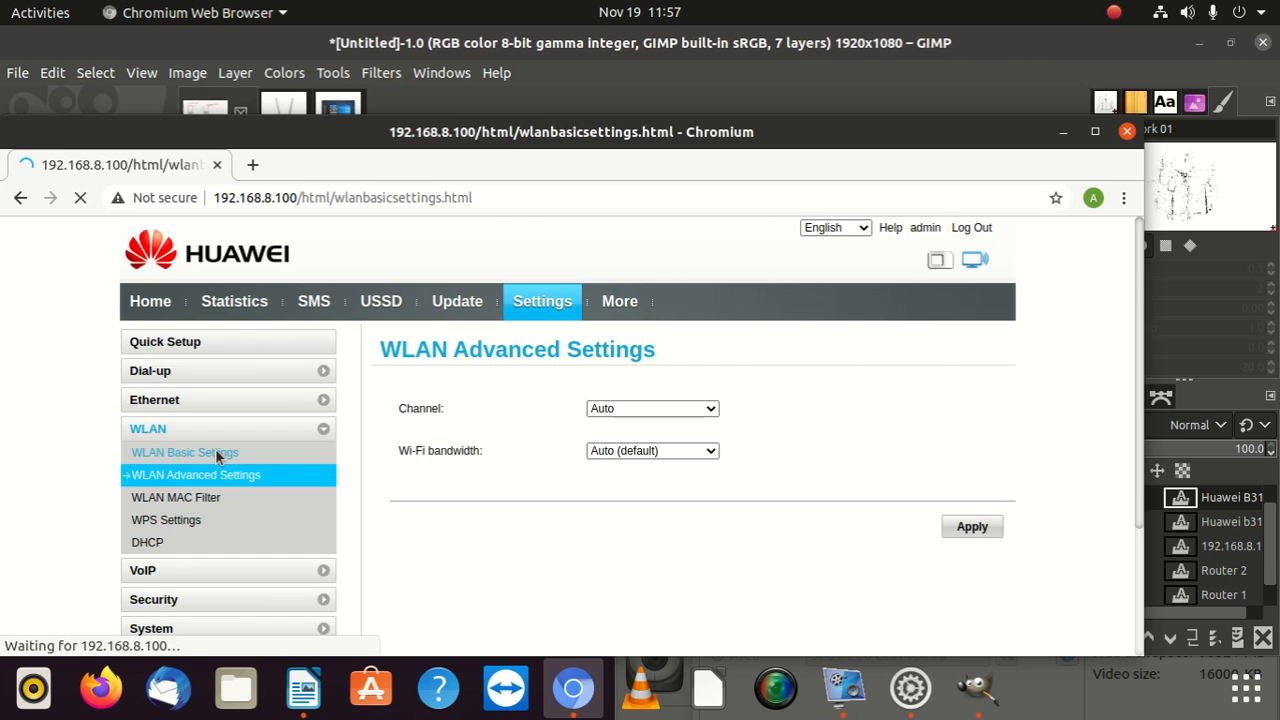
click(184, 452)
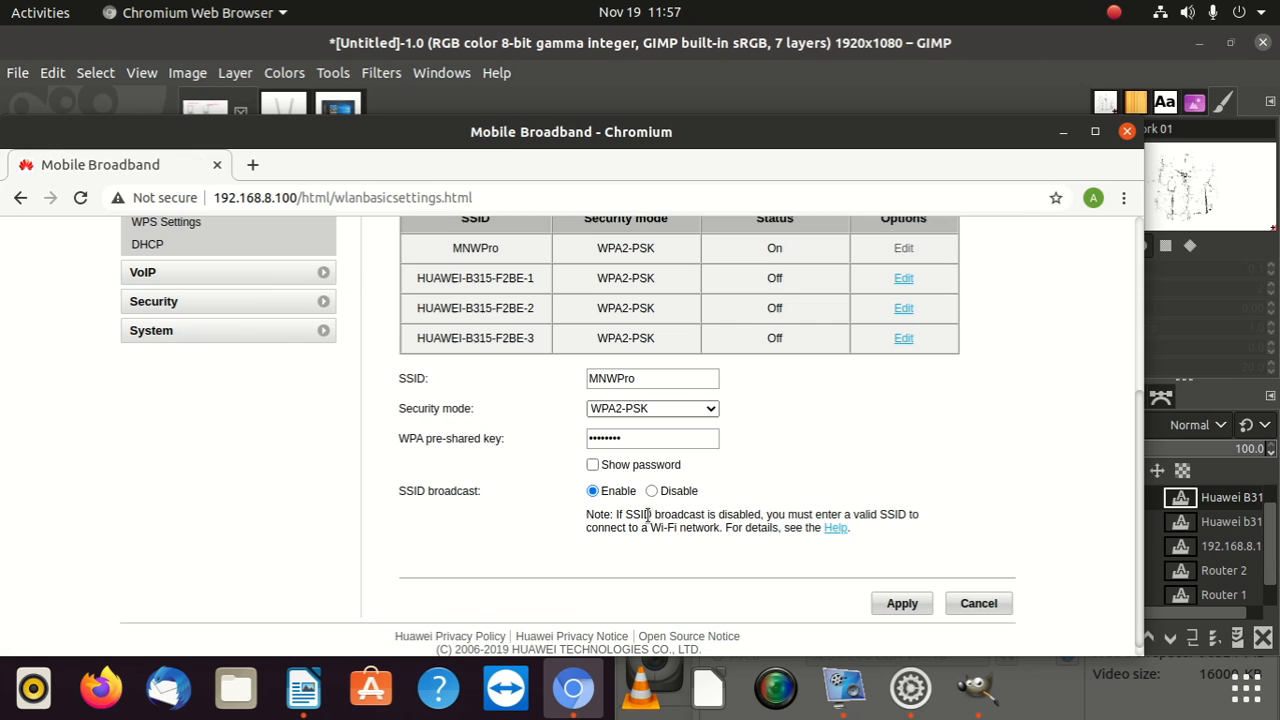
scroll(down, 3)
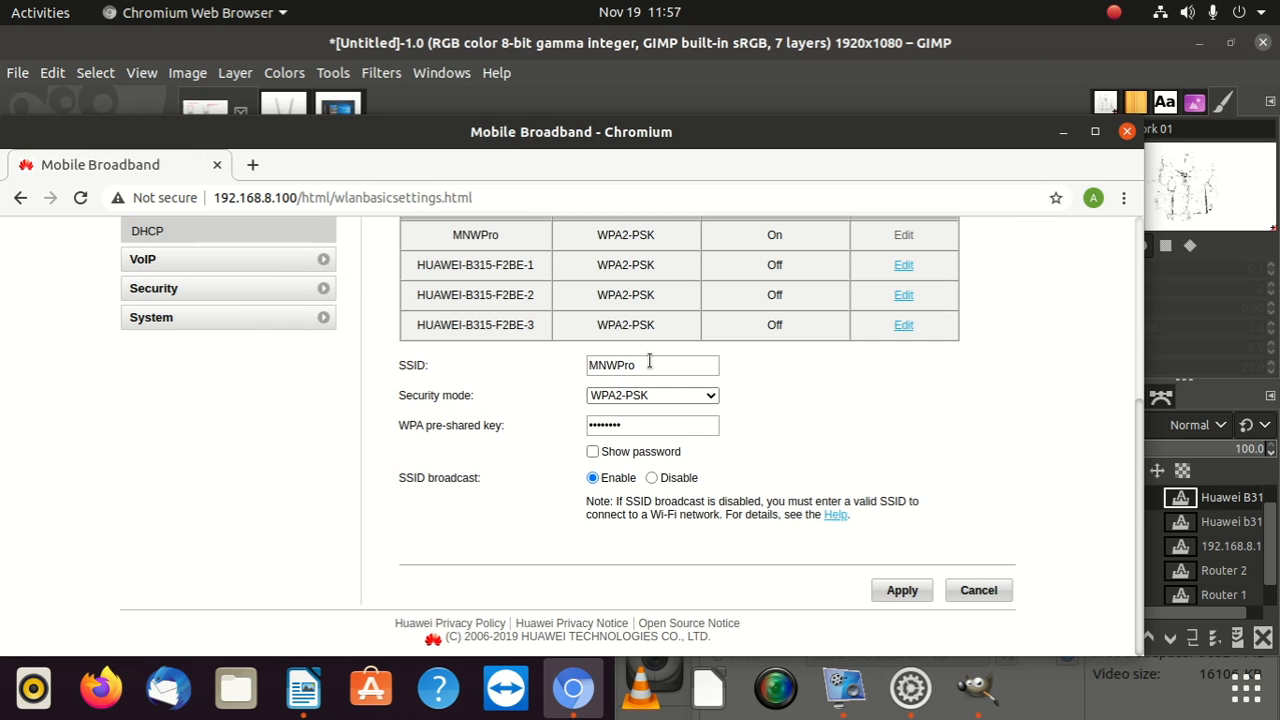
mouse_move(782, 450)
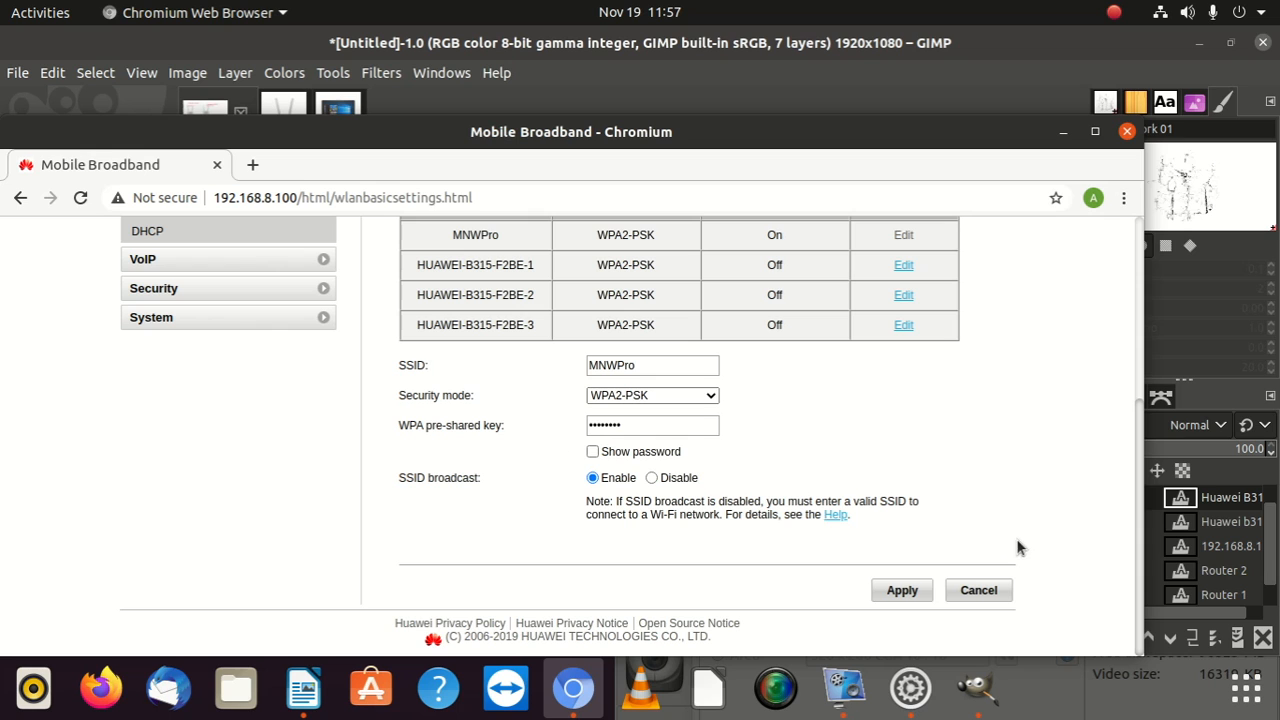
mouse_move(693, 472)
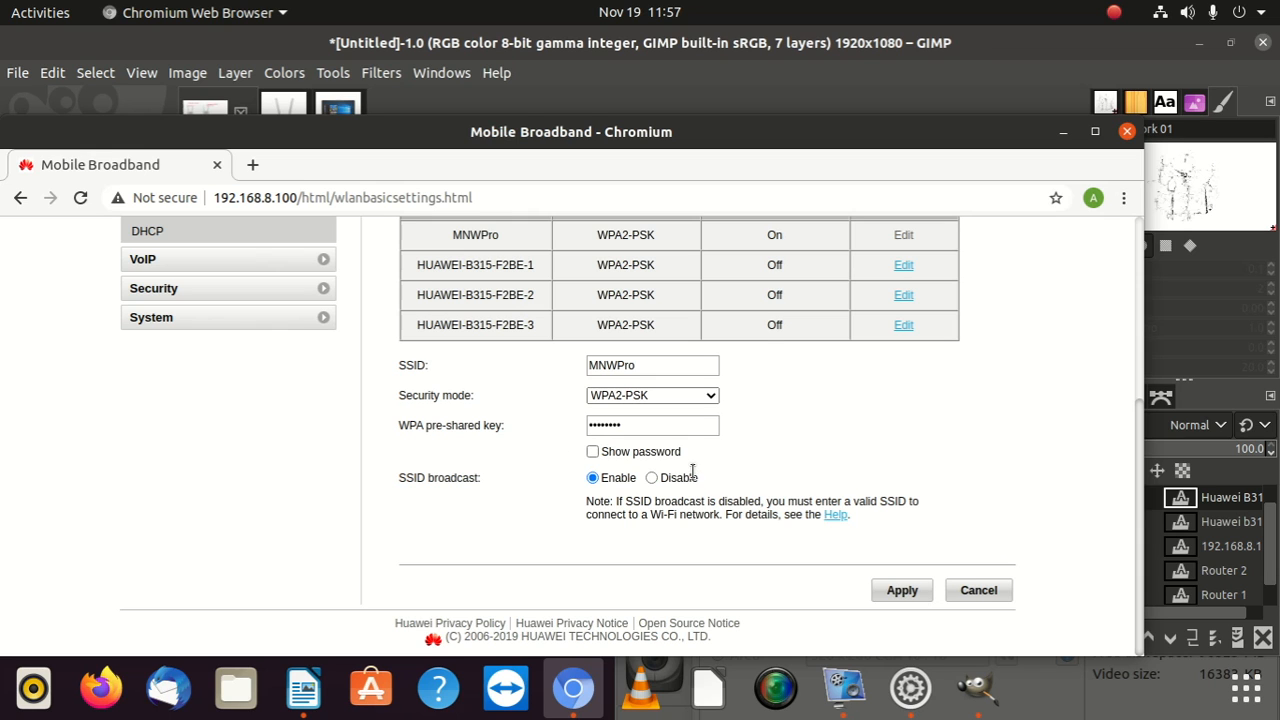
scroll(up, 3)
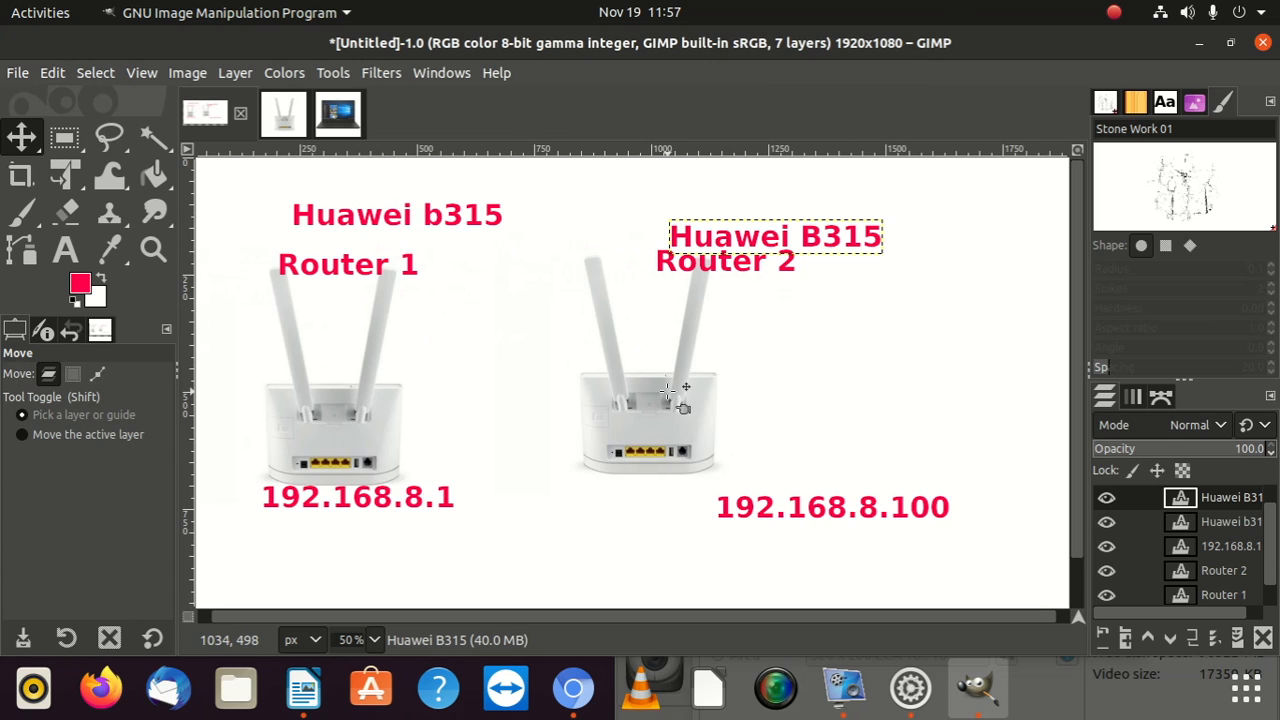
mouse_move(662, 387)
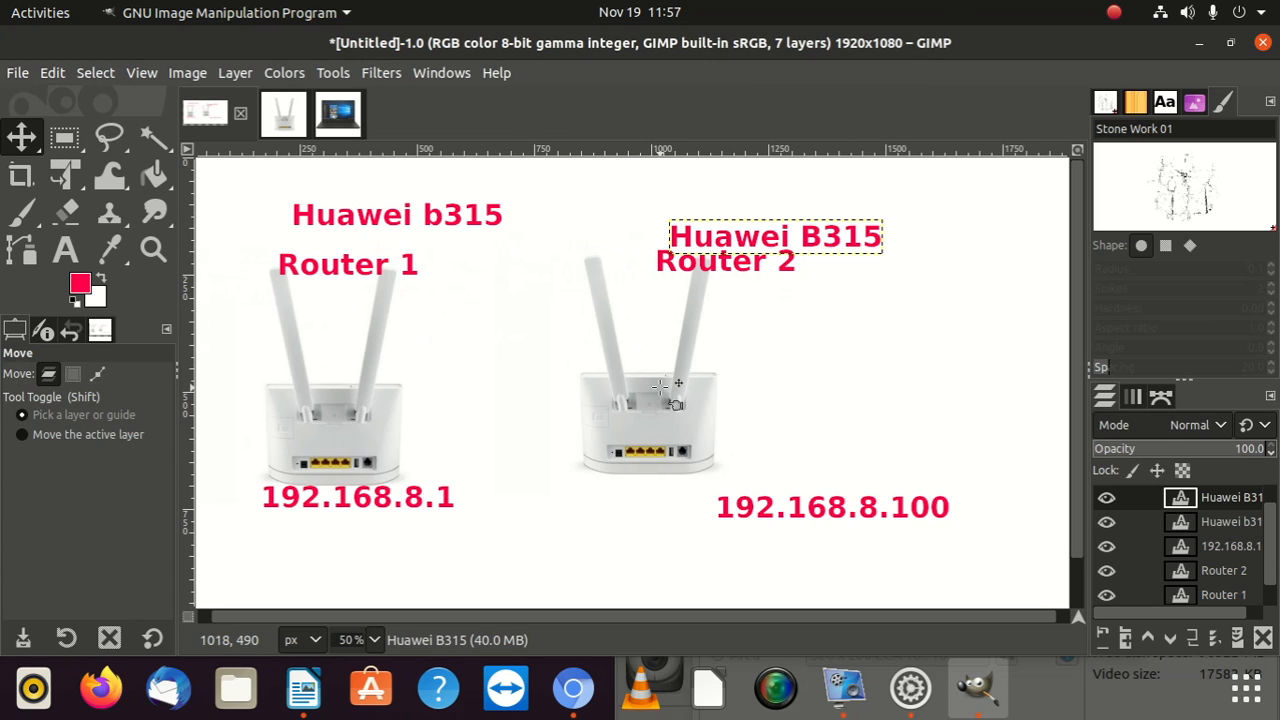
mouse_move(630, 420)
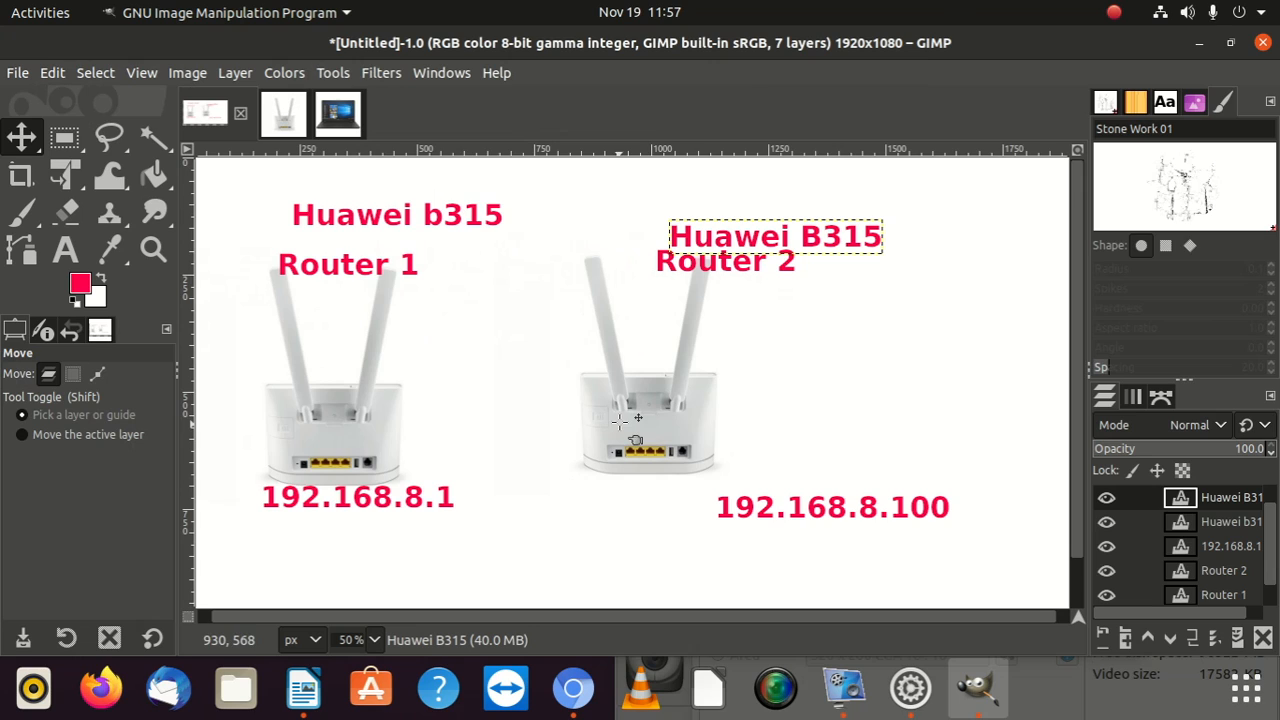
mouse_move(863, 517)
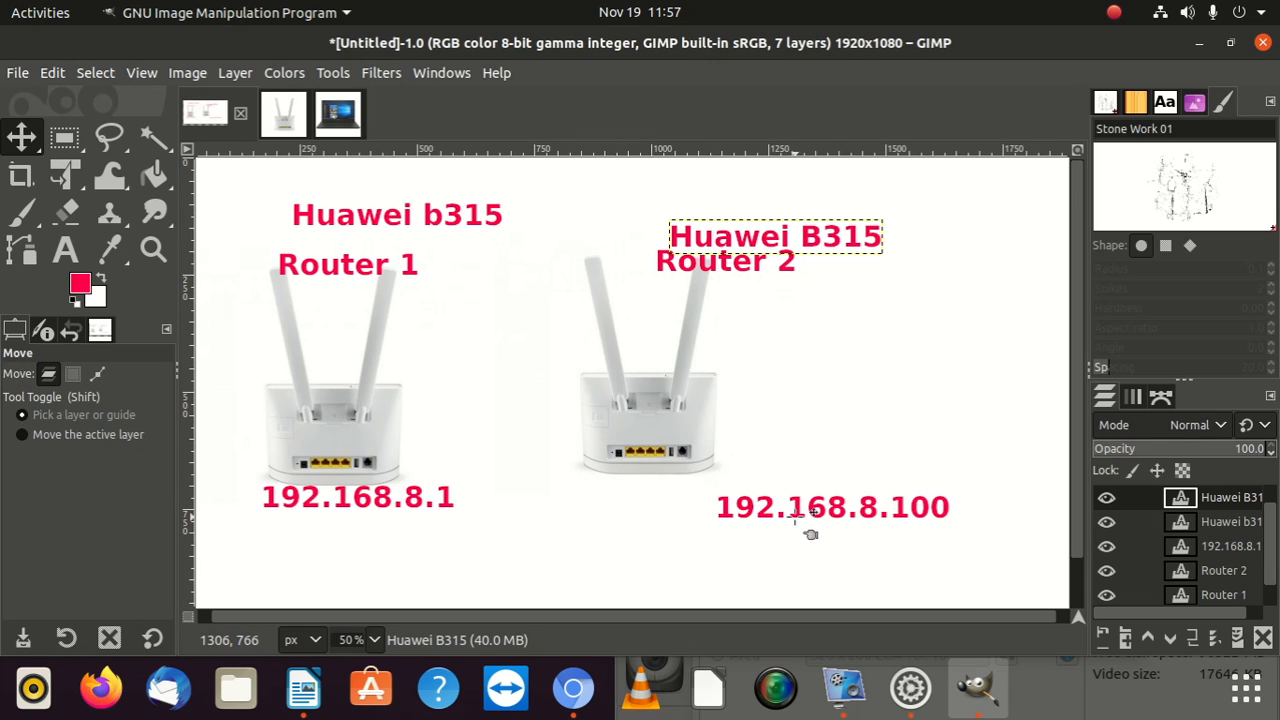
mouse_move(1000, 527)
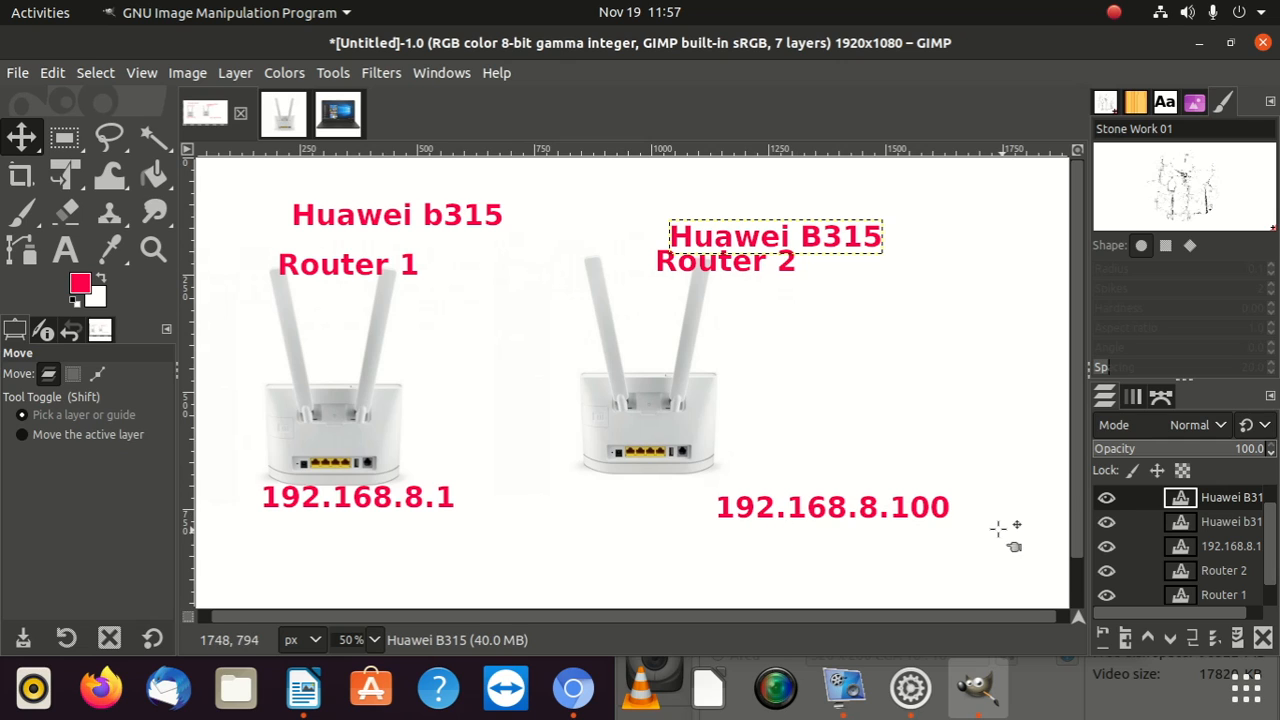
mouse_move(330, 515)
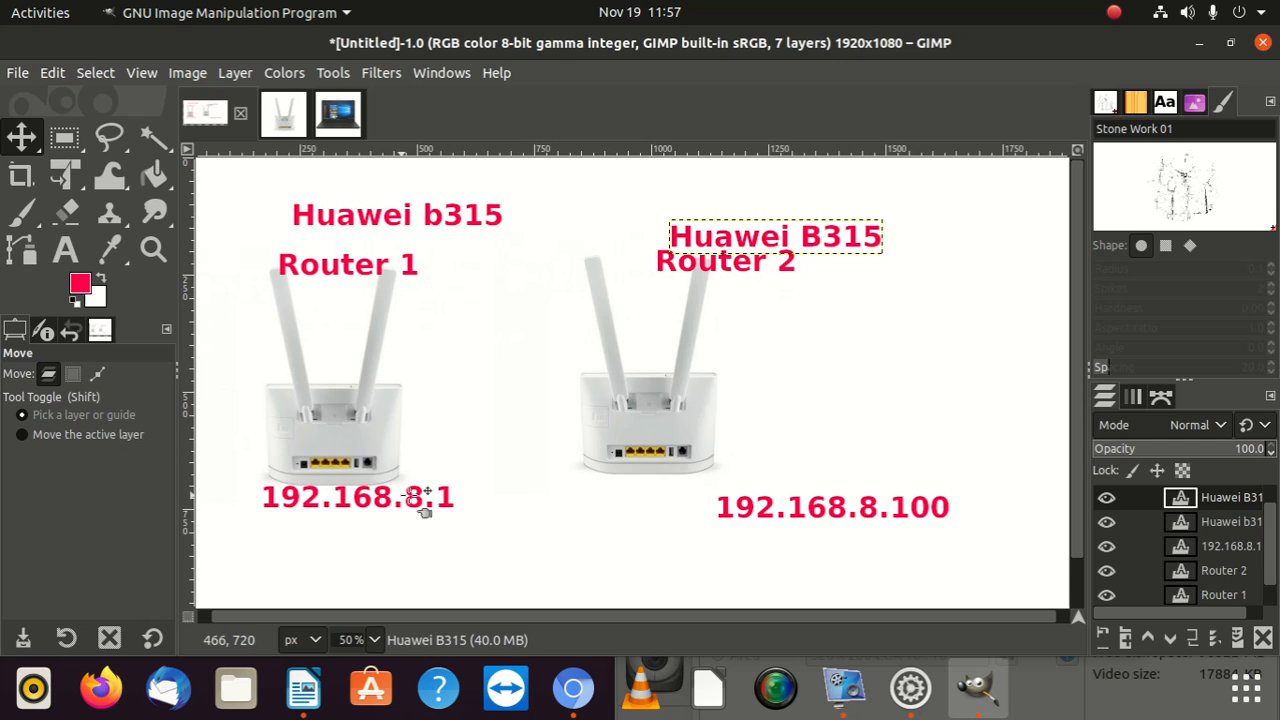
mouse_move(785, 463)
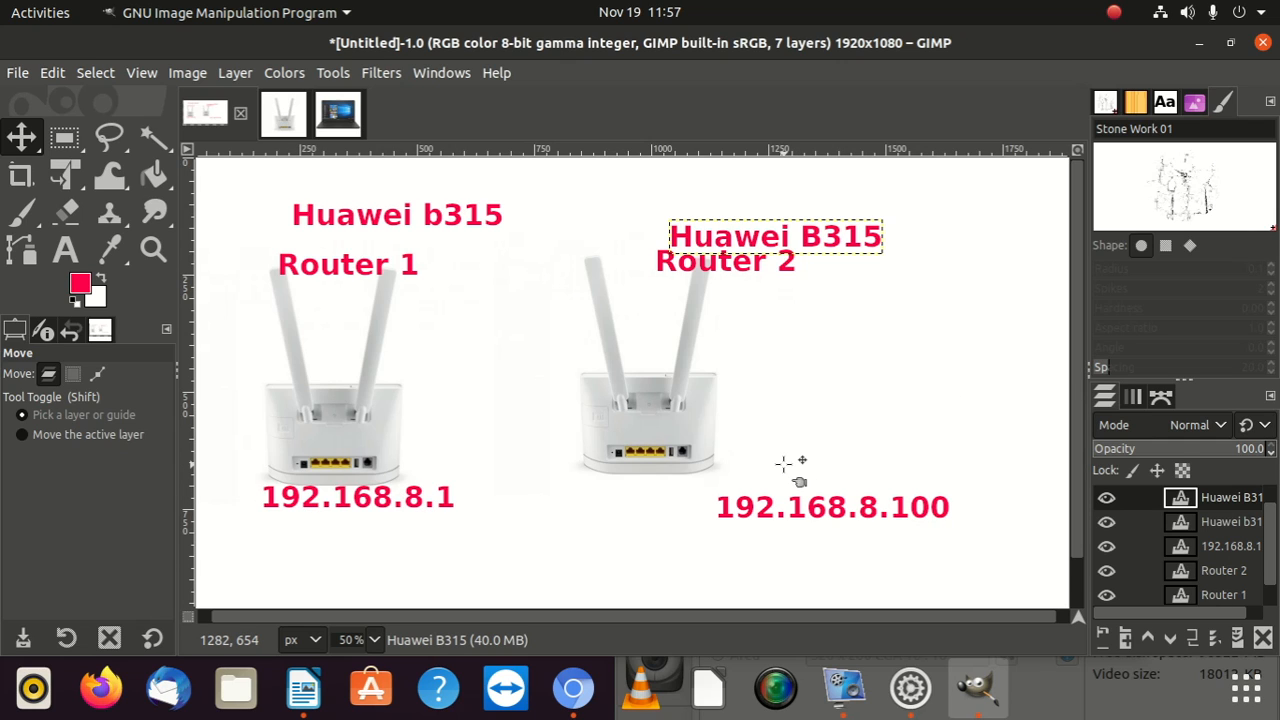
mouse_move(773, 218)
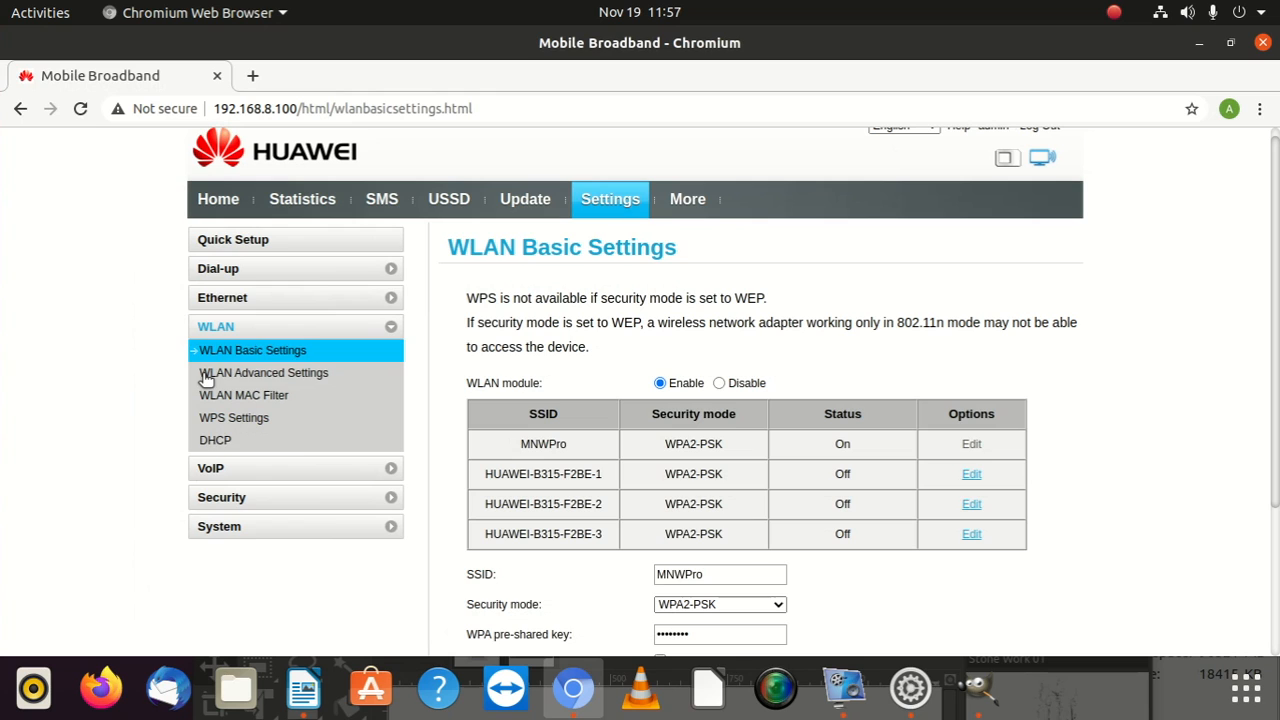
Step: Disable the B315's DHCP server, keeping LAN IP 192.168.8.100, and apply
click(215, 440)
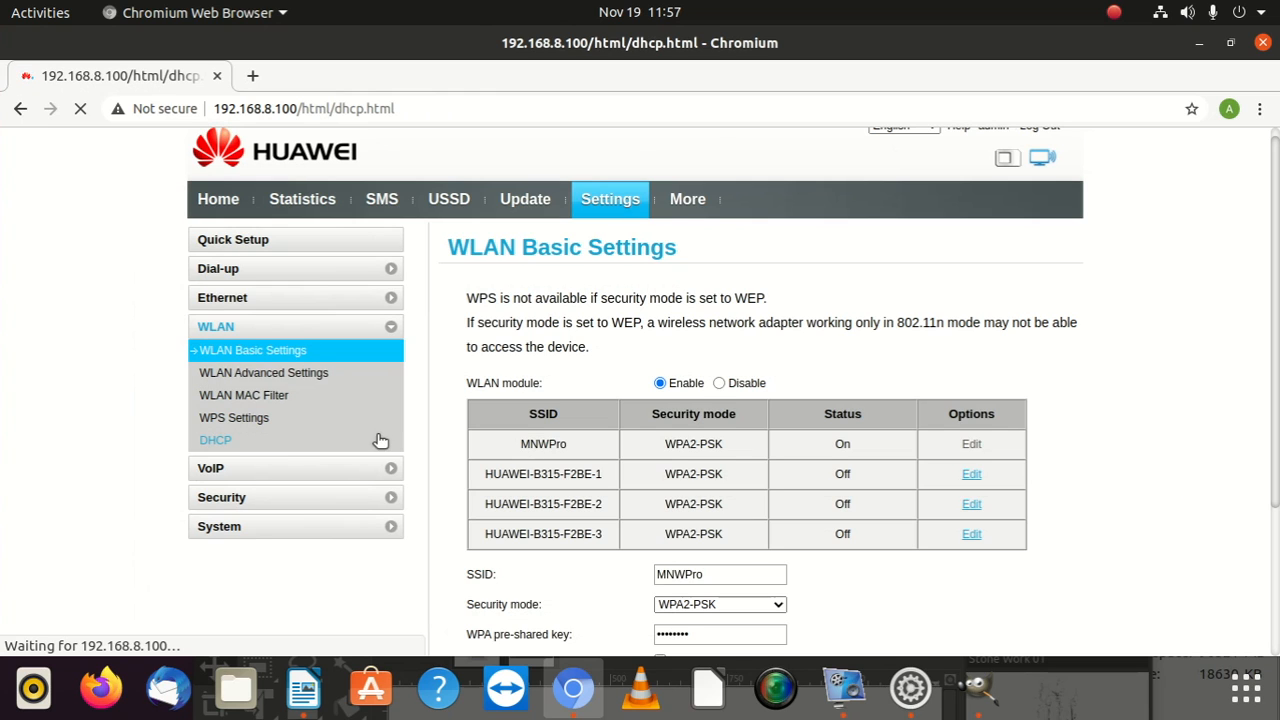
mouse_move(222, 443)
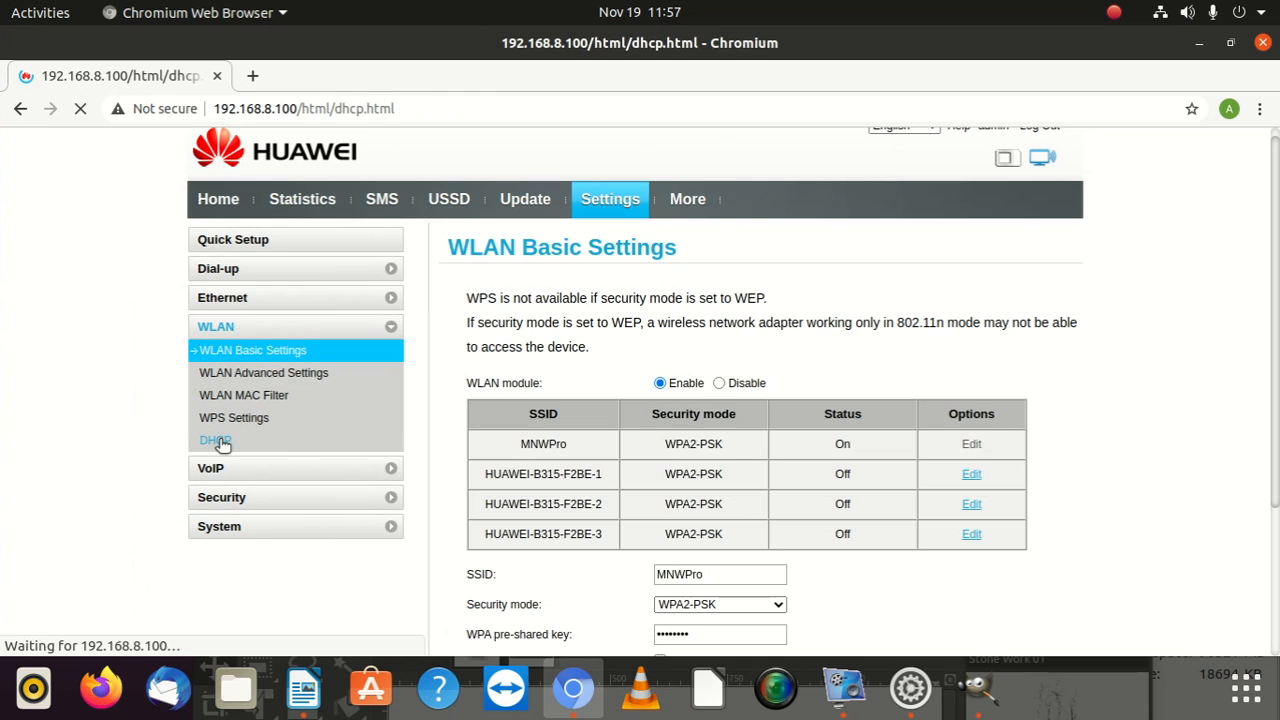
click(215, 440)
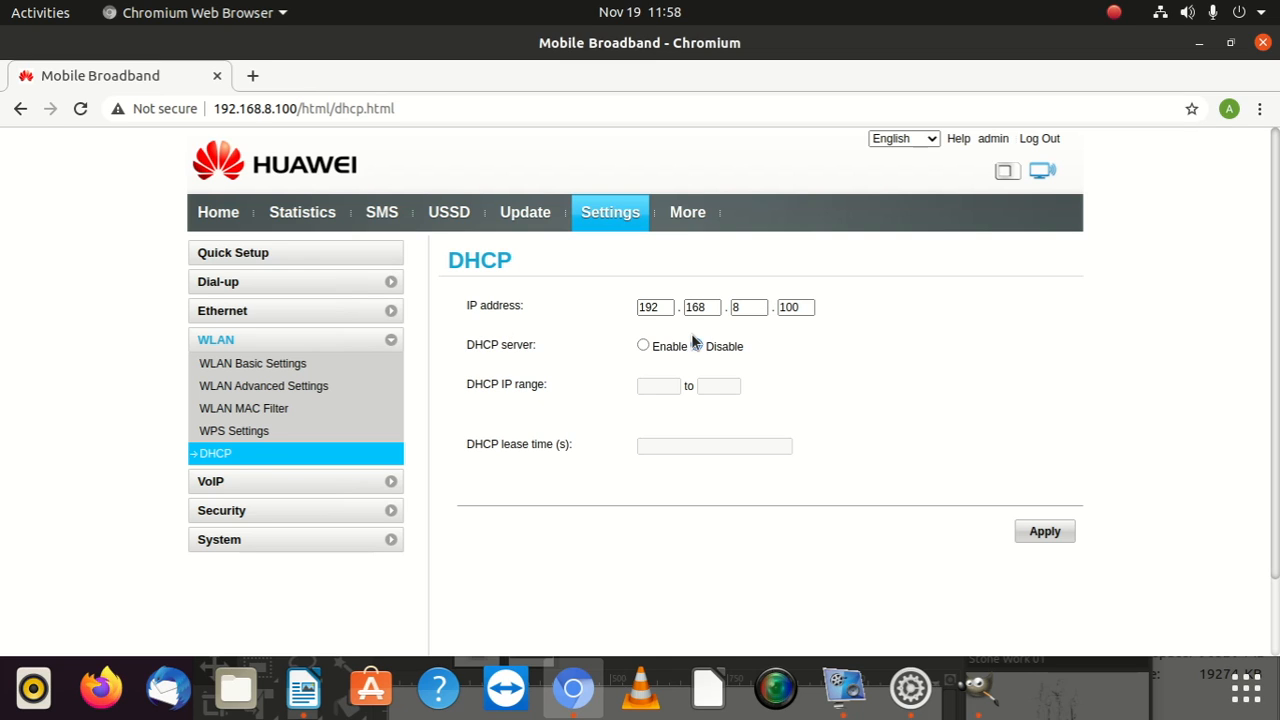
click(696, 346)
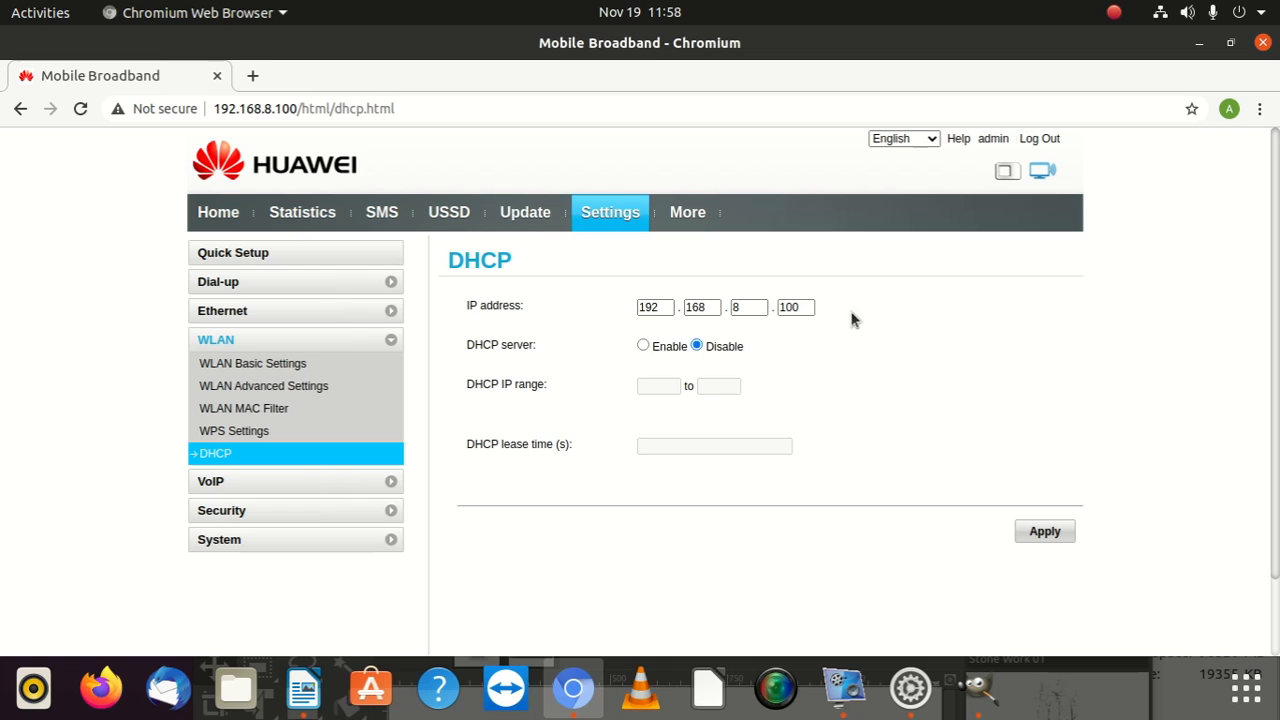
click(795, 307)
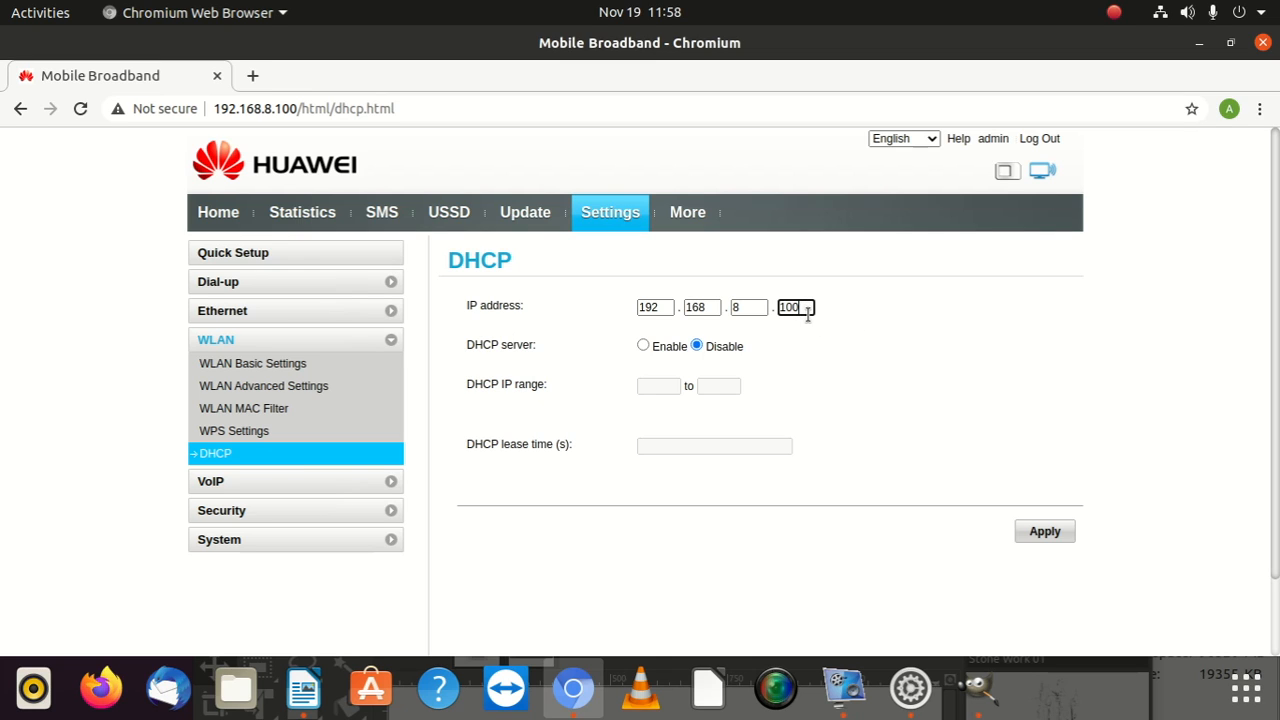
mouse_move(825, 306)
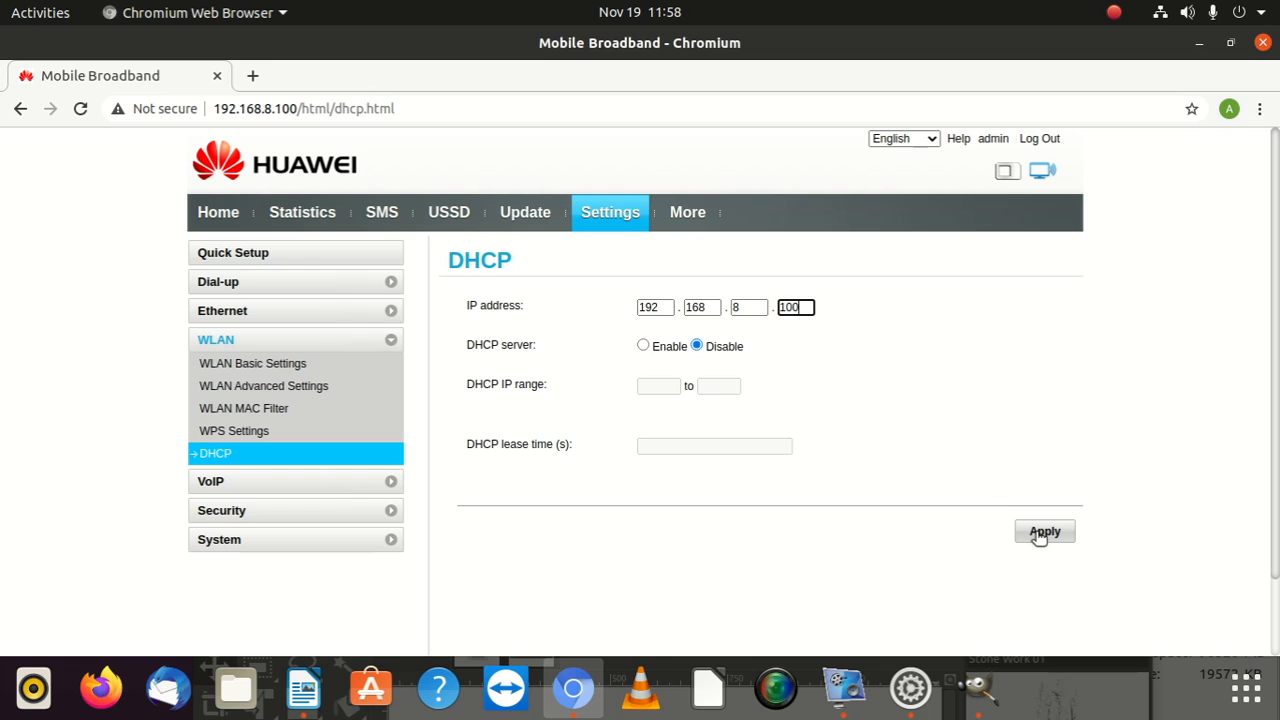
mouse_move(333, 337)
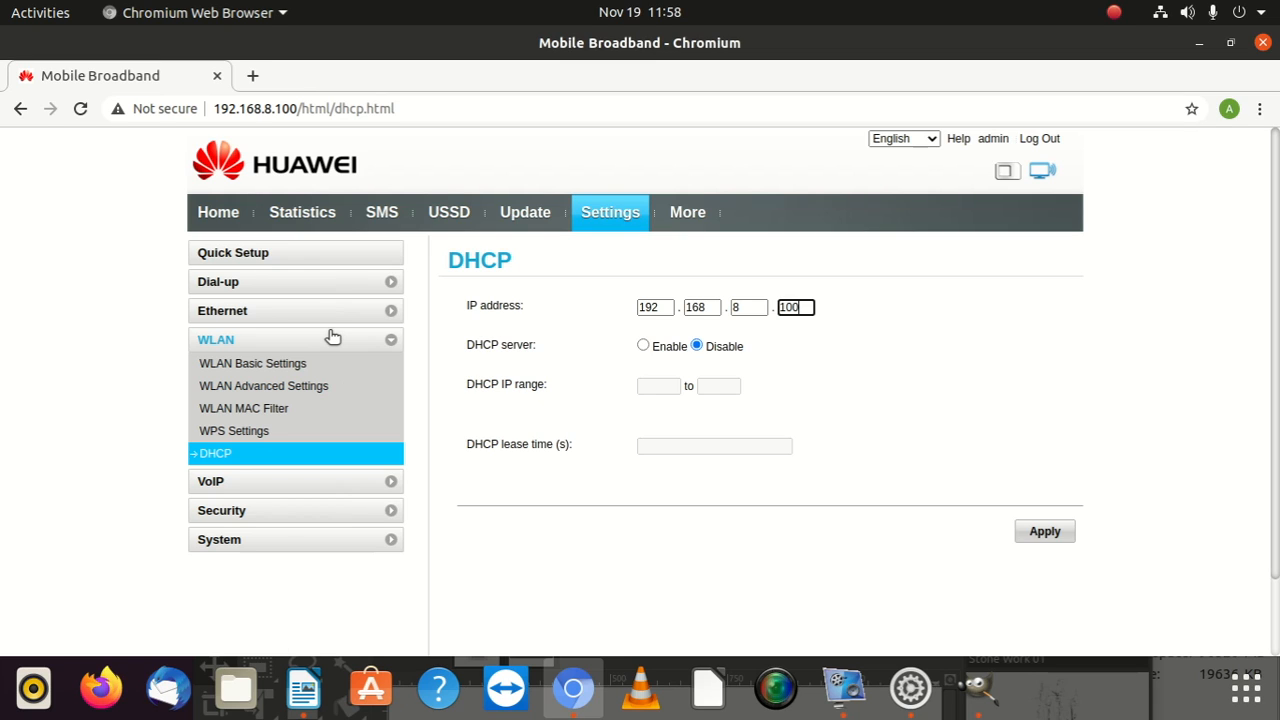
mouse_move(323, 311)
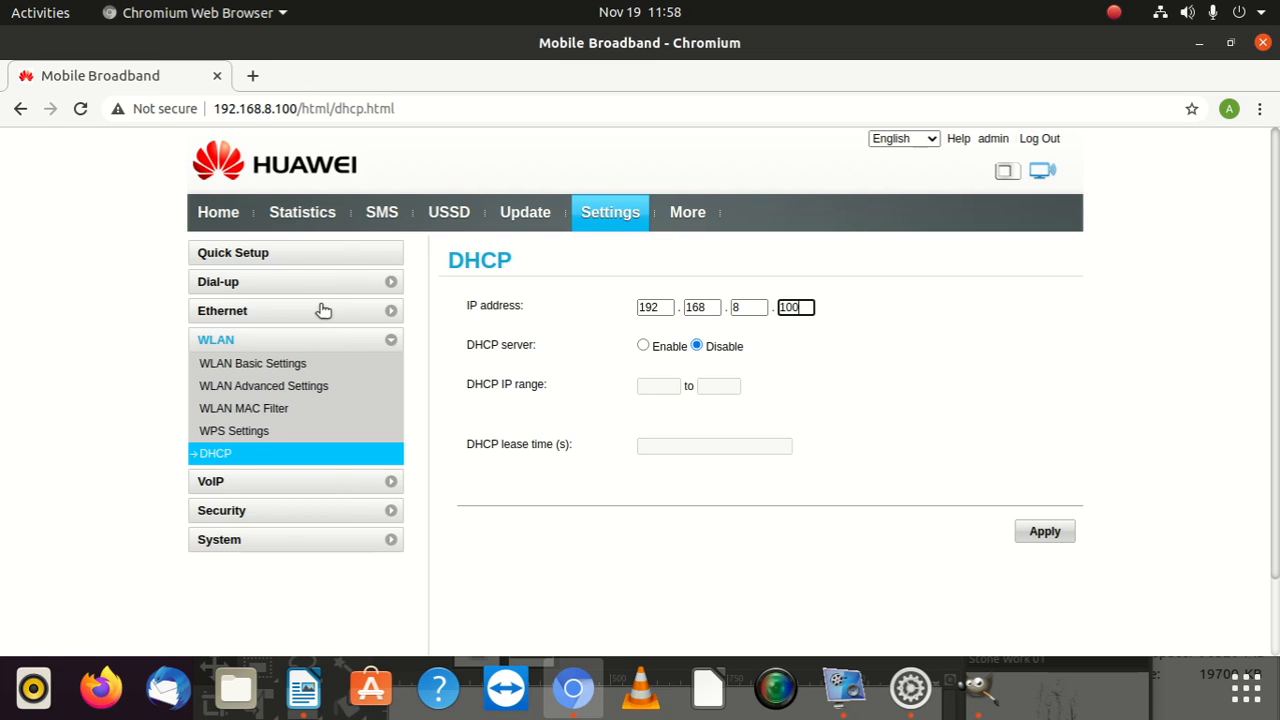
click(252, 363)
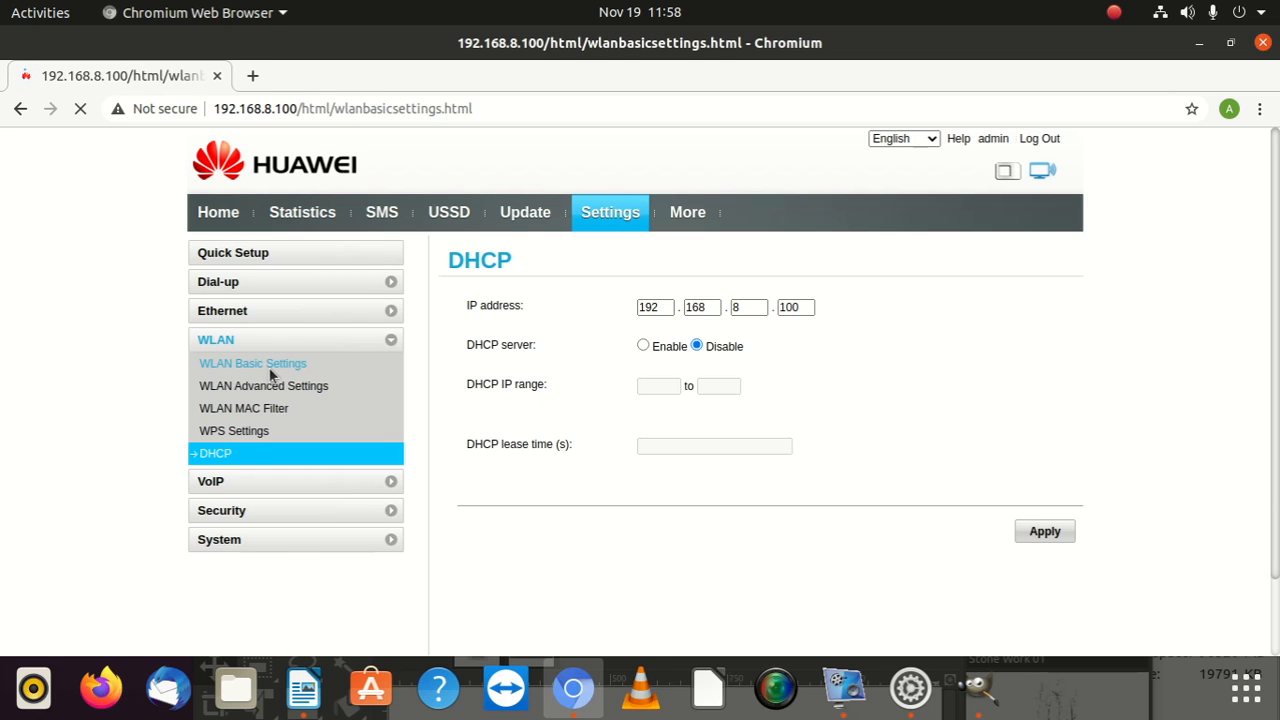
Step: Review the MNWPro SSID settings: WPA2-PSK security and SSID broadcast enabled
click(252, 363)
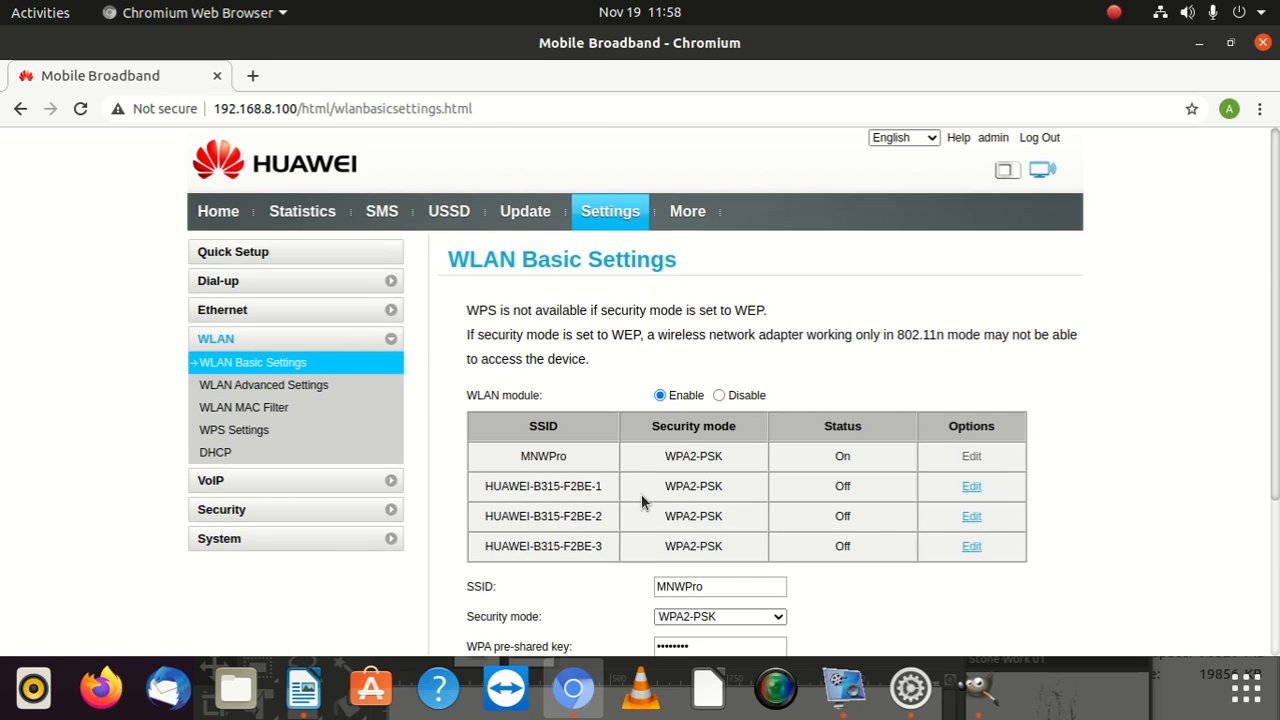
scroll(down, 3)
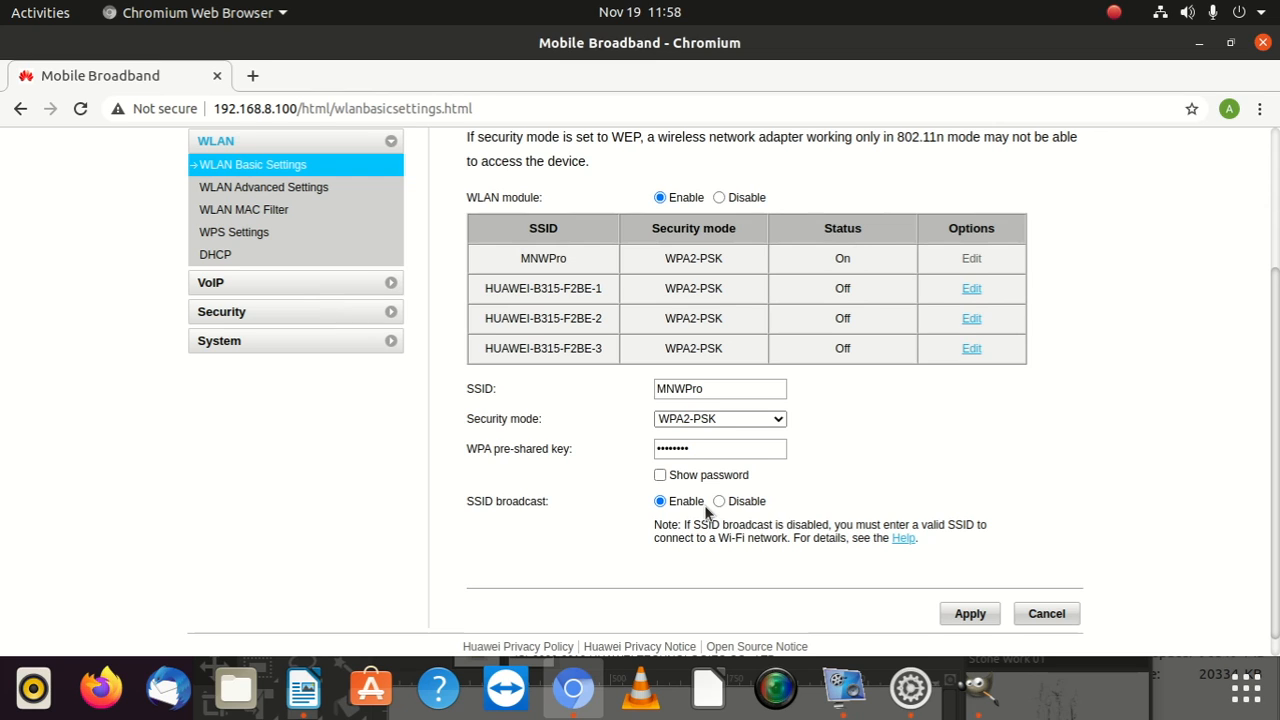
mouse_move(695, 415)
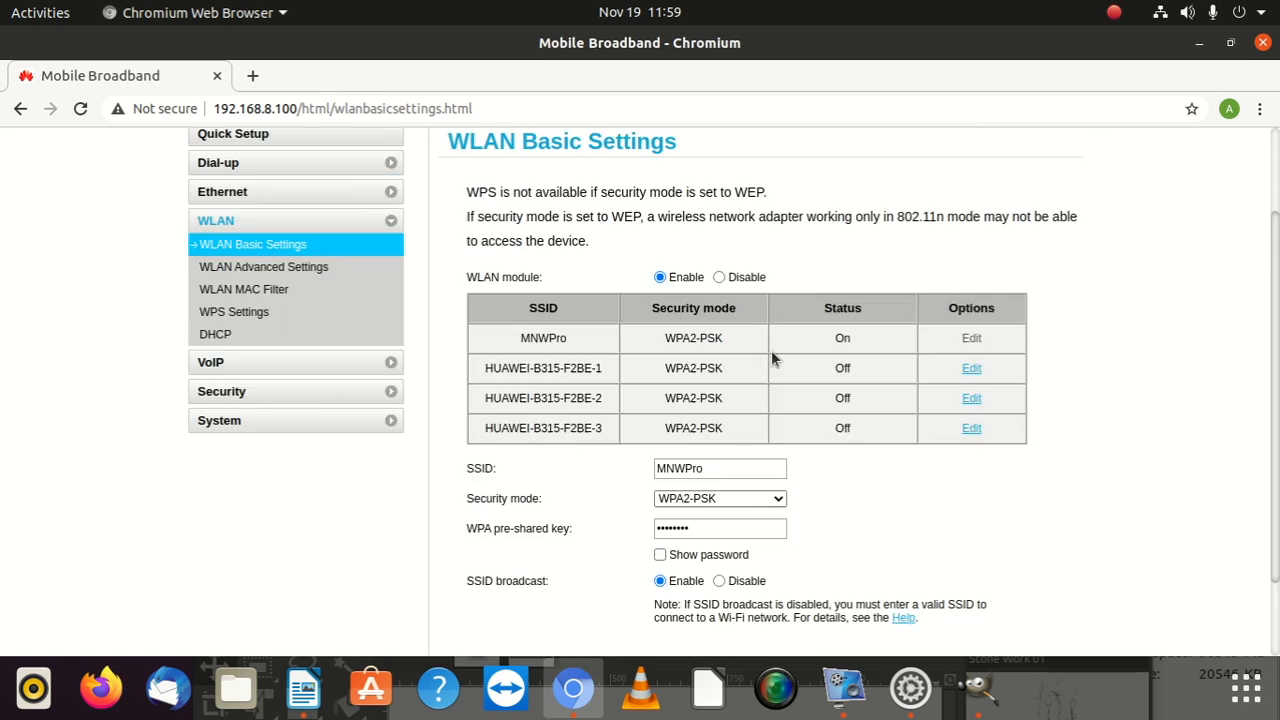
scroll(up, 3)
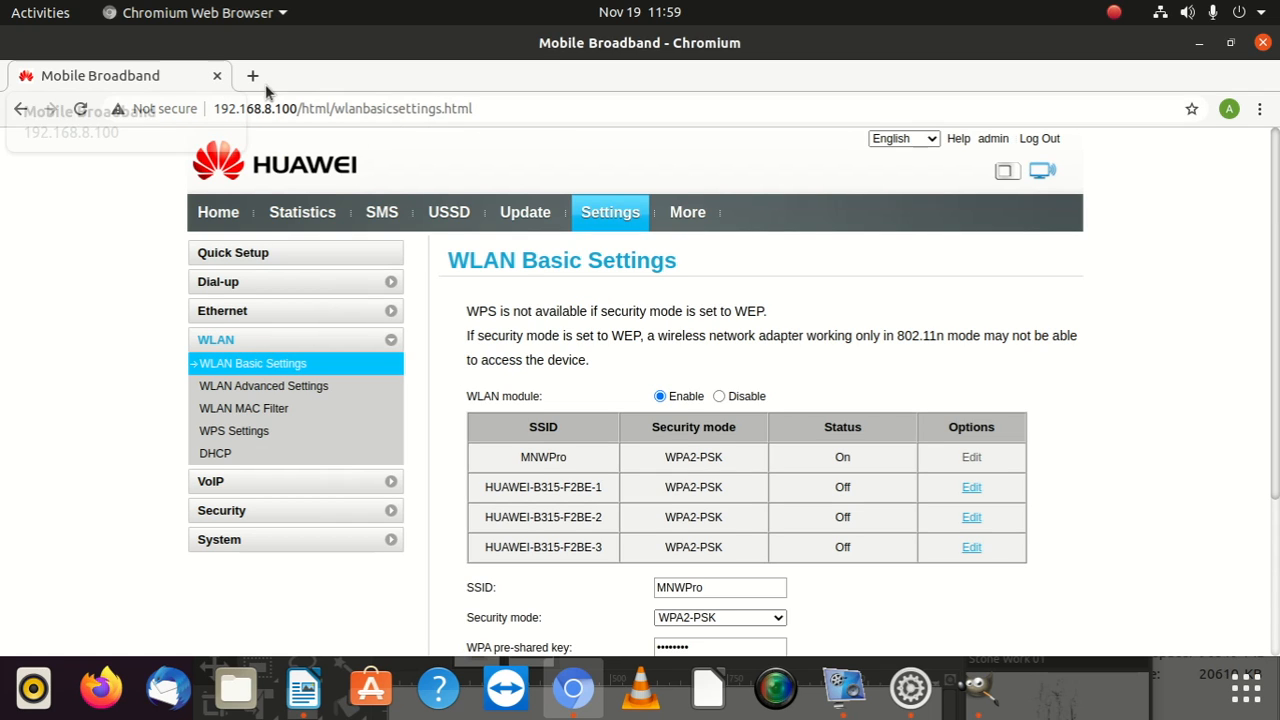
mouse_move(377, 42)
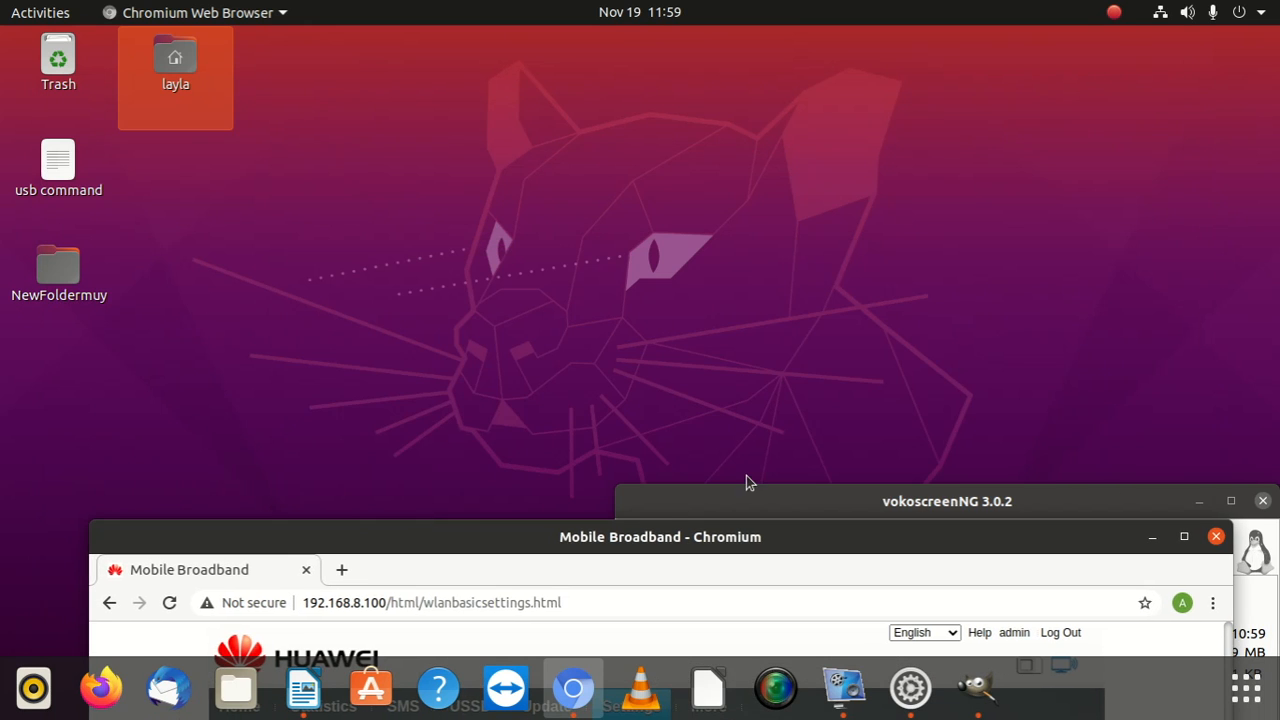
Step: Bring up the GIMP diagram of Router 1 (192.168.8.1) and Router 2 (192.168.8.100)
click(981, 691)
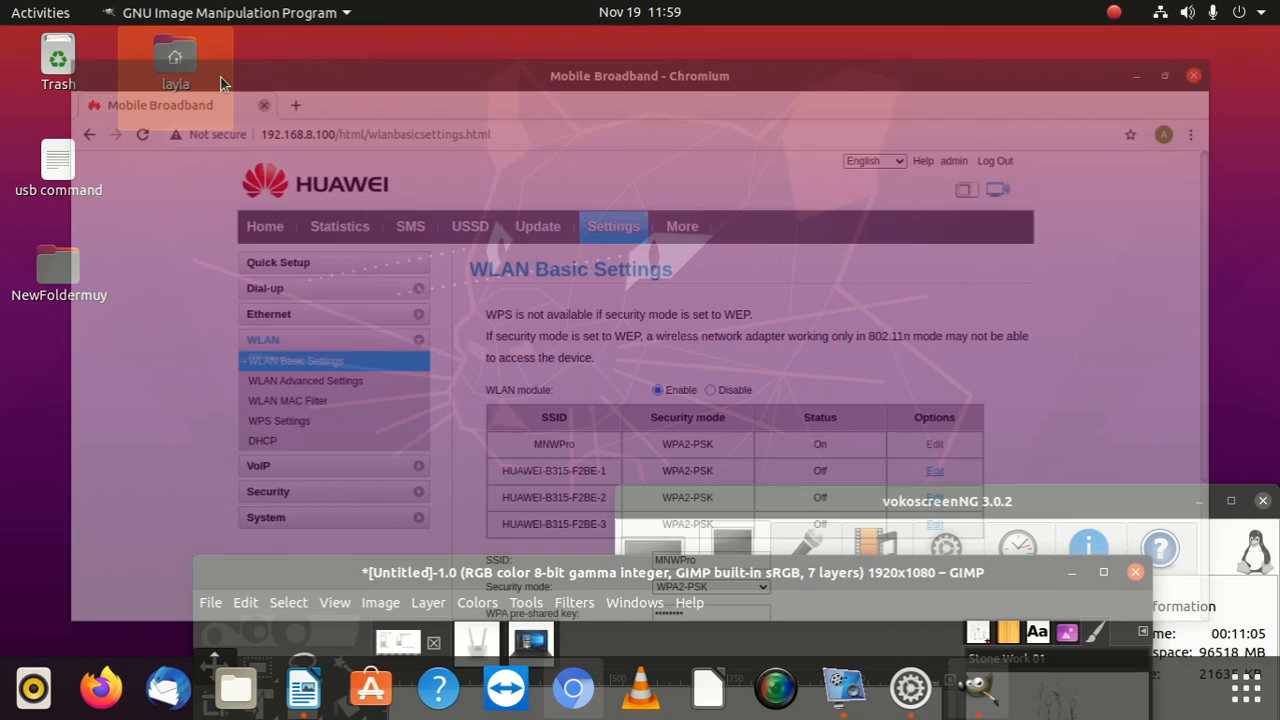
click(1193, 75)
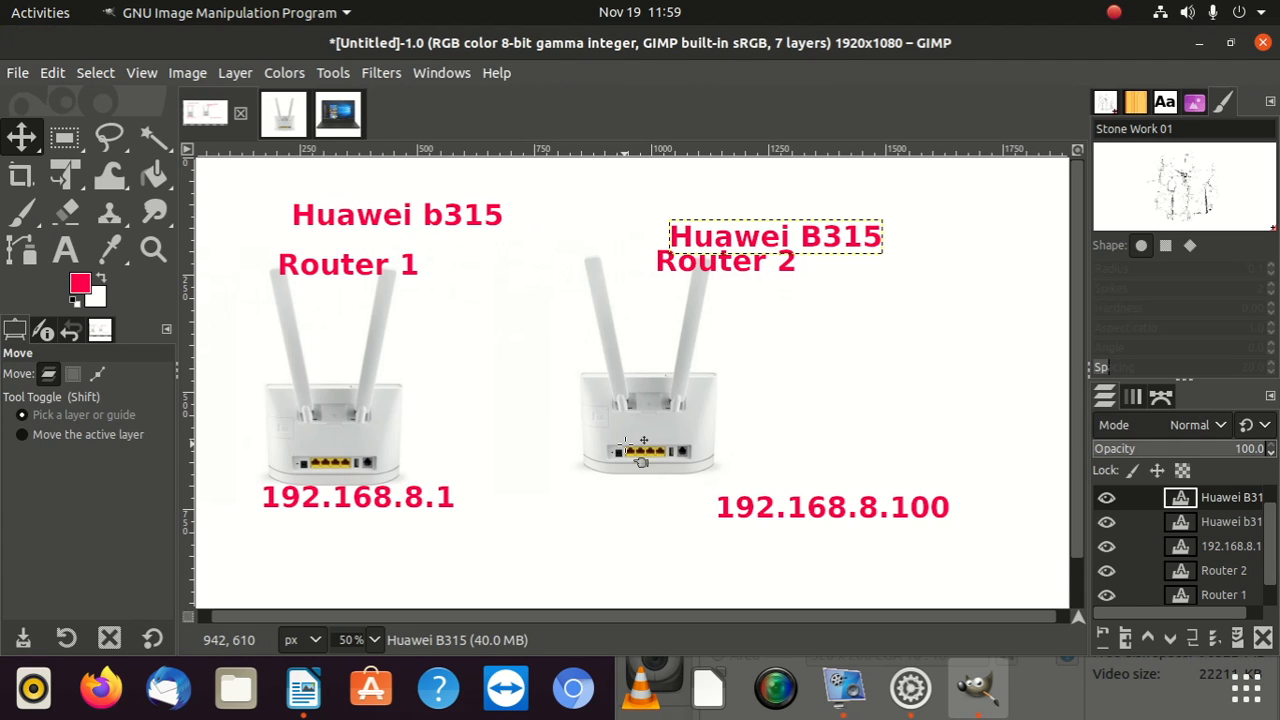
mouse_move(658, 467)
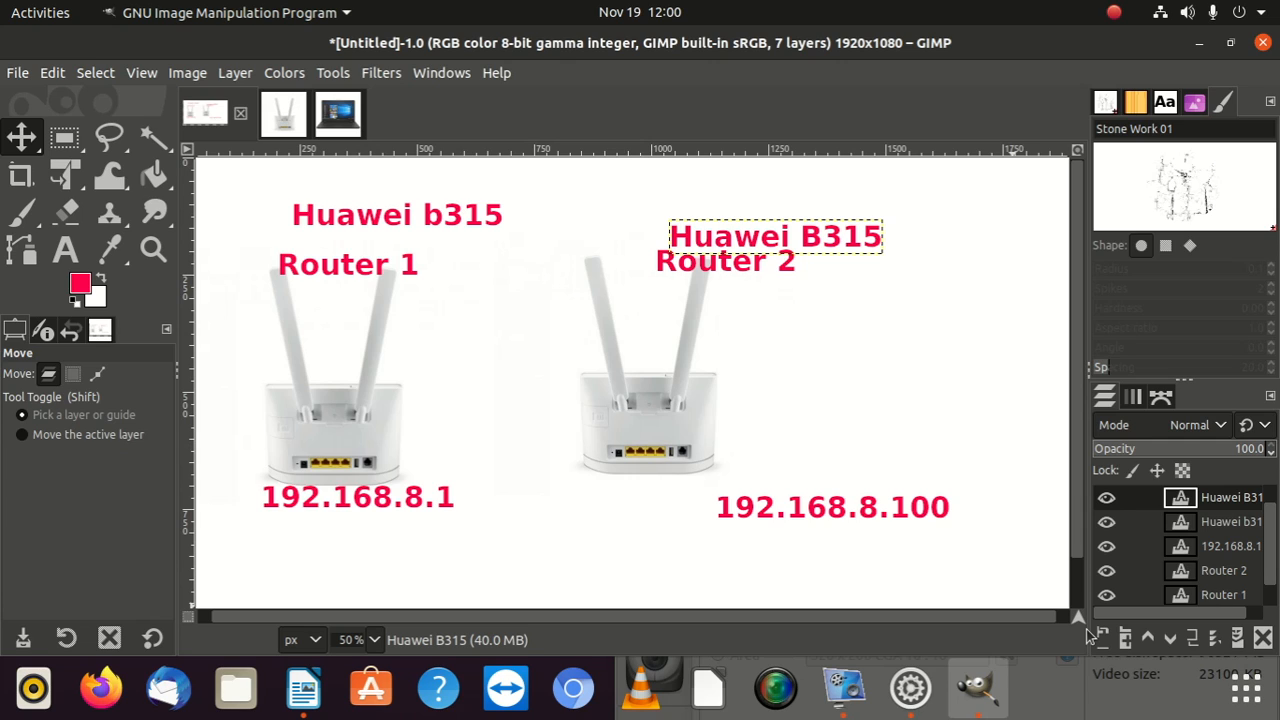
mouse_move(320, 195)
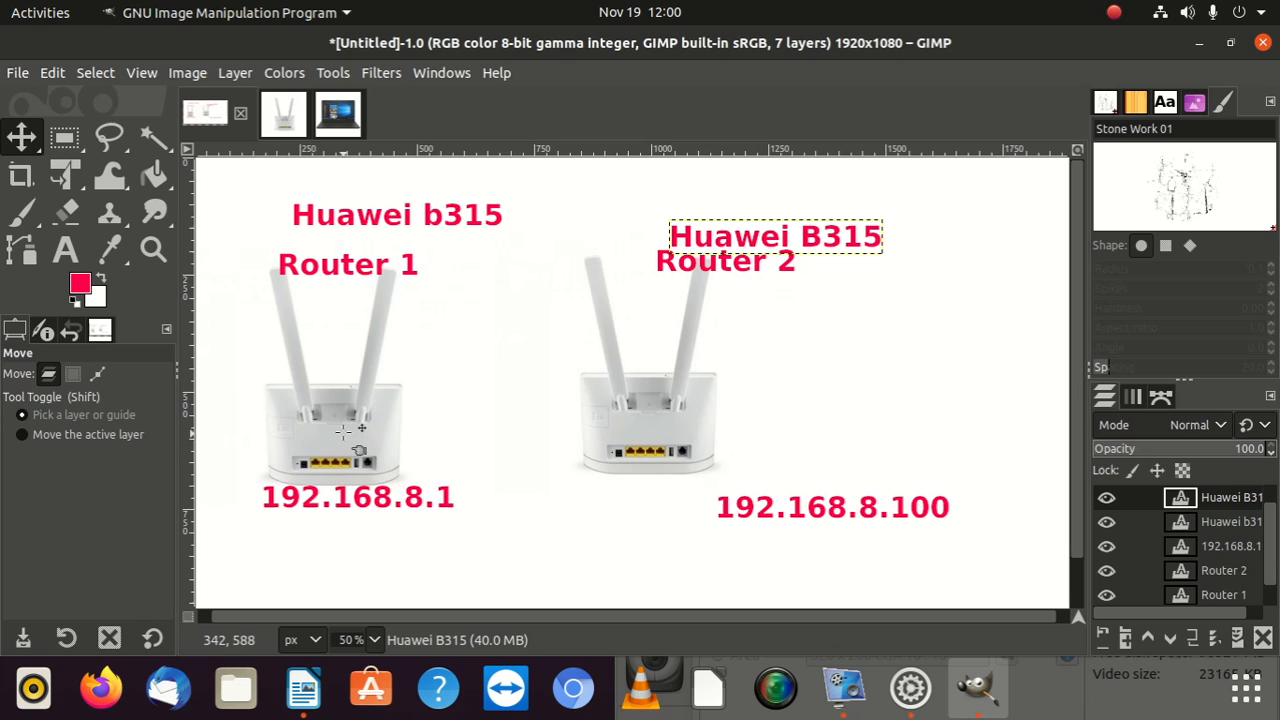
mouse_move(345, 335)
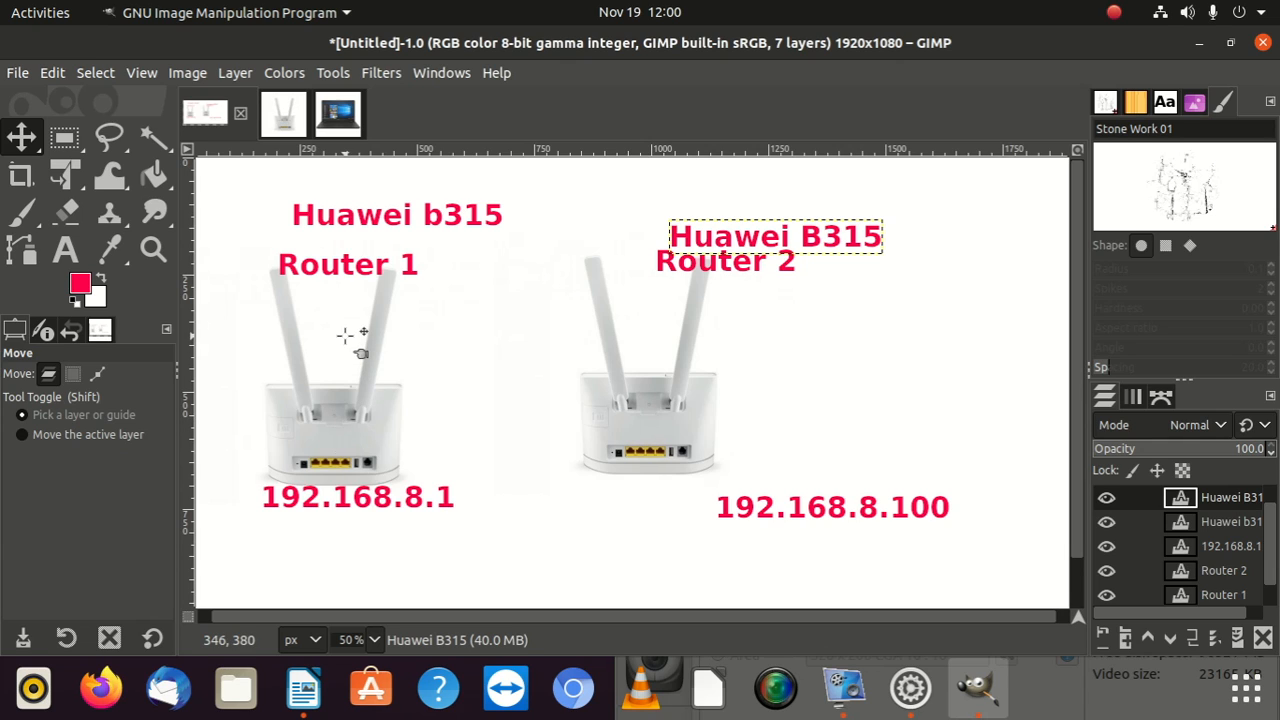
mouse_move(717, 520)
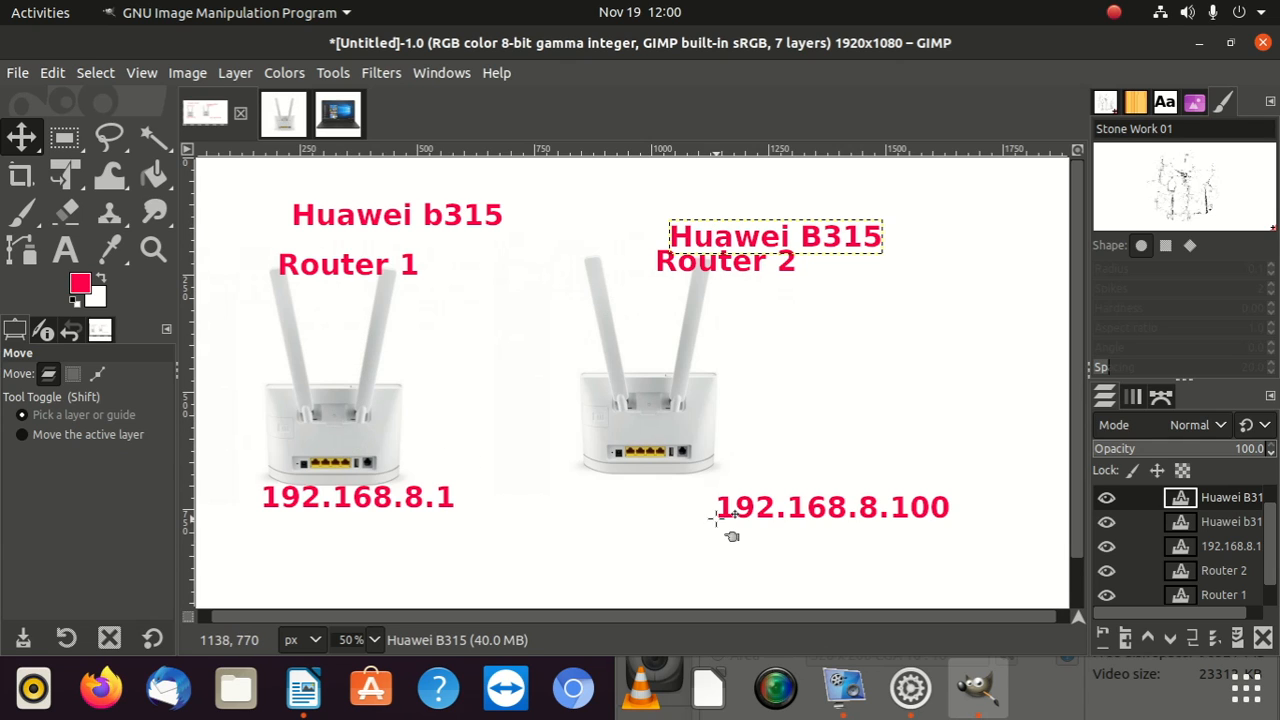
mouse_move(669, 378)
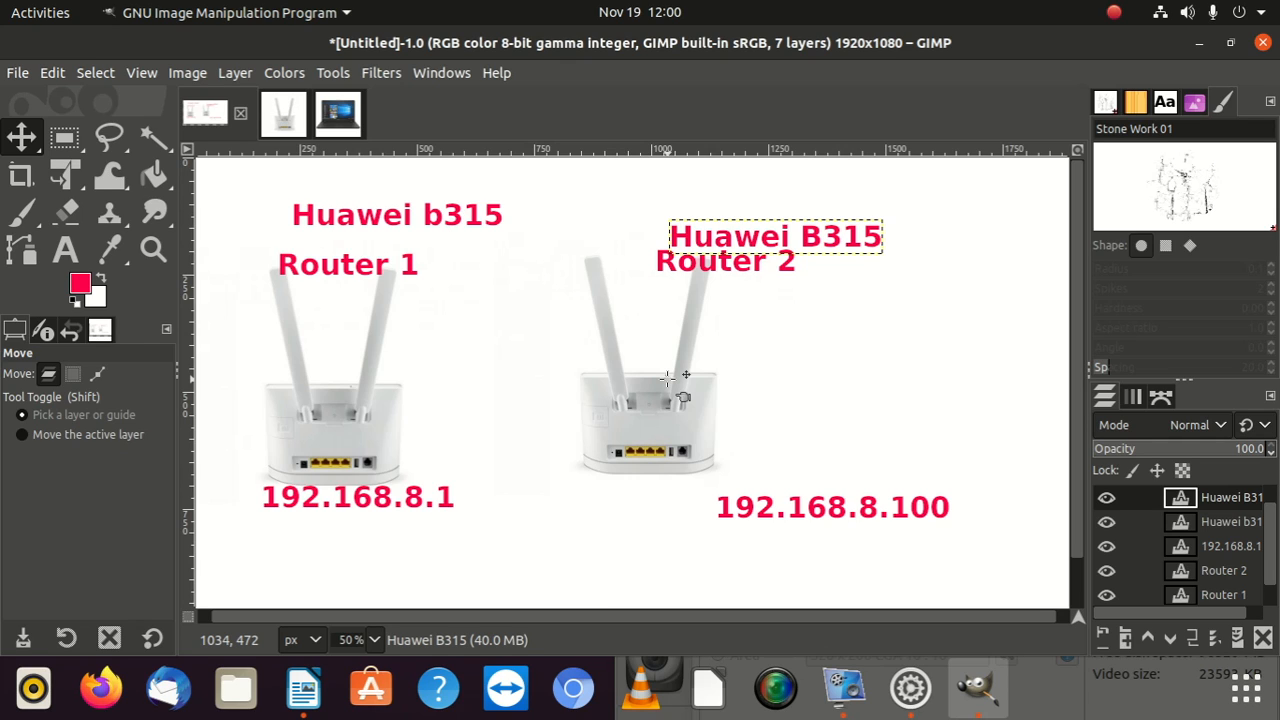
mouse_move(691, 316)
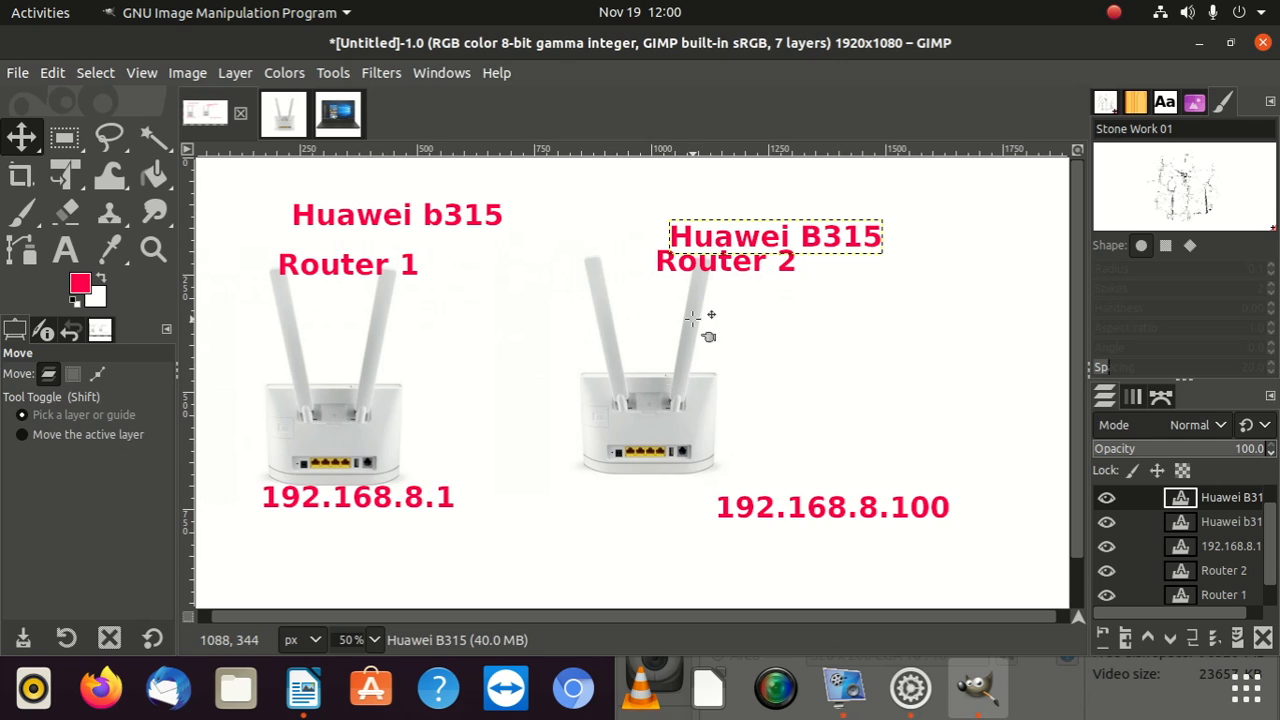
mouse_move(674, 418)
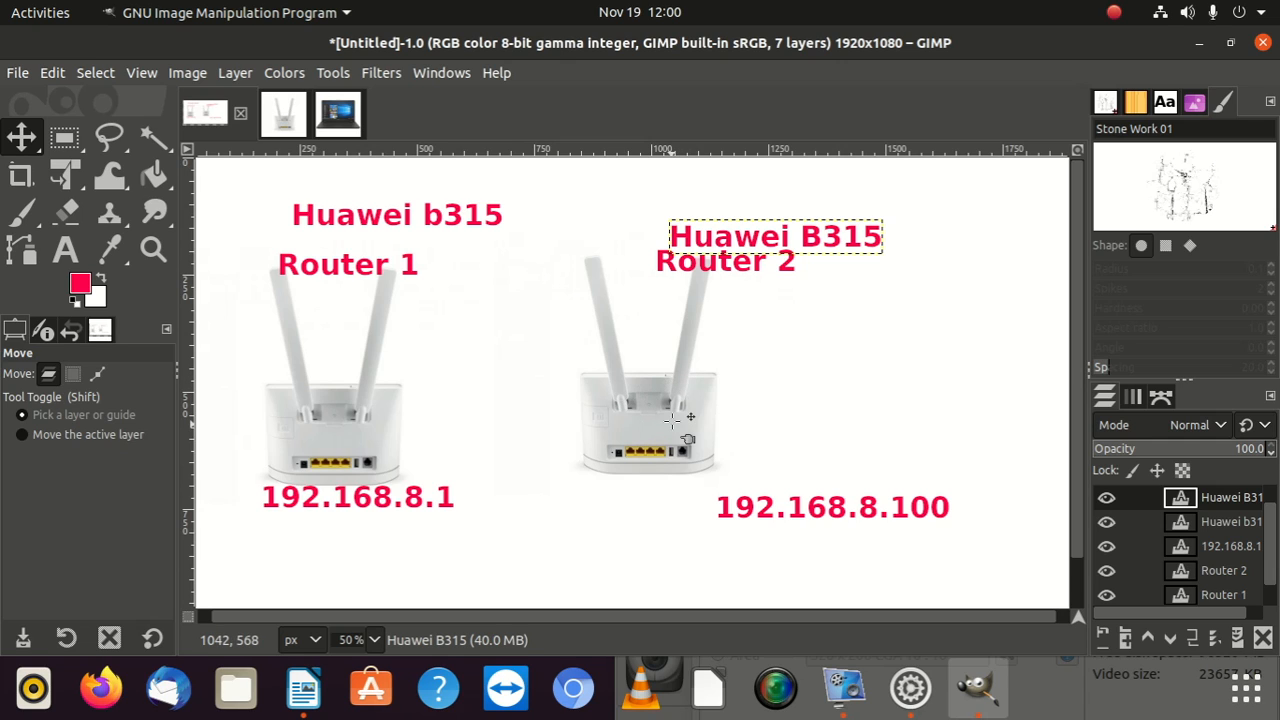
mouse_move(435, 475)
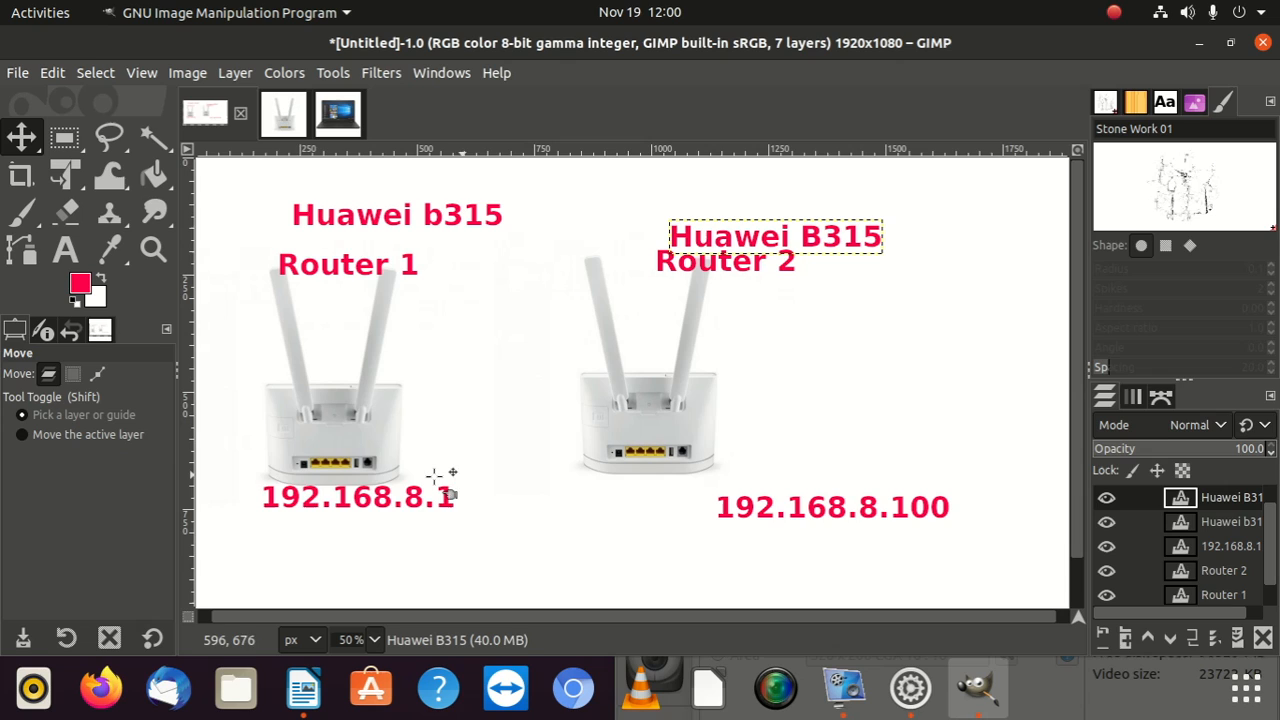
mouse_move(320, 465)
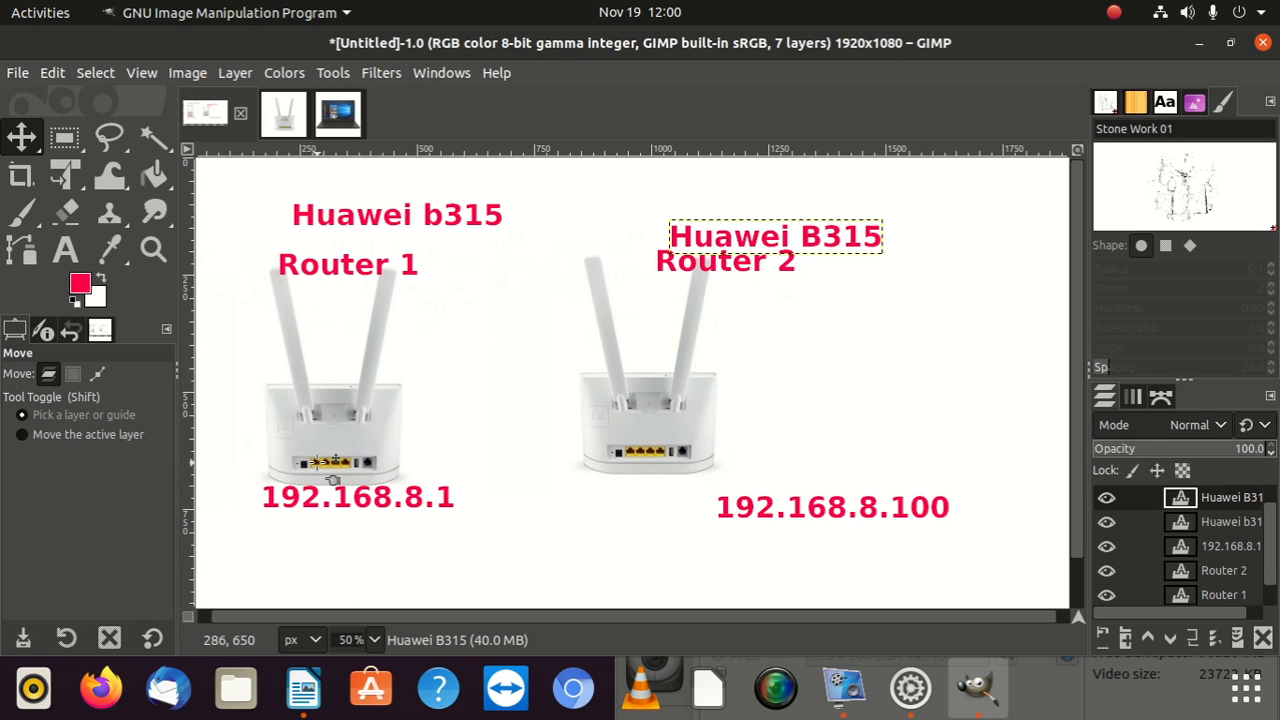
mouse_move(576, 462)
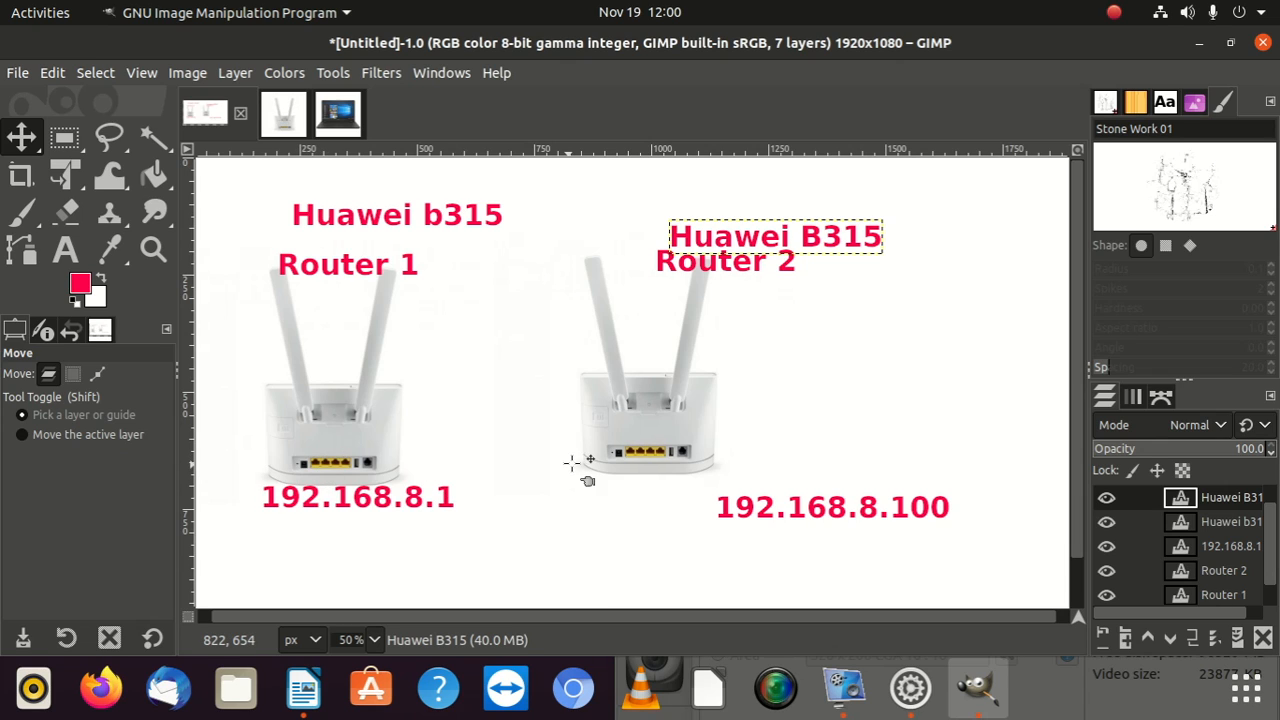
mouse_move(652, 468)
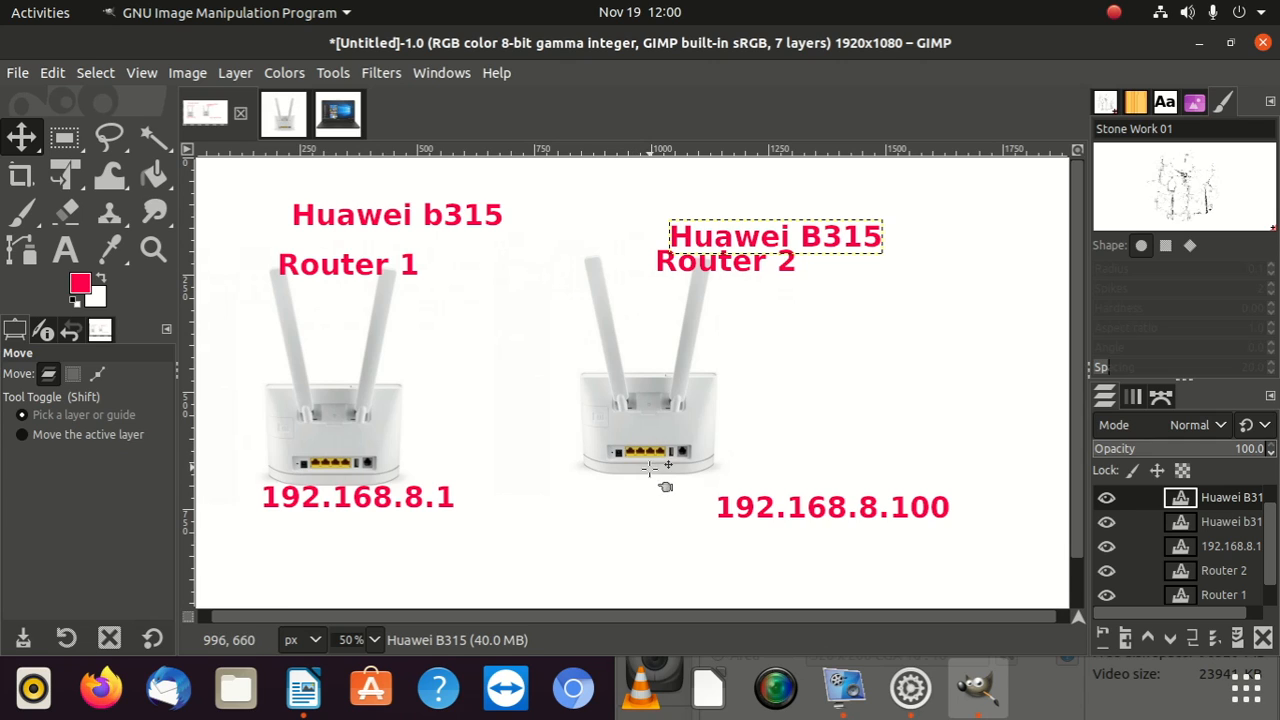
mouse_move(655, 480)
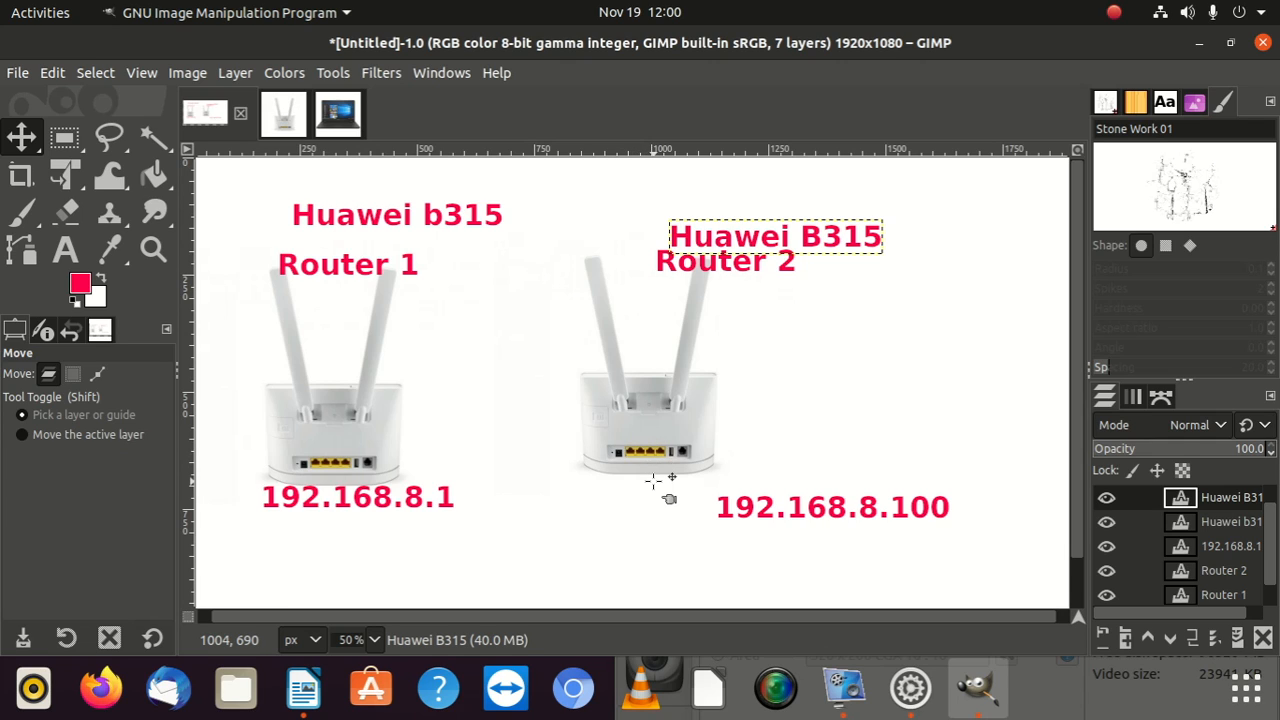